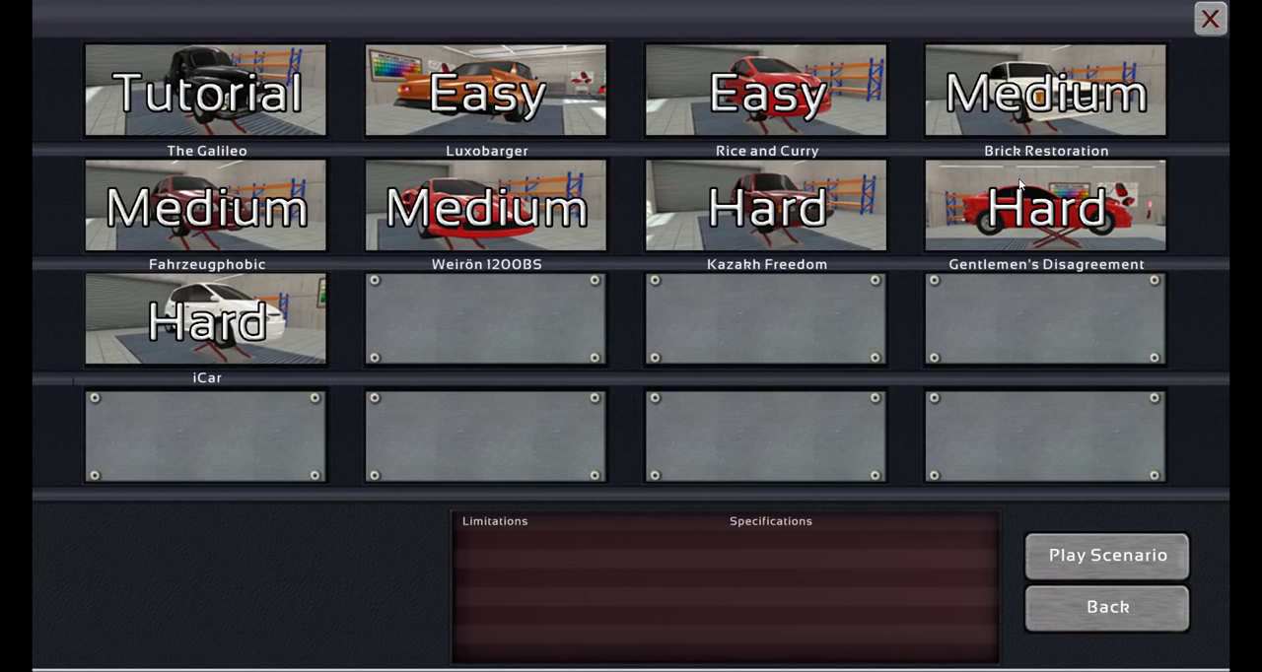
mouse_move(591, 288)
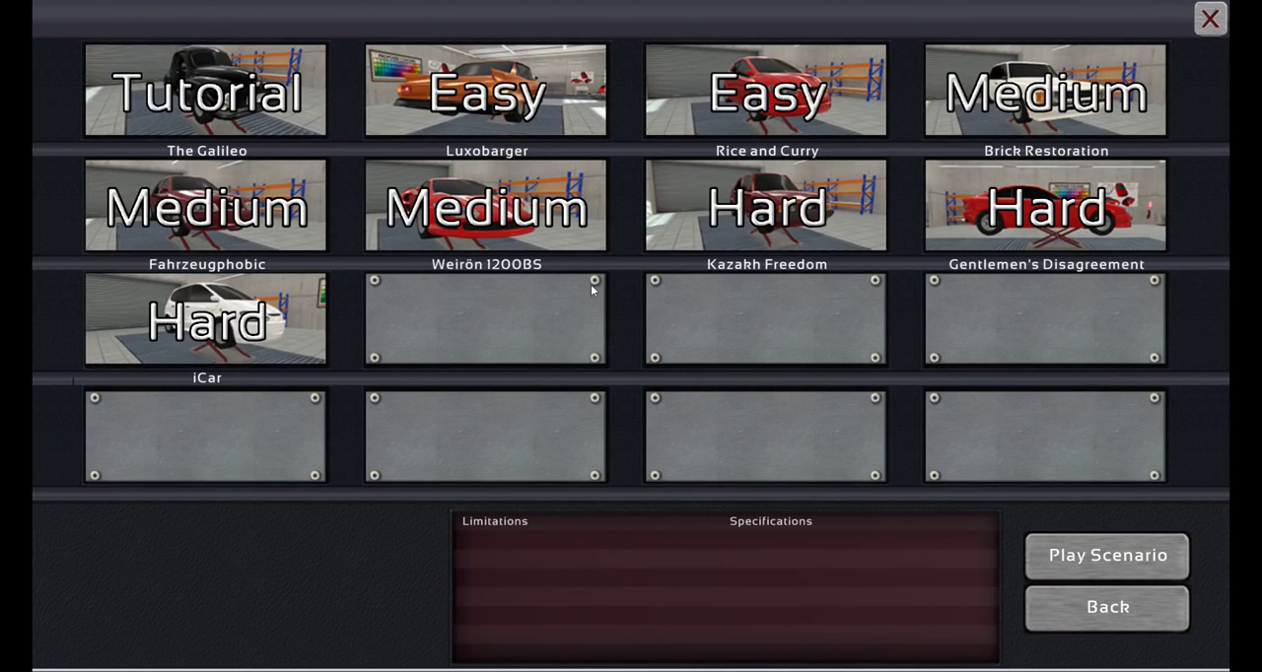
mouse_move(1065, 191)
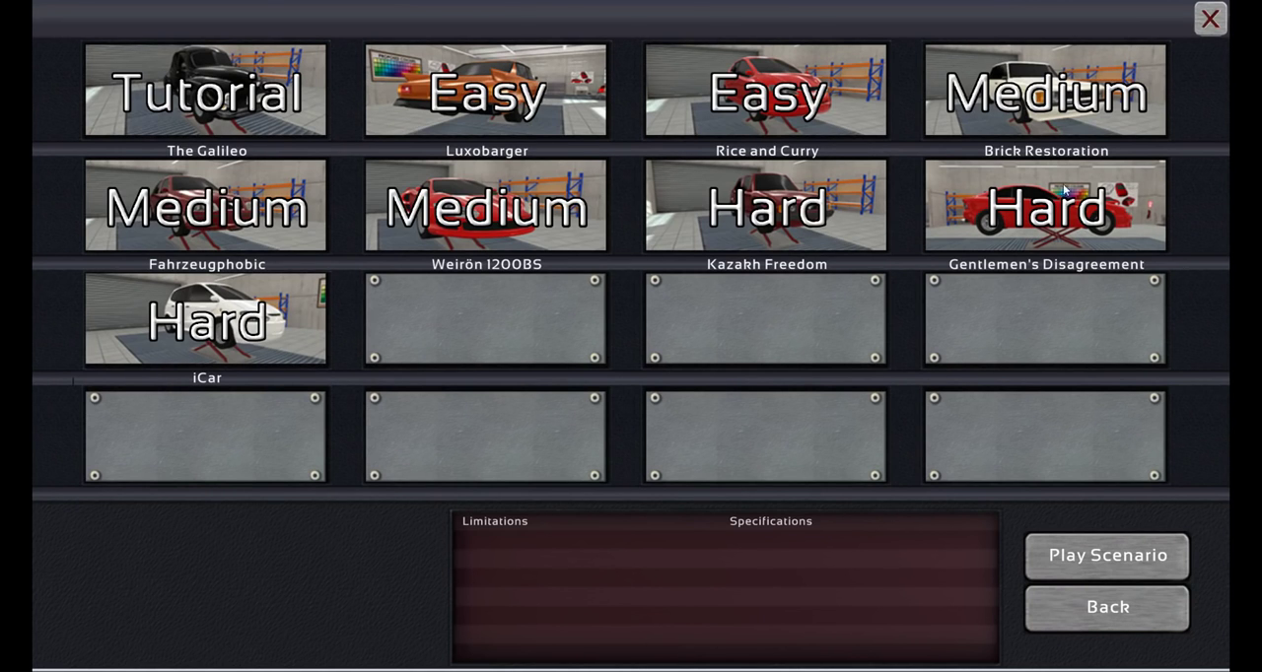
mouse_move(1062, 192)
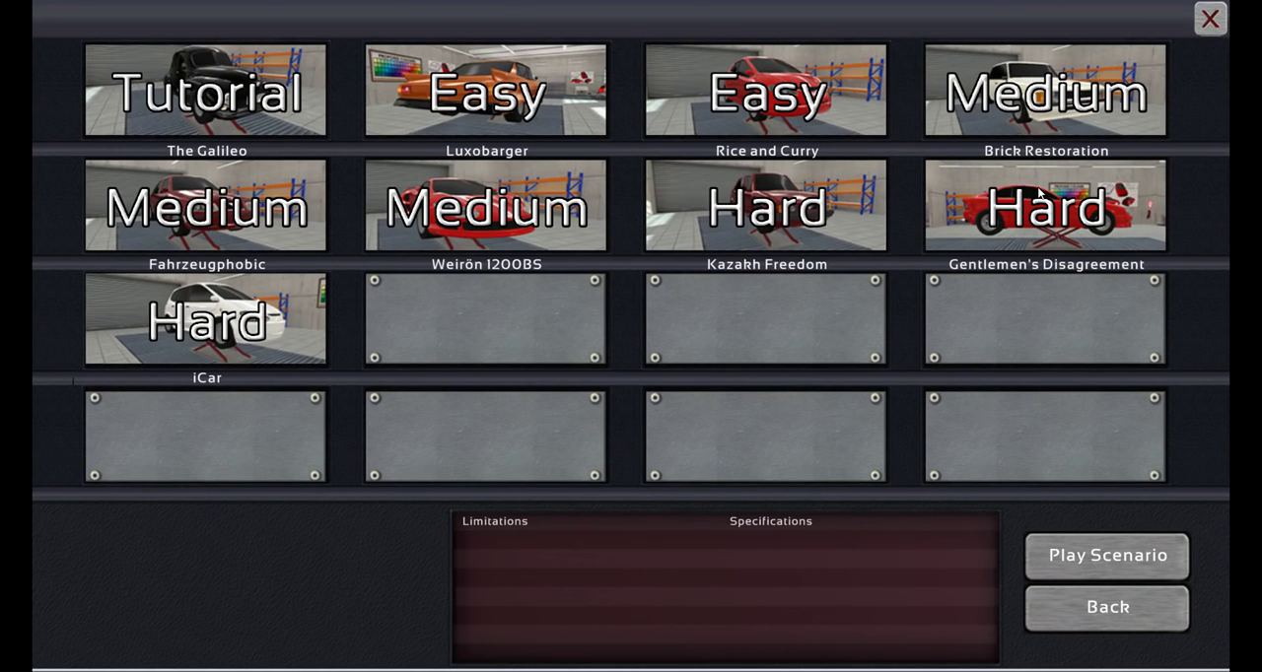
Select the Hard scenario 'Gentlemen's Disagreement' to view its brief and specifications.
left_click(1045, 205)
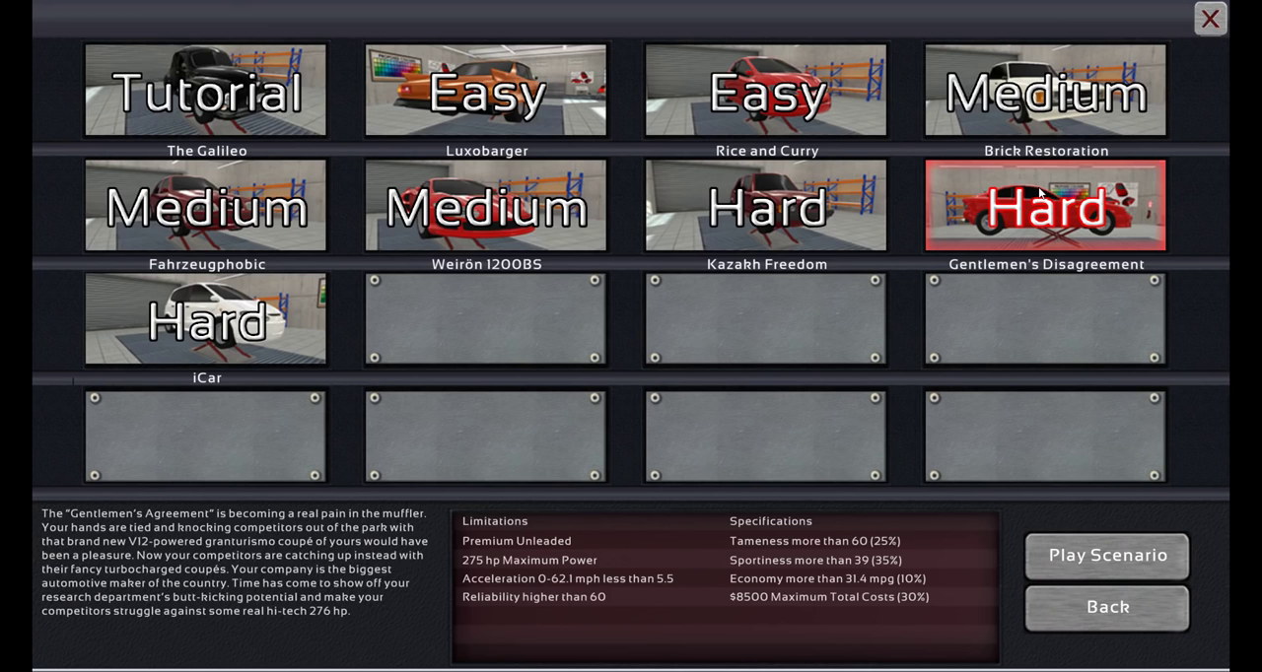
mouse_move(333, 625)
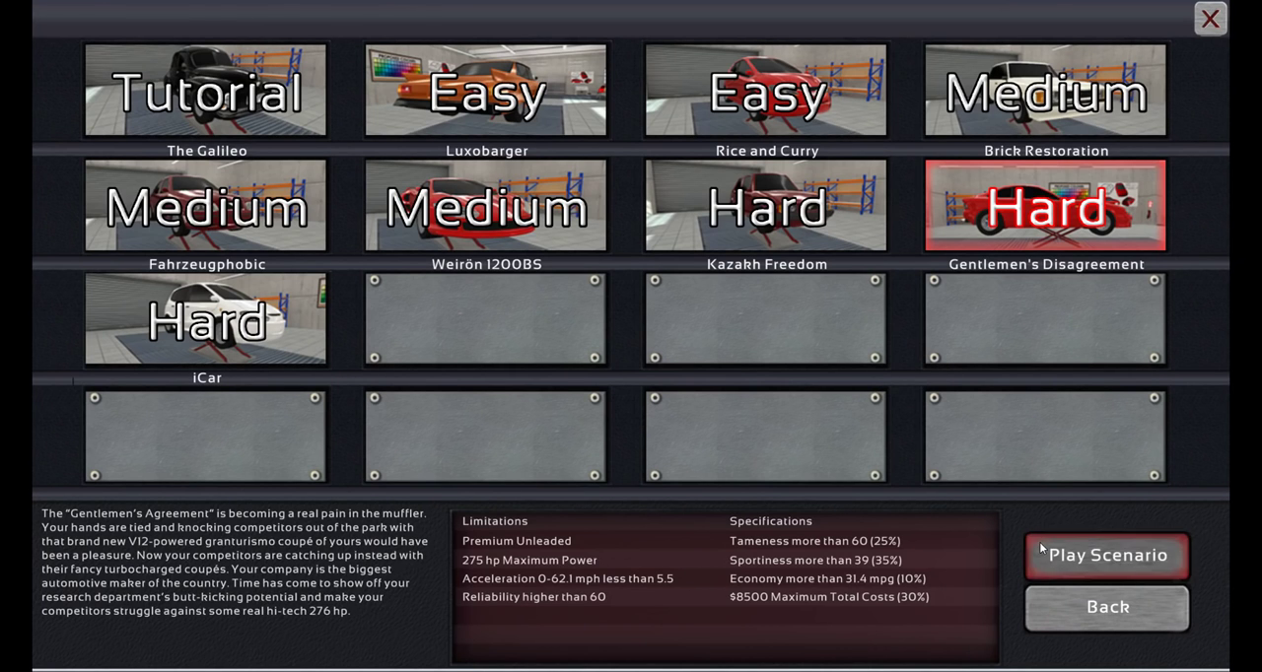
Start the scenario and set a glued-aluminium monocoque chassis with front longitudinal engine and double wishbone front.
left_click(1106, 556)
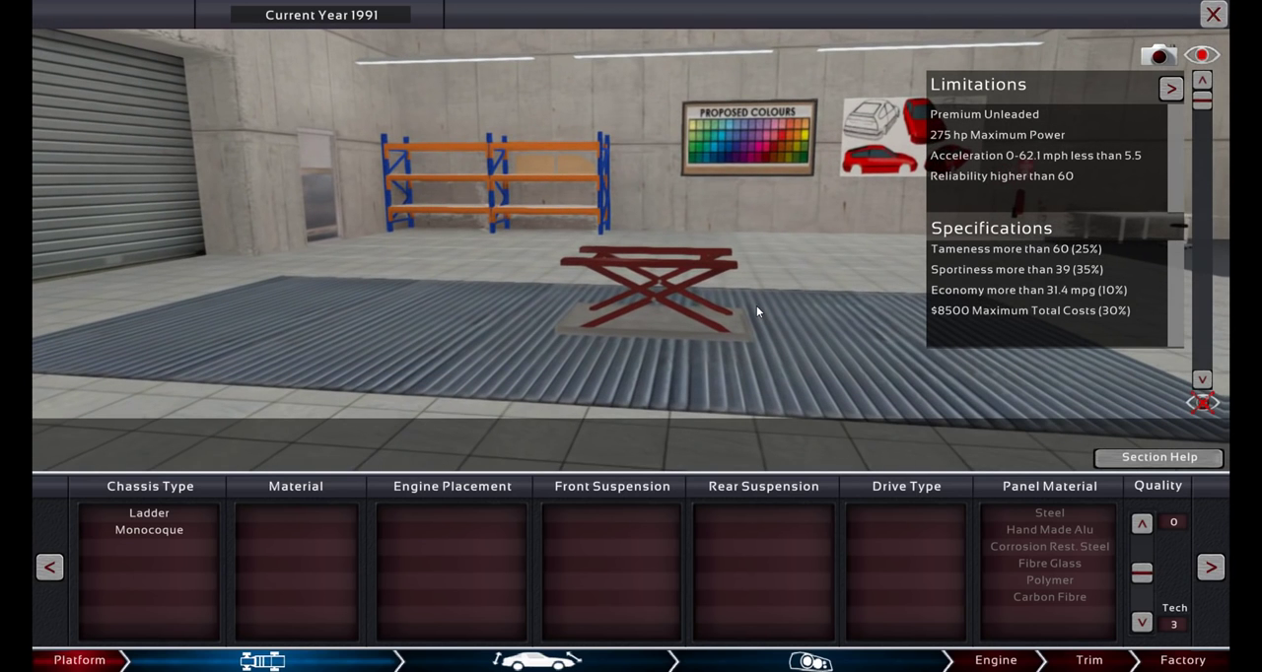
mouse_move(972, 276)
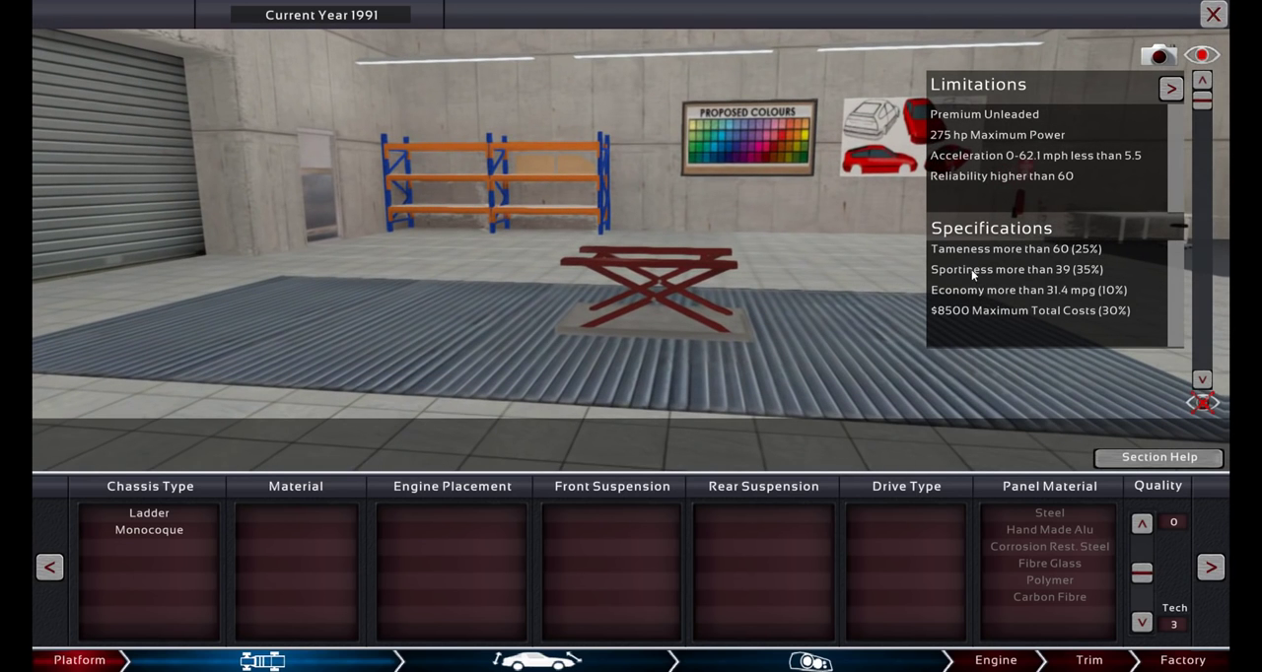
mouse_move(591, 331)
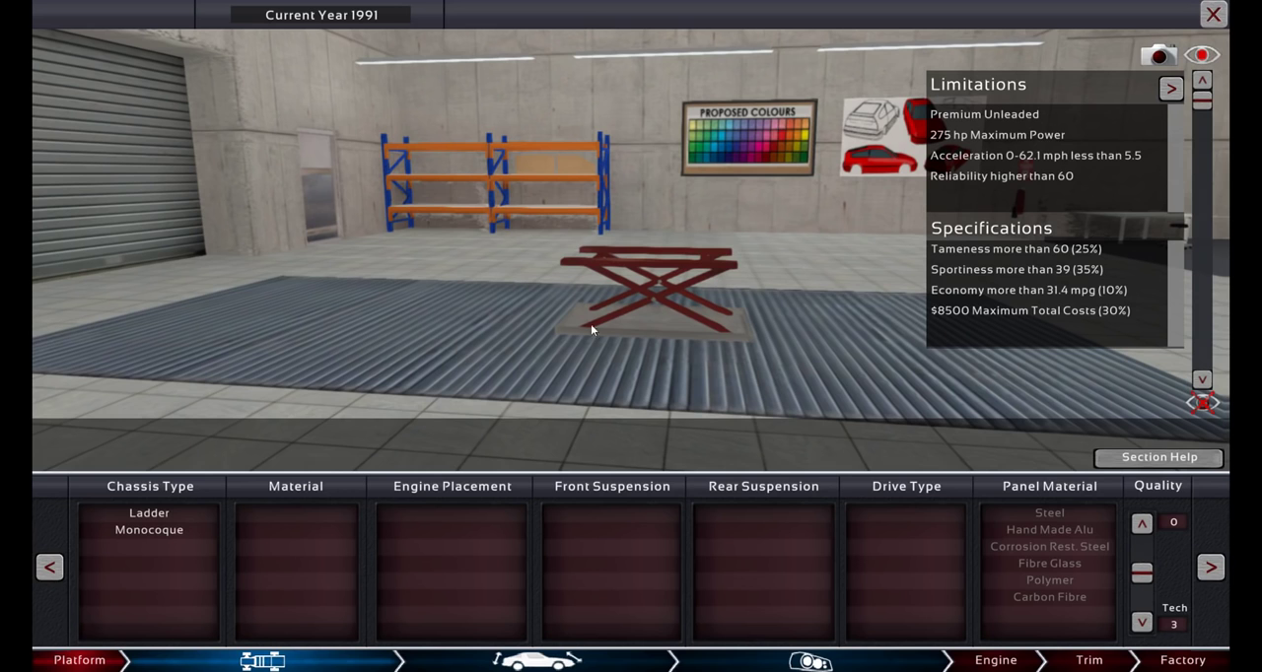
mouse_move(903, 253)
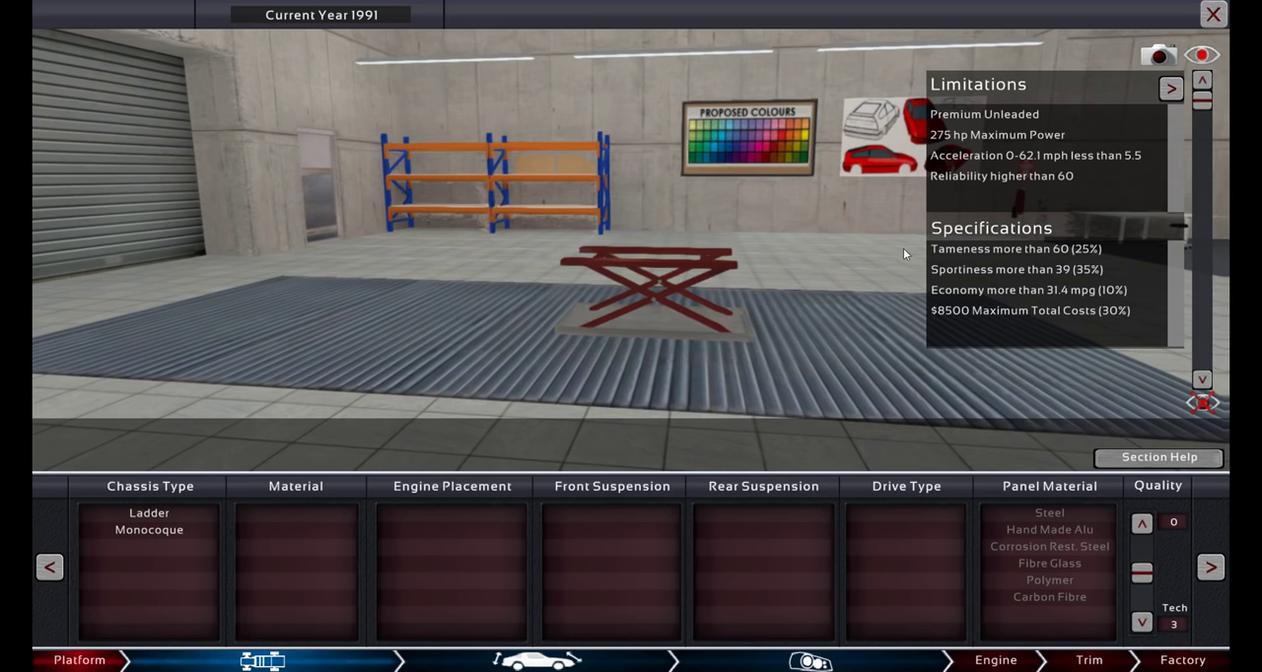
left_click(149, 530)
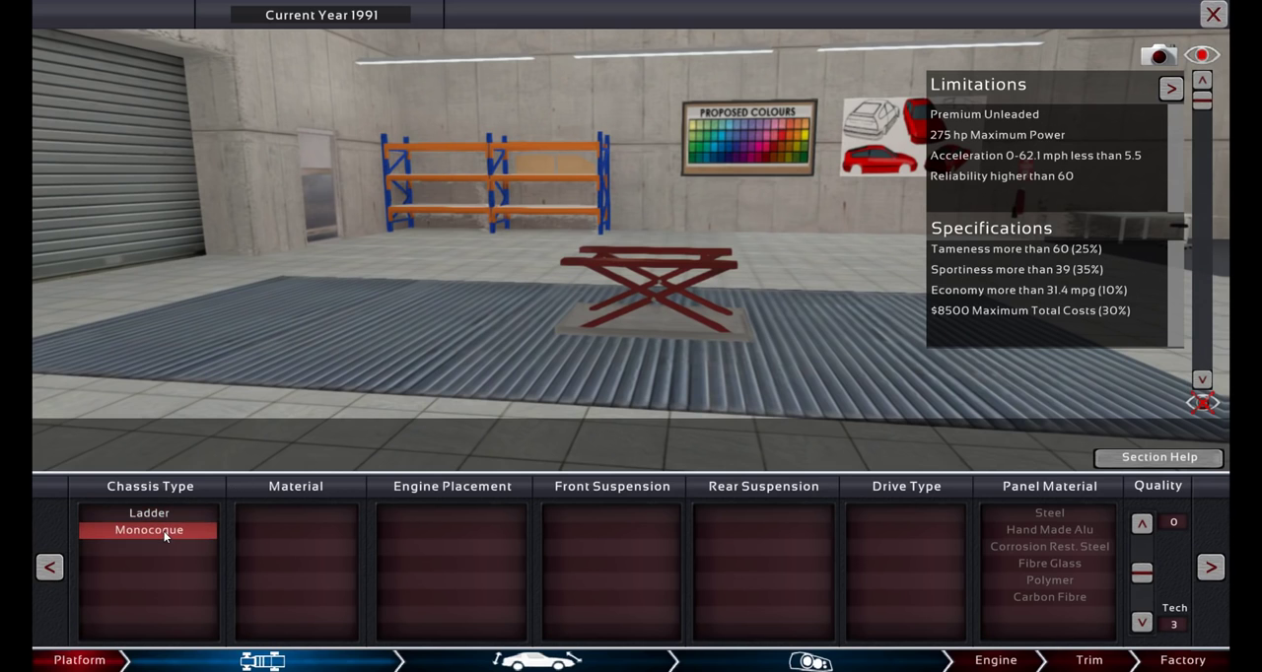
left_click(150, 530)
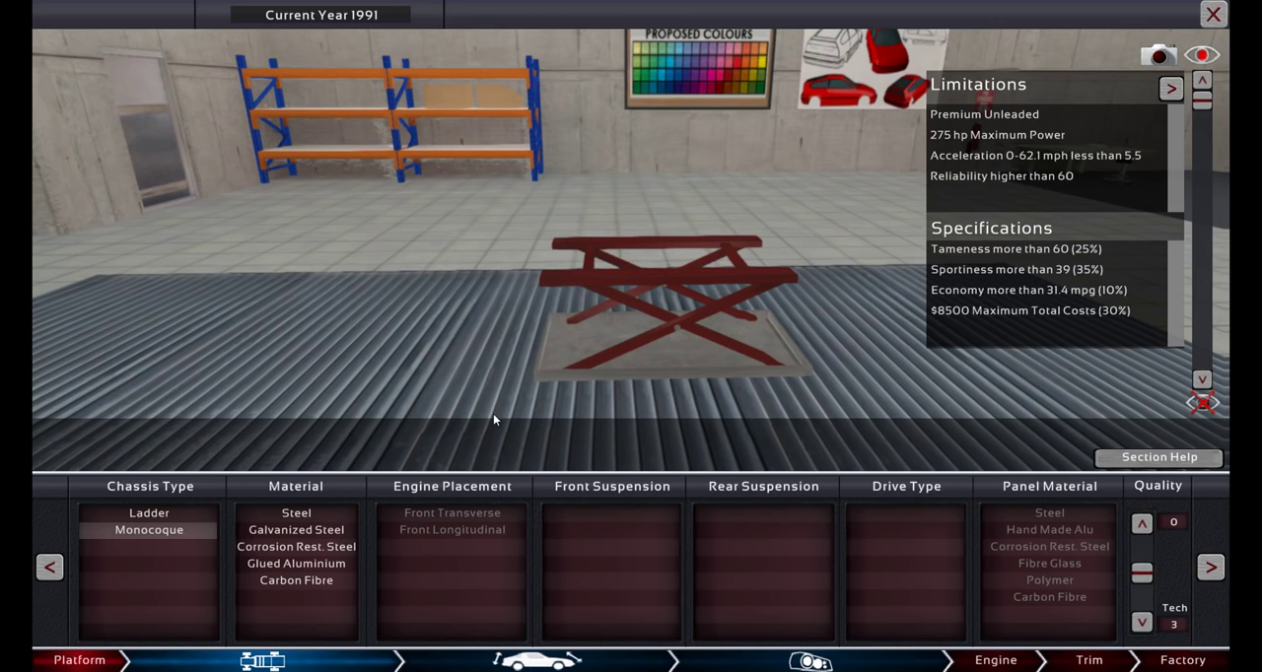
left_click(296, 564)
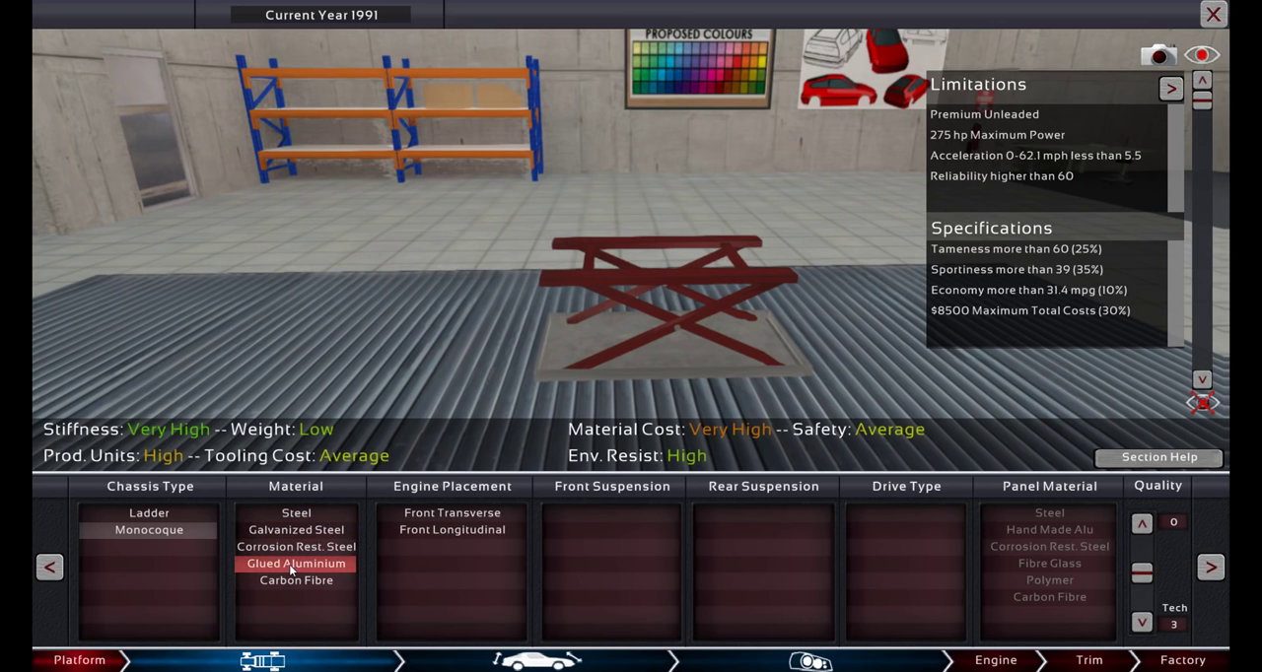
left_click(452, 528)
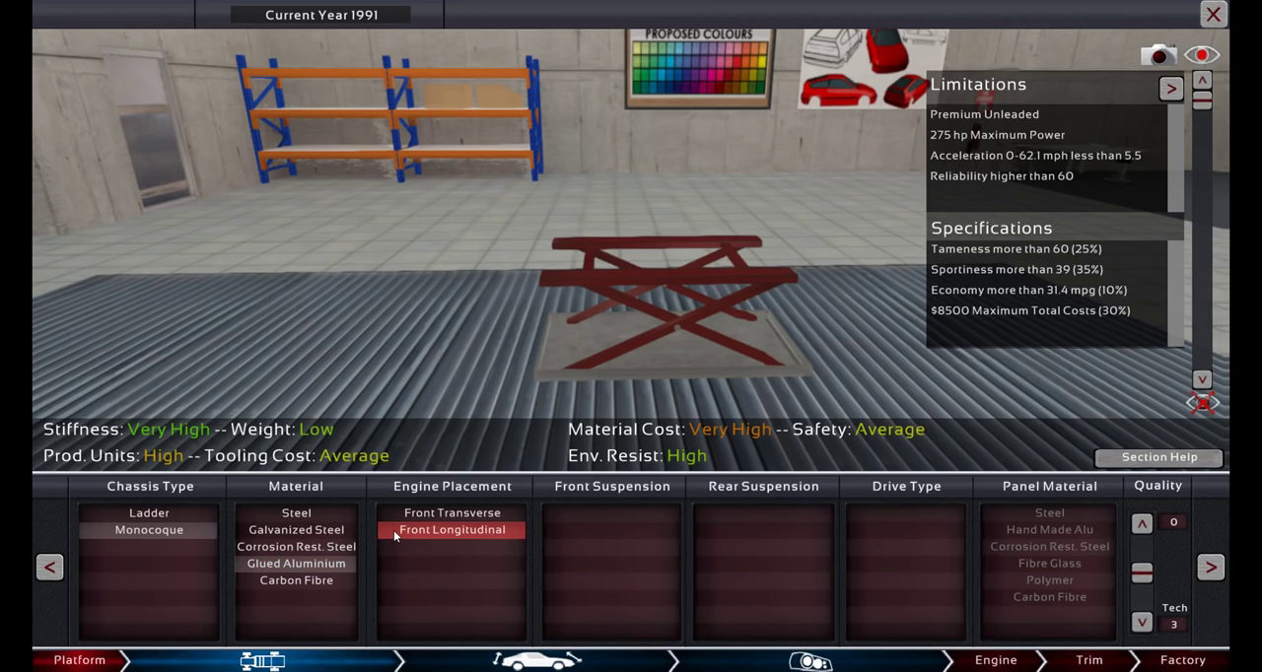
left_click(451, 529)
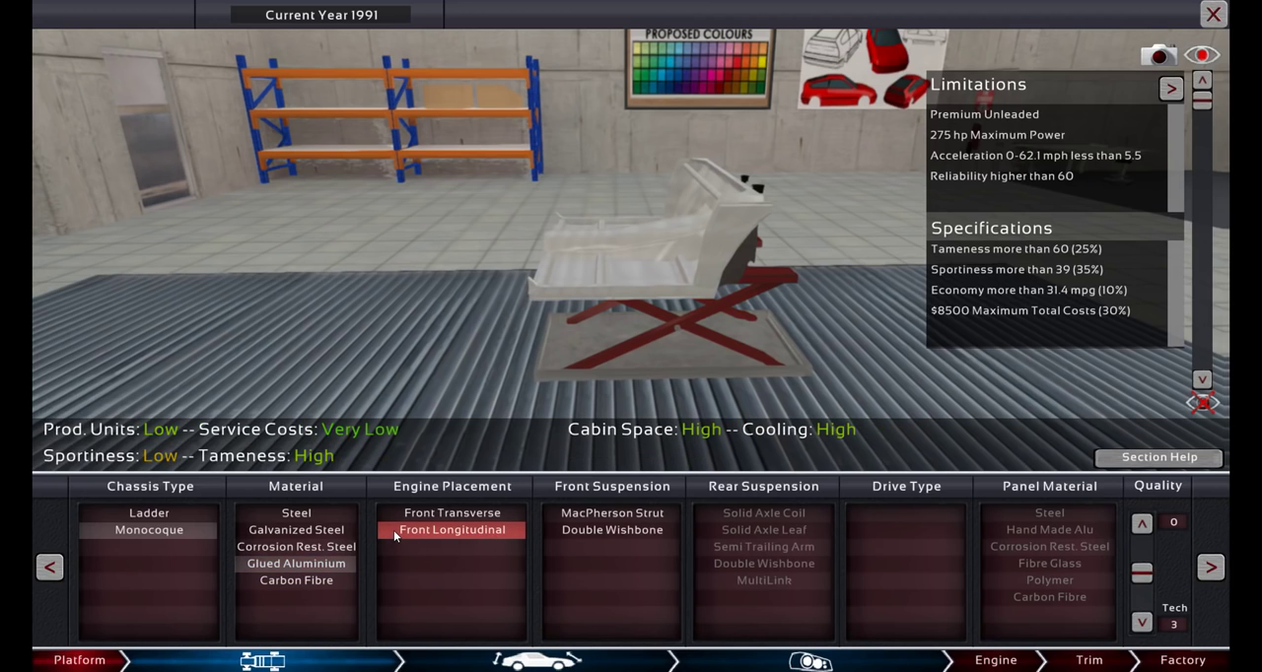
left_click(611, 530)
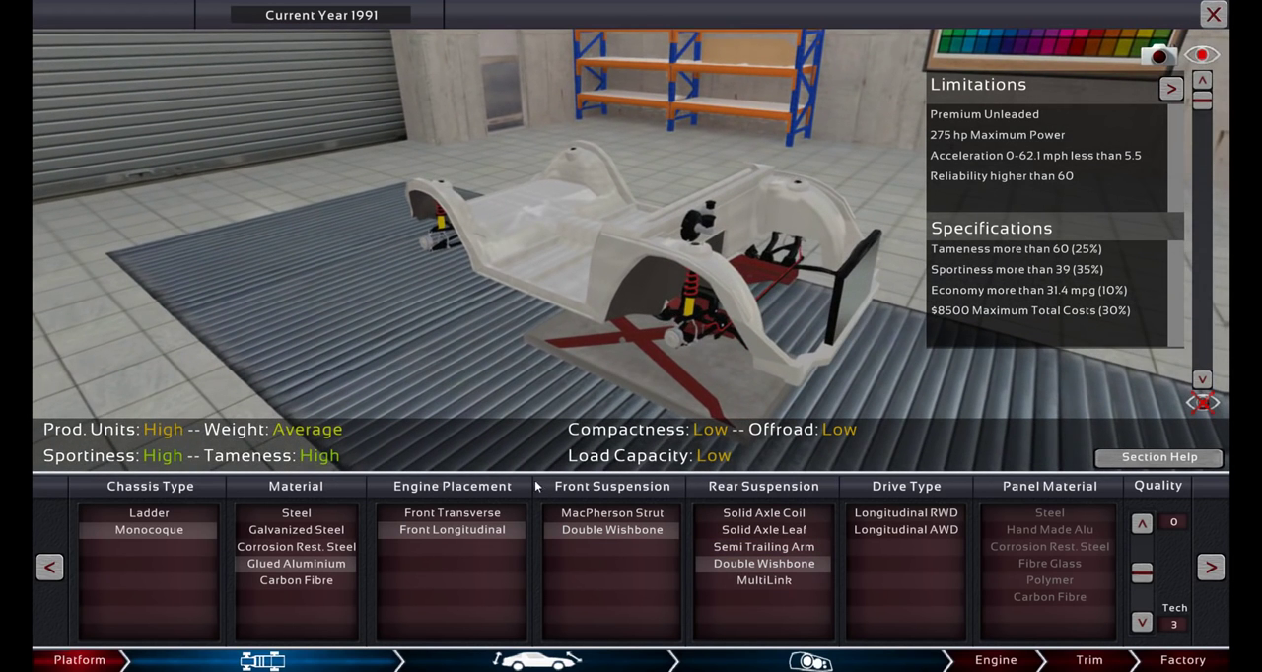
Compare rear suspensions, settle on multilink and make the car longitudinal rear-wheel drive.
left_click(765, 580)
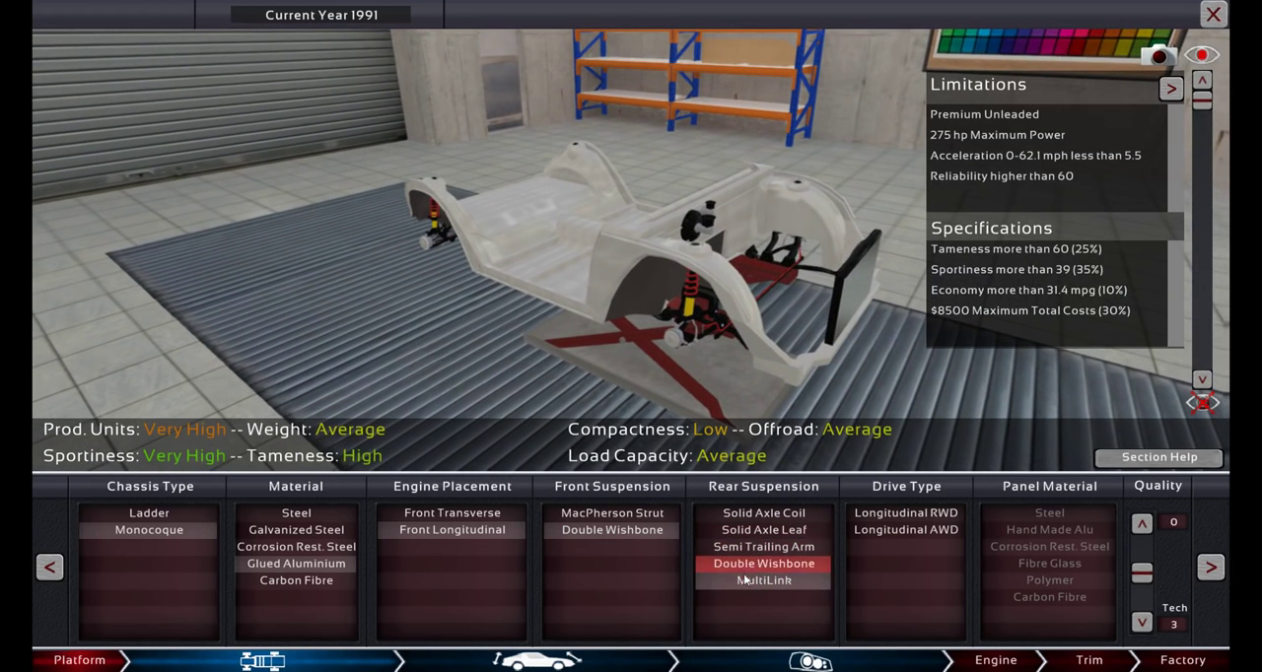
left_click(765, 580)
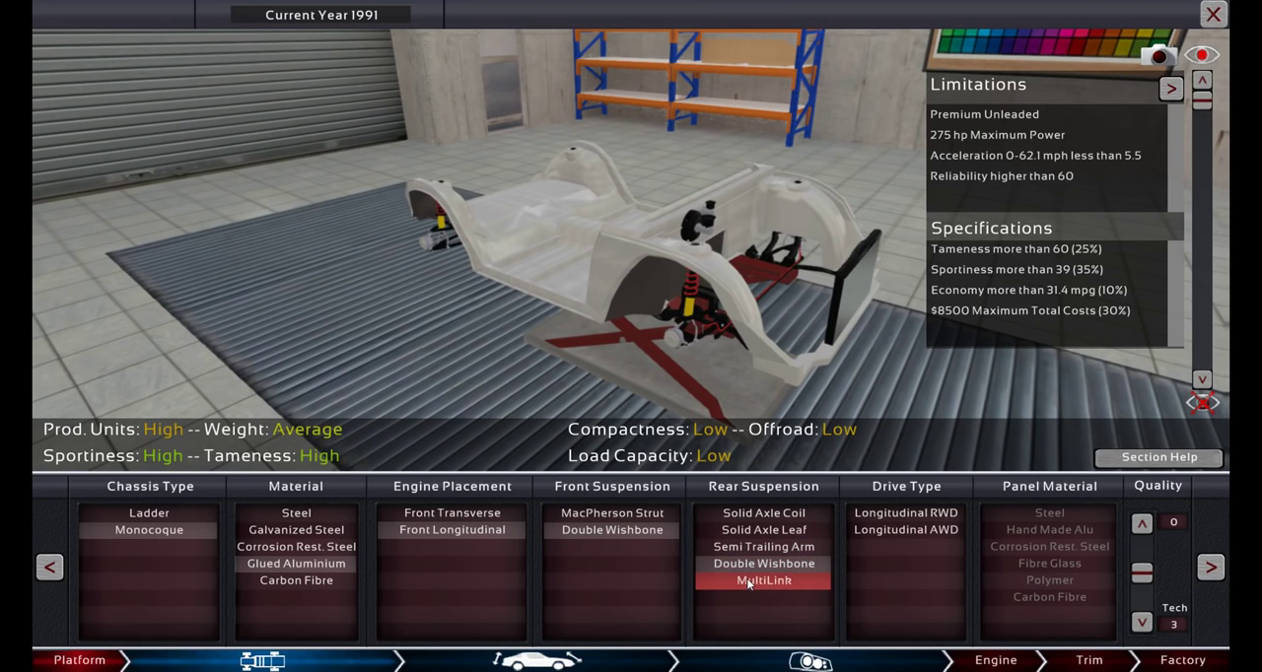
left_click(763, 580)
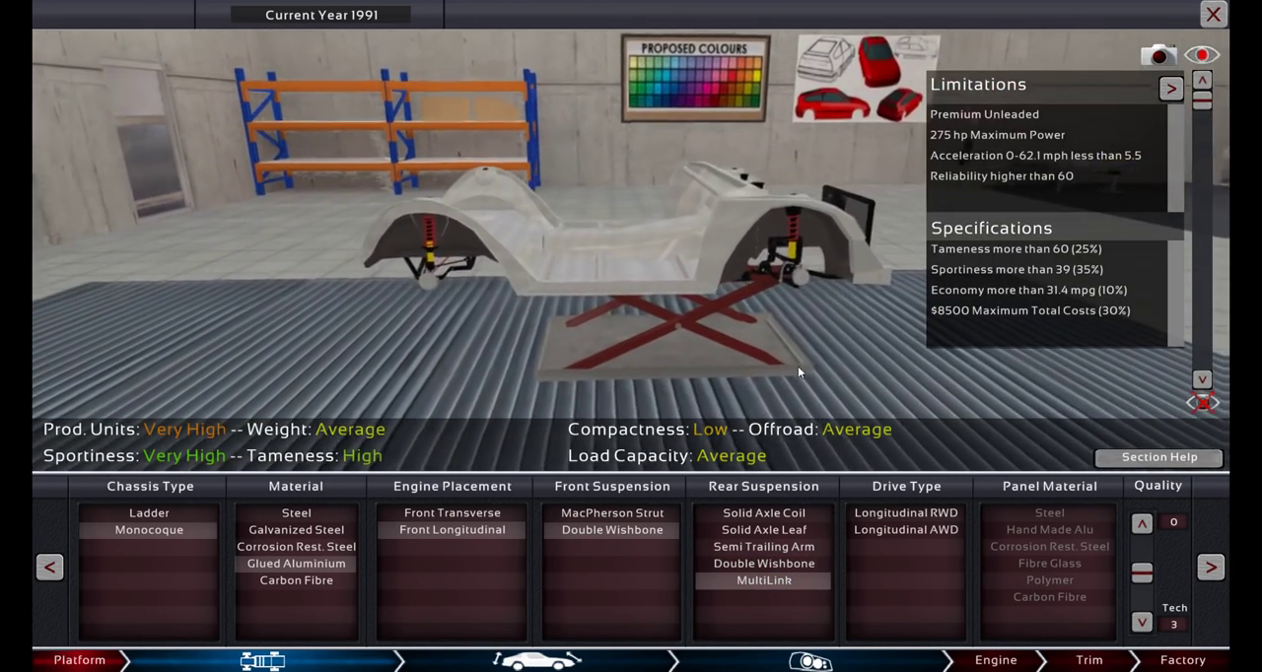
left_click(765, 564)
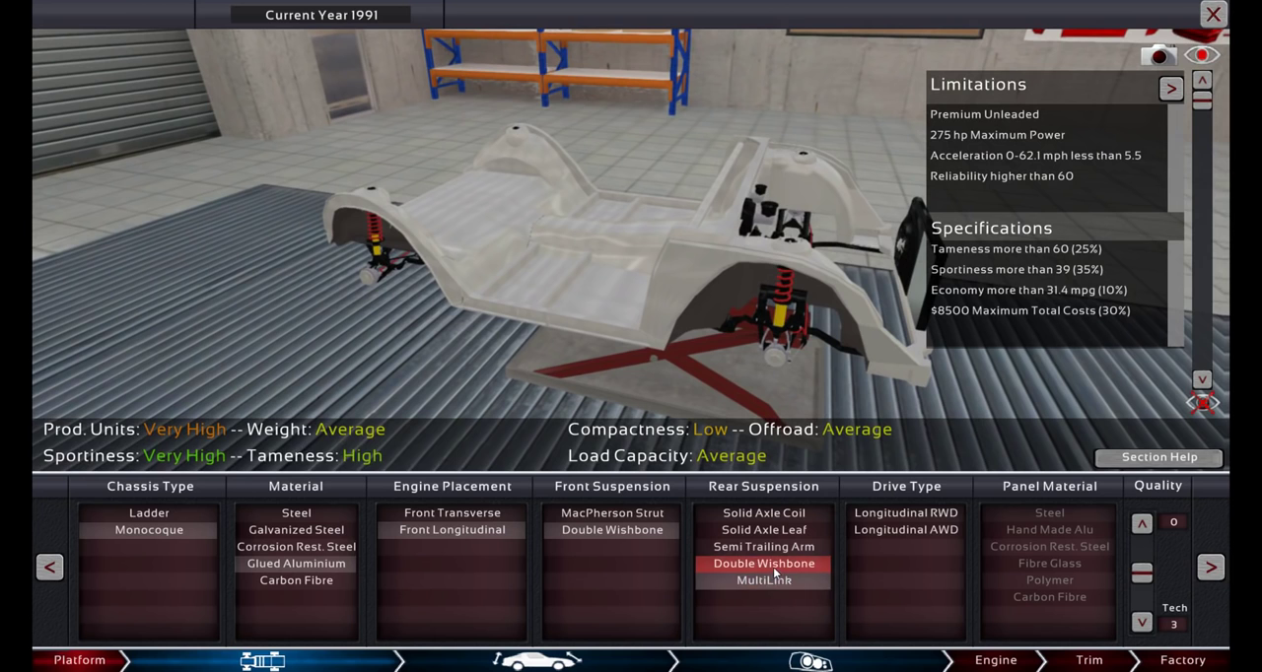
left_click(765, 580)
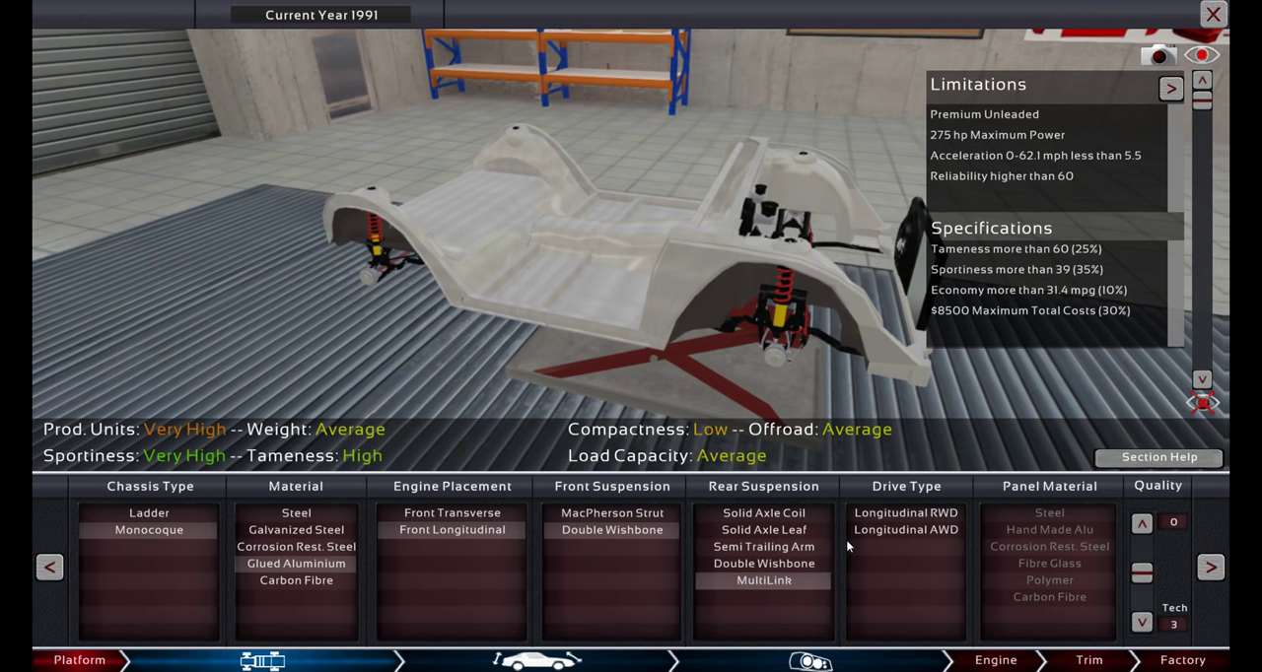
left_click(902, 512)
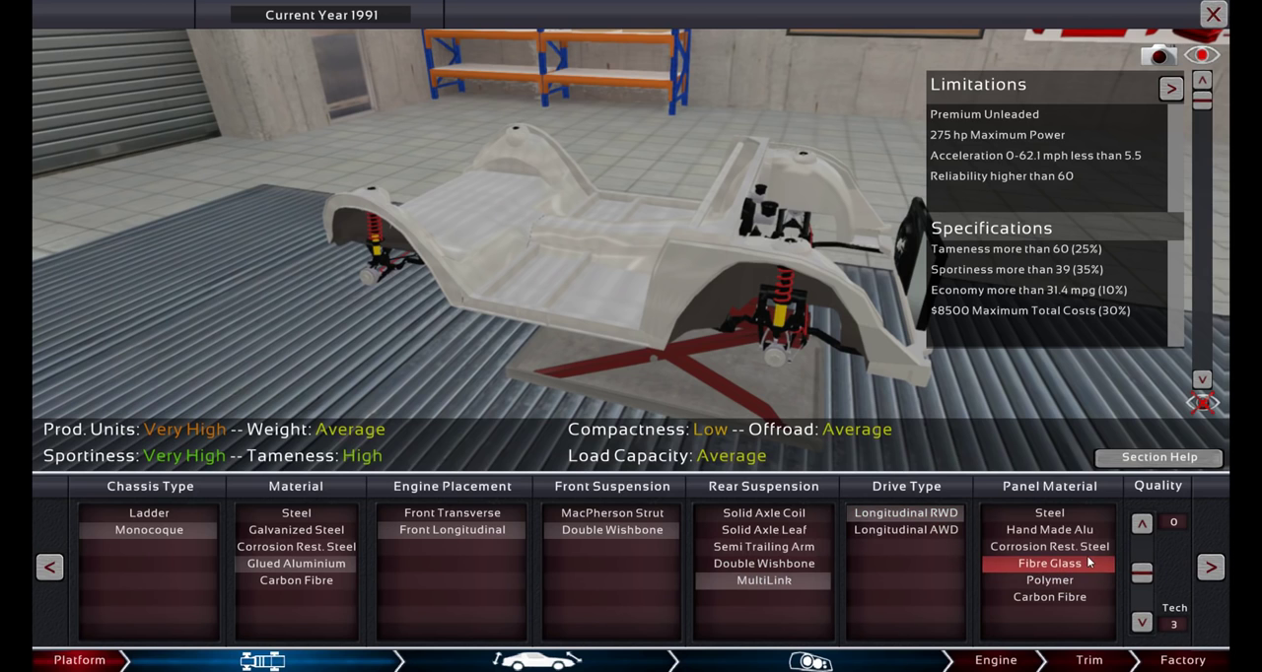
mouse_move(1084, 568)
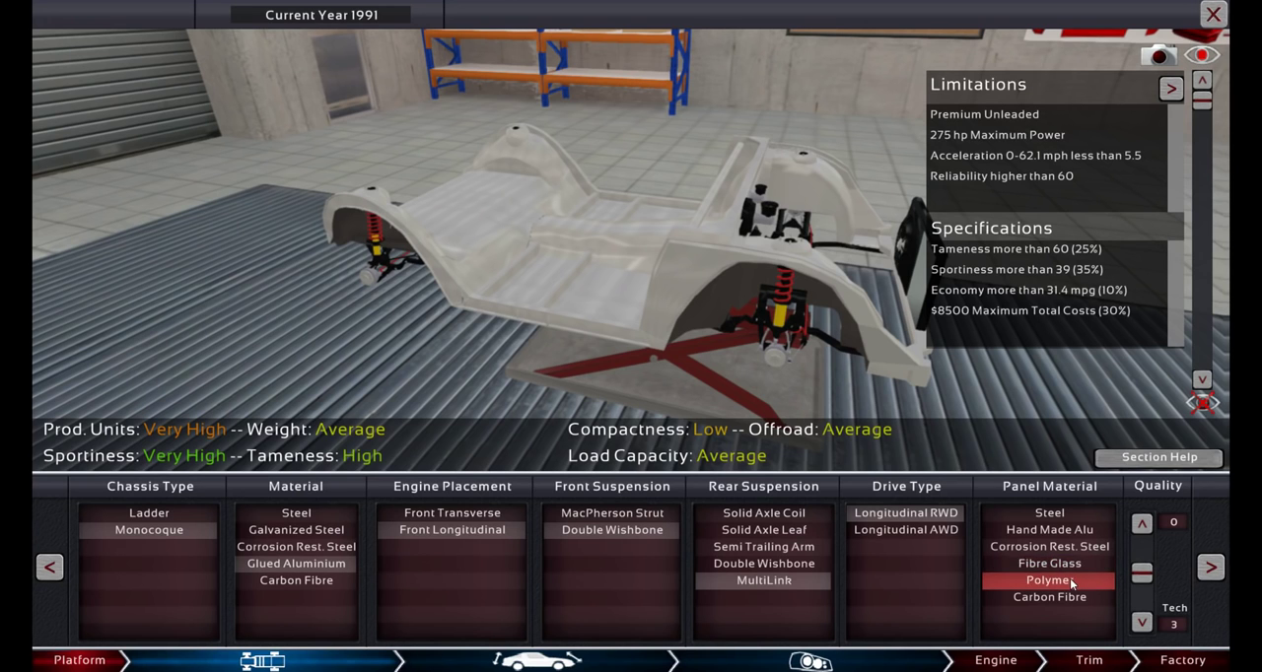
Use polymer body panels, raise platform quality and move on to body selection.
left_click(1048, 564)
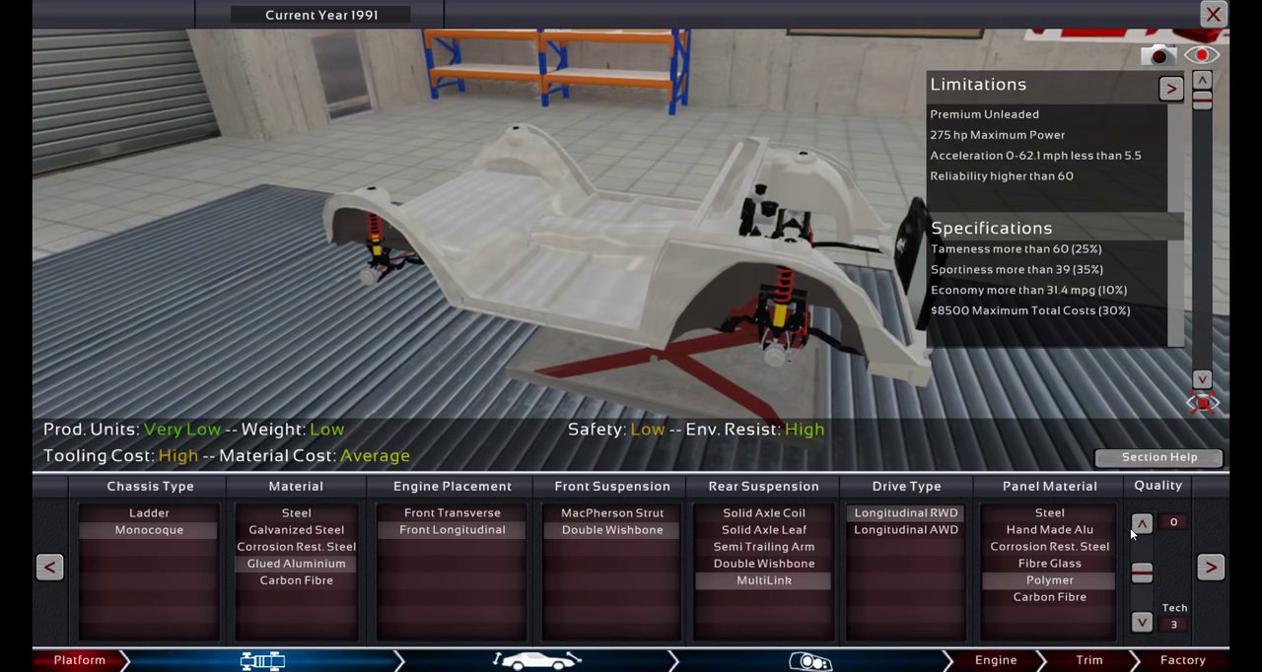
left_click(1139, 523)
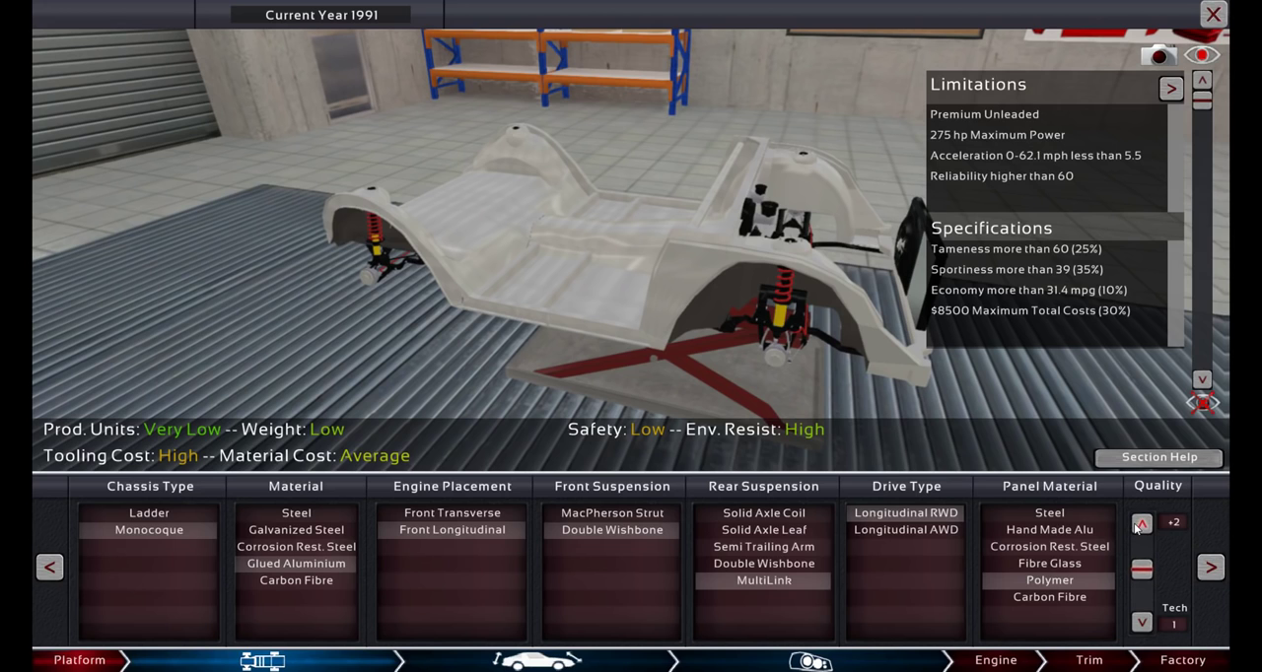
left_click(1141, 525)
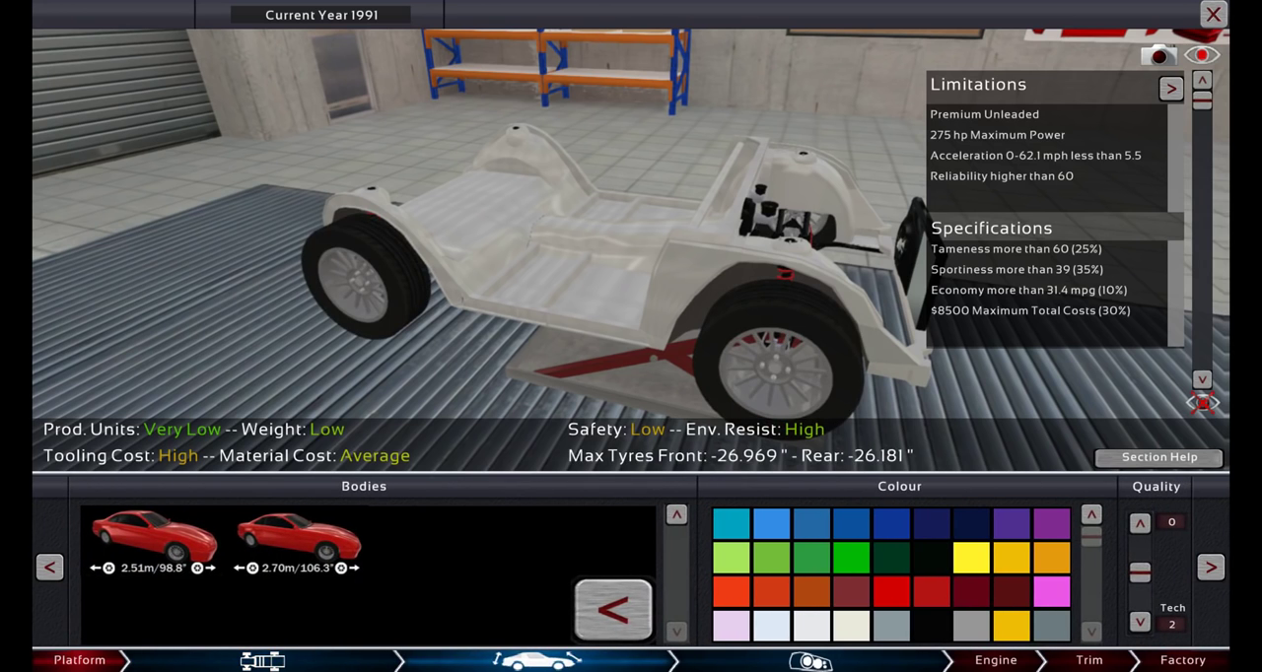
Filter the body list and select the two-seat coupé body.
left_click(150, 543)
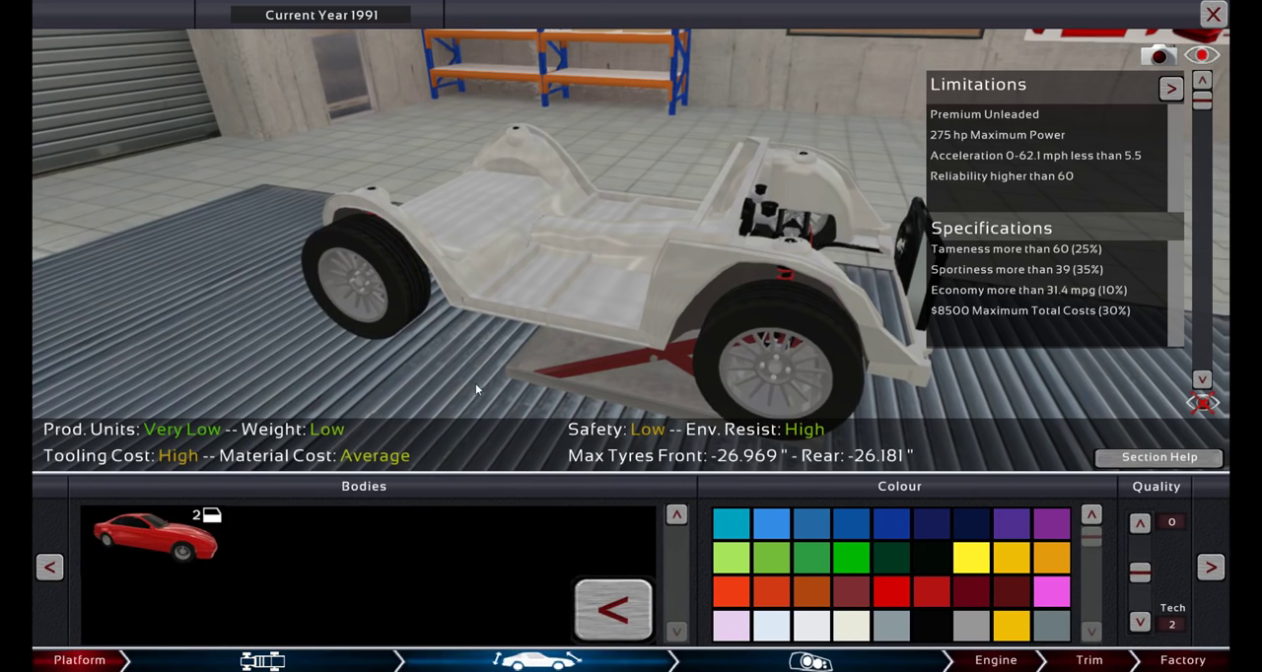
left_click(154, 540)
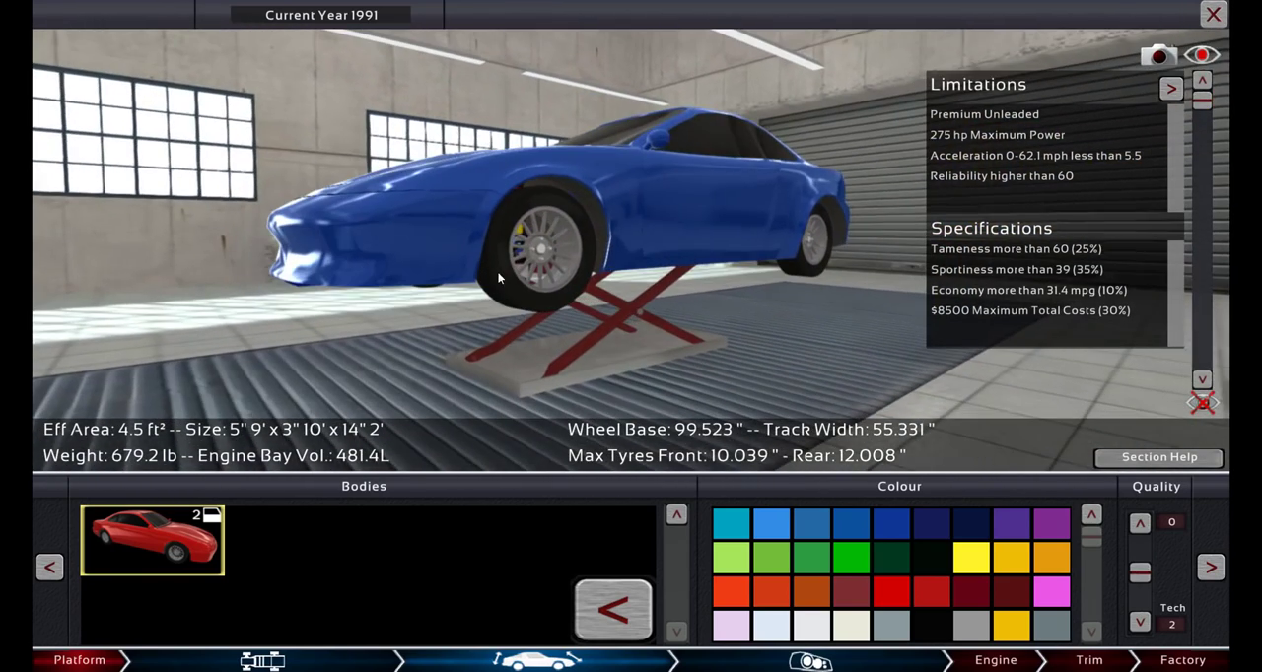
Finish the blue coupe body and move on to the Fixture Types panel.
left_click(1140, 521)
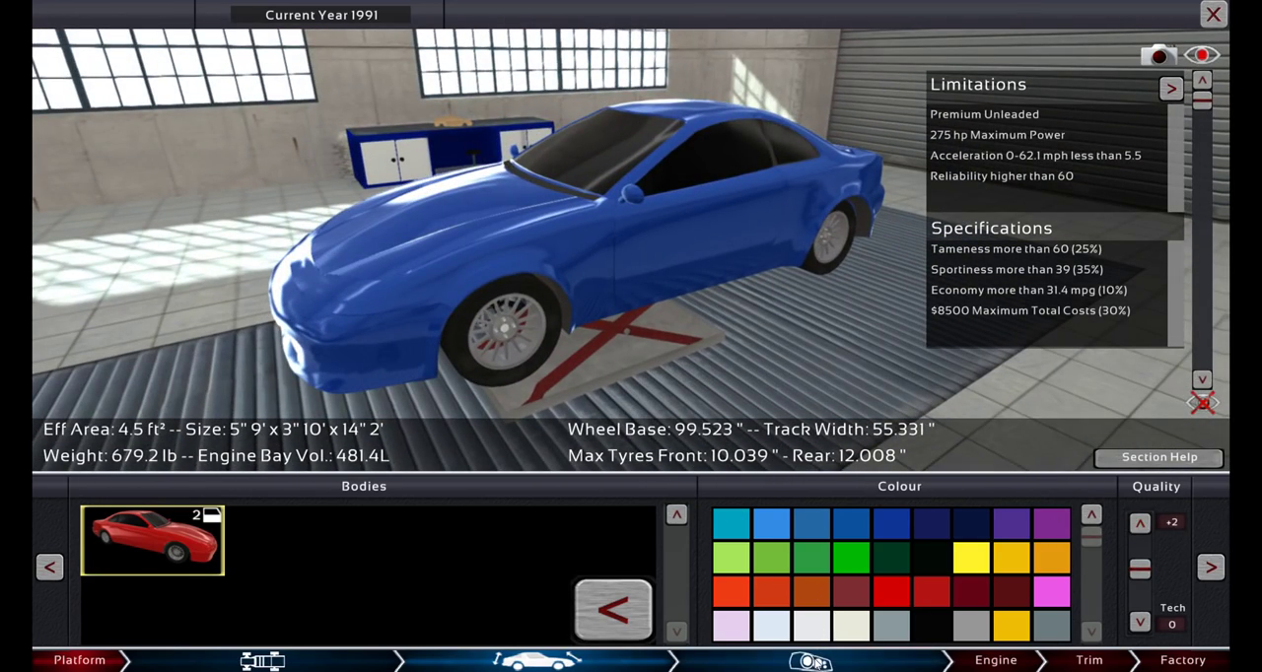
left_click(812, 660)
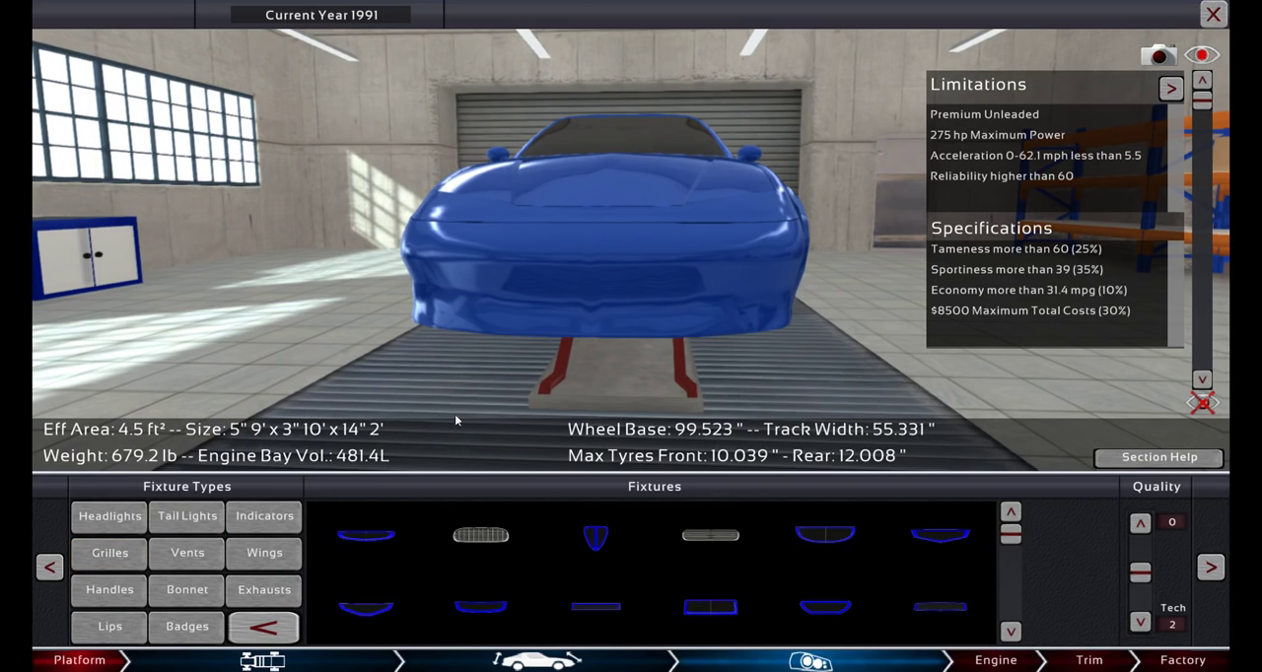
Try grille designs on the coupe's nose, discarding attempts before placing a front cooling grille.
left_click(366, 536)
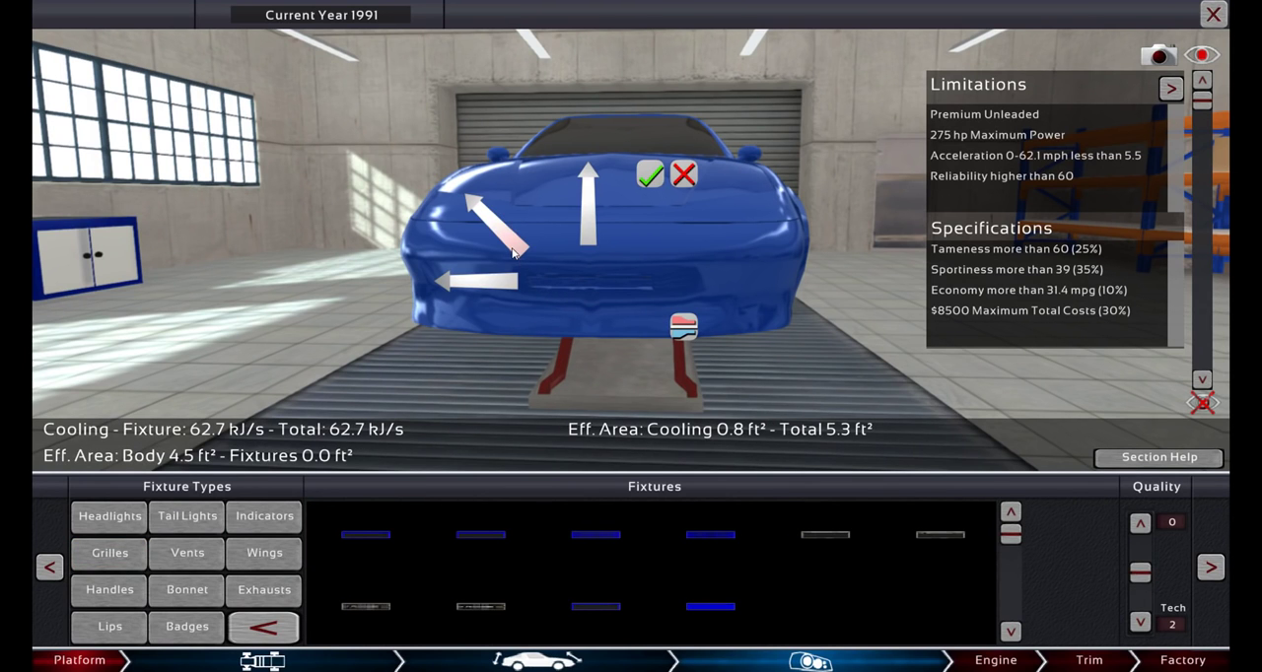
mouse_move(660, 201)
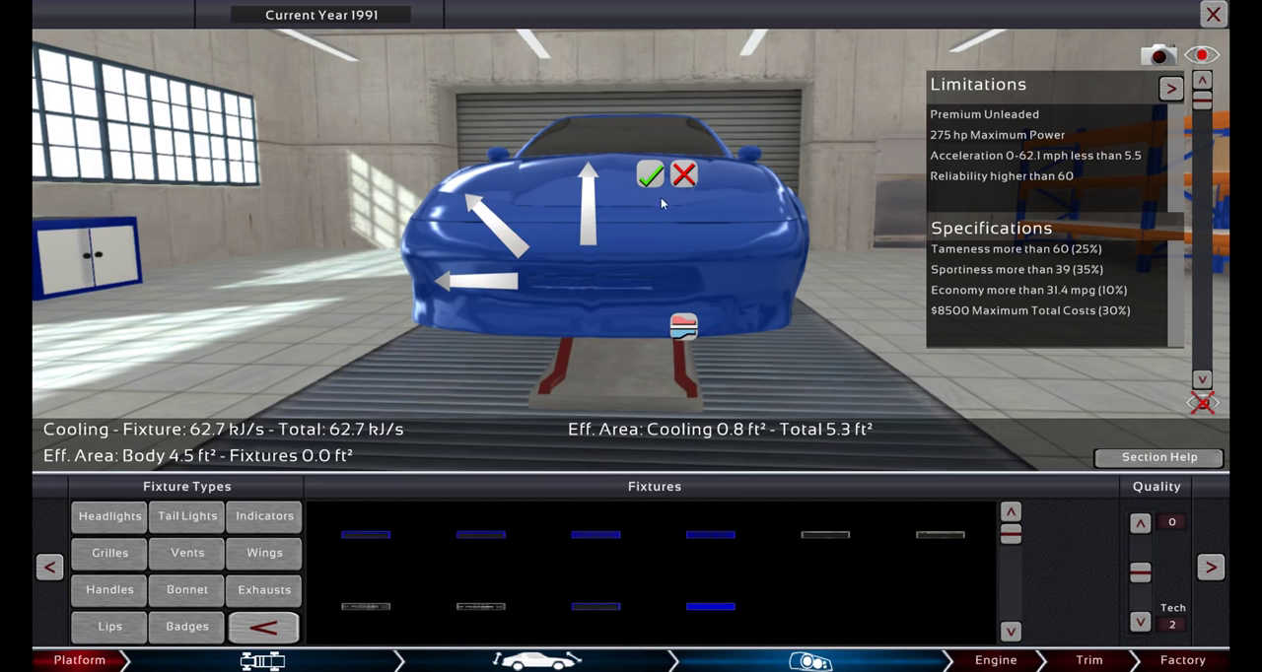
left_click(648, 173)
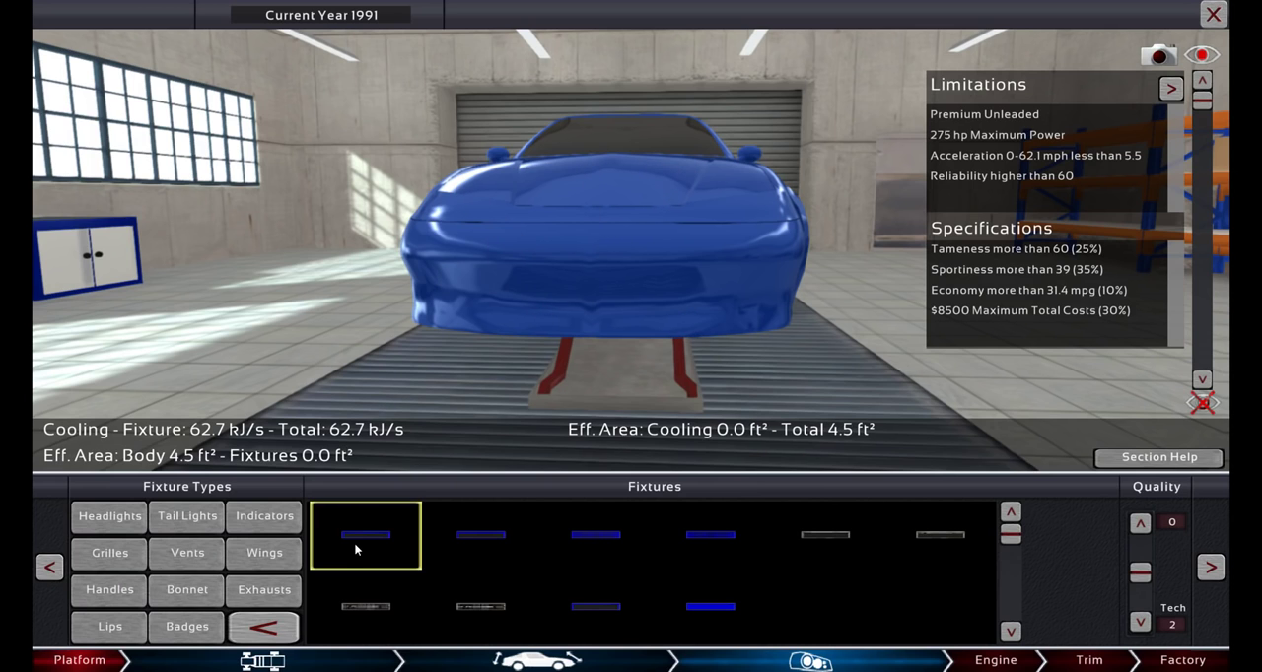
left_click(366, 536)
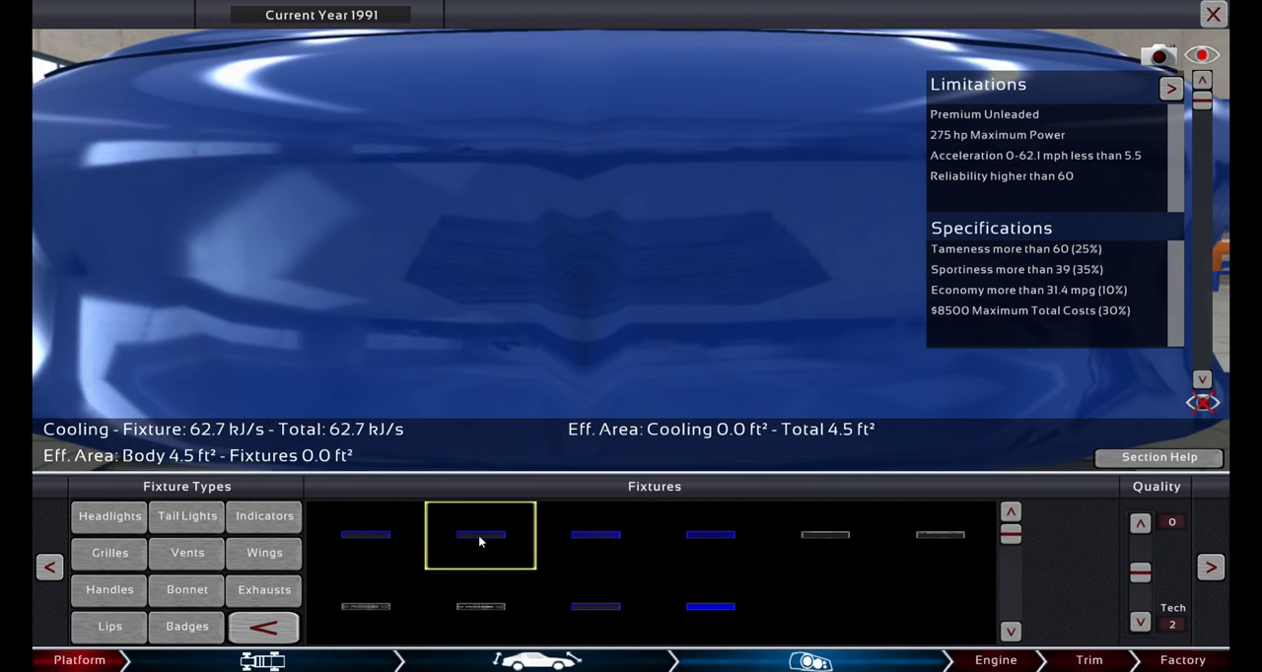
left_click(481, 536)
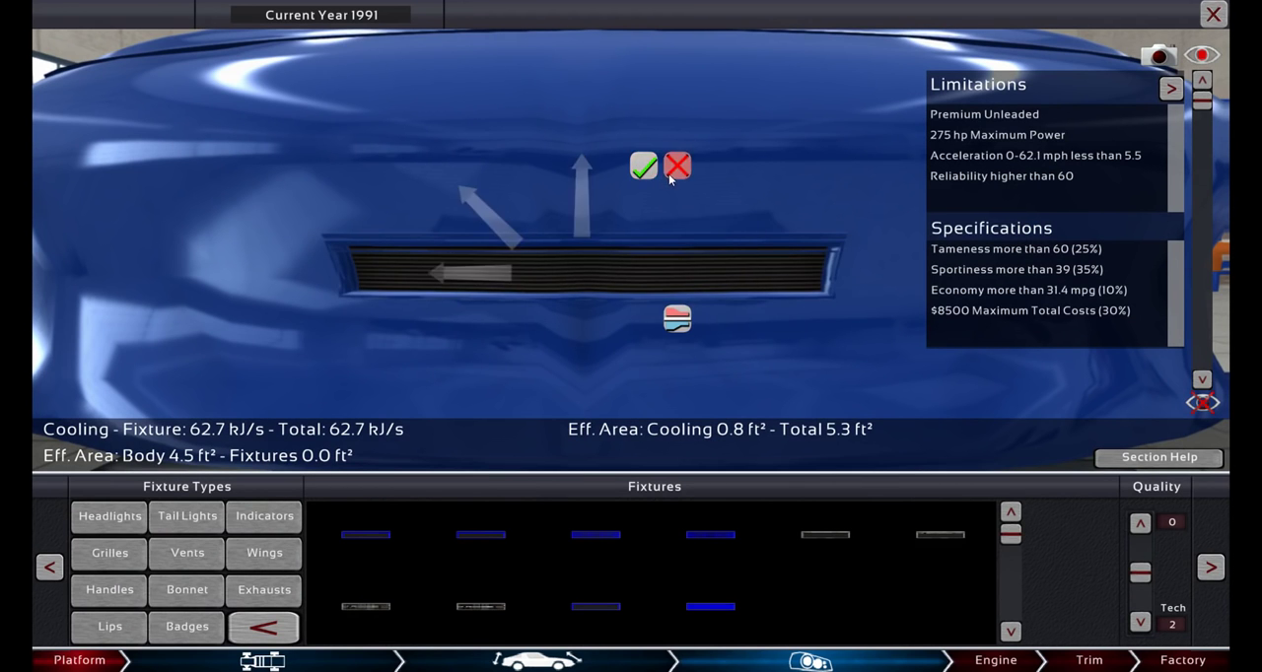
left_click(678, 166)
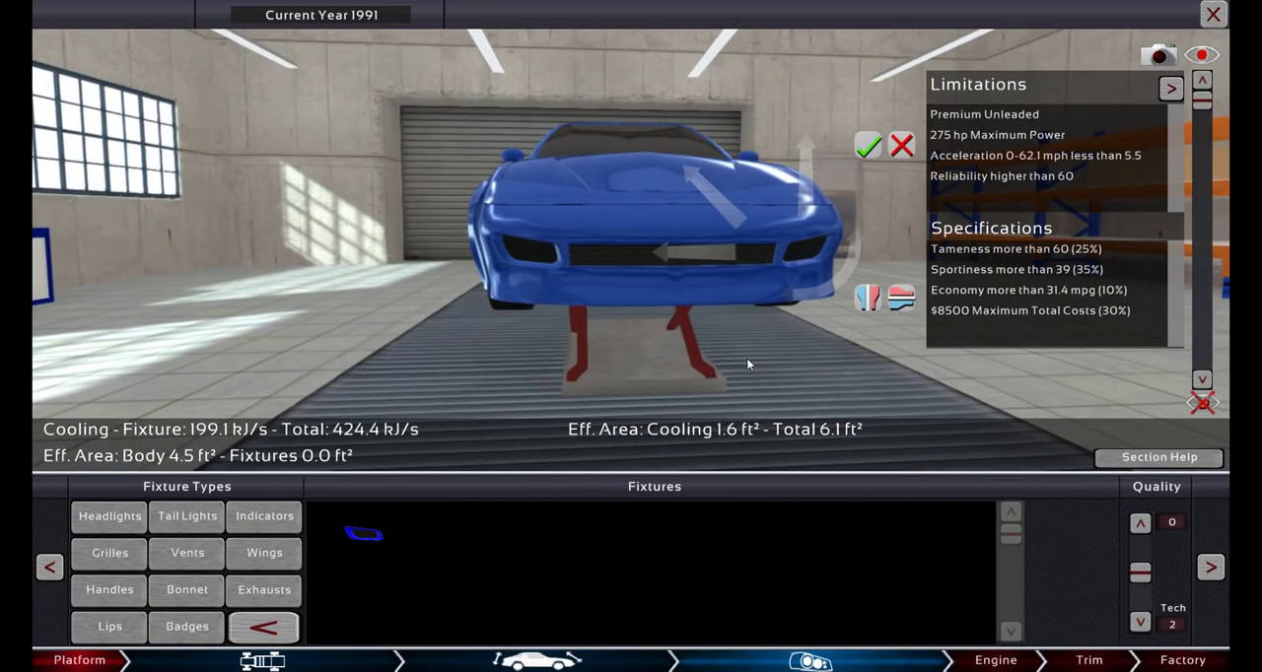
mouse_move(654, 368)
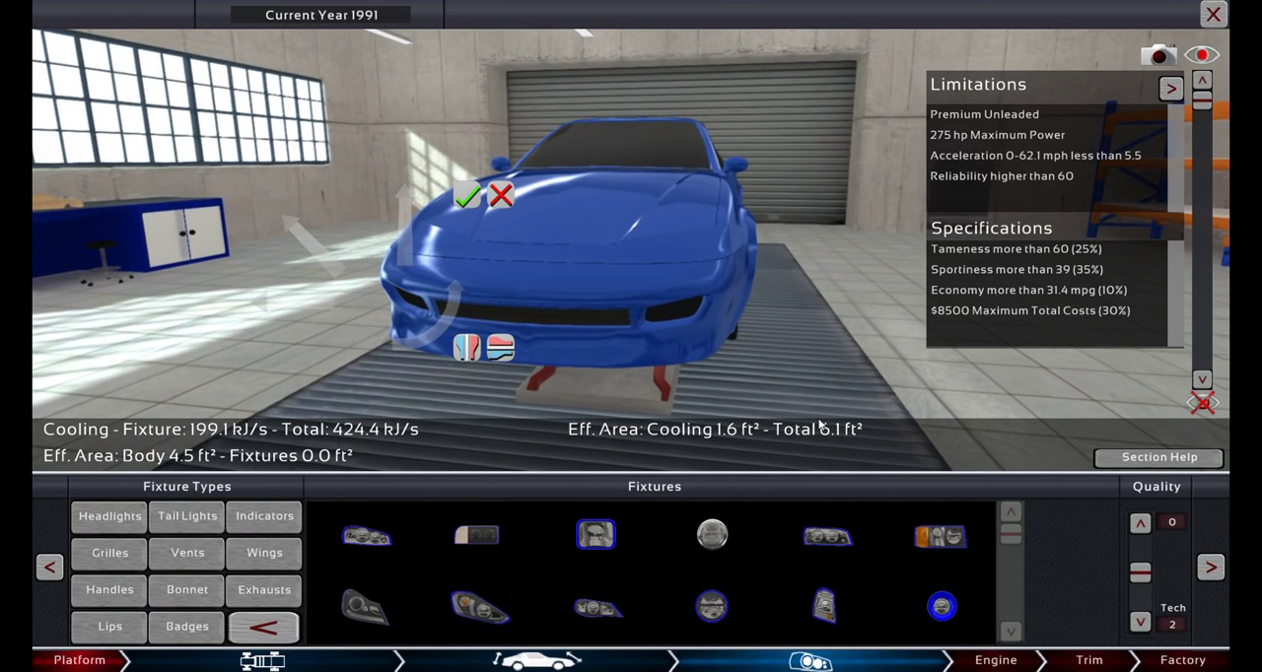
mouse_move(820, 426)
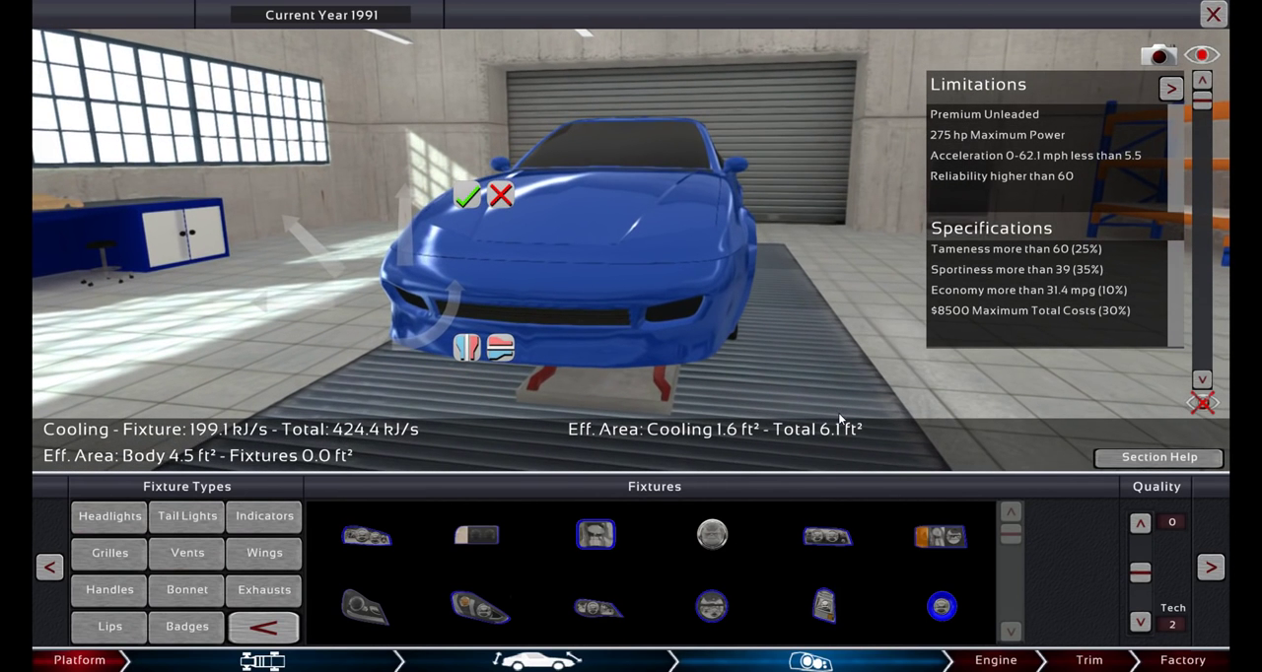
mouse_move(837, 536)
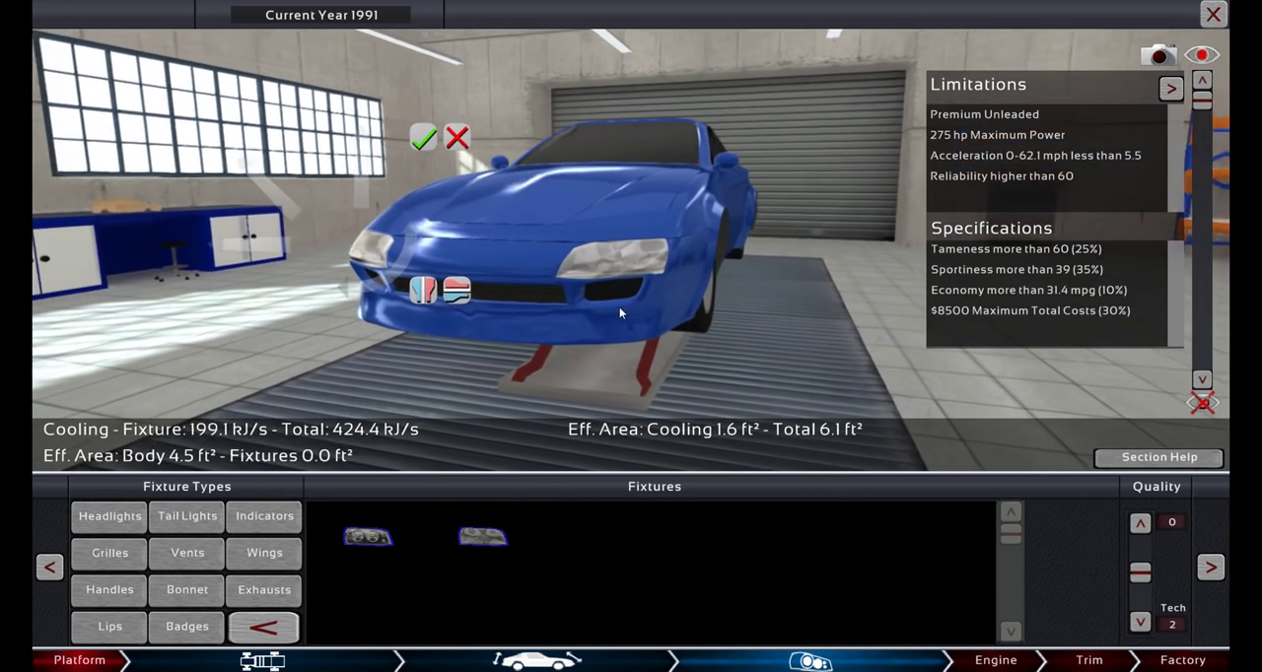
Confirm the headlight placement on the coupe's front.
left_click(366, 537)
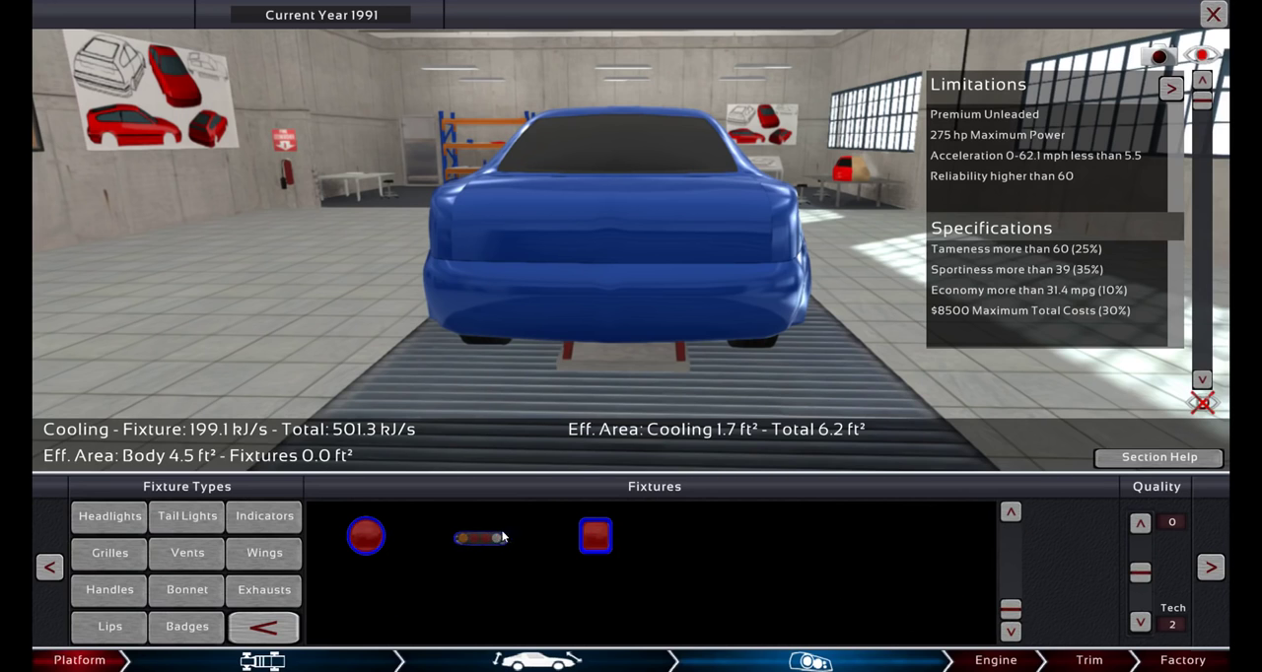
mouse_move(453, 548)
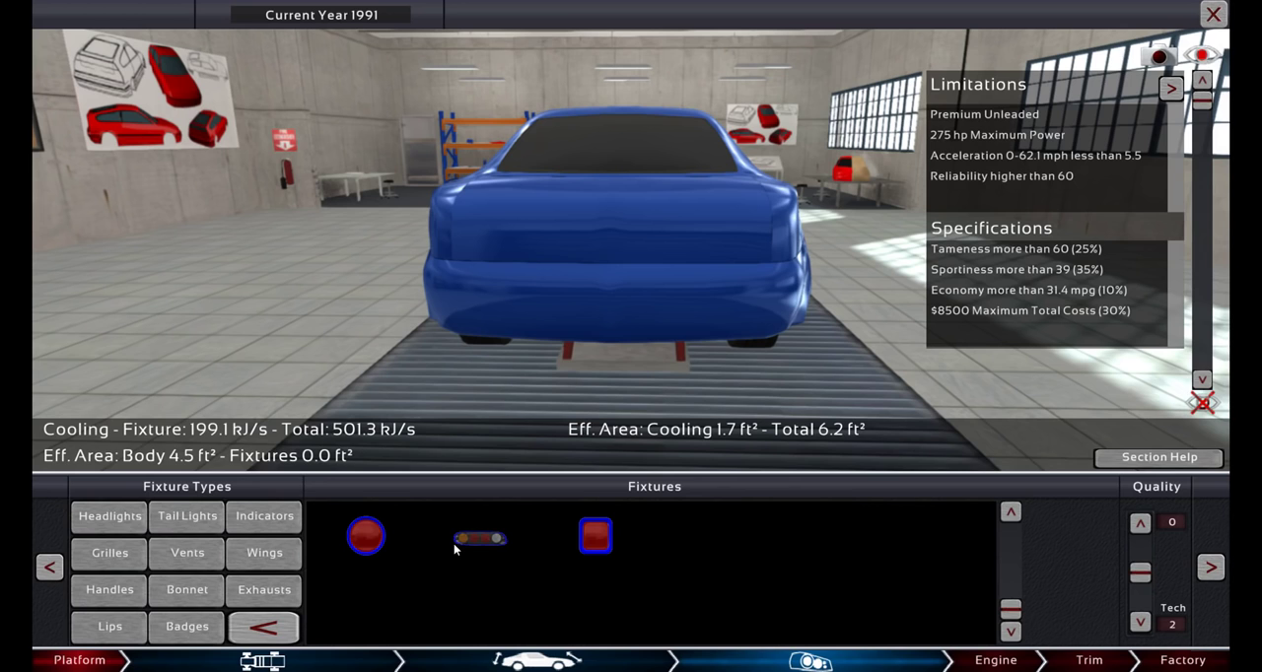
Try round rear lamps, discard them and choose a wide rectangular tail light design.
left_click(185, 516)
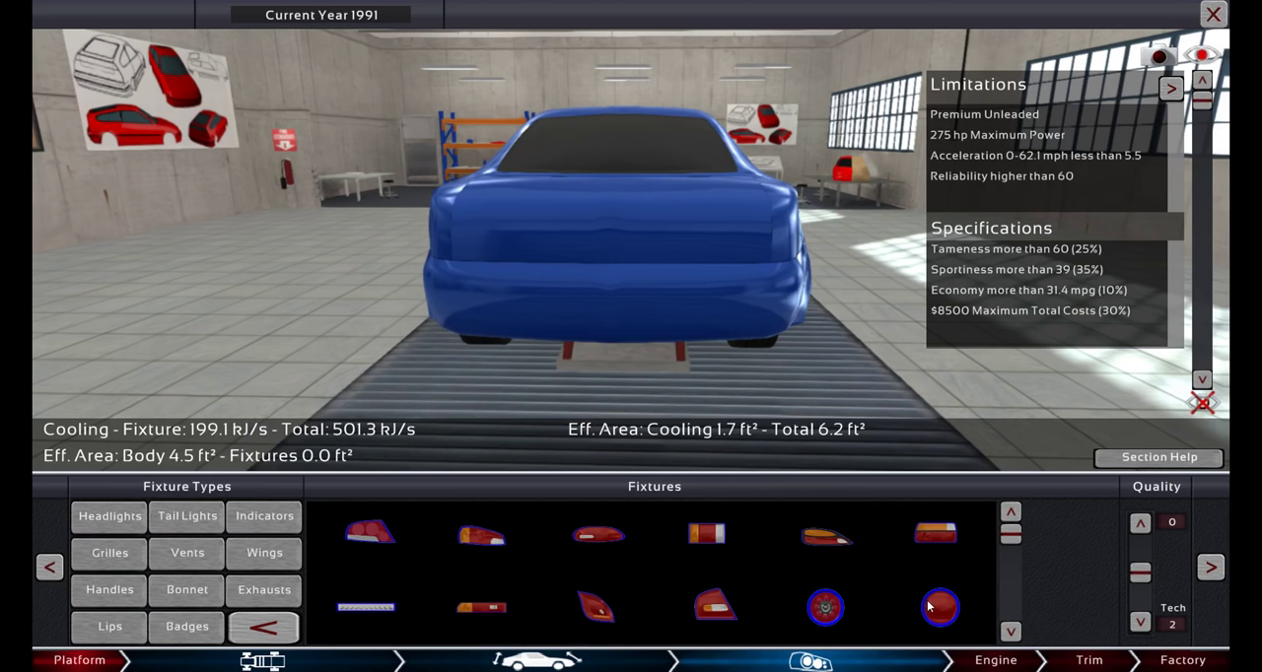
left_click(938, 607)
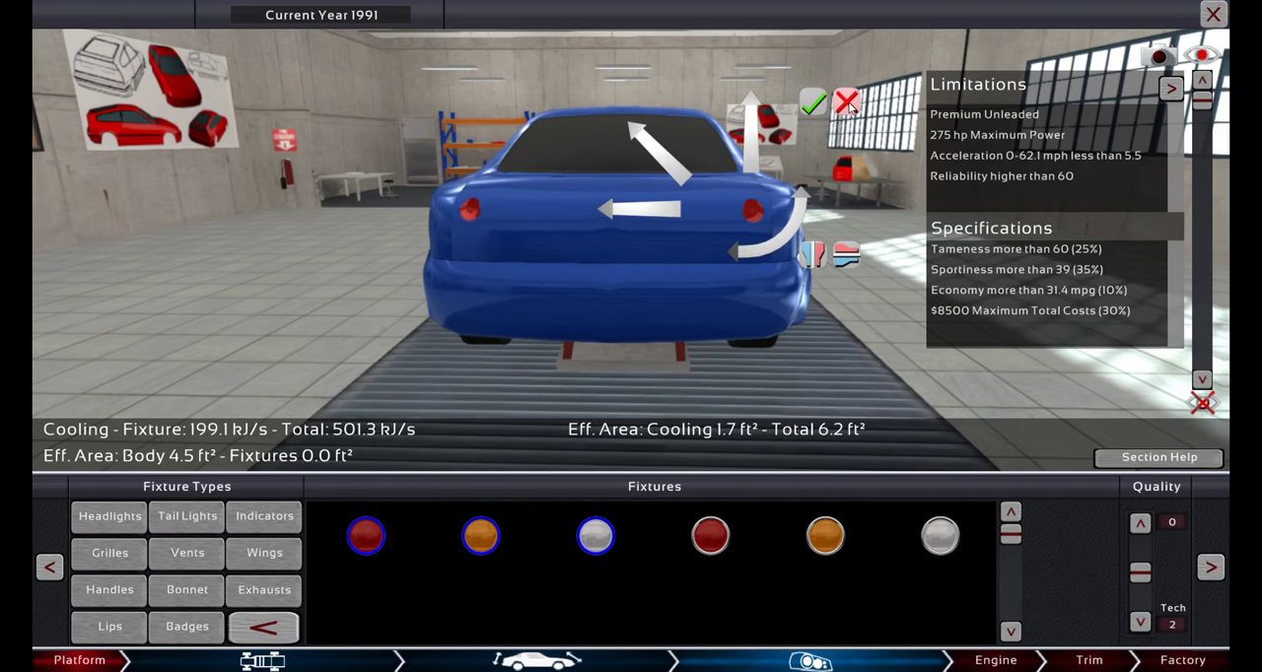
left_click(185, 517)
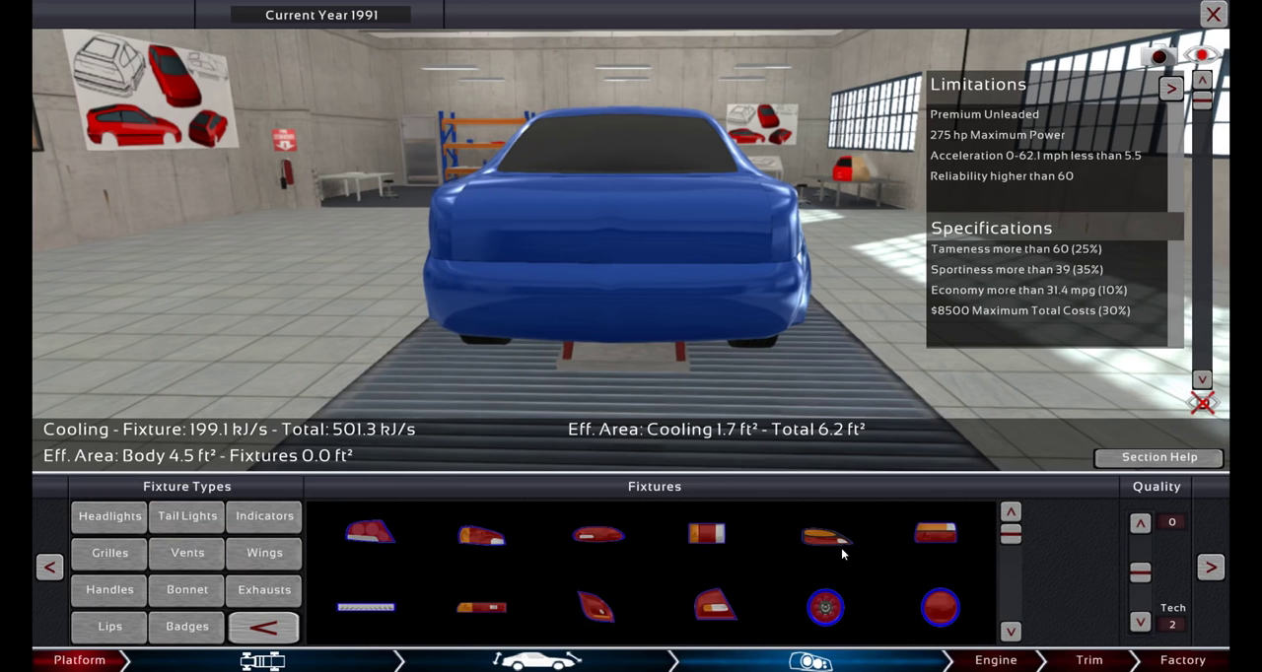
left_click(367, 534)
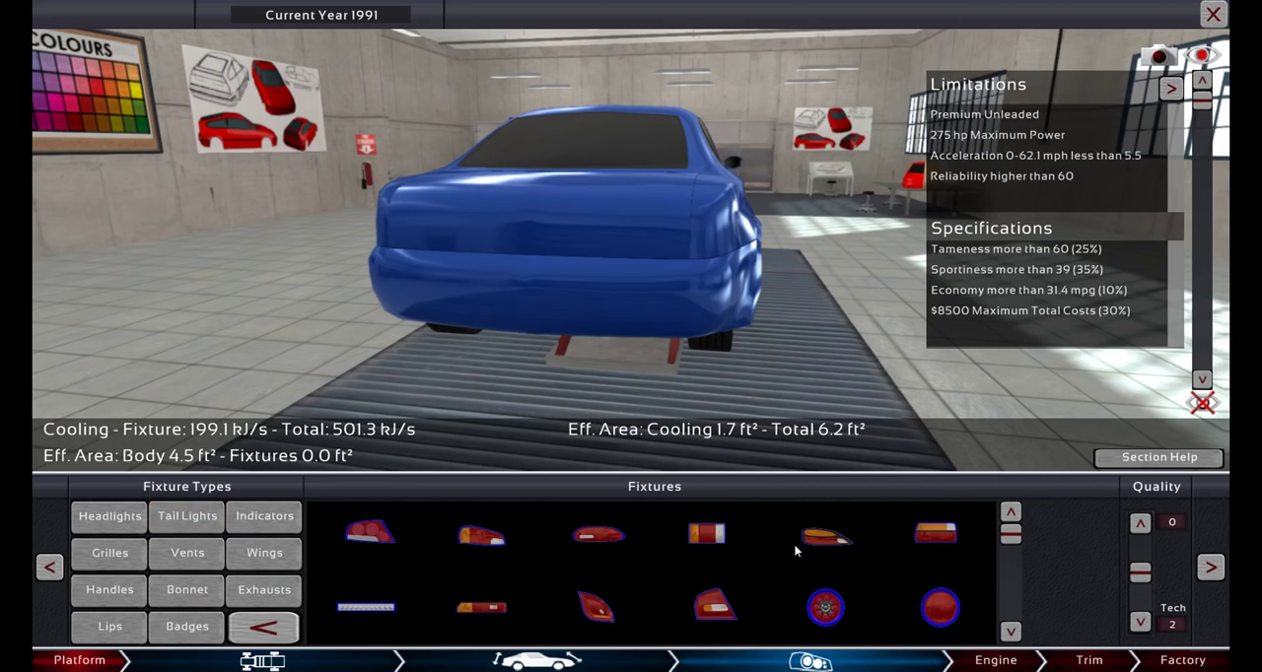
mouse_move(1019, 528)
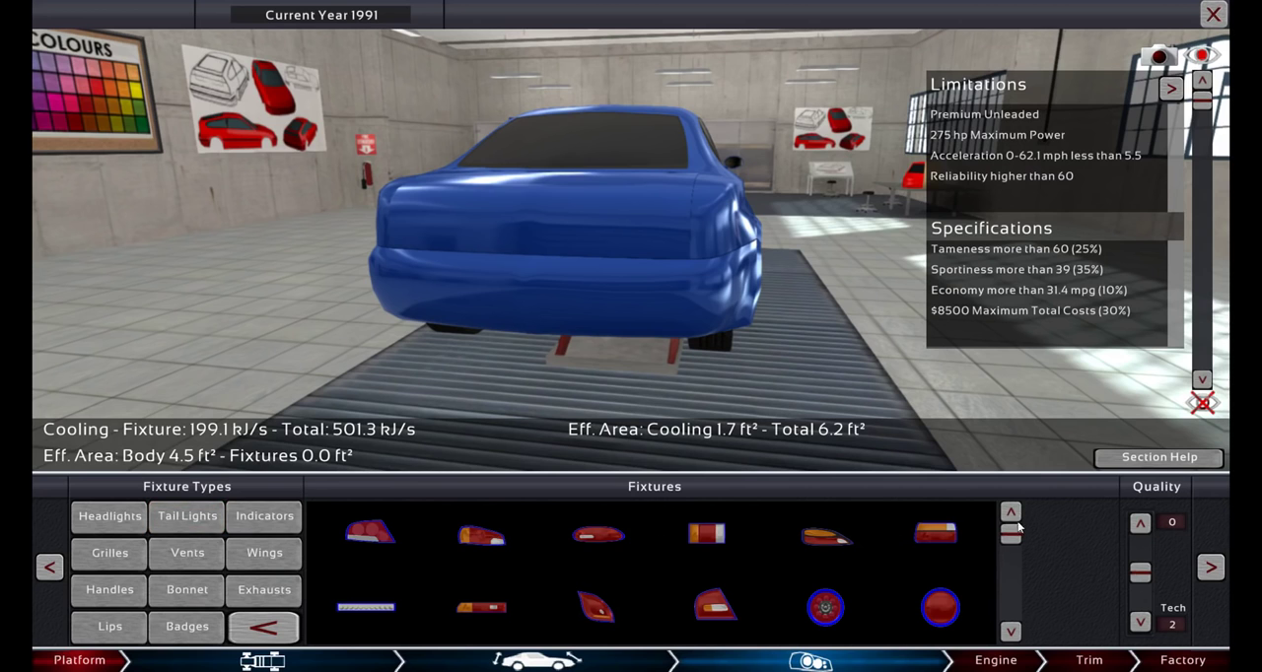
left_click(370, 534)
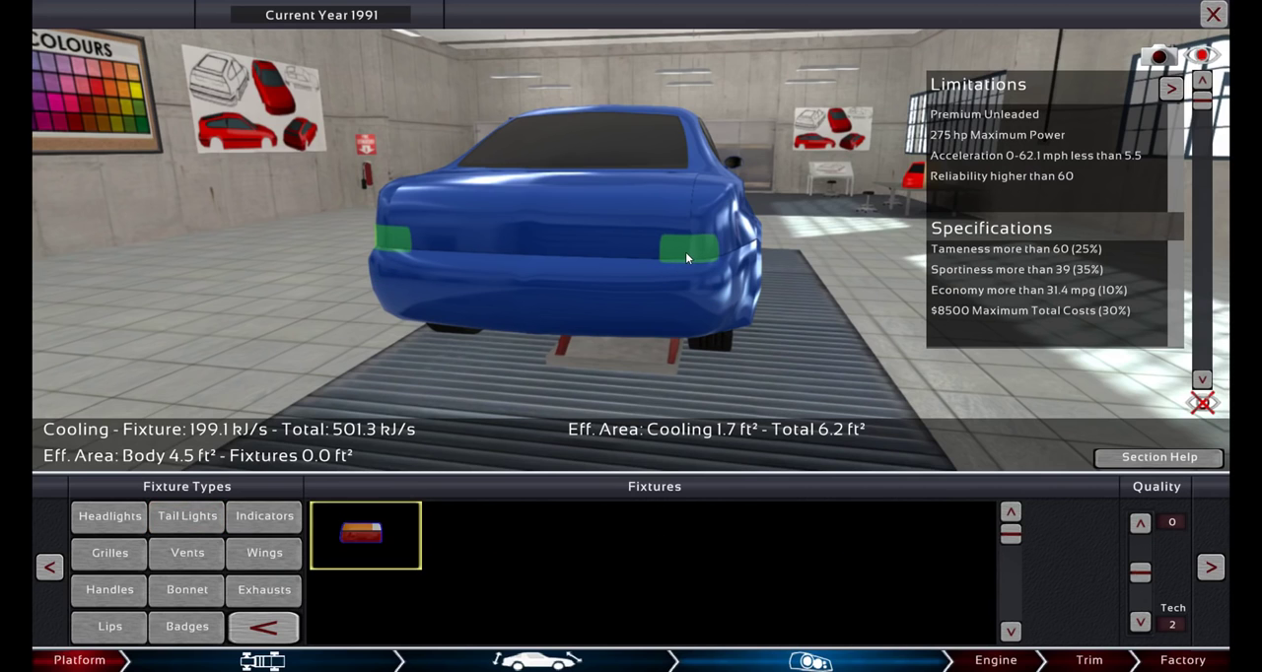
left_click(186, 516)
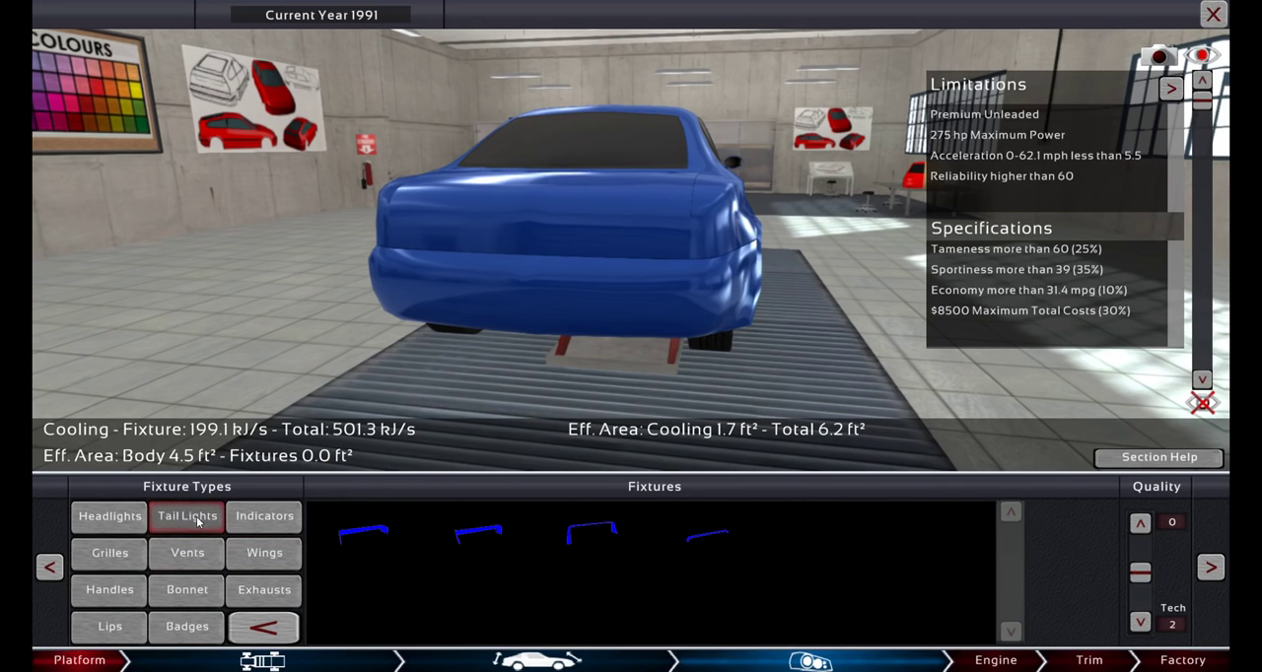
Fit the rectangular tail lights on the rear and start adding a badge.
left_click(365, 536)
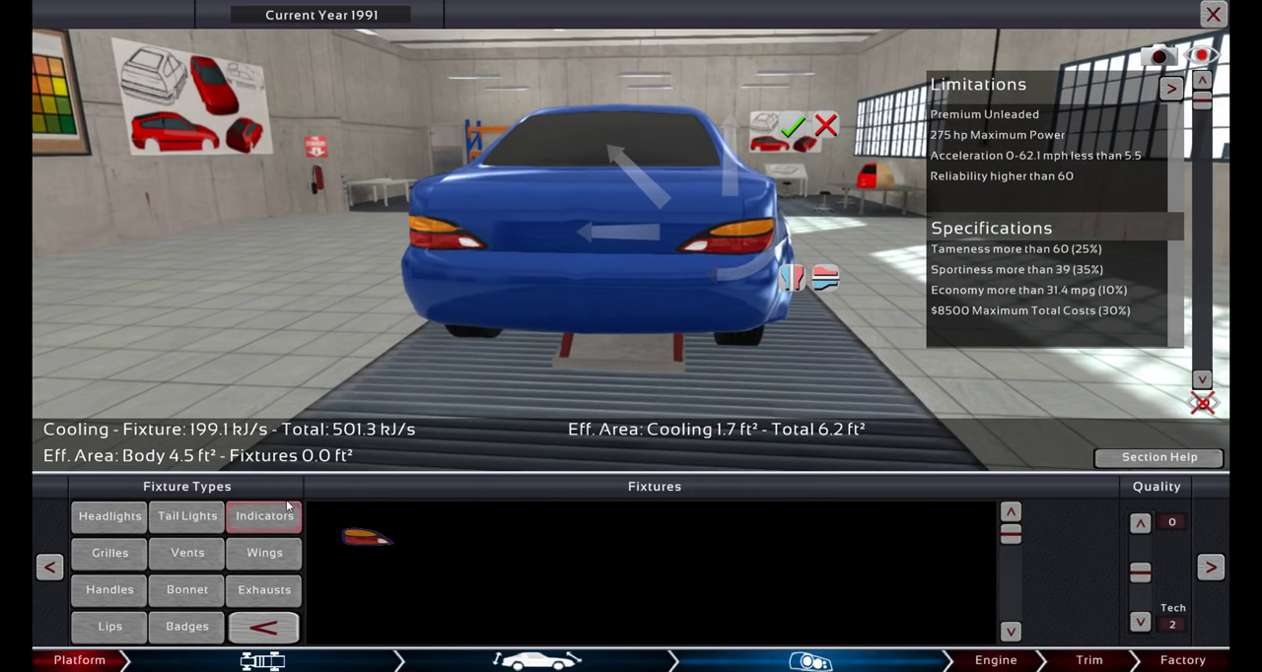
left_click(185, 627)
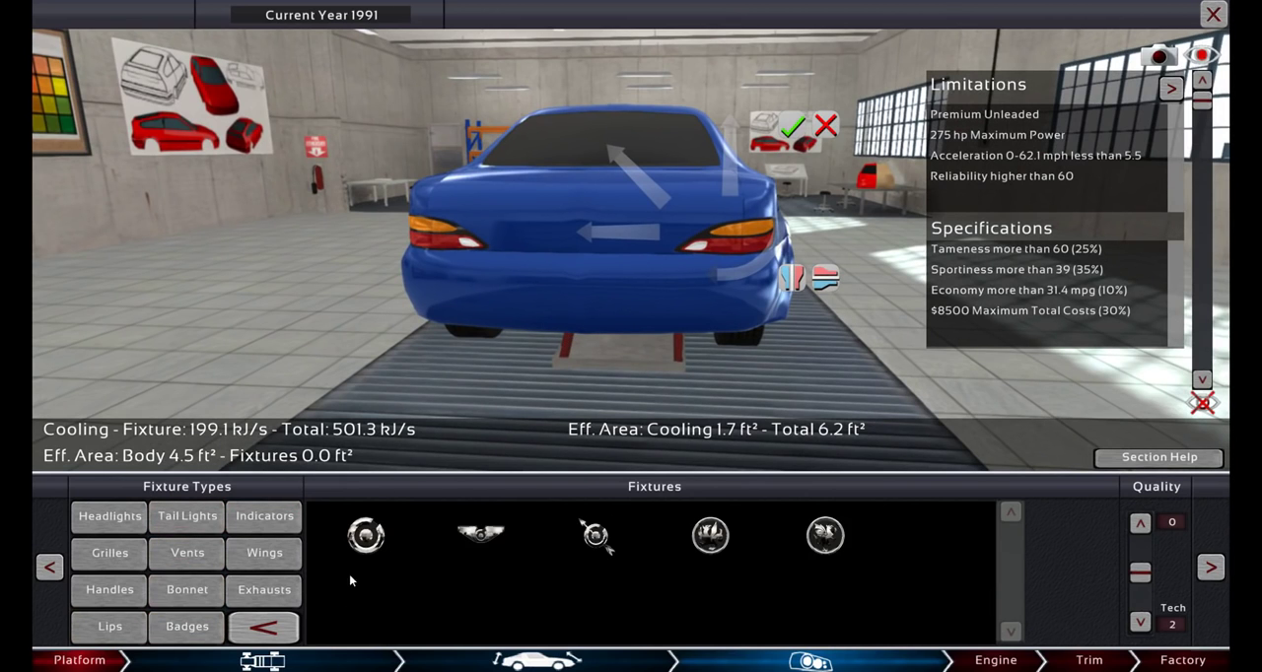
left_click(367, 536)
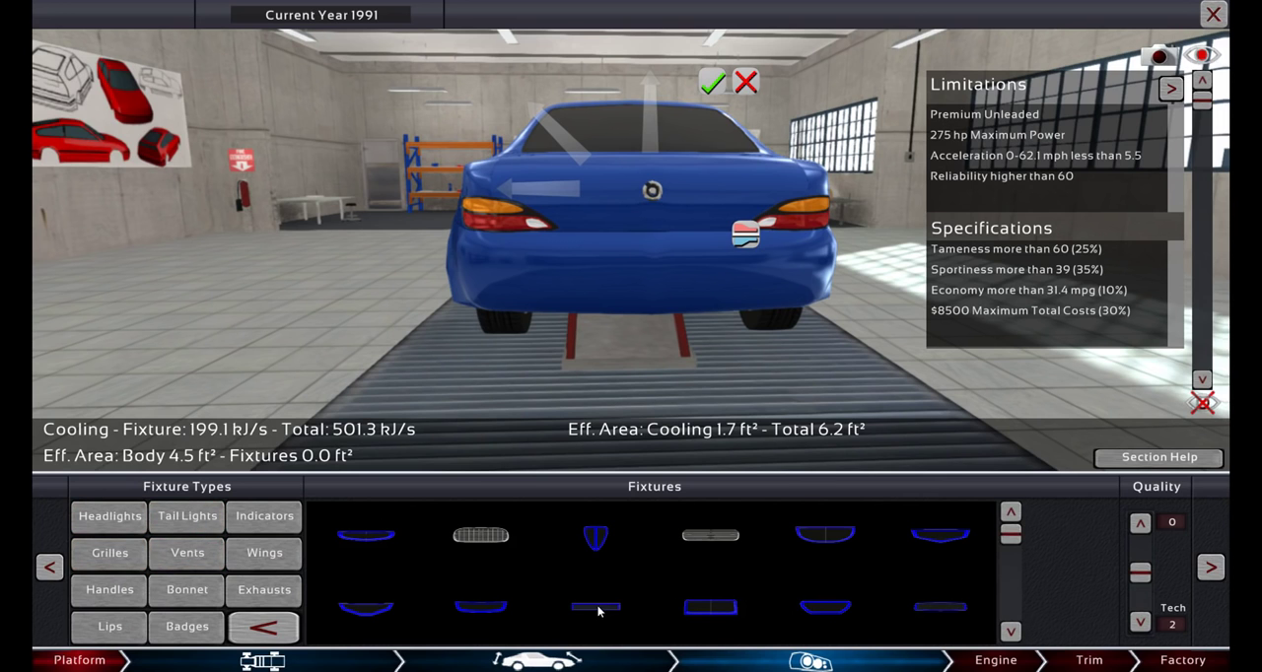
Confirm the badge placement on the boot lid.
left_click(709, 607)
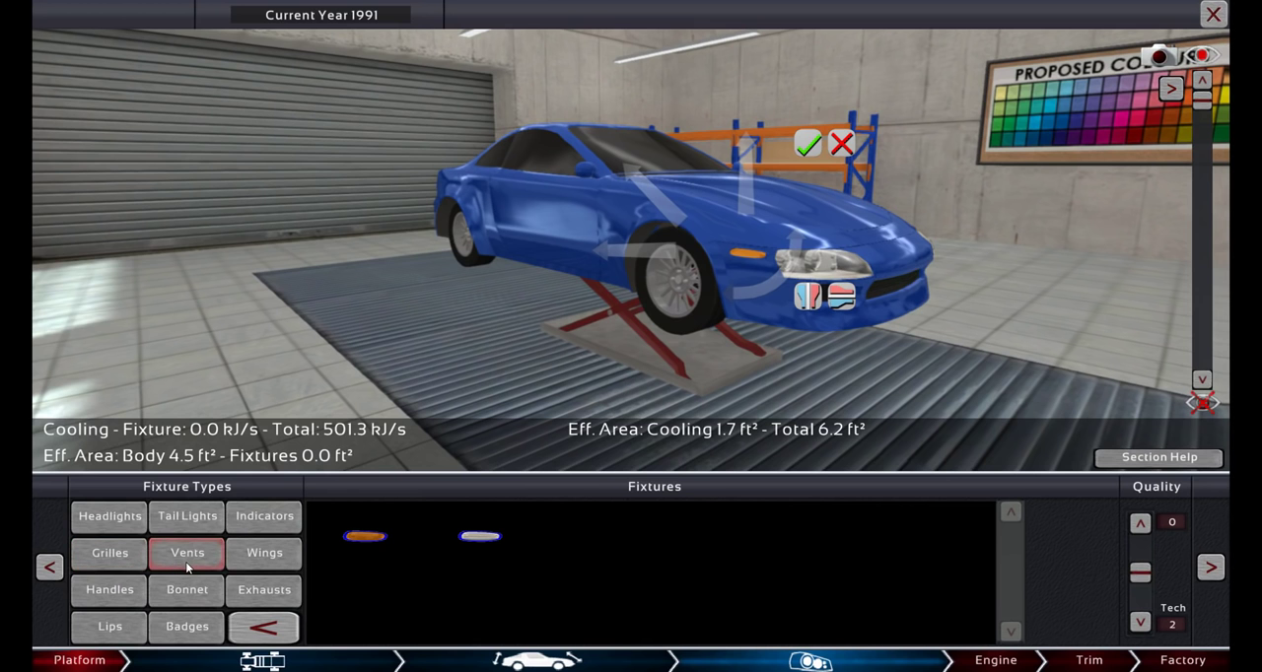
Bring up the vent fixture options for the coupe's front.
left_click(186, 552)
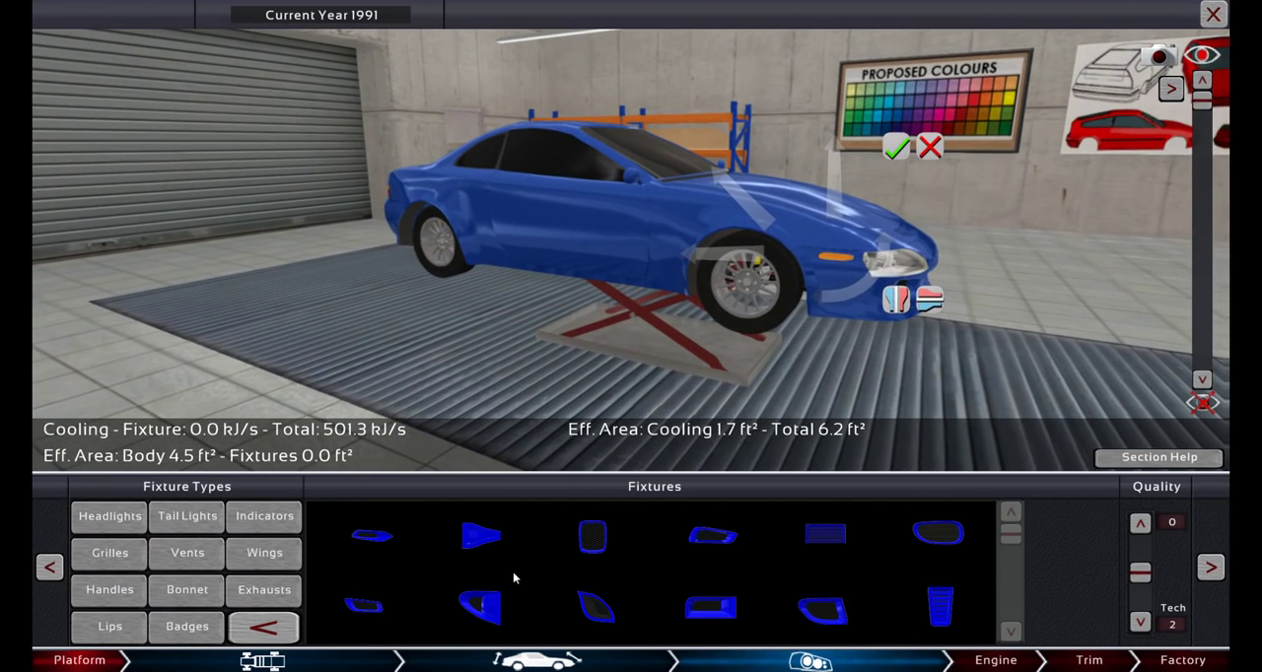
Choose a triangular side vent design to fit behind the front wheel.
left_click(373, 536)
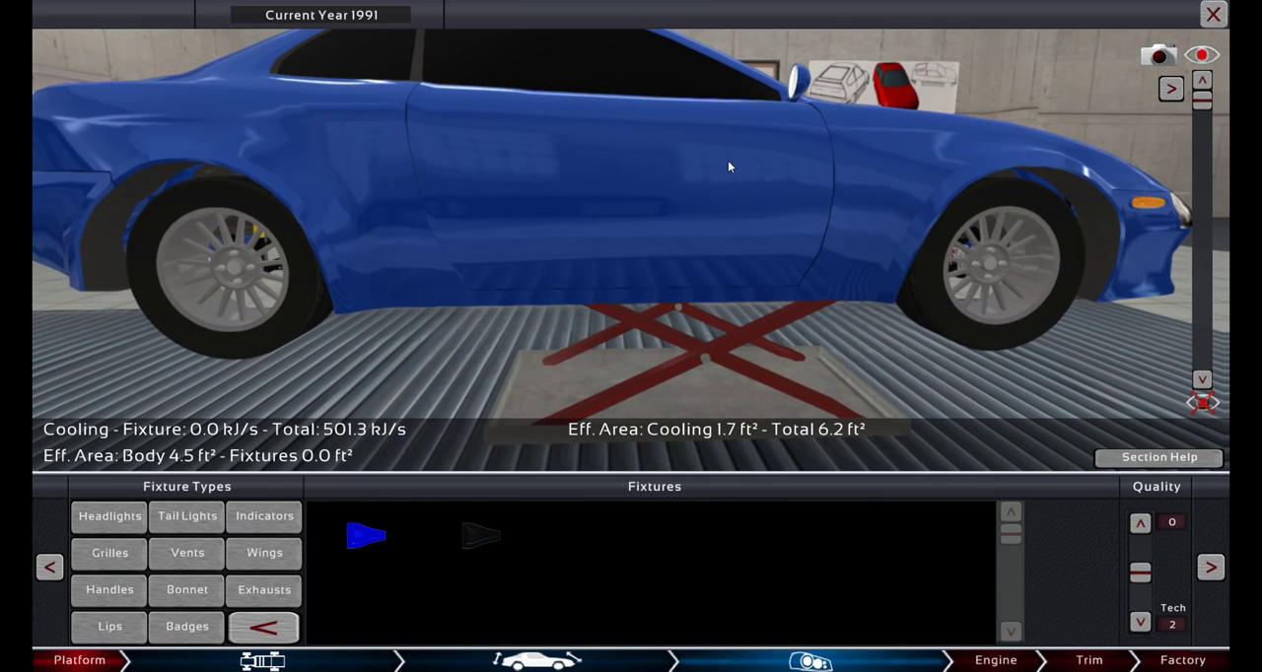
left_click(185, 552)
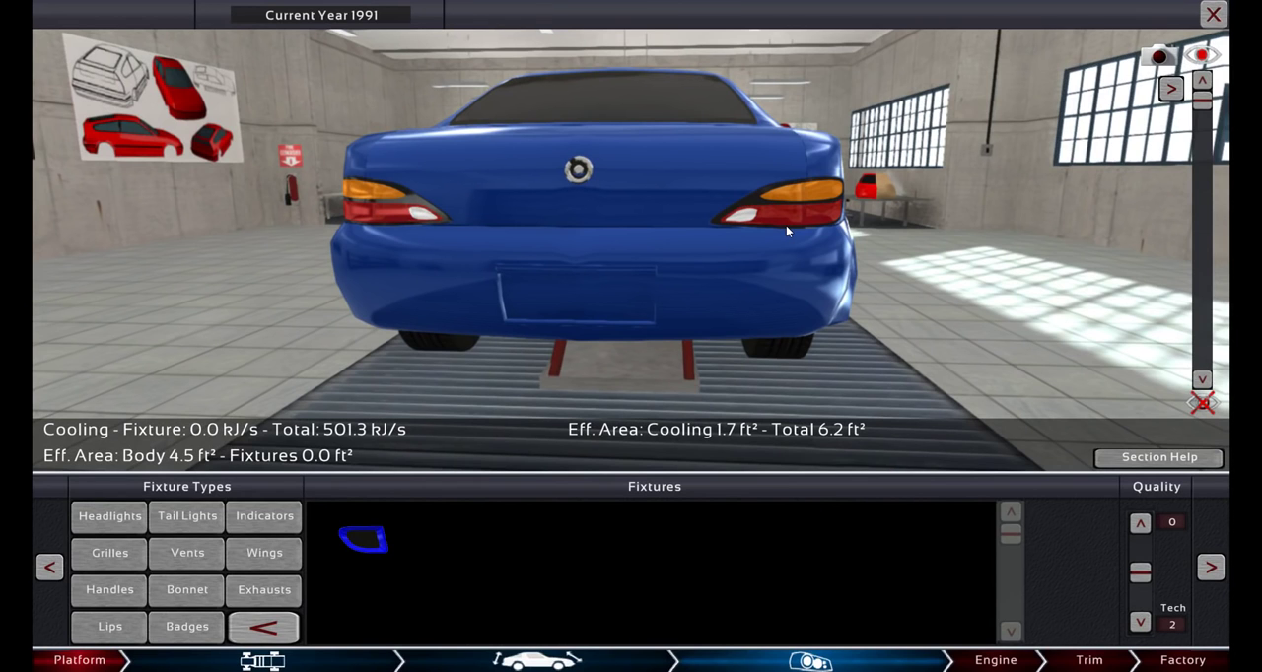
mouse_move(1057, 449)
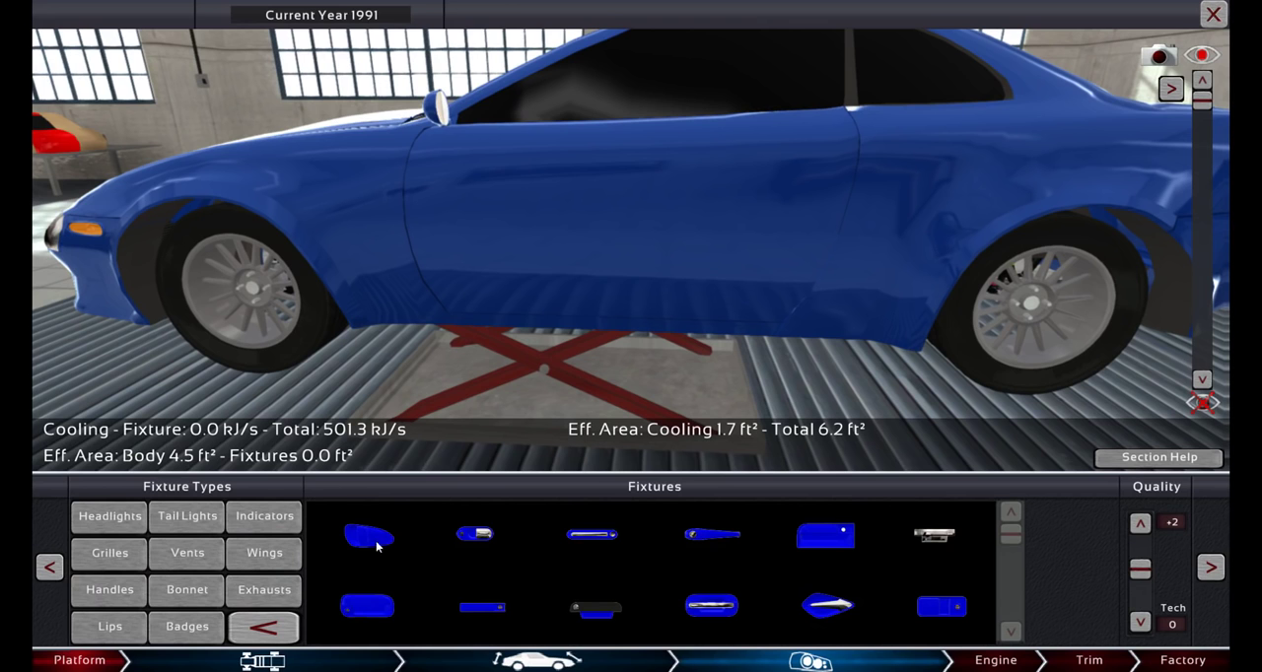
mouse_move(422, 627)
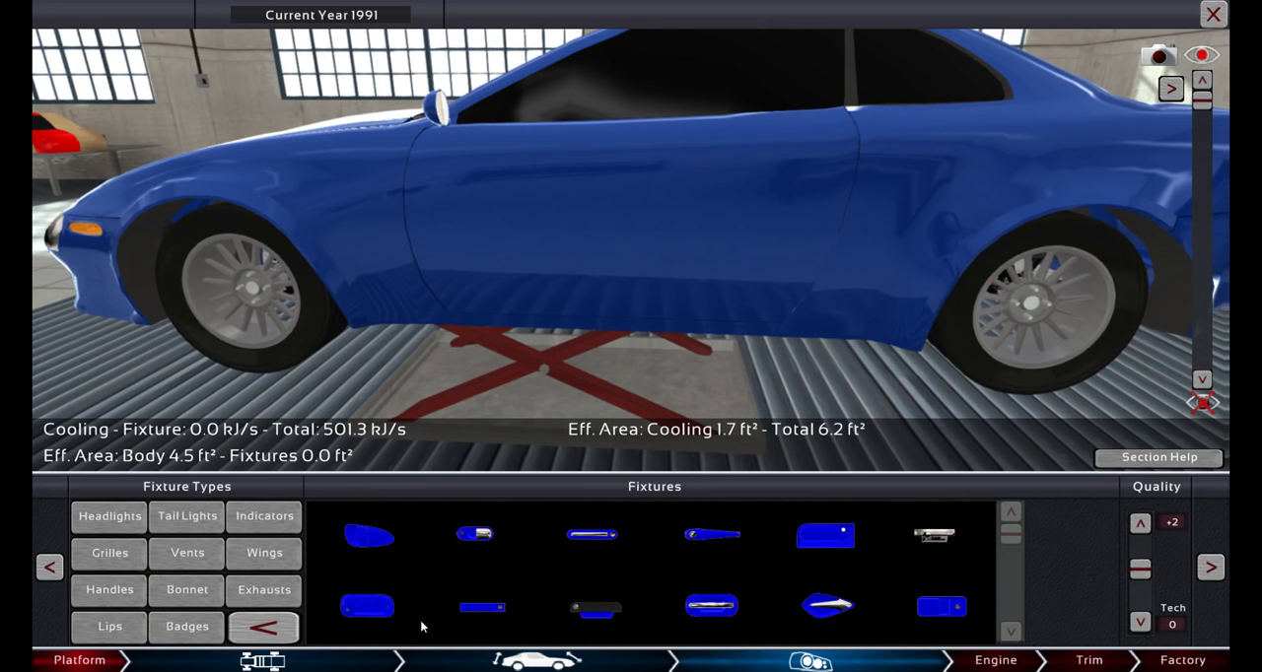
mouse_move(719, 609)
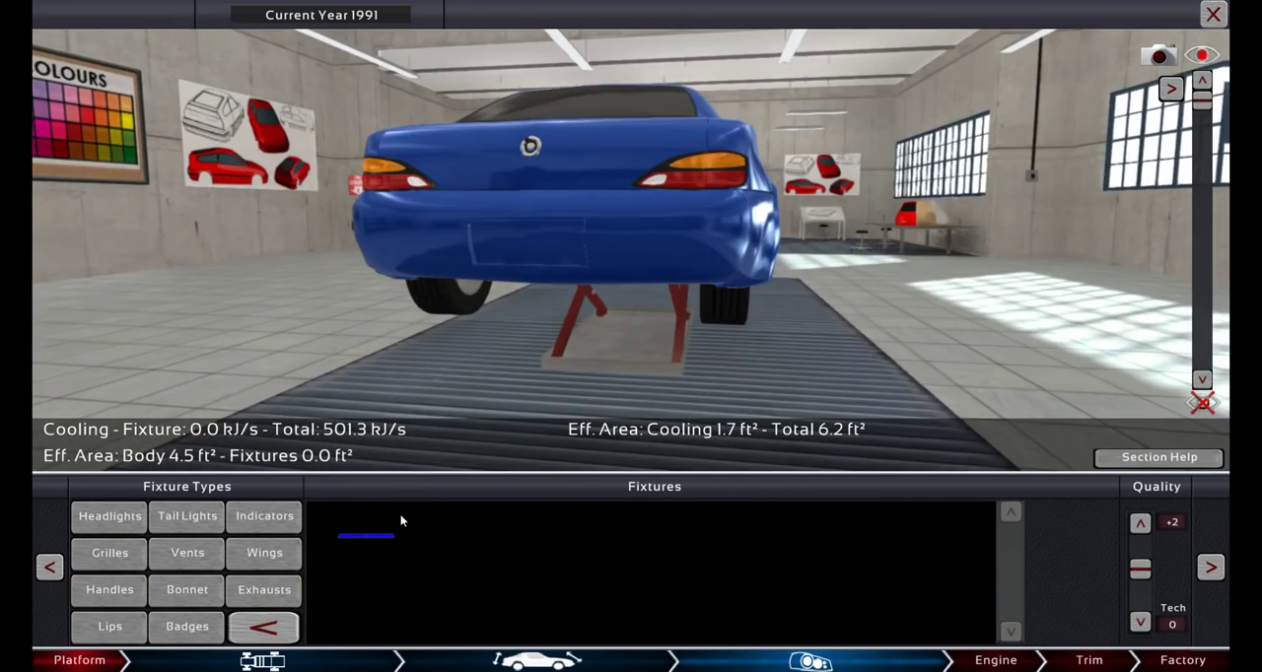
Place the wing fixture on the coupe's rear and move on to engine design.
left_click(365, 536)
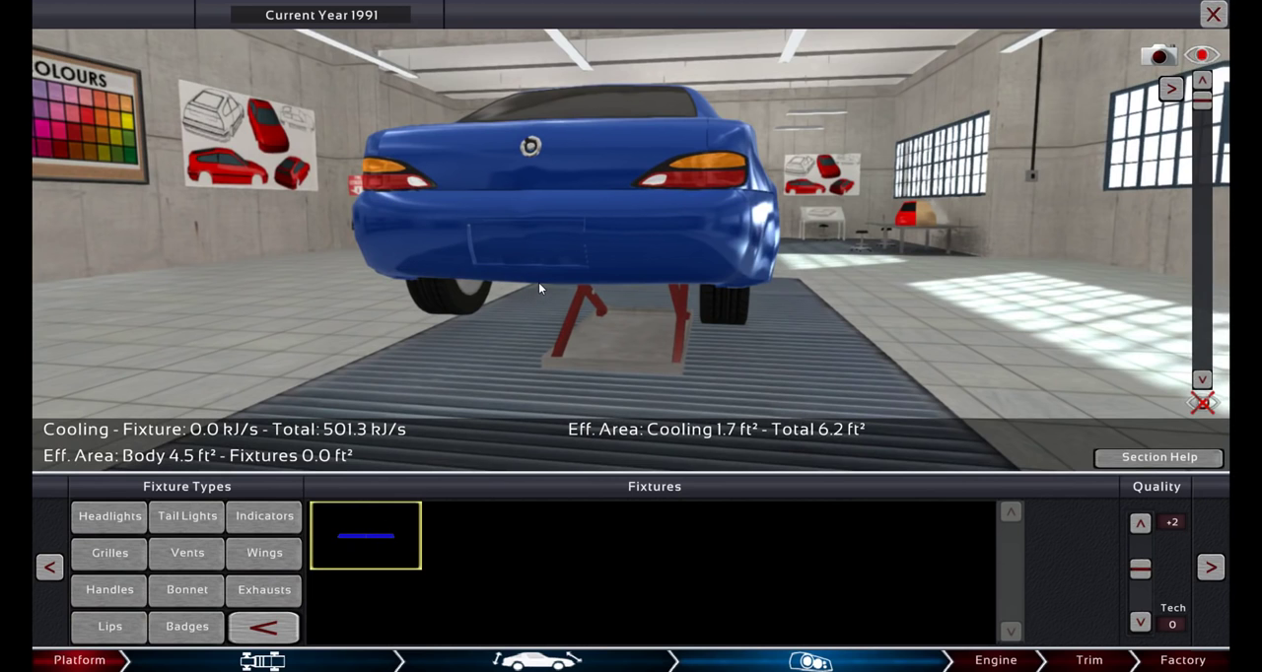
left_click(367, 537)
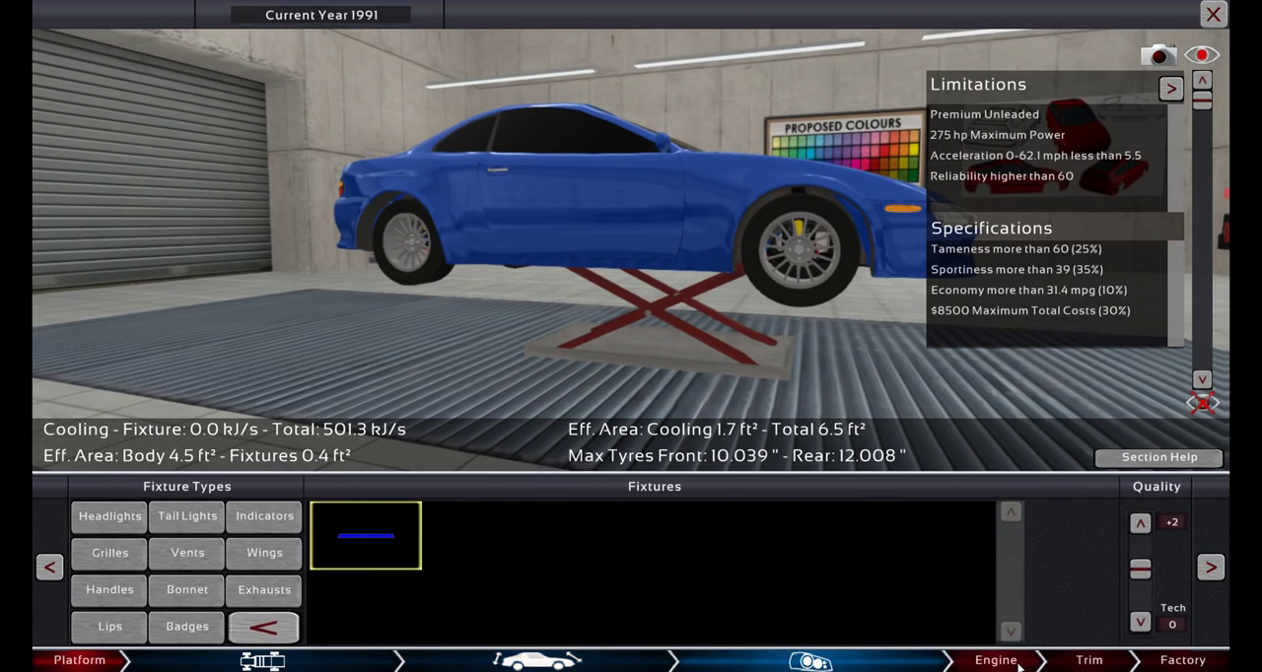
left_click(993, 659)
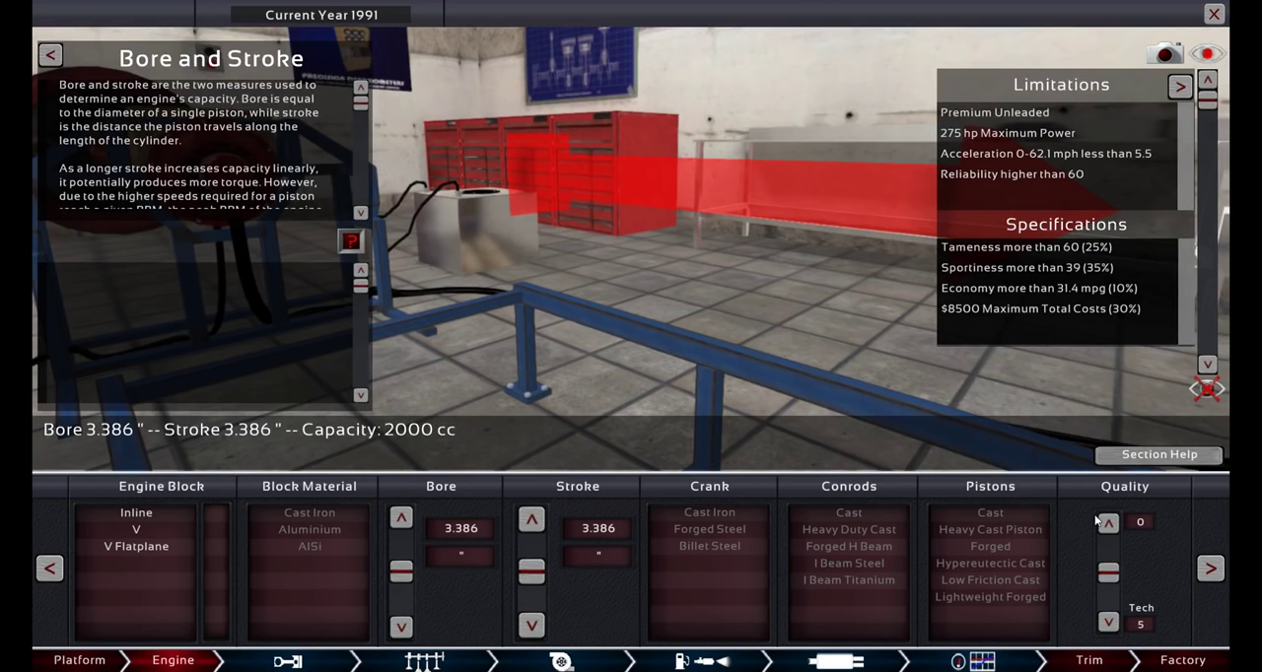
mouse_move(1091, 599)
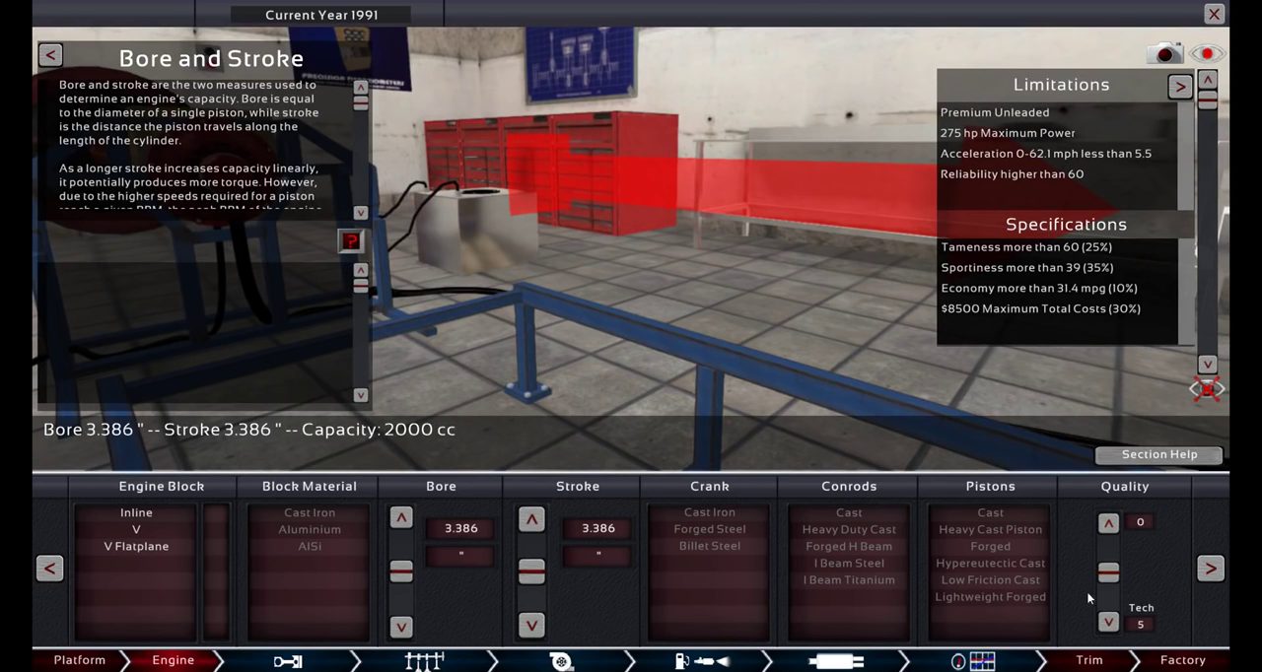
mouse_move(1100, 635)
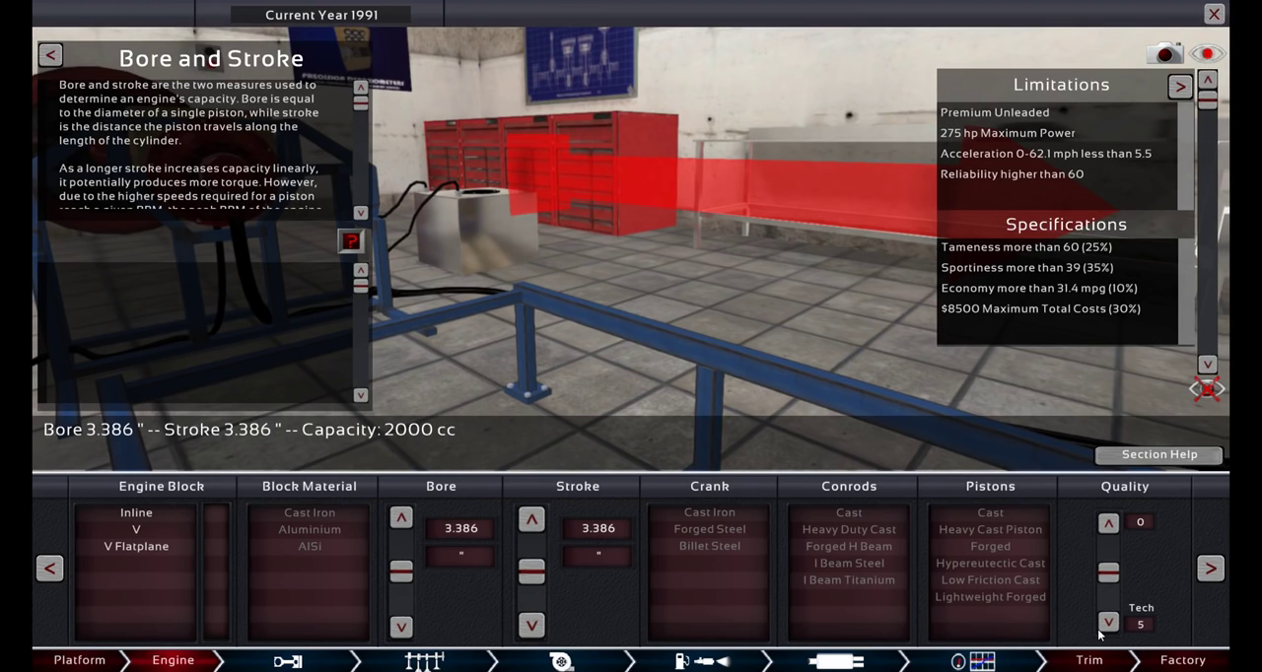
mouse_move(982, 584)
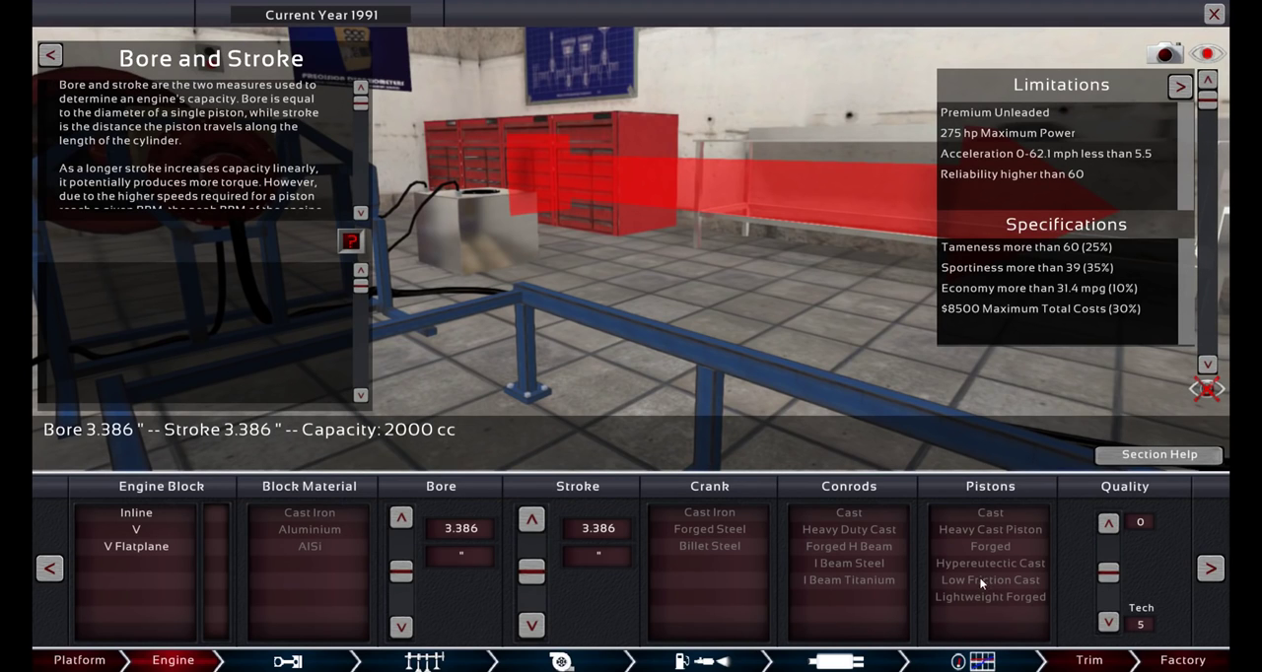
mouse_move(138, 580)
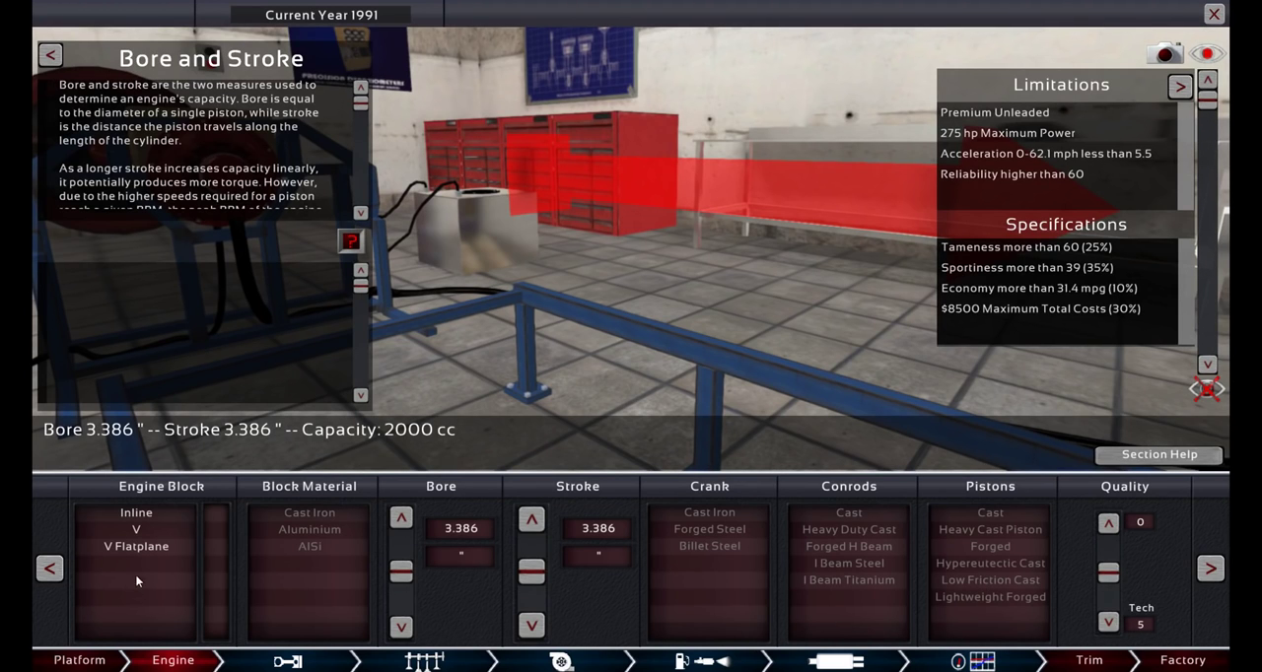
mouse_move(465, 562)
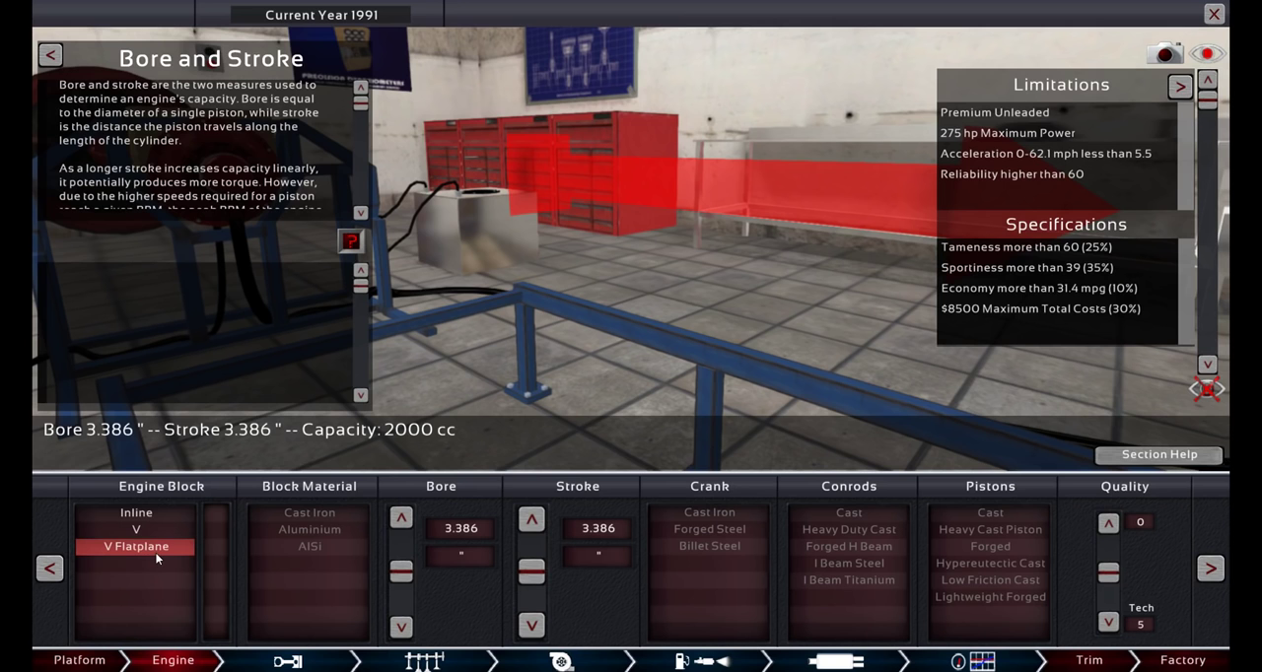
Choose a V-style engine block for the new engine.
left_click(136, 528)
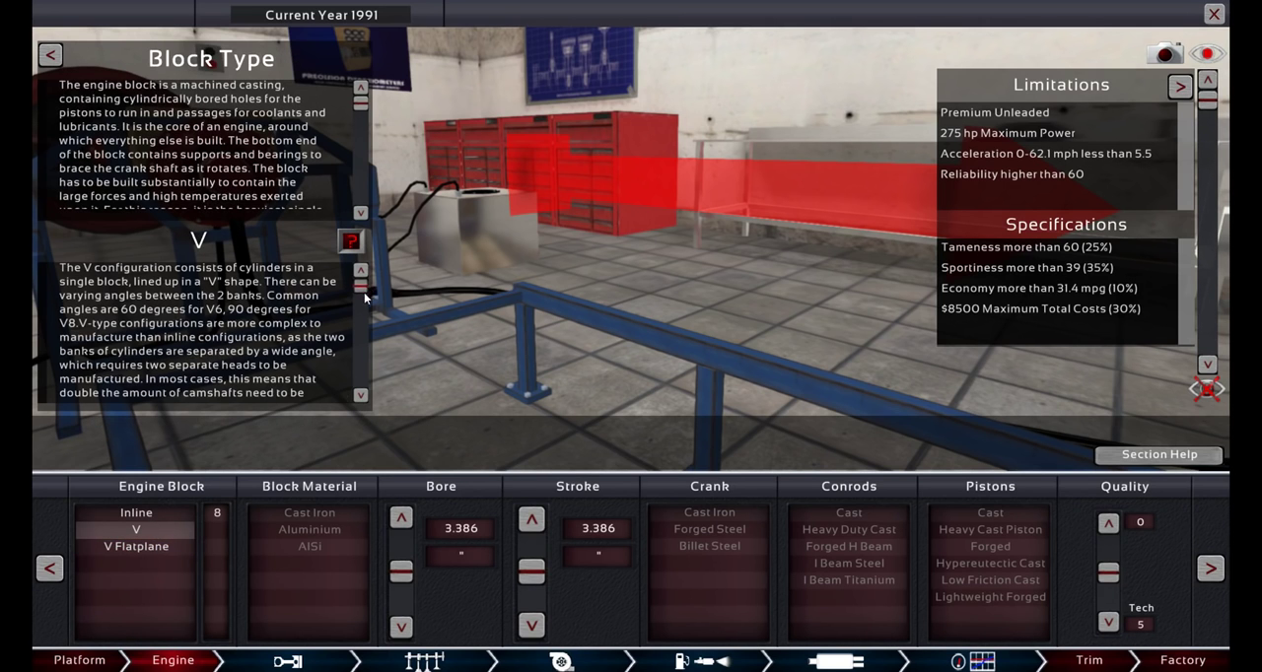
Settle on a flatplane V block after comparing V and inline, with cast iron material and low-friction cast pistons.
left_click(134, 528)
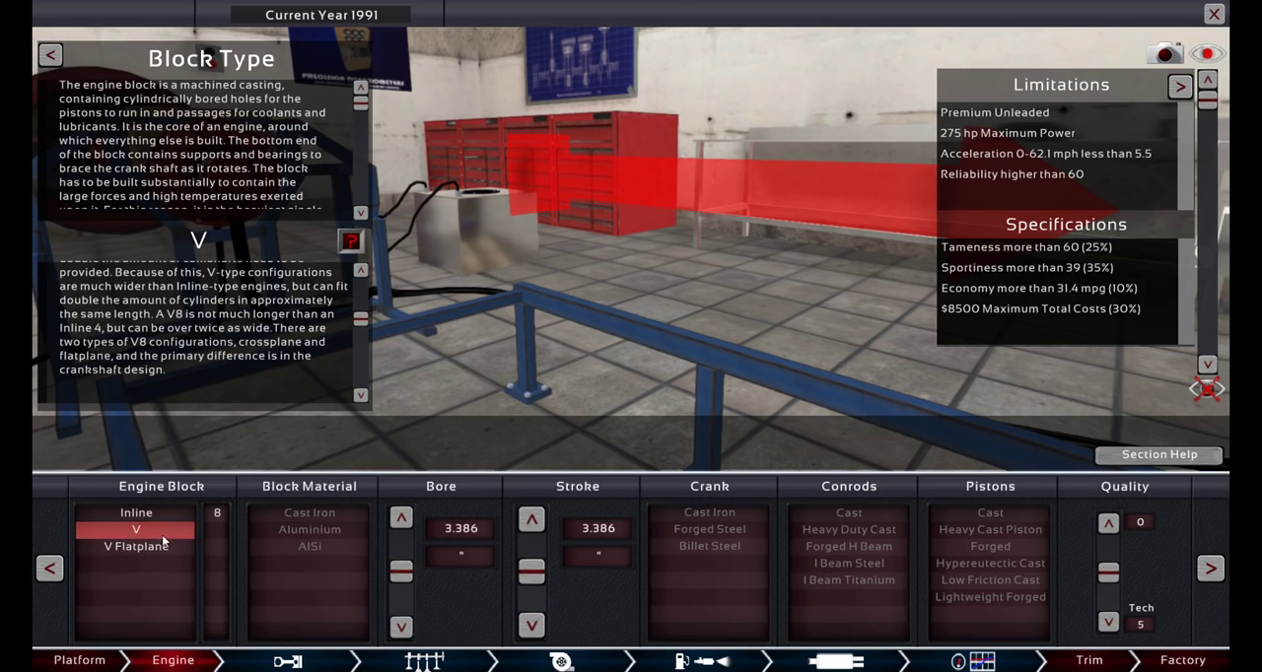
left_click(136, 512)
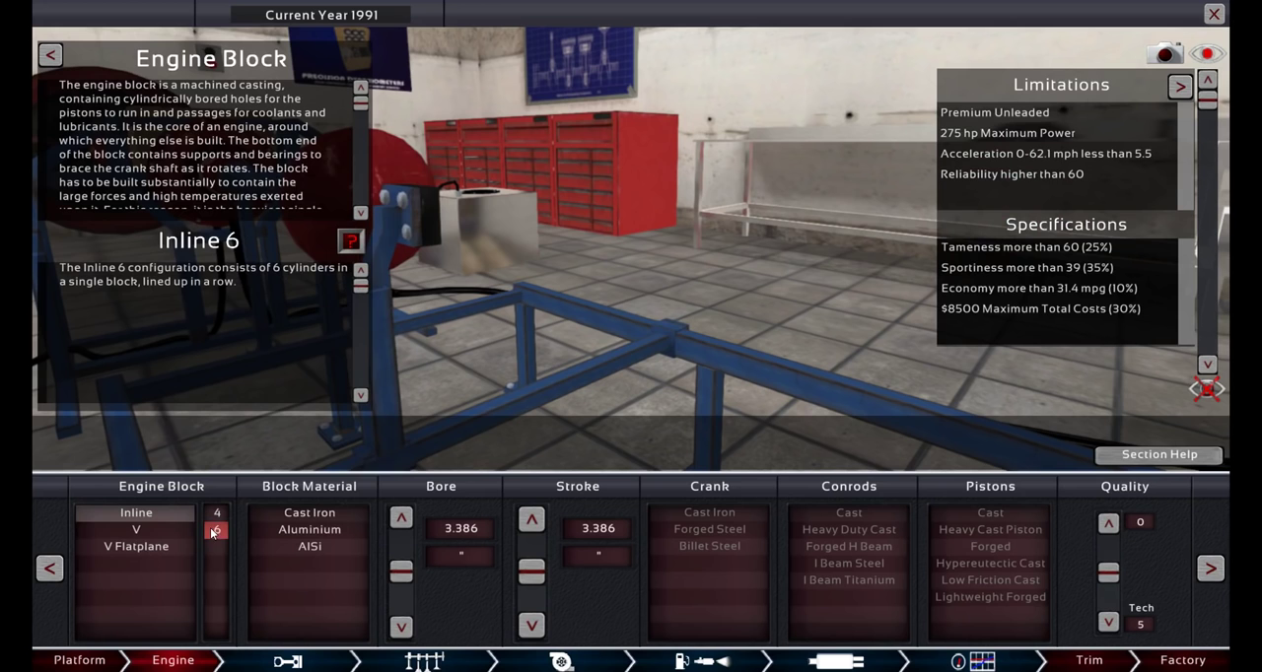
left_click(134, 546)
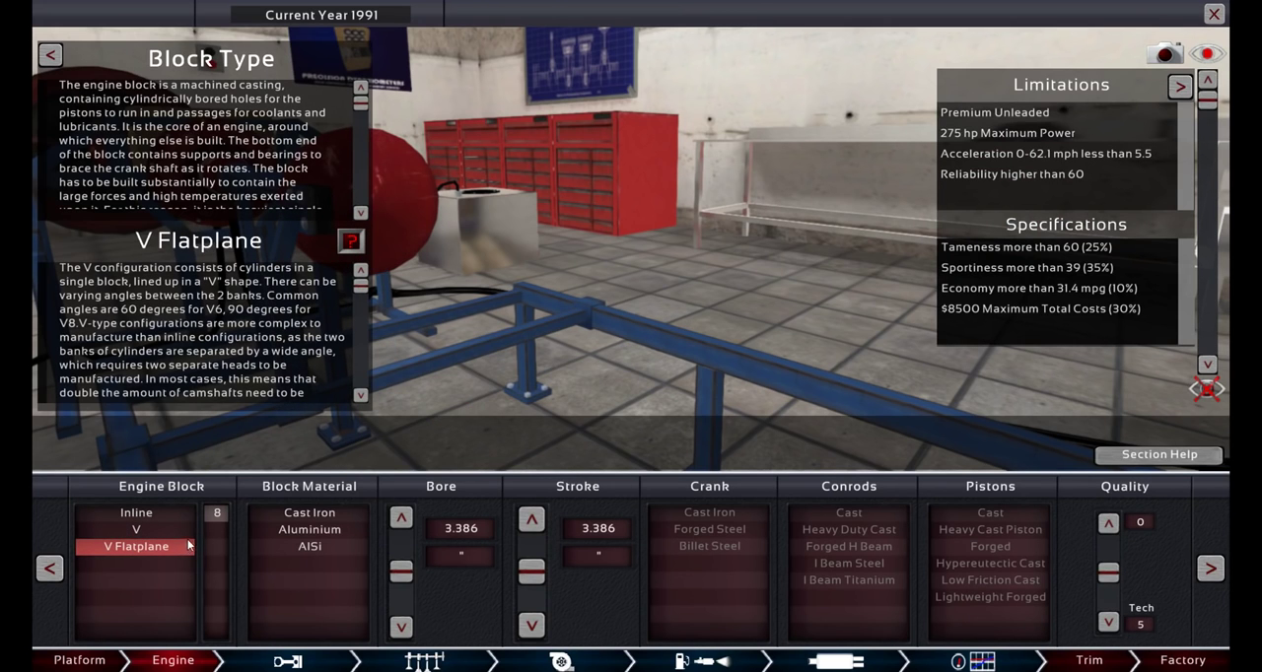
mouse_move(607, 400)
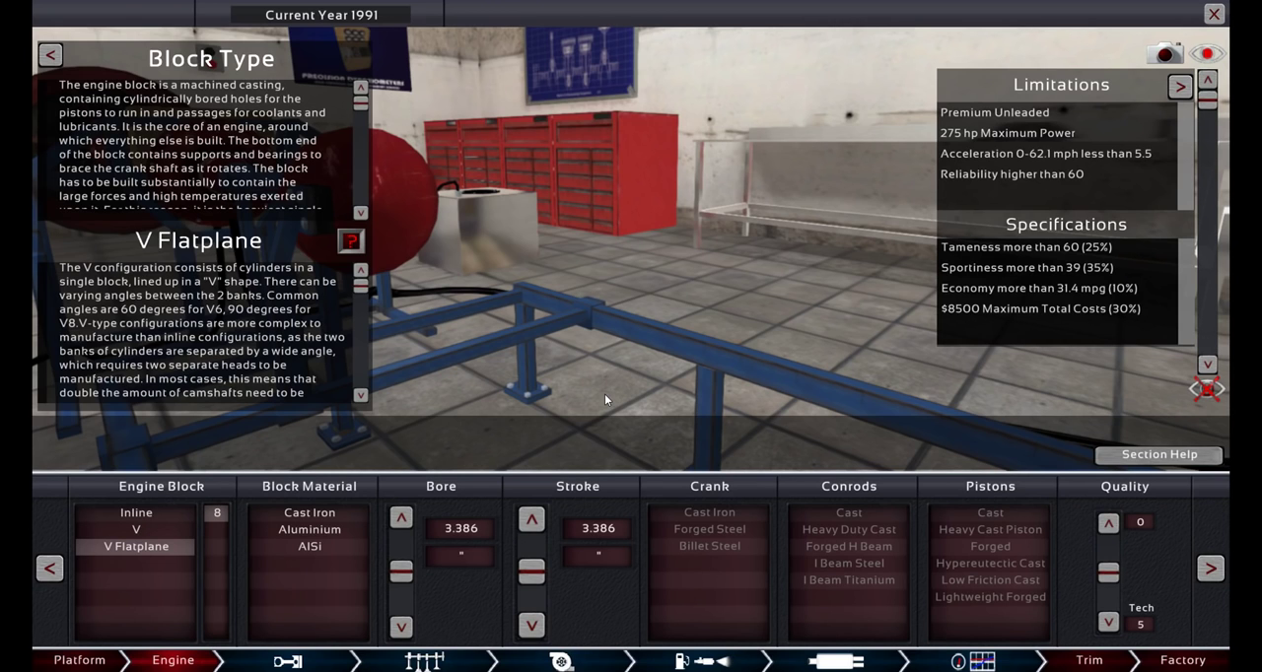
mouse_move(601, 339)
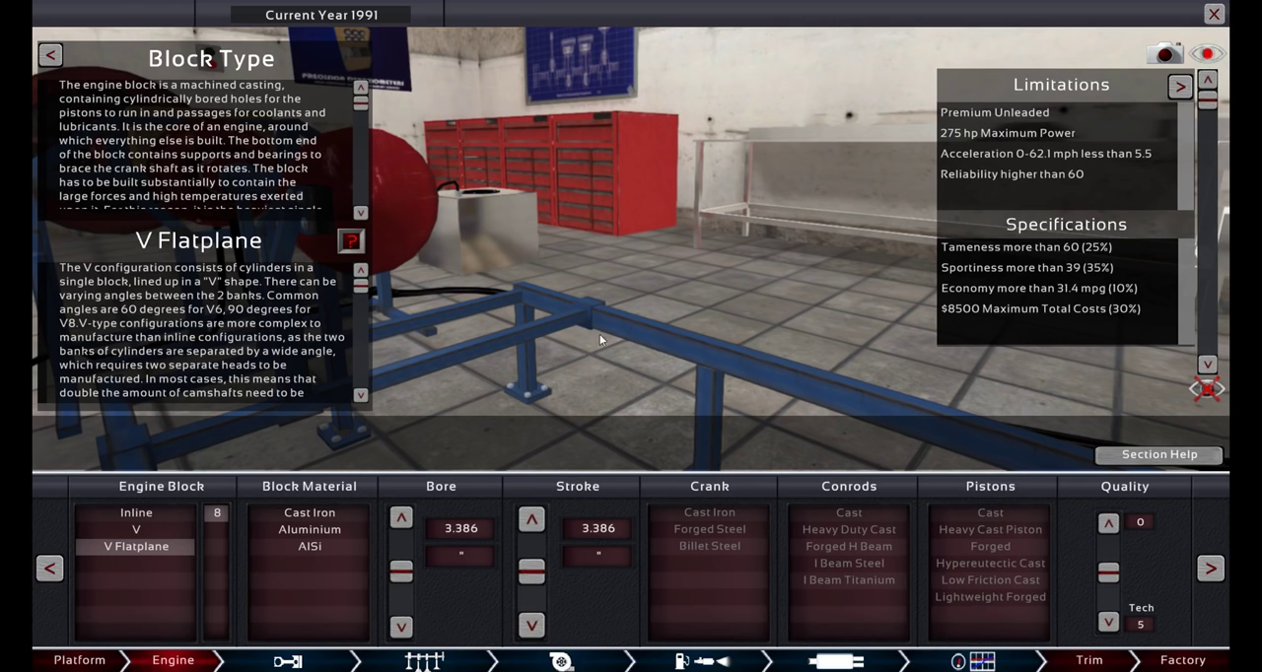
mouse_move(356, 347)
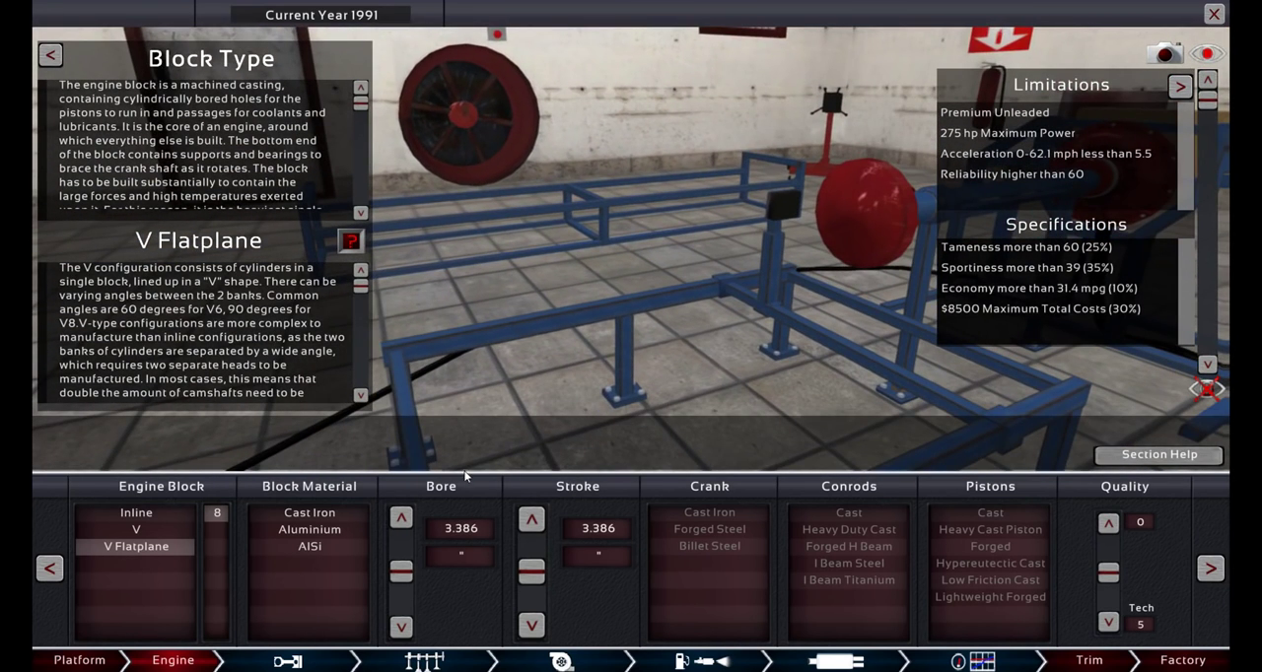
mouse_move(248, 556)
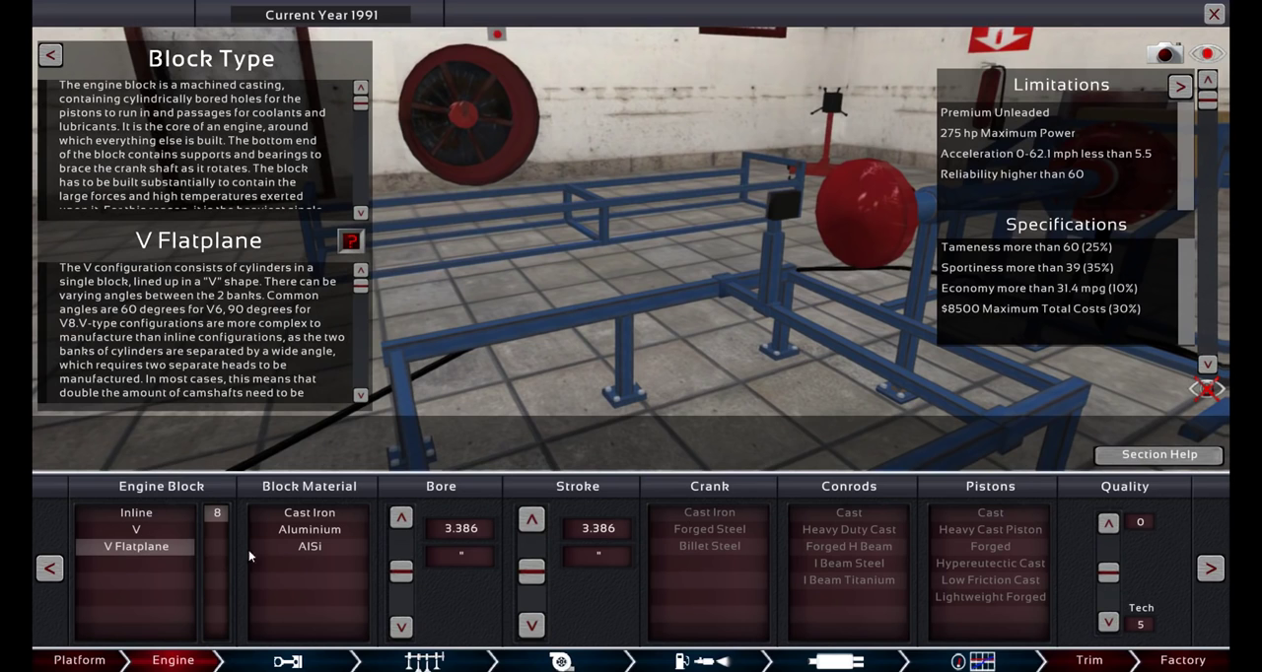
left_click(309, 512)
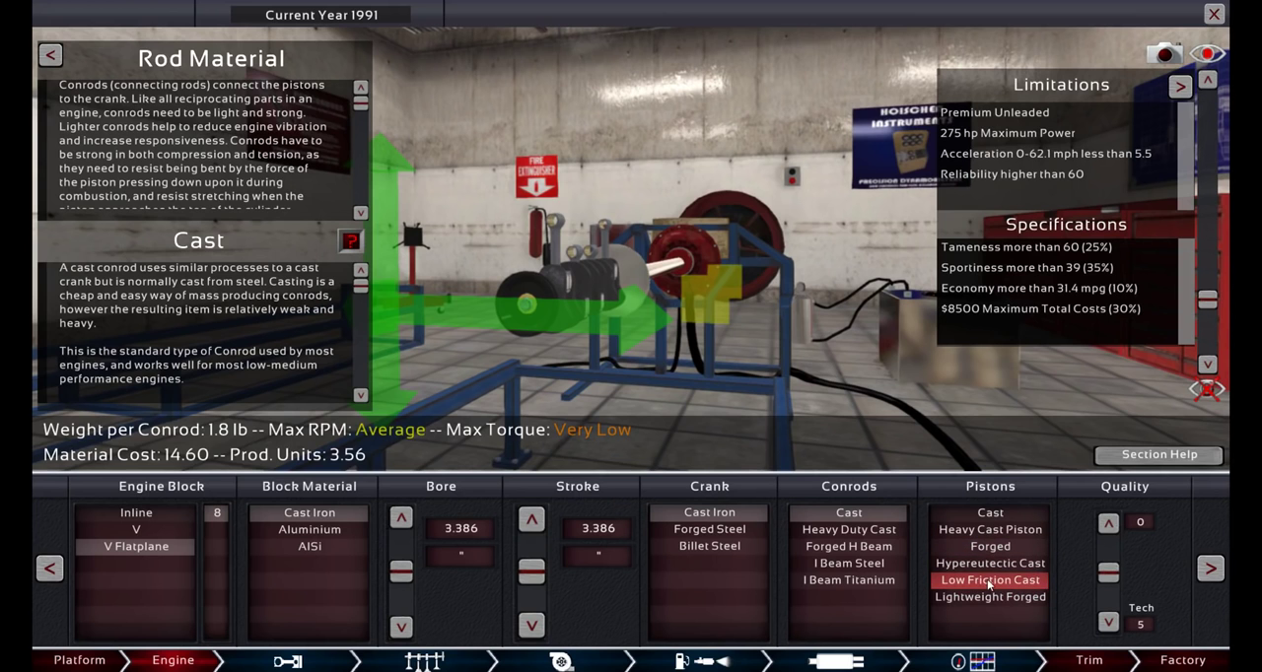
left_click(990, 579)
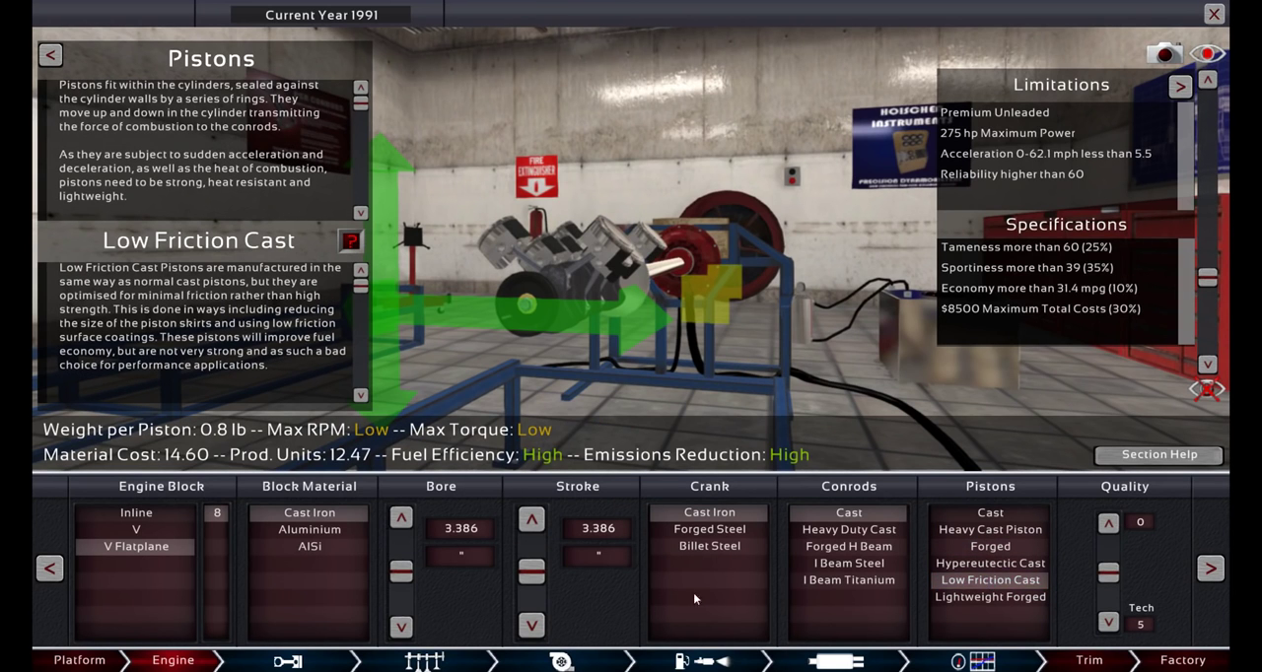
mouse_move(520, 6)
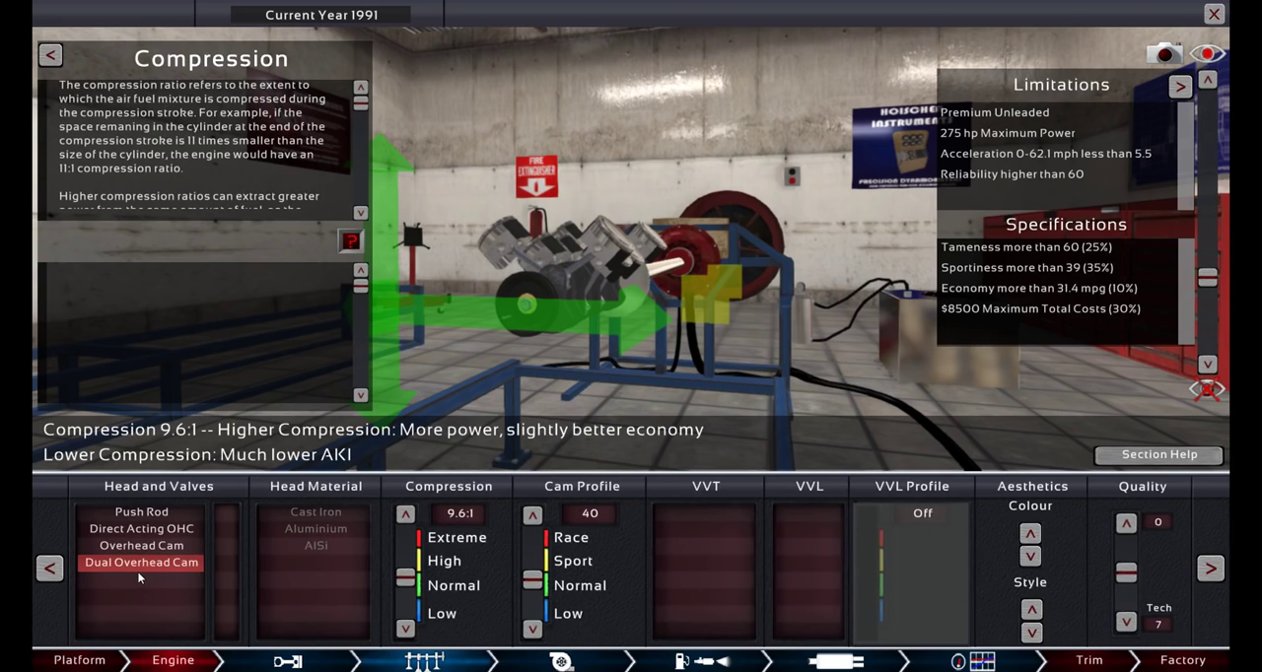
Give the head dual overhead cams, five valves per cylinder, cast iron material and all-cam VVT.
left_click(142, 562)
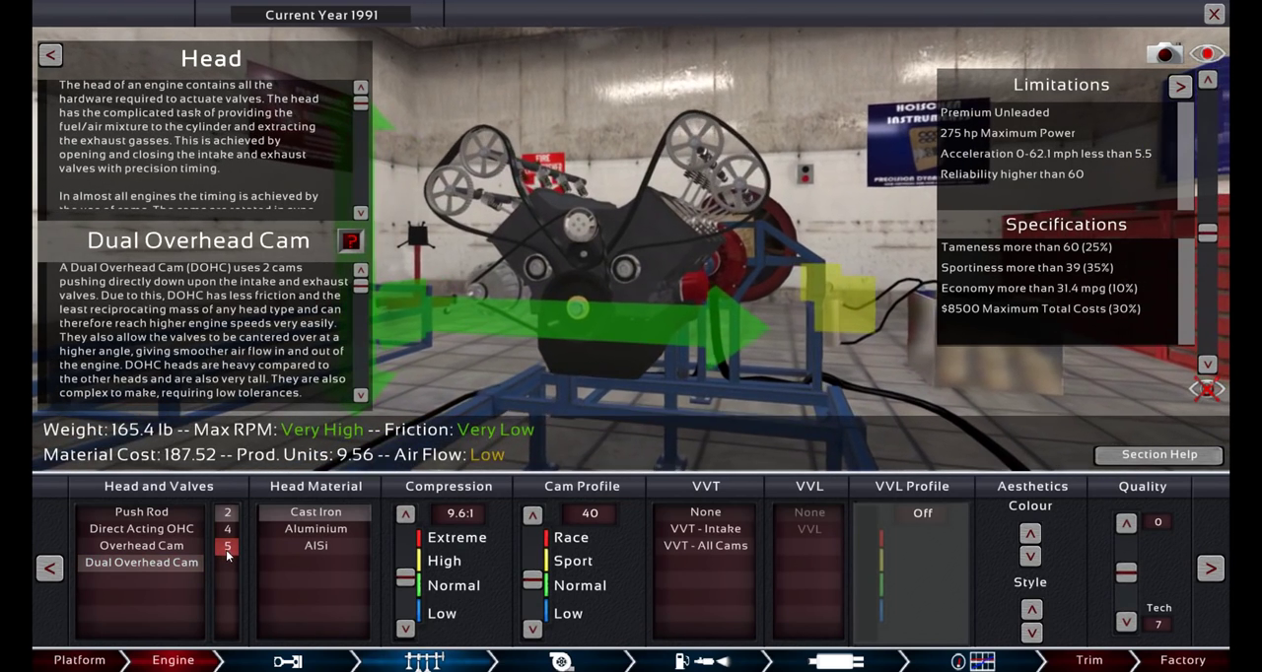
left_click(227, 547)
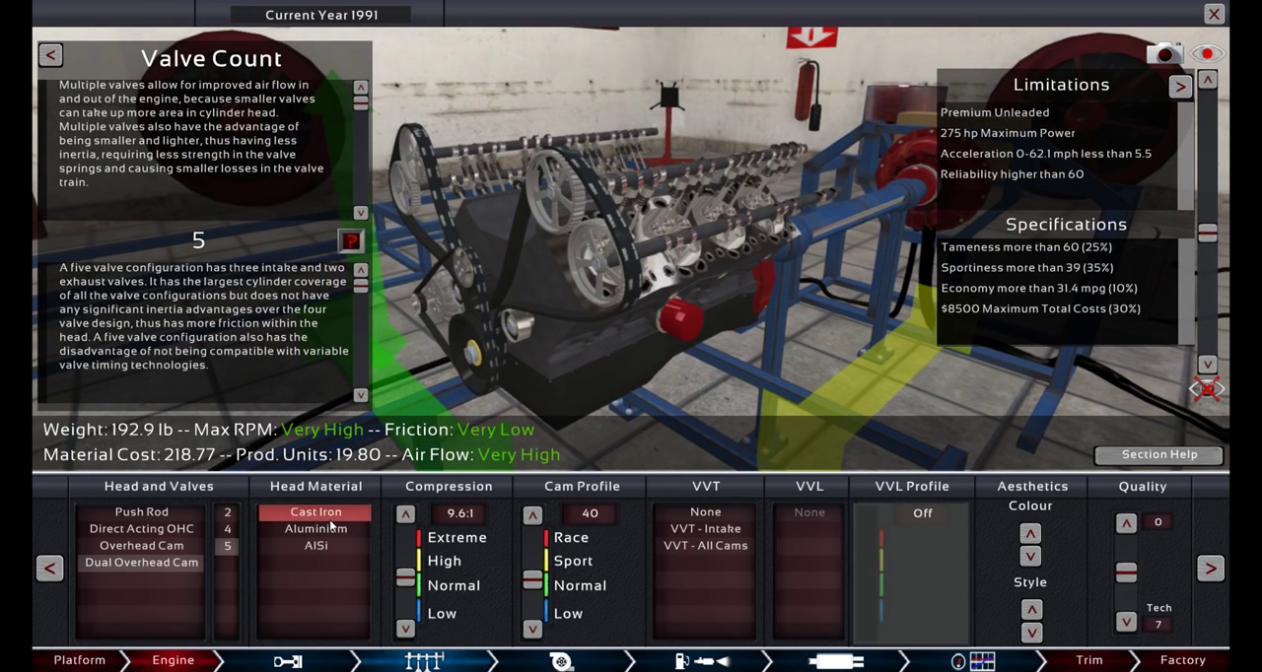
left_click(315, 528)
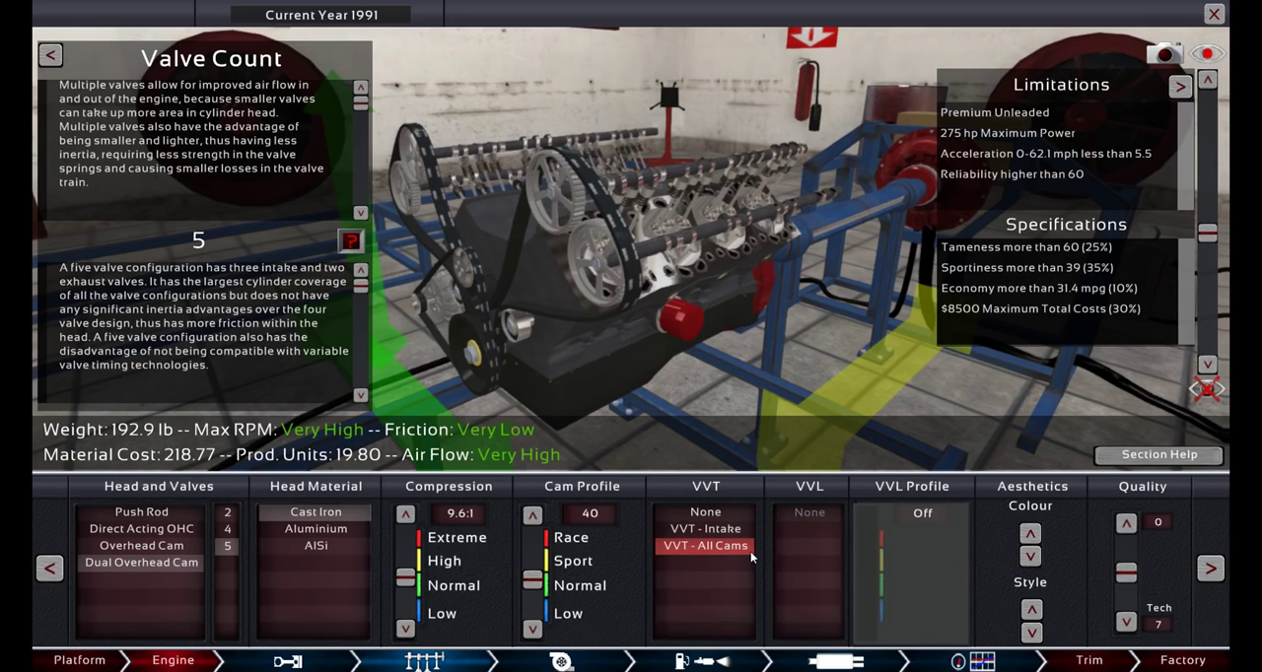
left_click(706, 544)
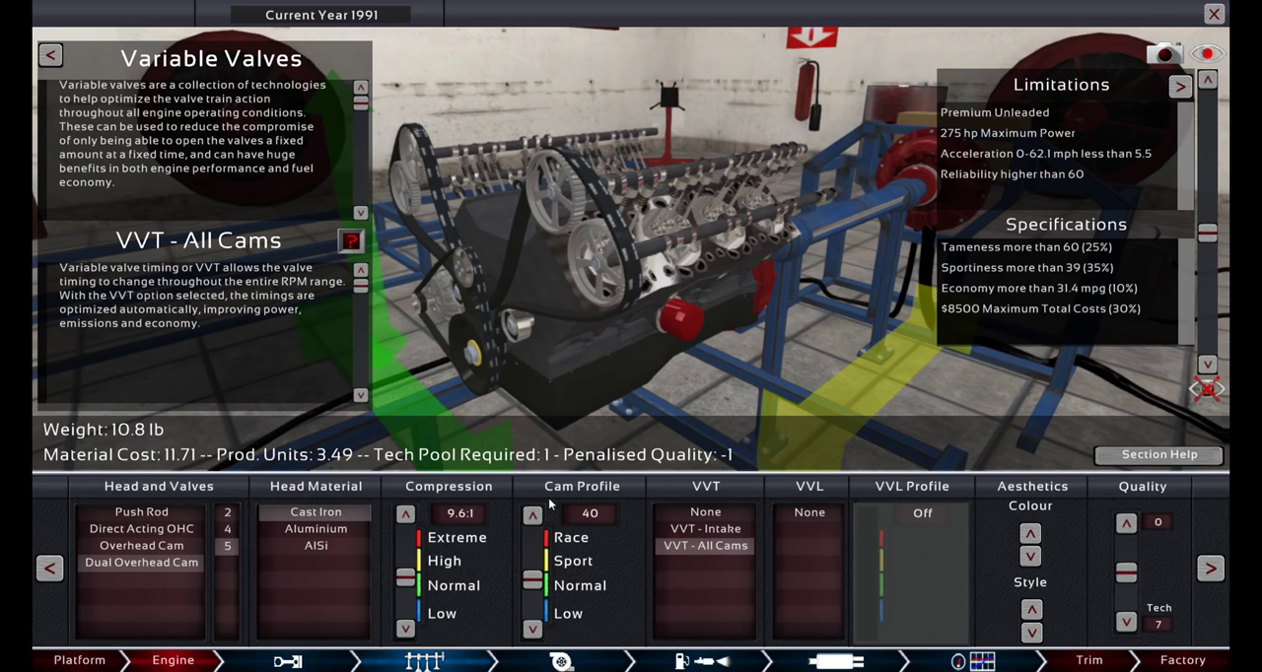
left_click(705, 512)
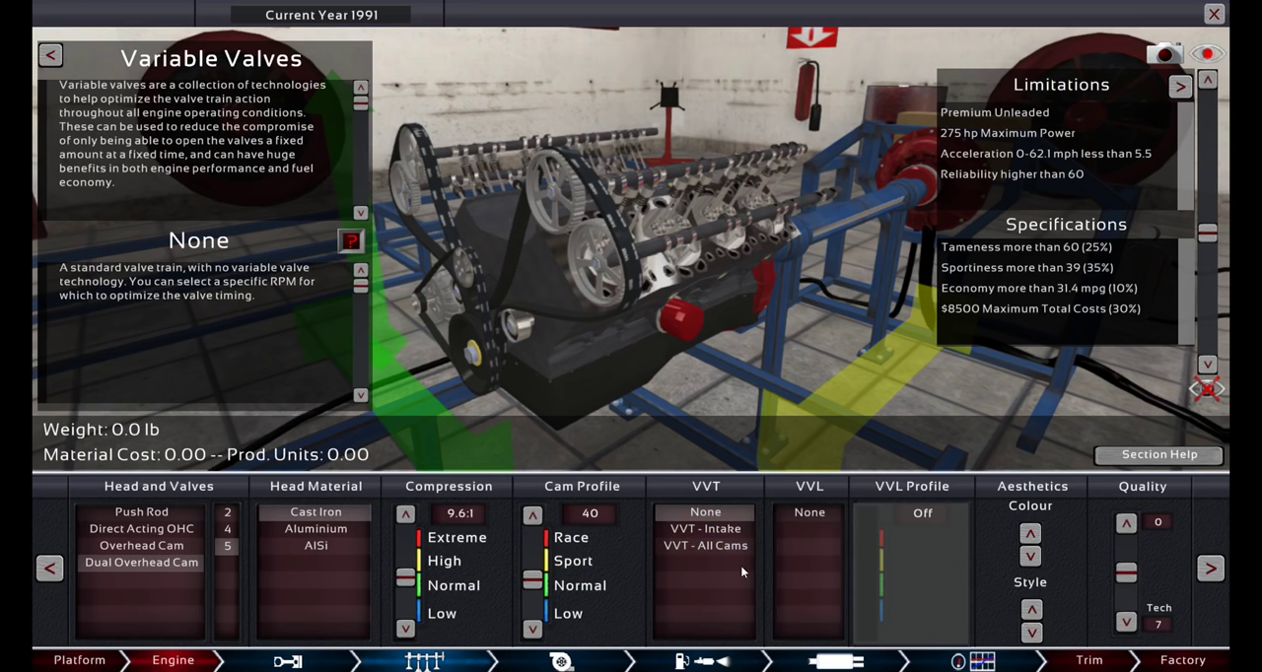
left_click(705, 544)
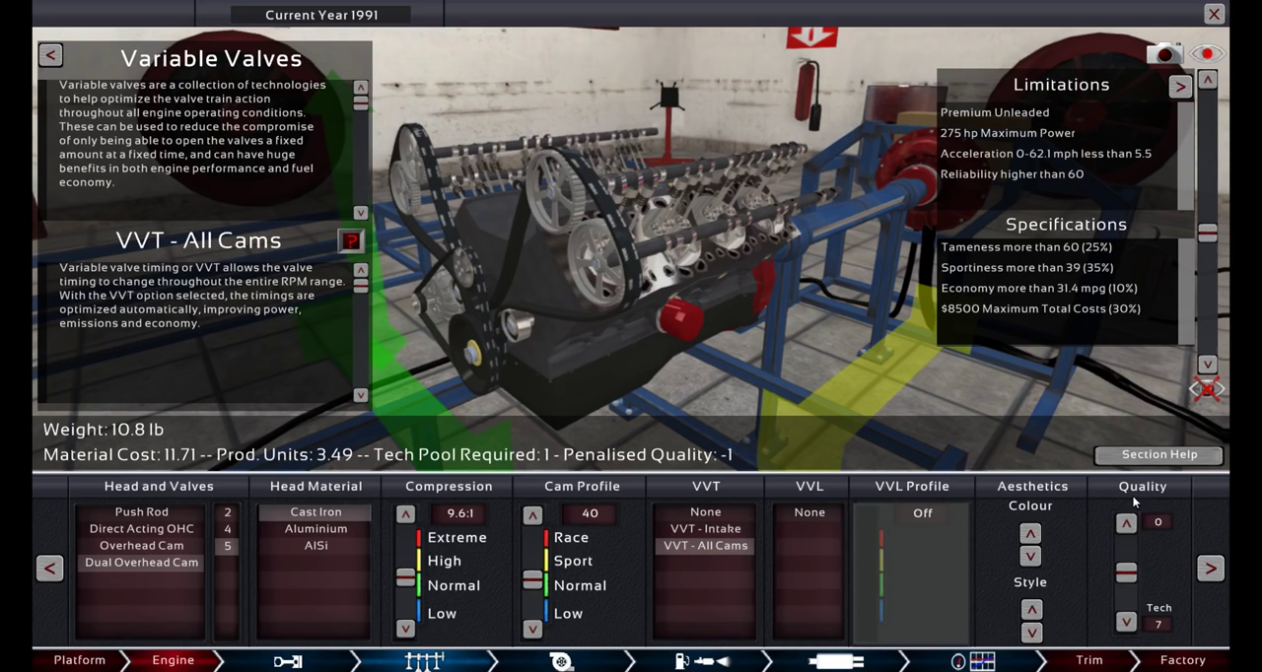
Raise the top-end quality three steps to +8.
left_click(1126, 525)
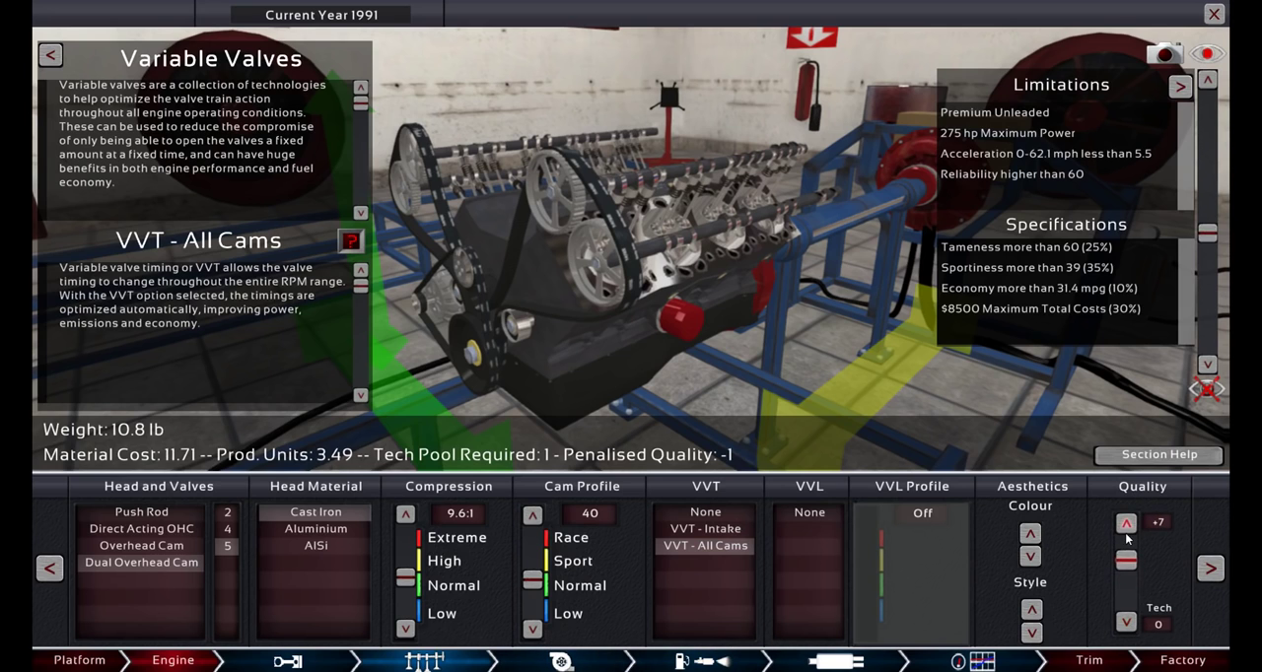
left_click(1126, 523)
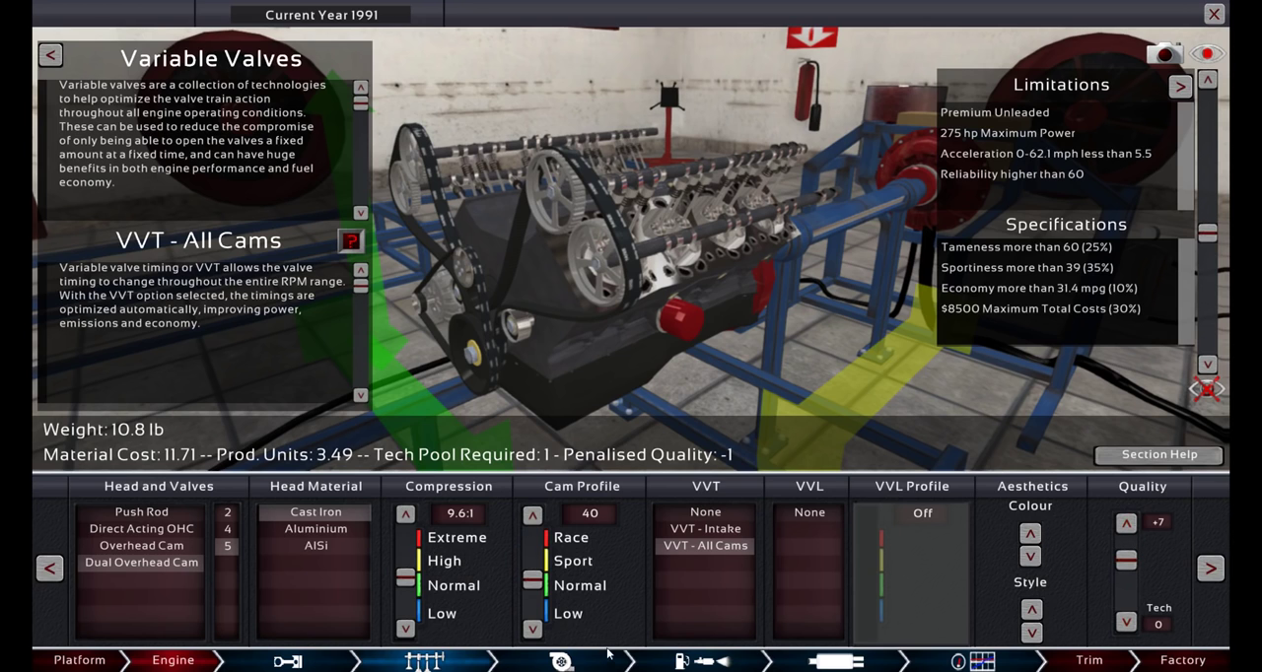
left_click(1126, 522)
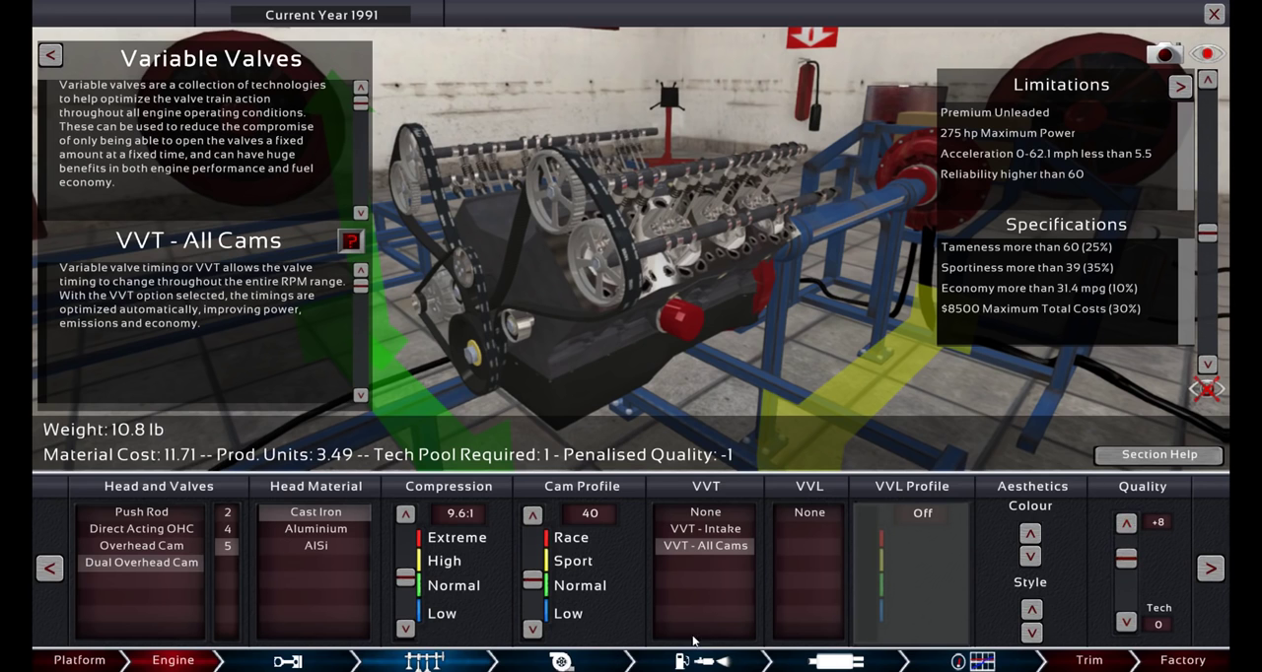
left_click(562, 660)
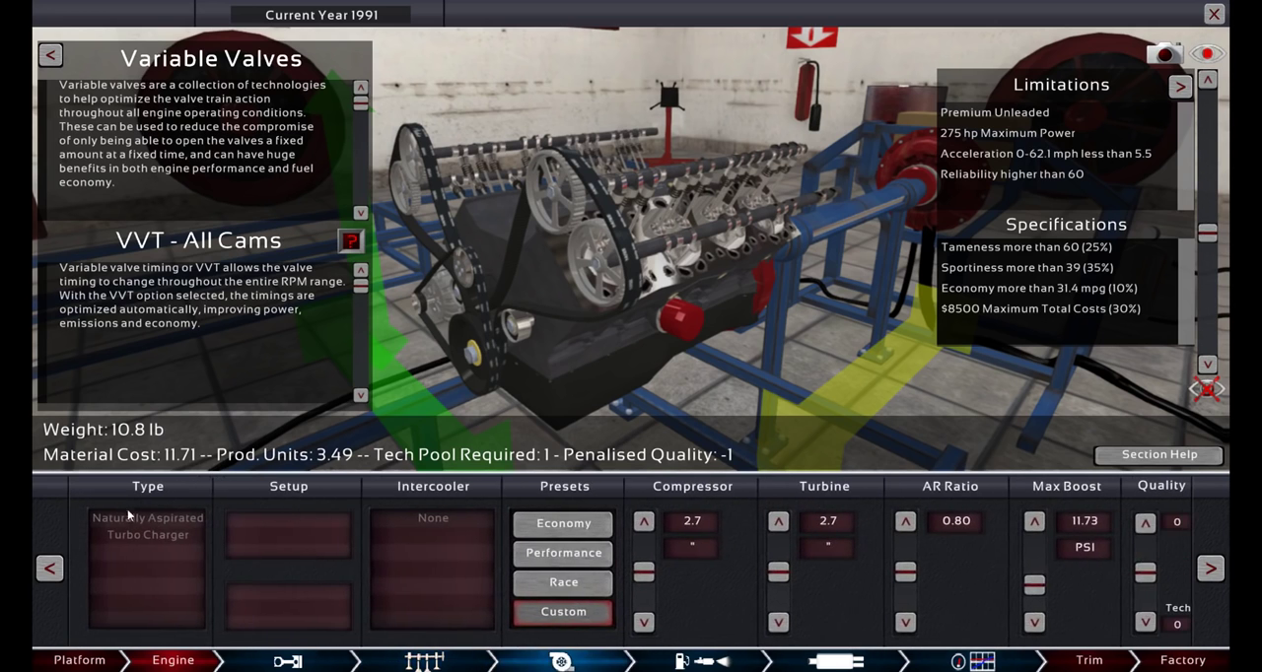
Return to Head and Valves and step the aesthetics colour until the valve covers are blue.
left_click(424, 660)
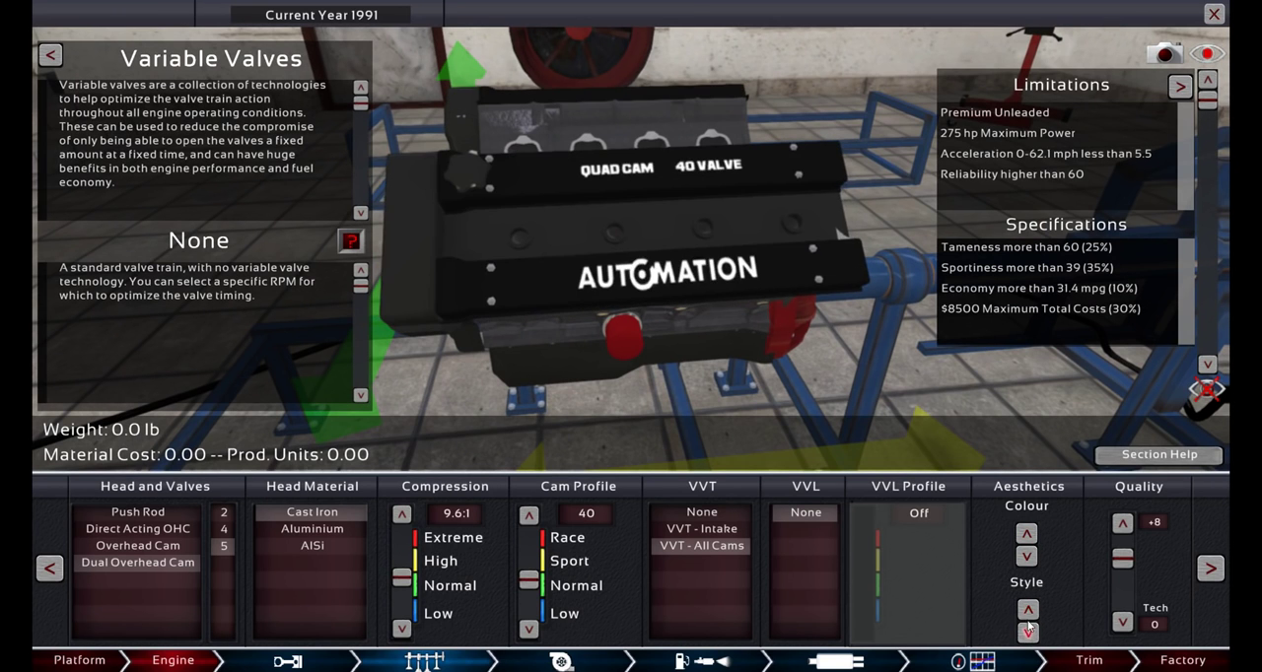
left_click(1027, 556)
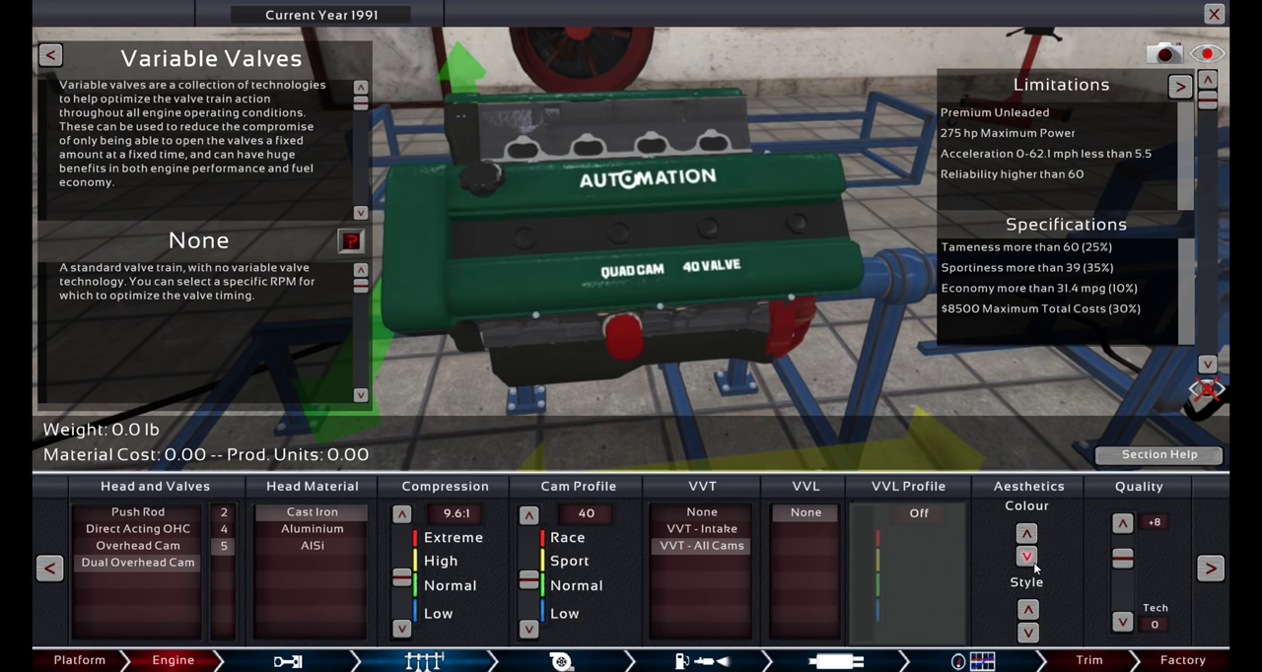
left_click(1027, 558)
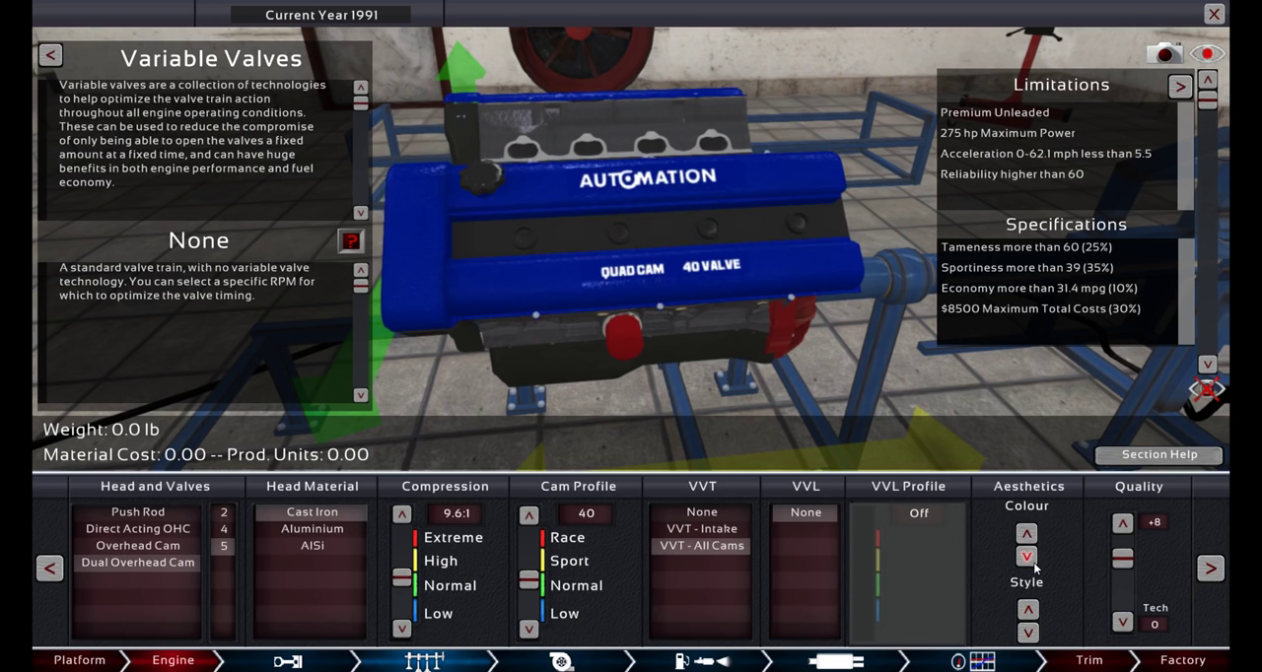
left_click(1027, 634)
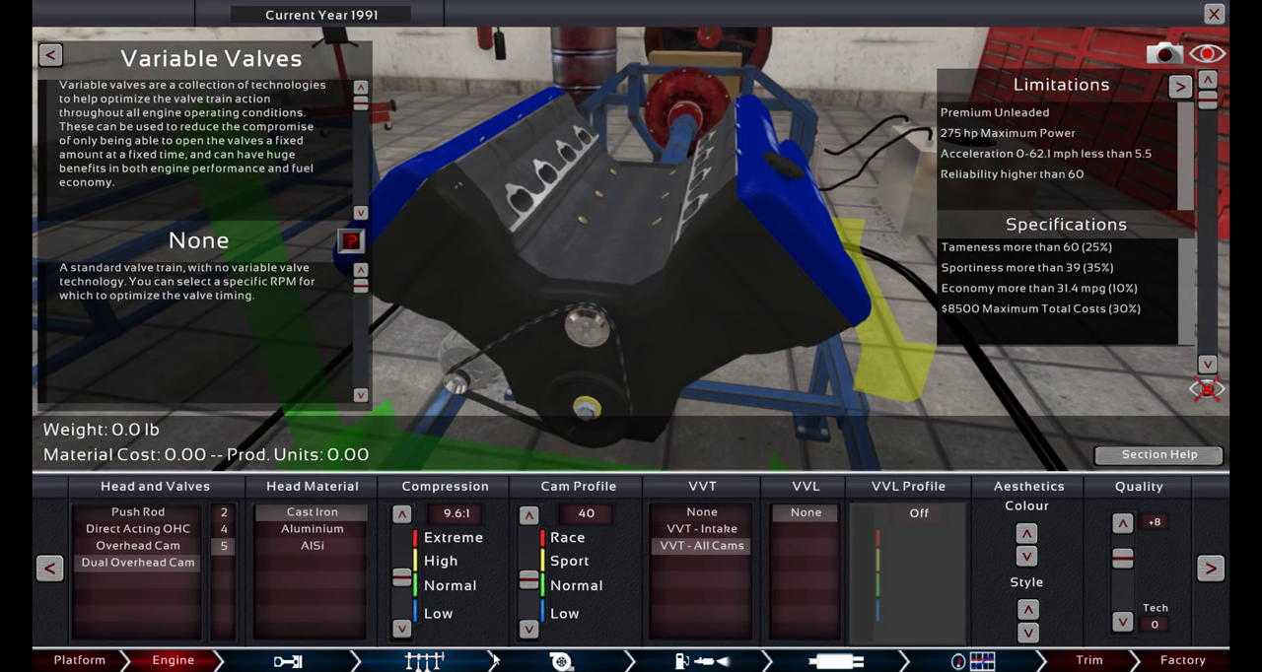
Set the fuel system to multi-point EFI injection with a twin throttle configuration.
left_click(560, 660)
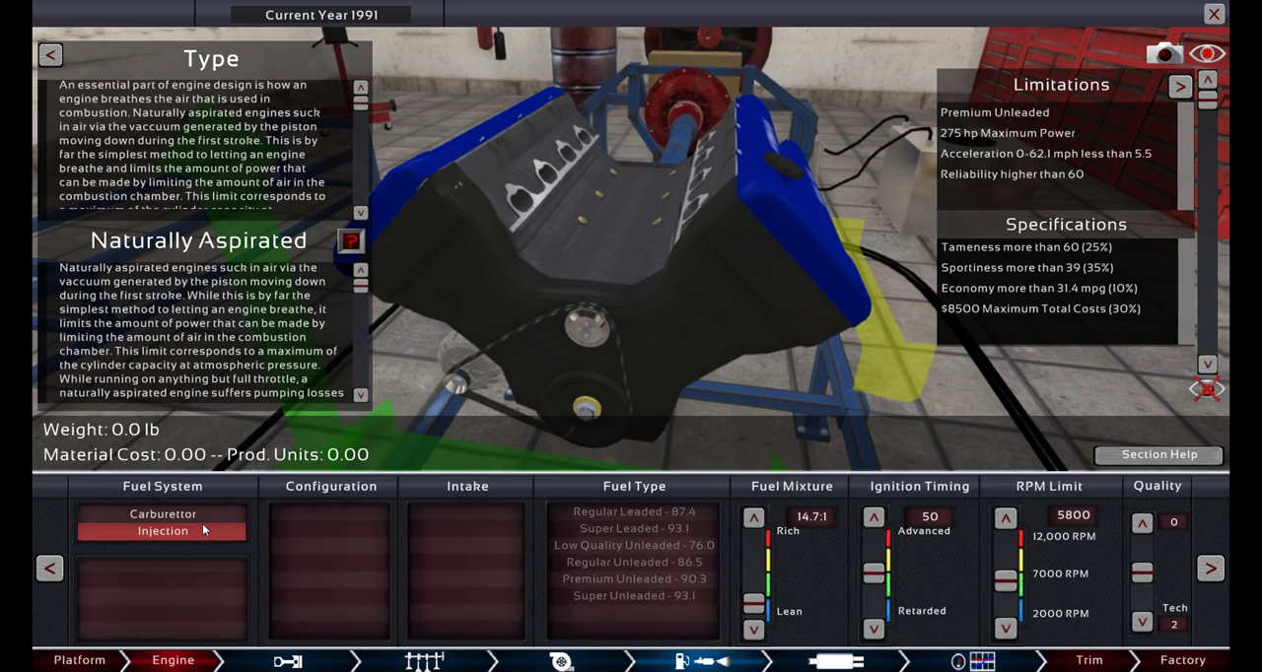
left_click(161, 531)
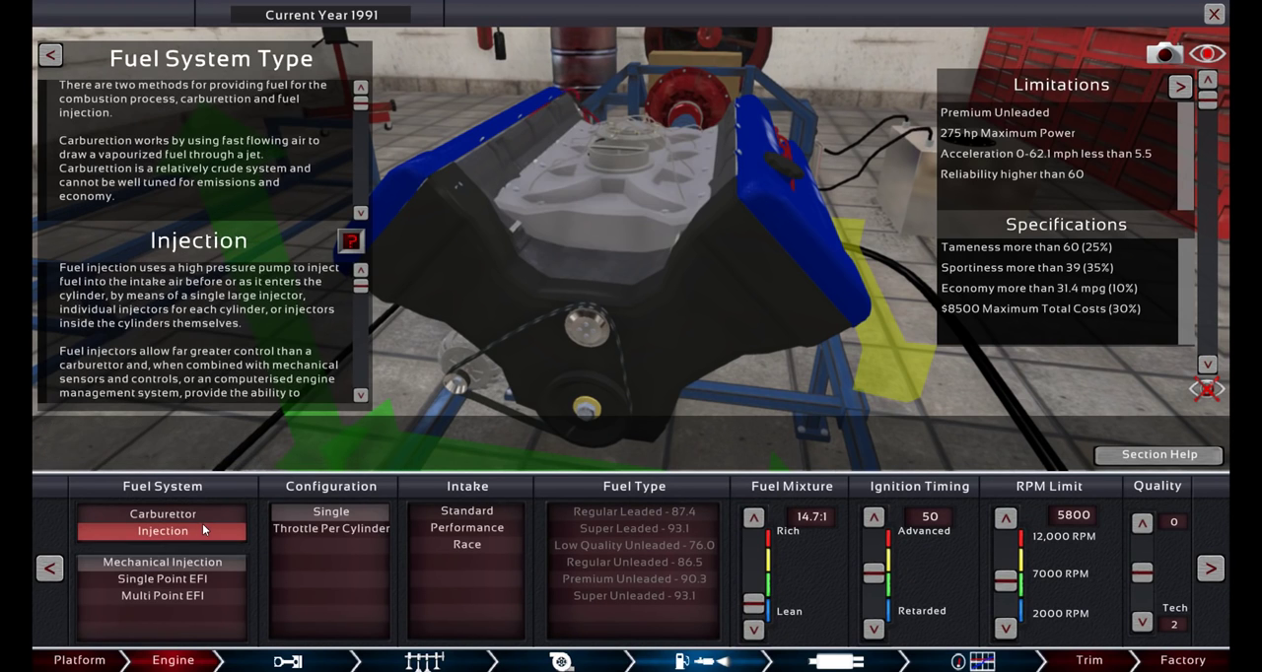
mouse_move(201, 533)
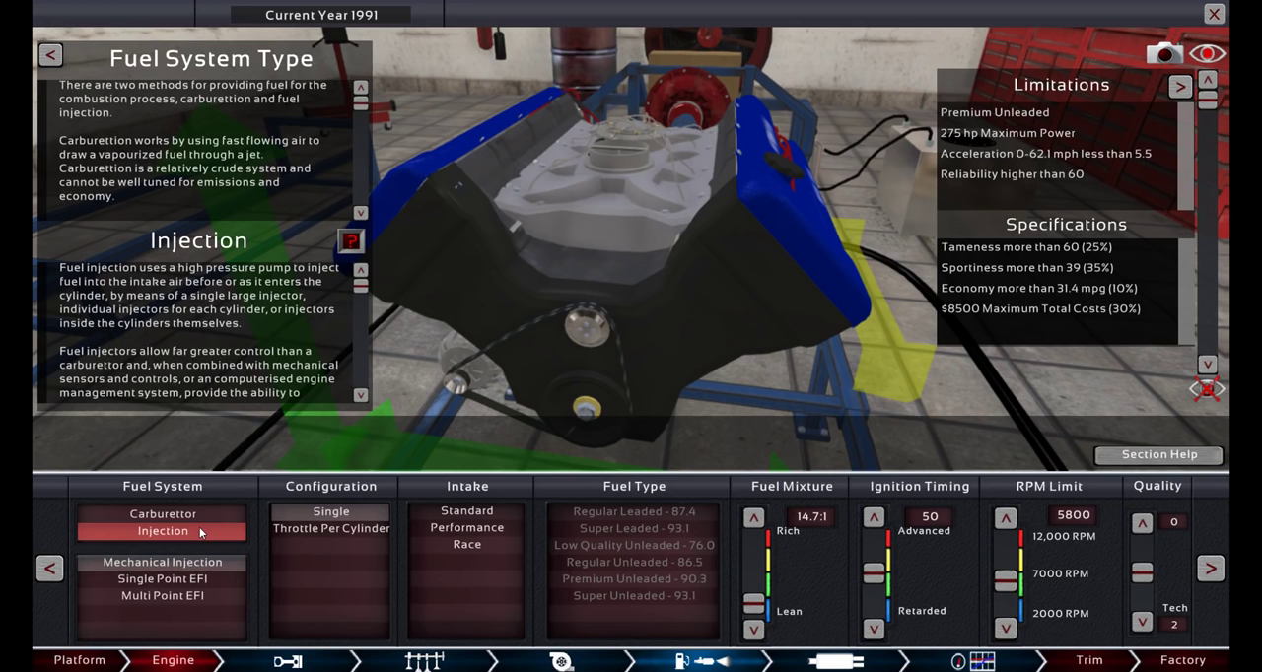
left_click(162, 595)
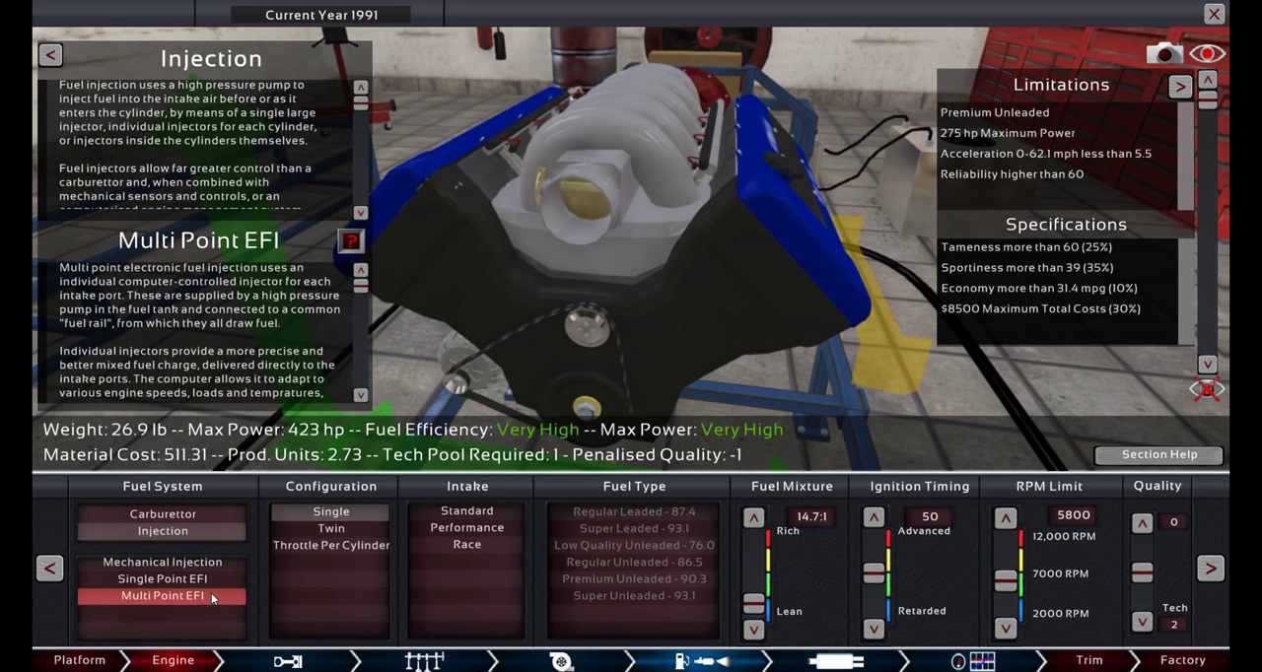
left_click(161, 579)
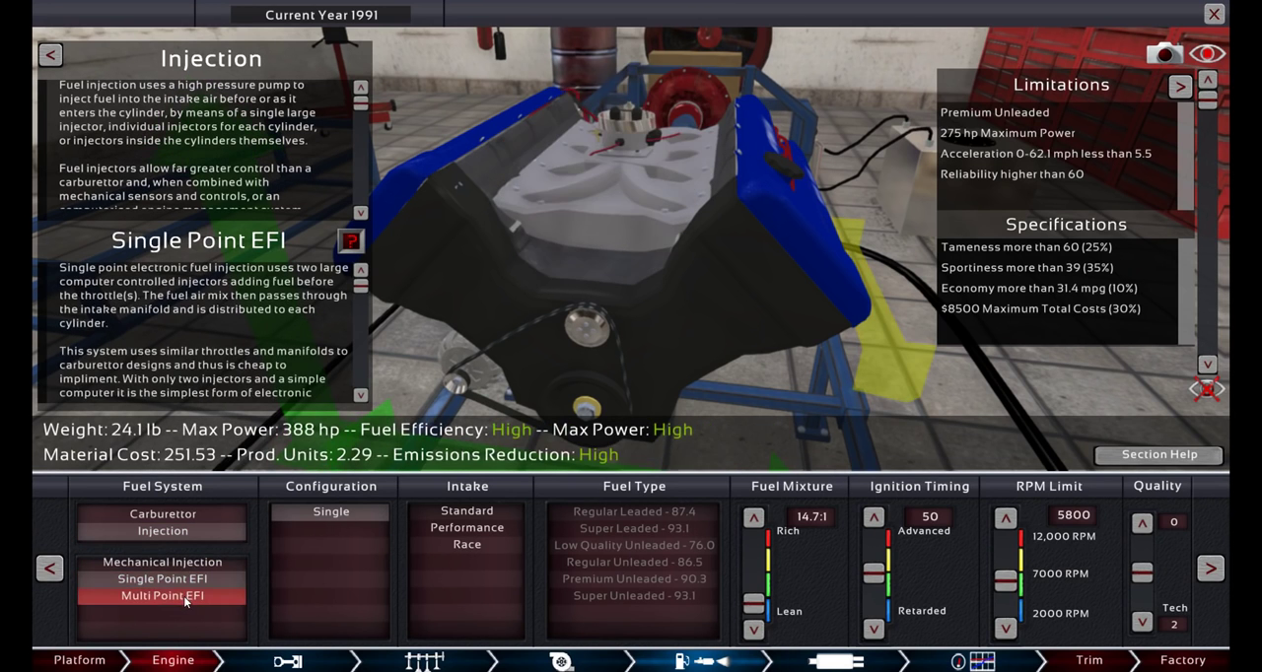
left_click(162, 580)
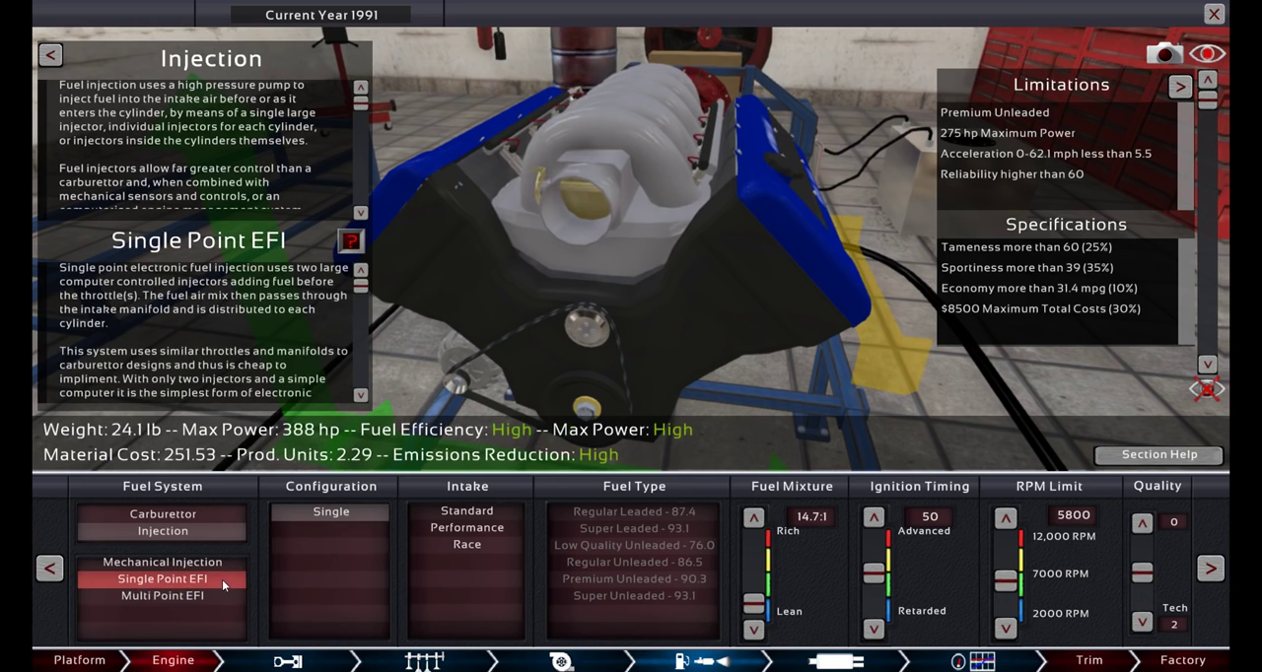
left_click(332, 528)
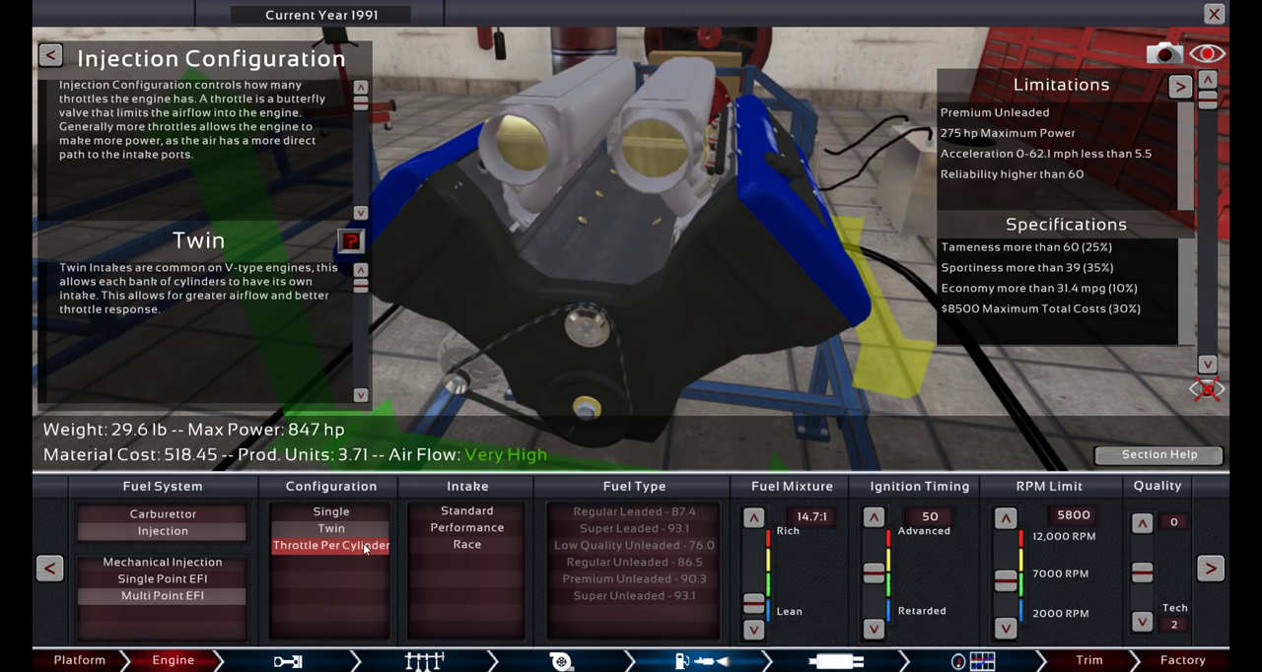
left_click(332, 512)
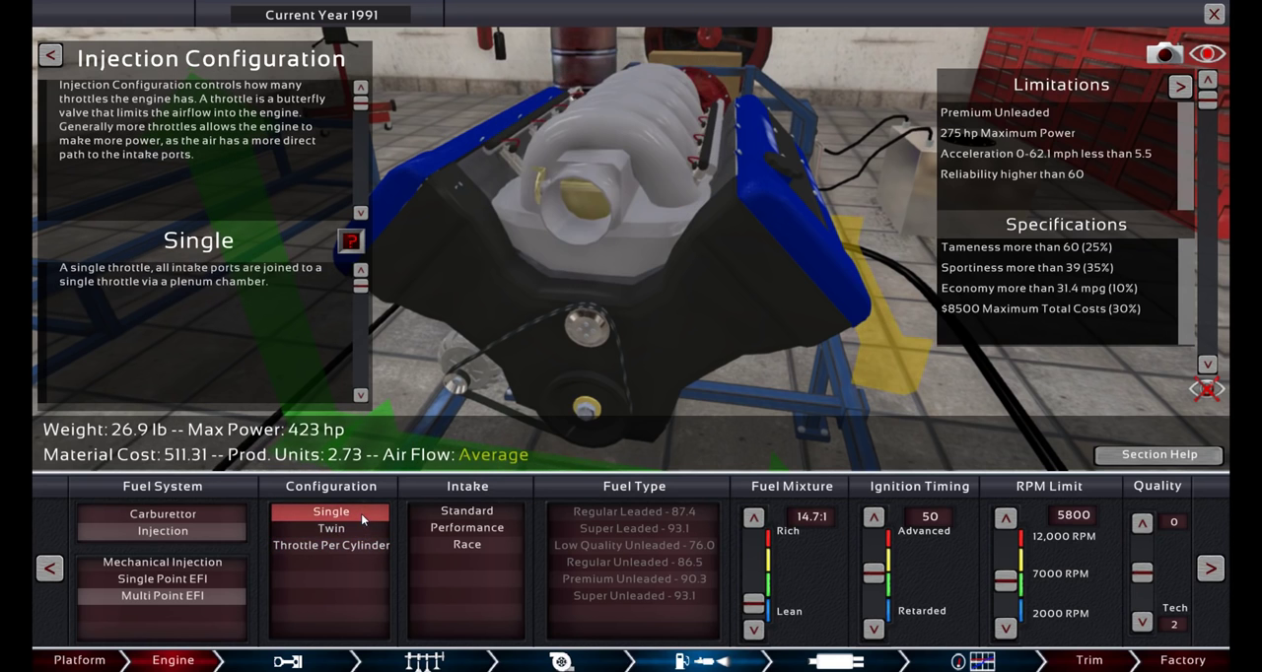
left_click(331, 528)
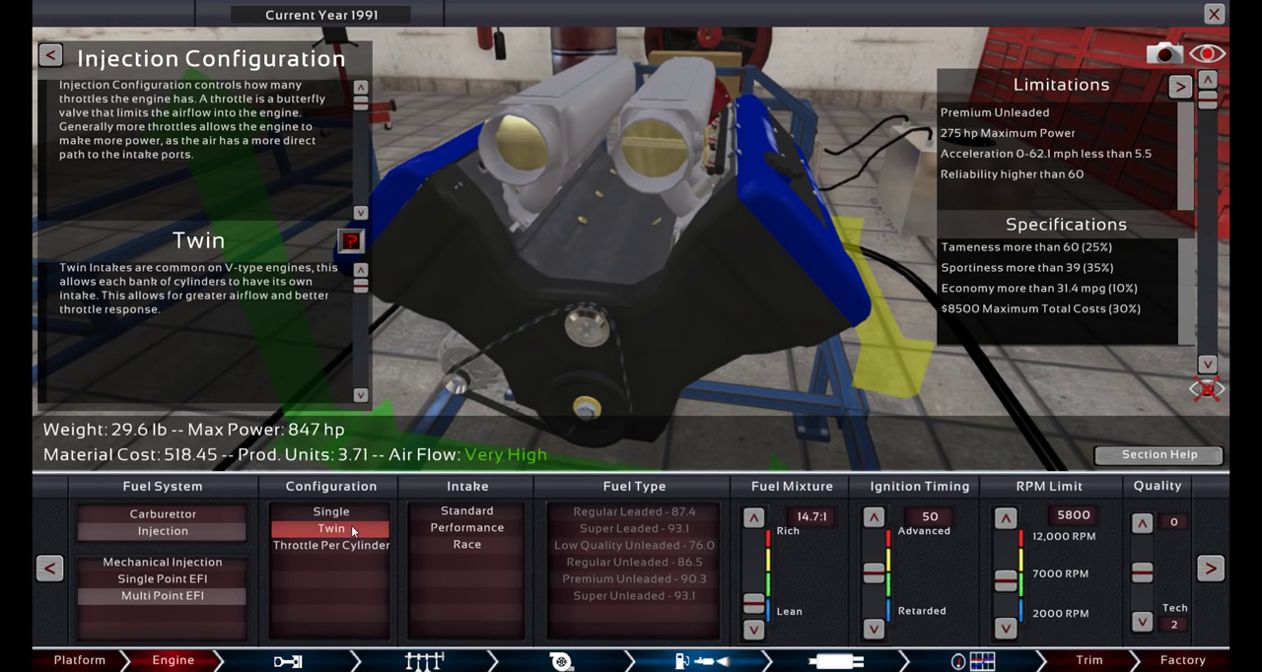
left_click(331, 512)
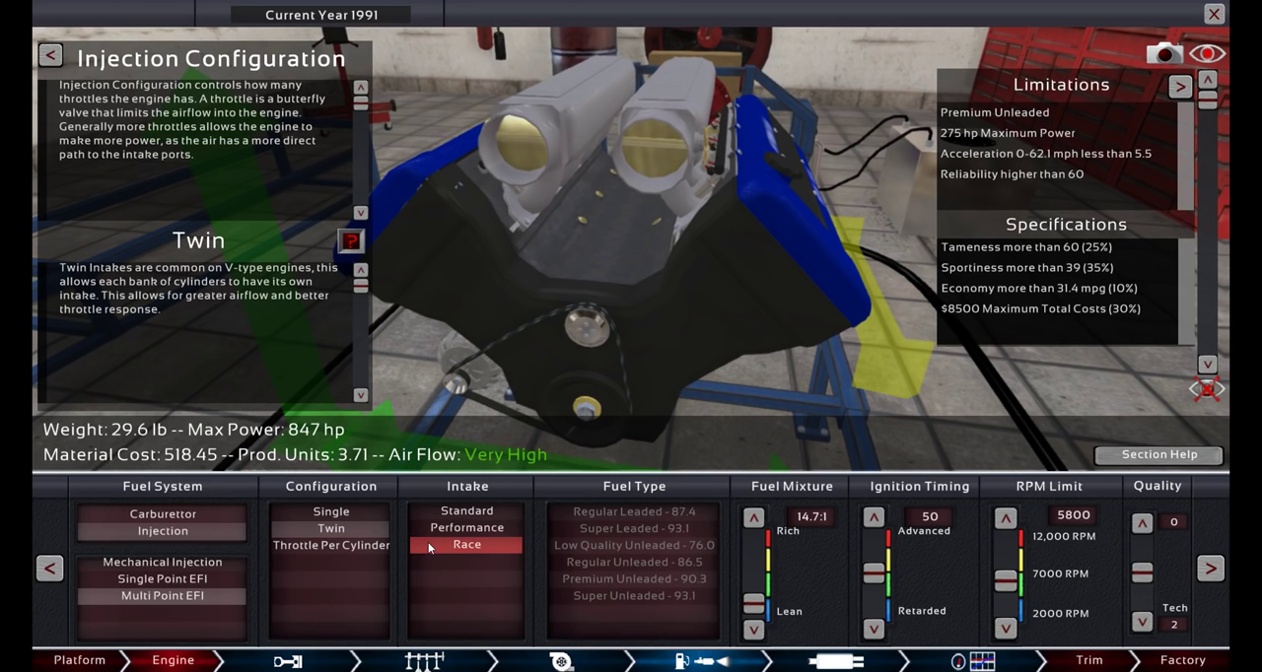
Fit race intakes on Premium Unleaded 90.3 with timing 60 and a 6000 RPM limit.
left_click(466, 544)
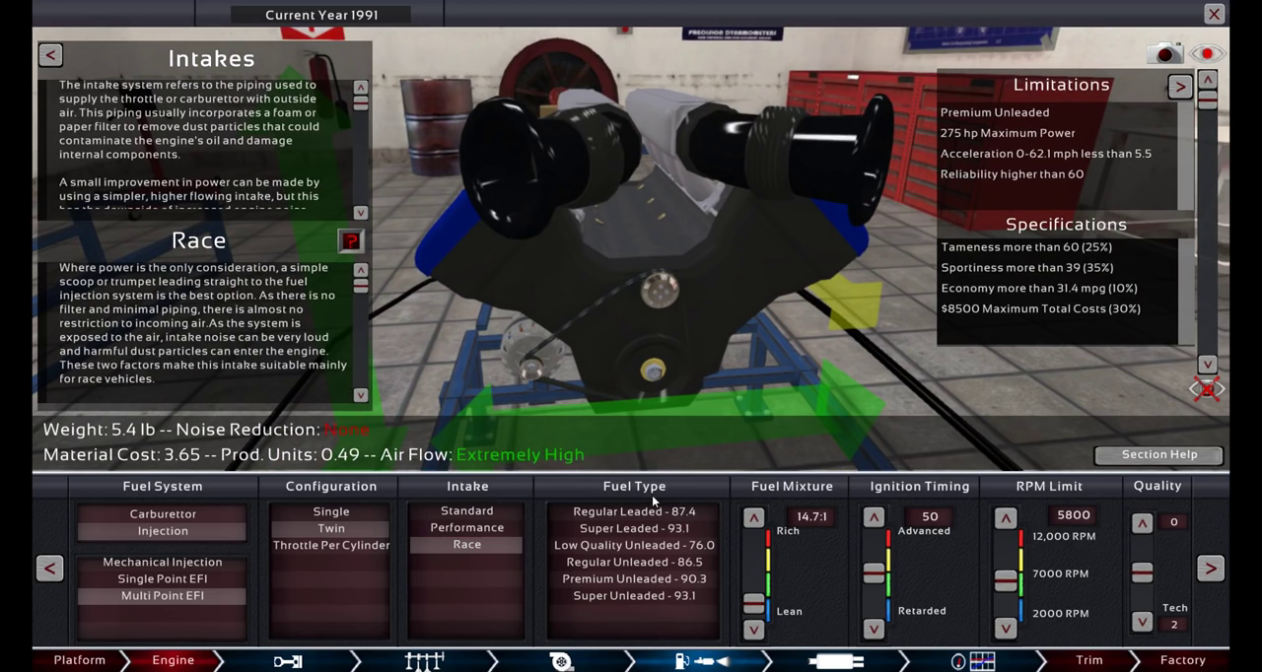
left_click(635, 562)
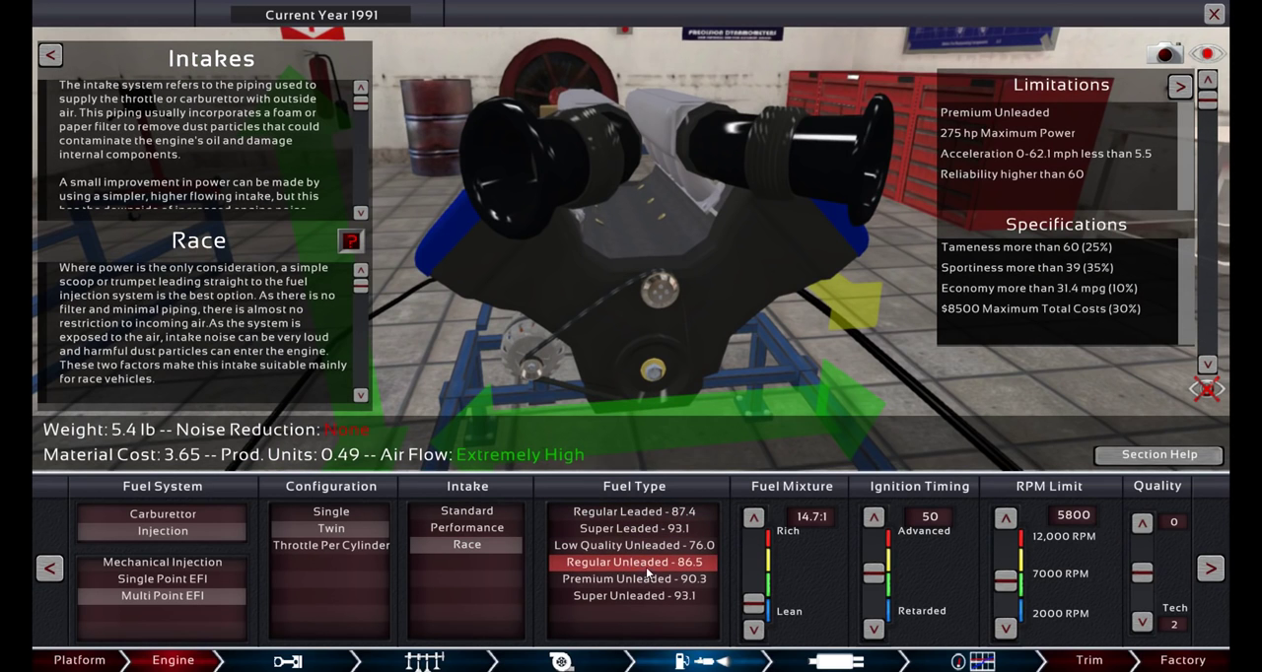
left_click(634, 579)
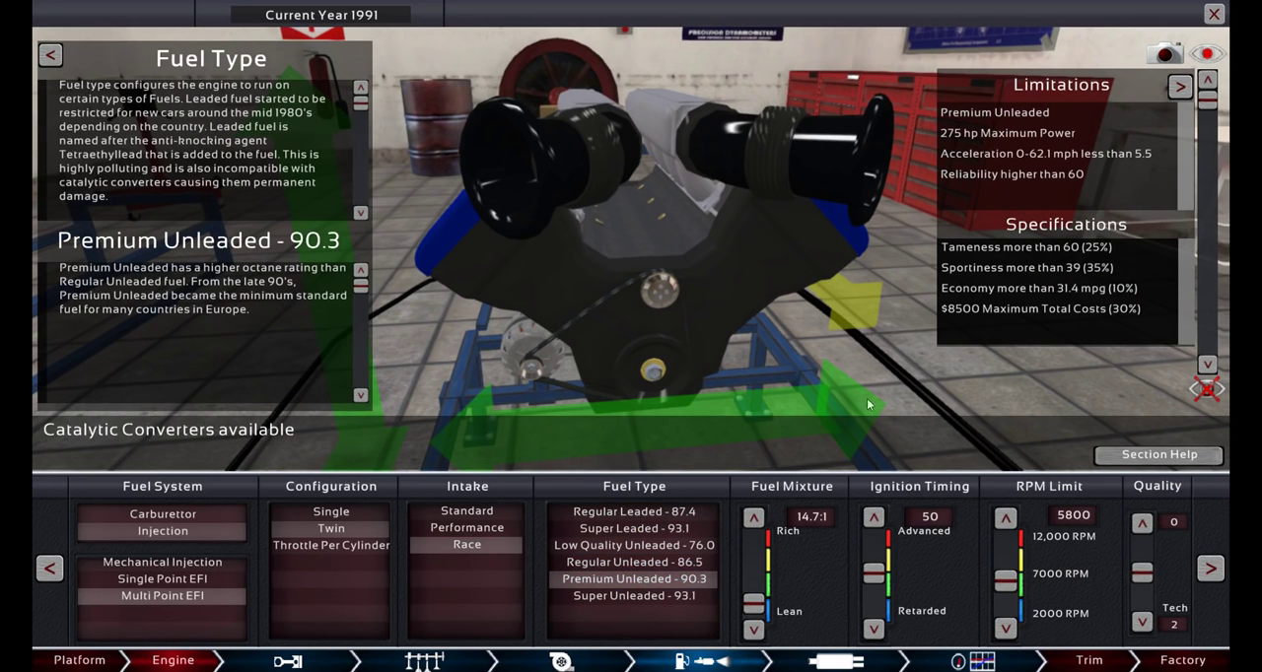
left_click(753, 517)
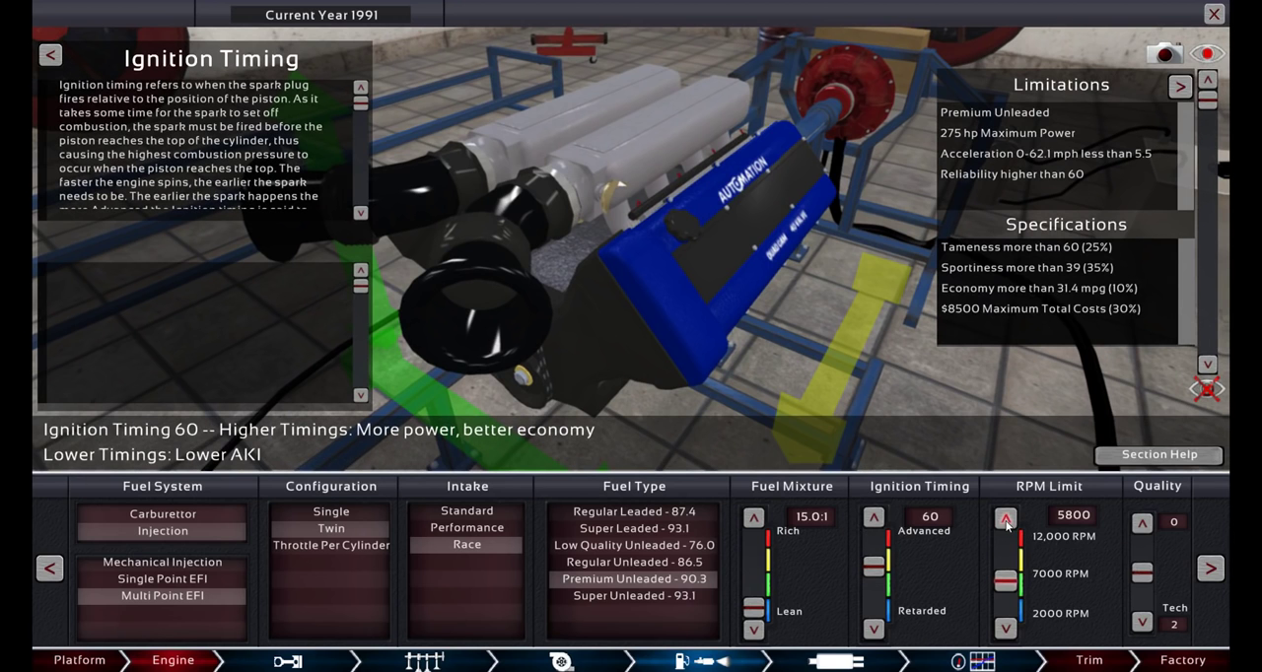
left_click(1006, 517)
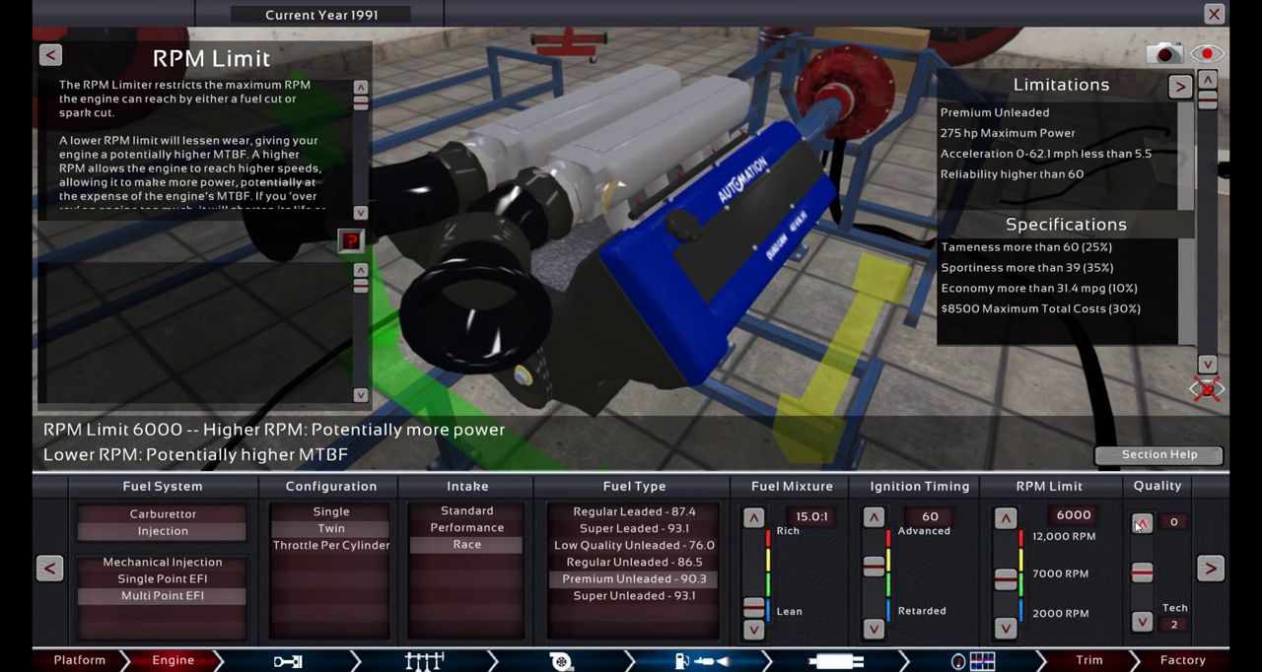
left_click(1140, 523)
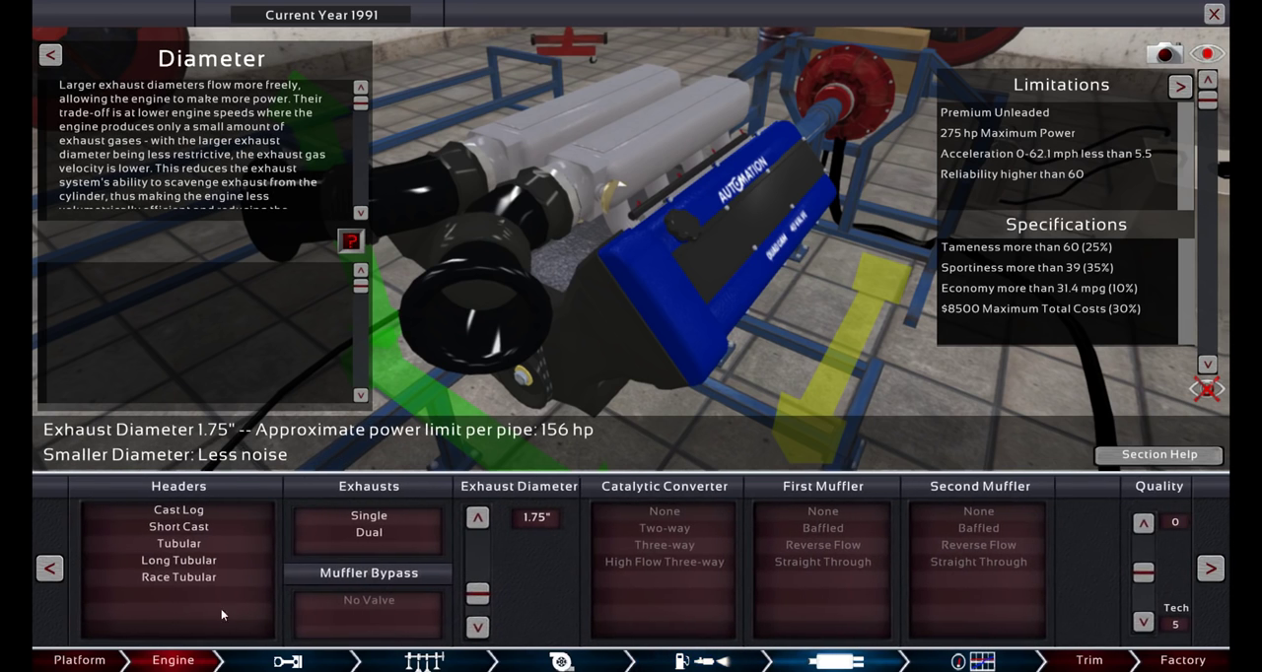
Compare cast log, short cast and tubular headers, then settle on long tubular headers.
left_click(177, 508)
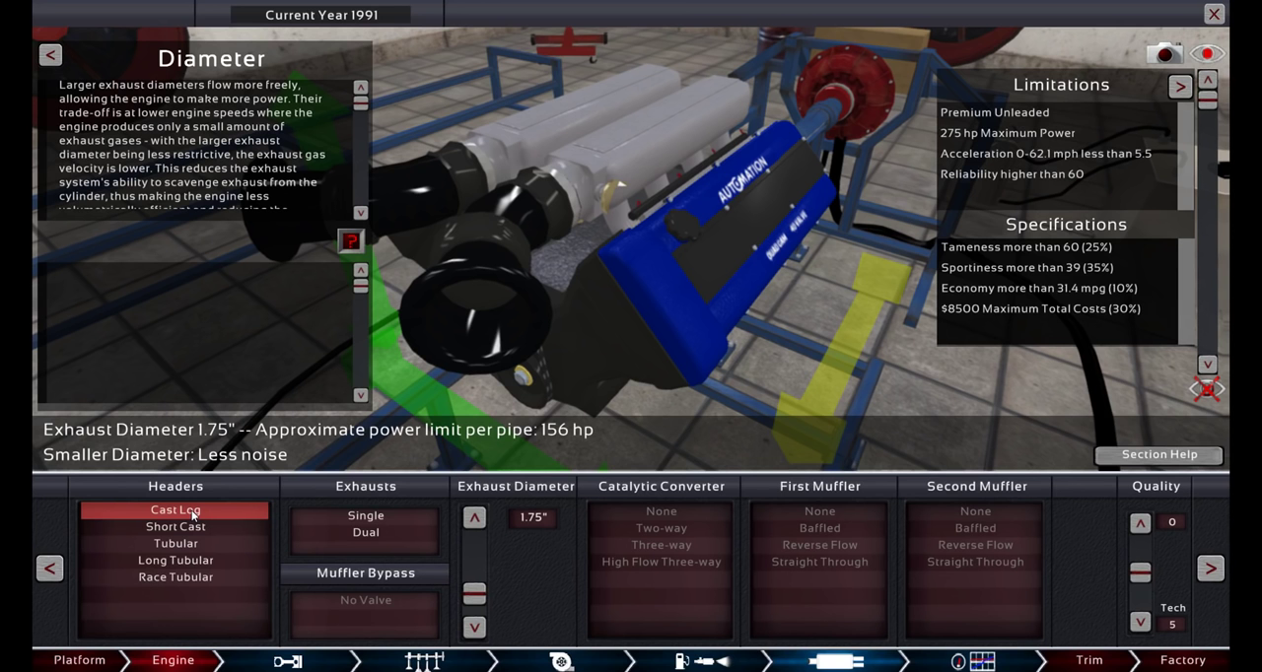
left_click(176, 508)
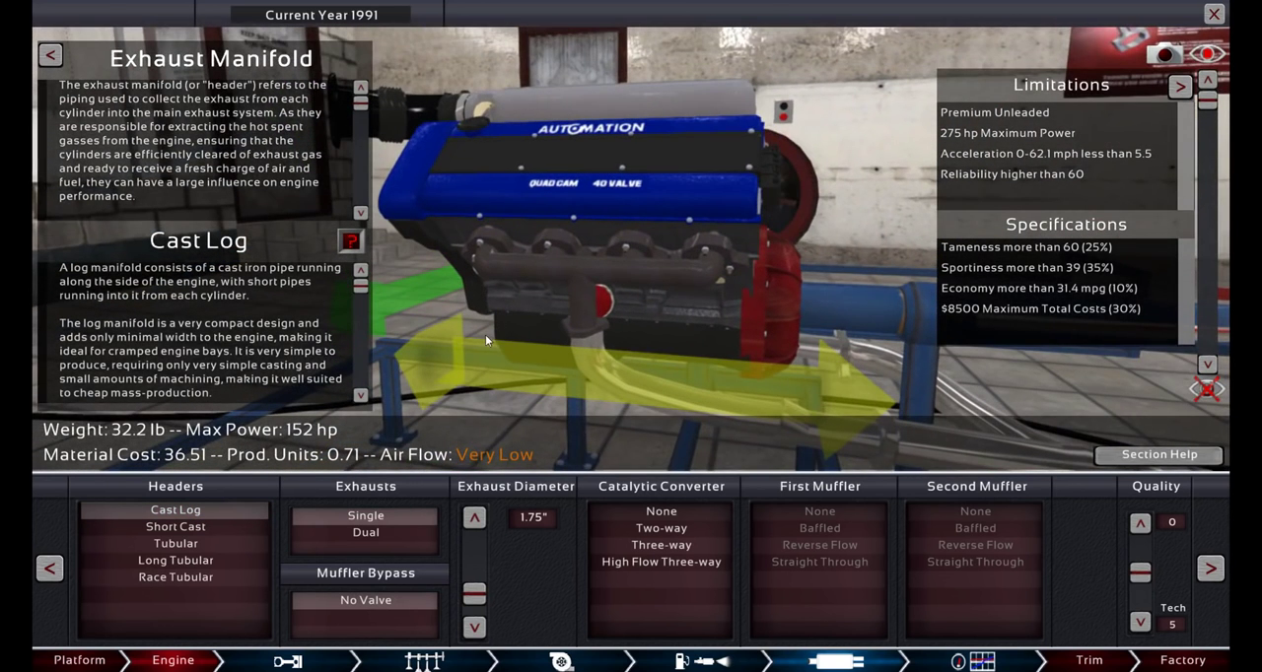
left_click(175, 527)
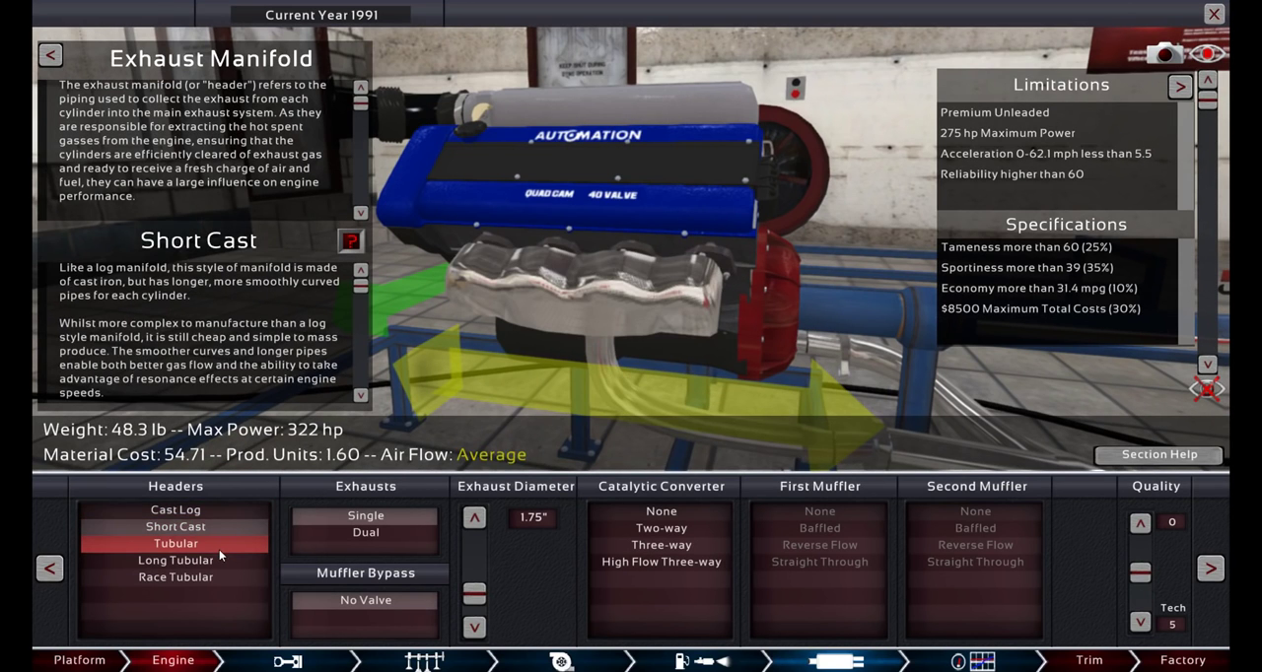
left_click(176, 560)
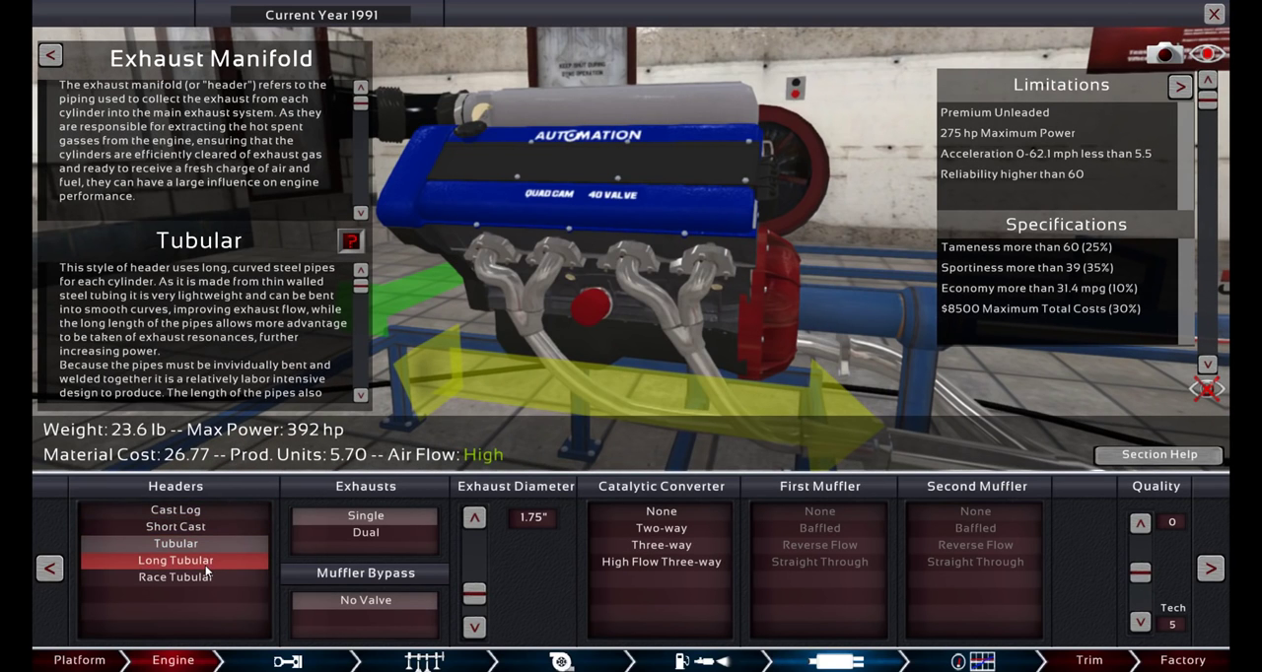
left_click(175, 560)
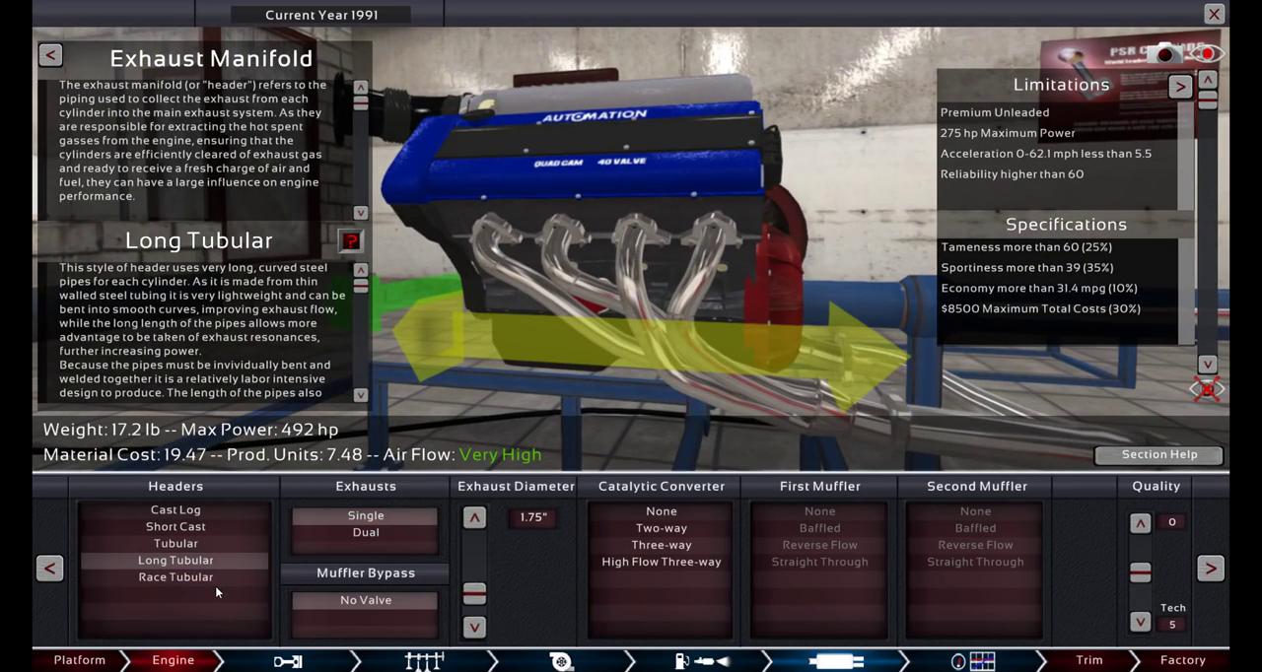
left_click(176, 576)
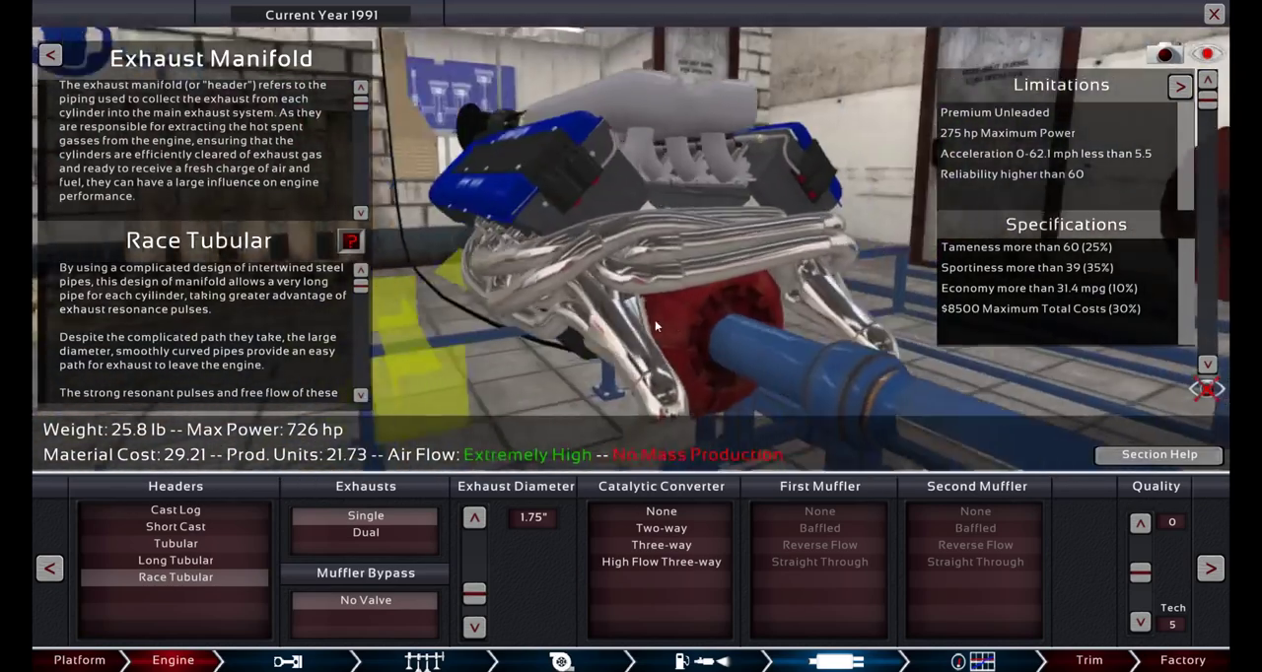
left_click(176, 560)
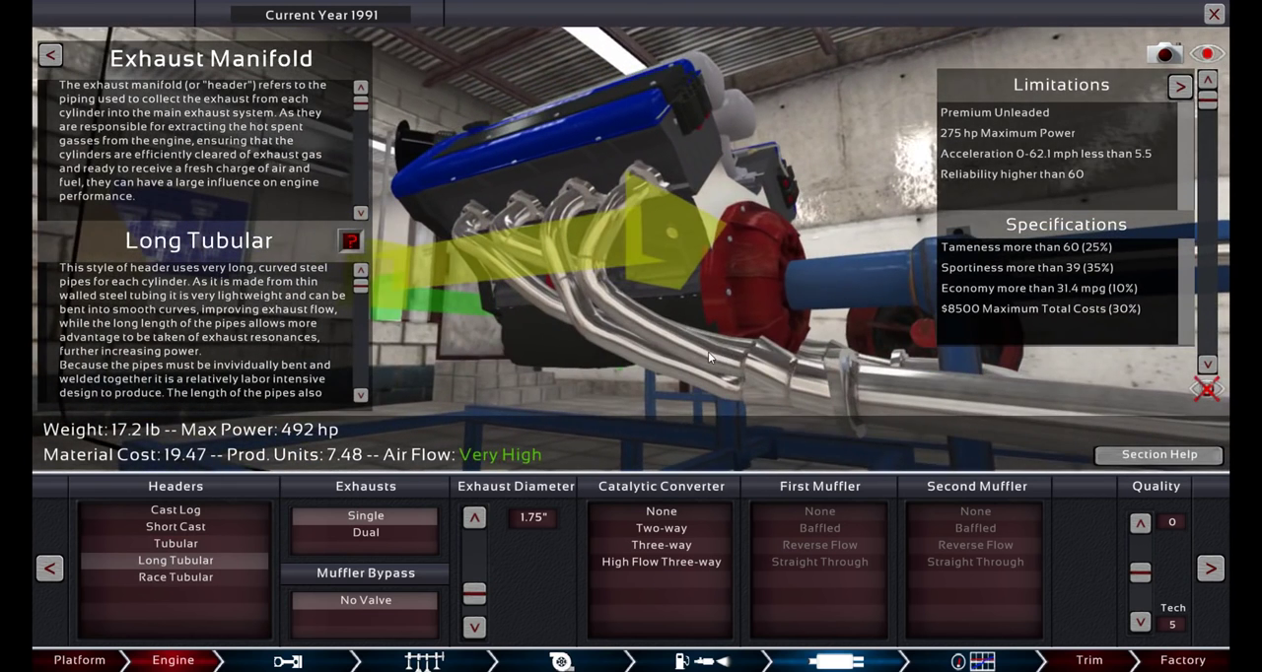
left_click(175, 509)
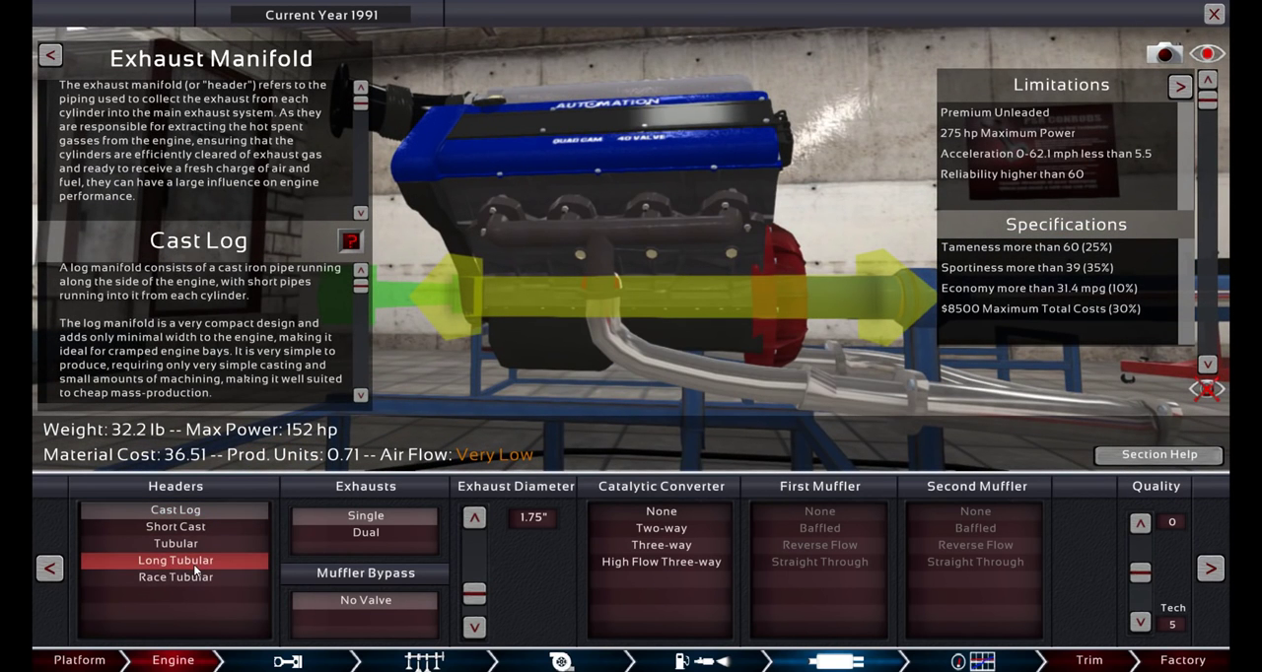
left_click(175, 560)
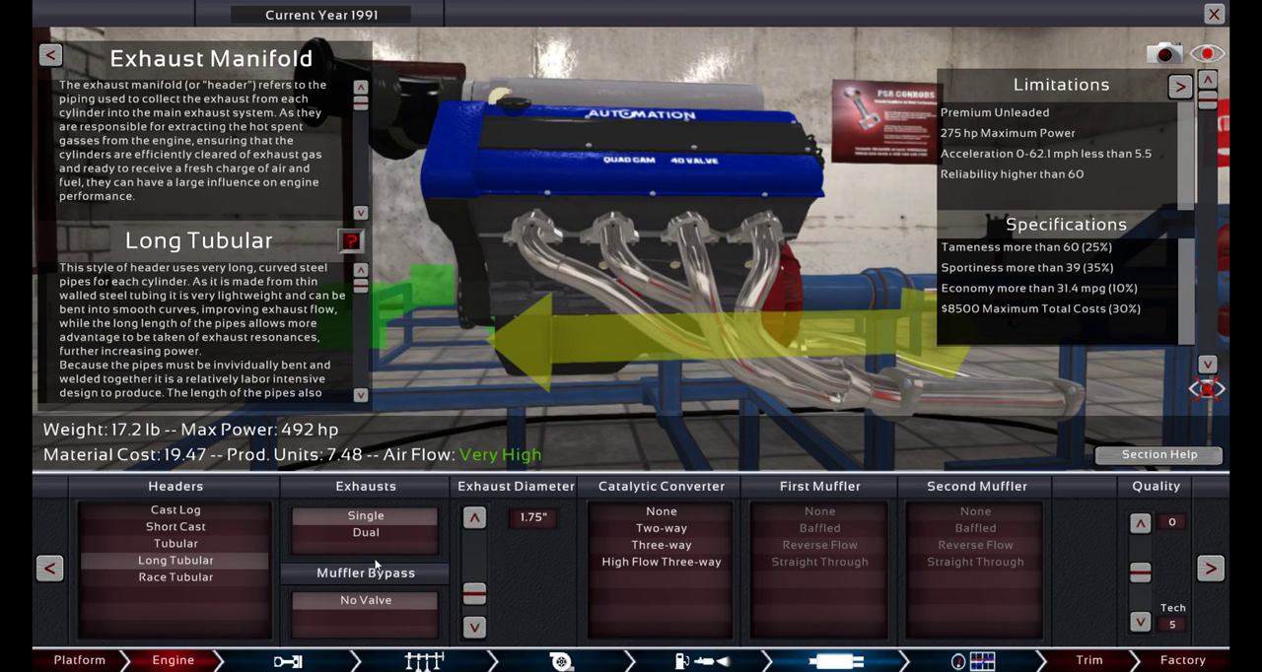
left_click(79, 658)
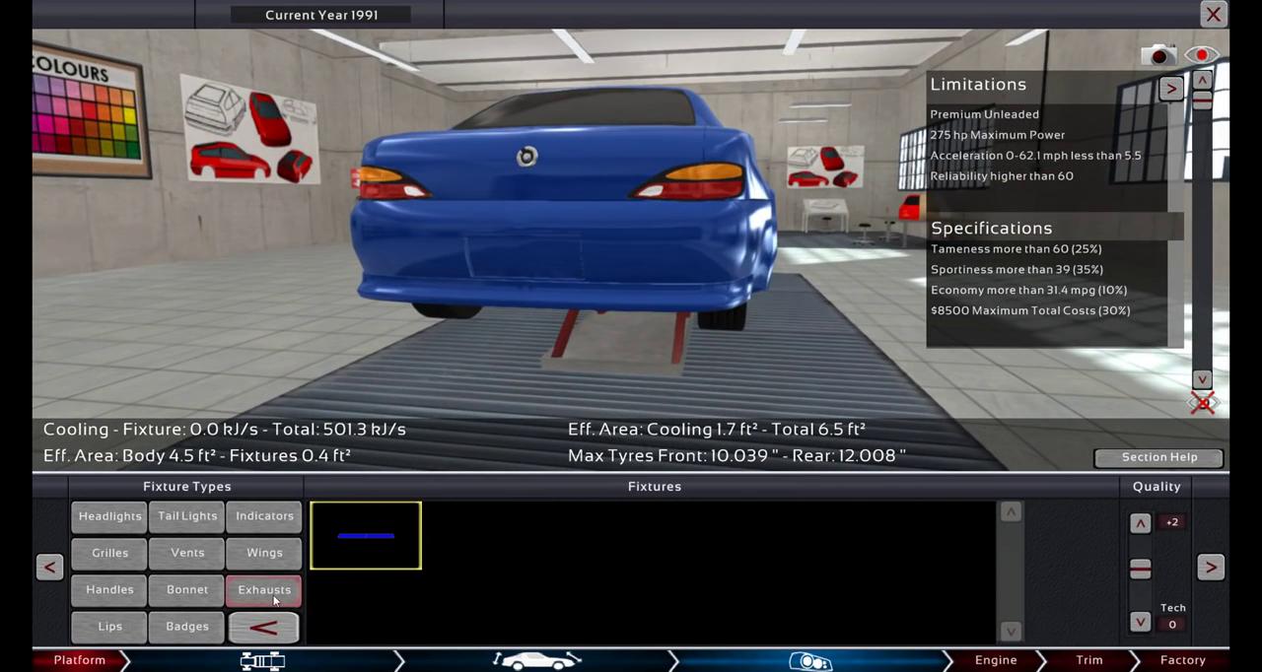
Place an exhaust tip fixture under the rear bumper and confirm it.
left_click(264, 590)
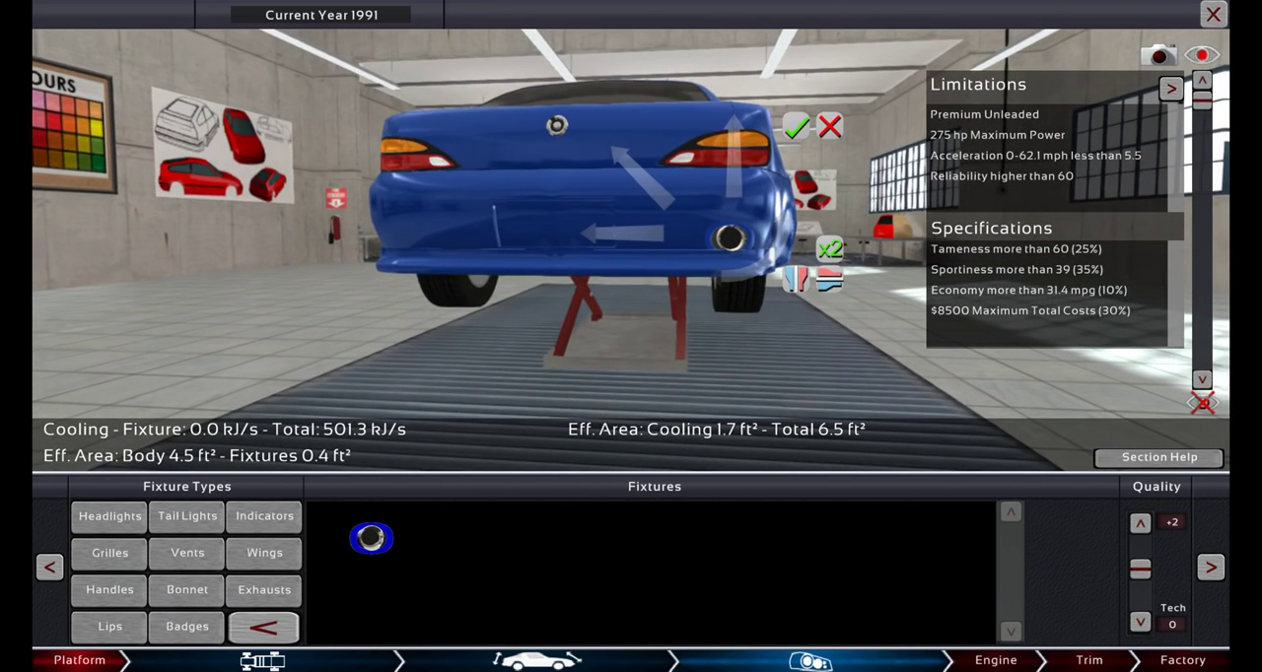
left_click(174, 659)
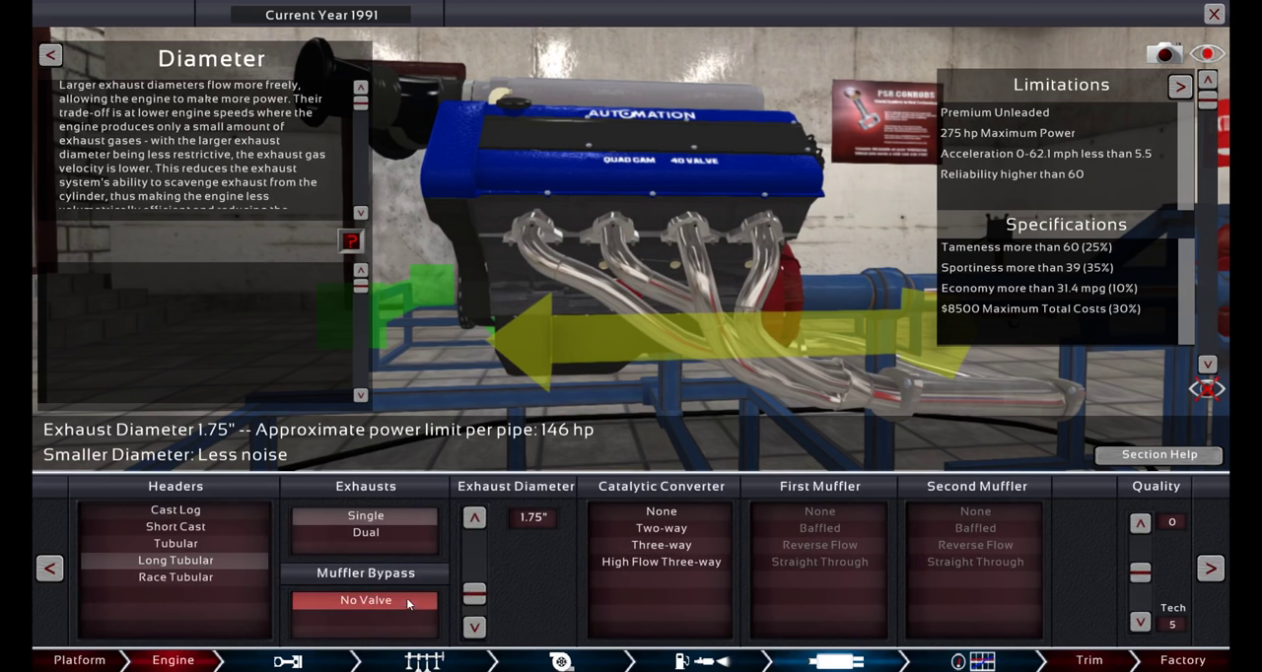
Widen the exhaust to 2.75 inches, remove the catalytic converter and both mufflers, and raise quality.
left_click(473, 516)
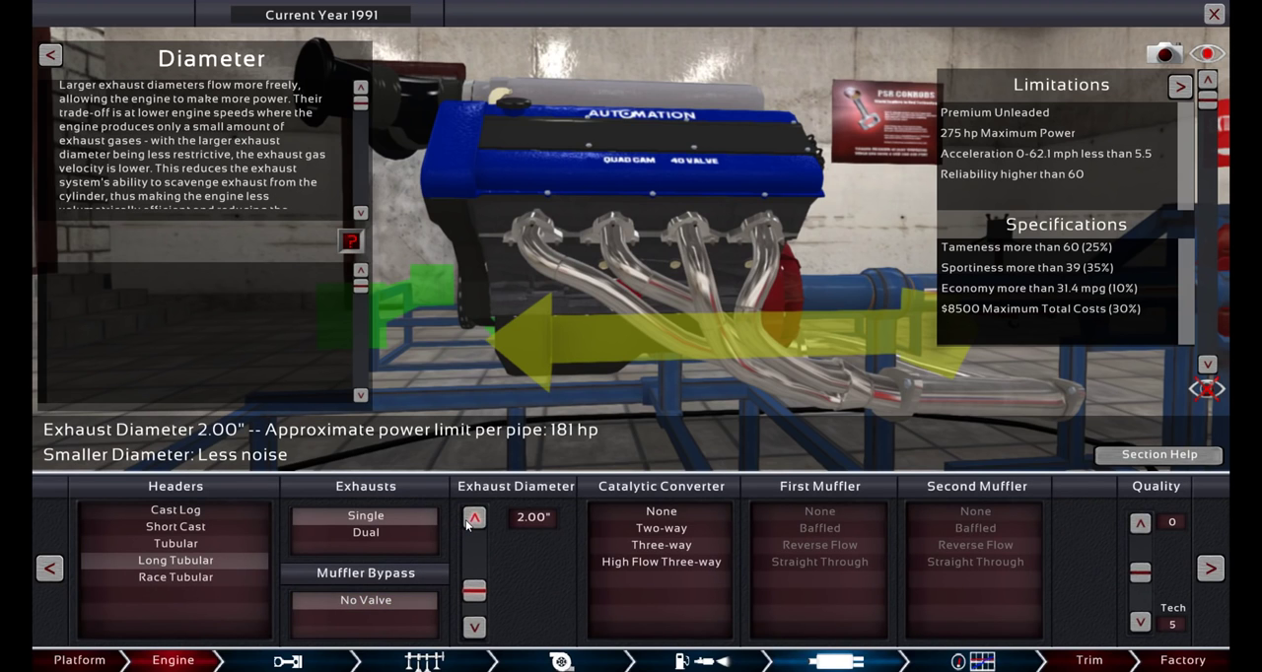
left_click(473, 516)
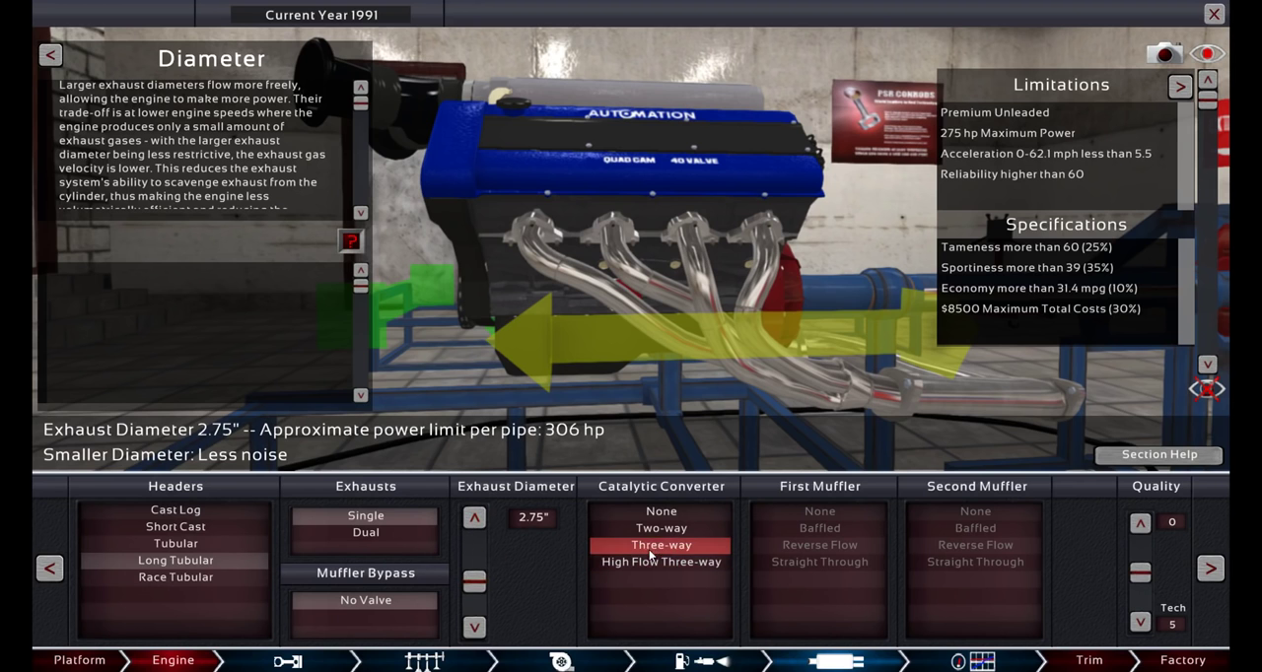
left_click(661, 511)
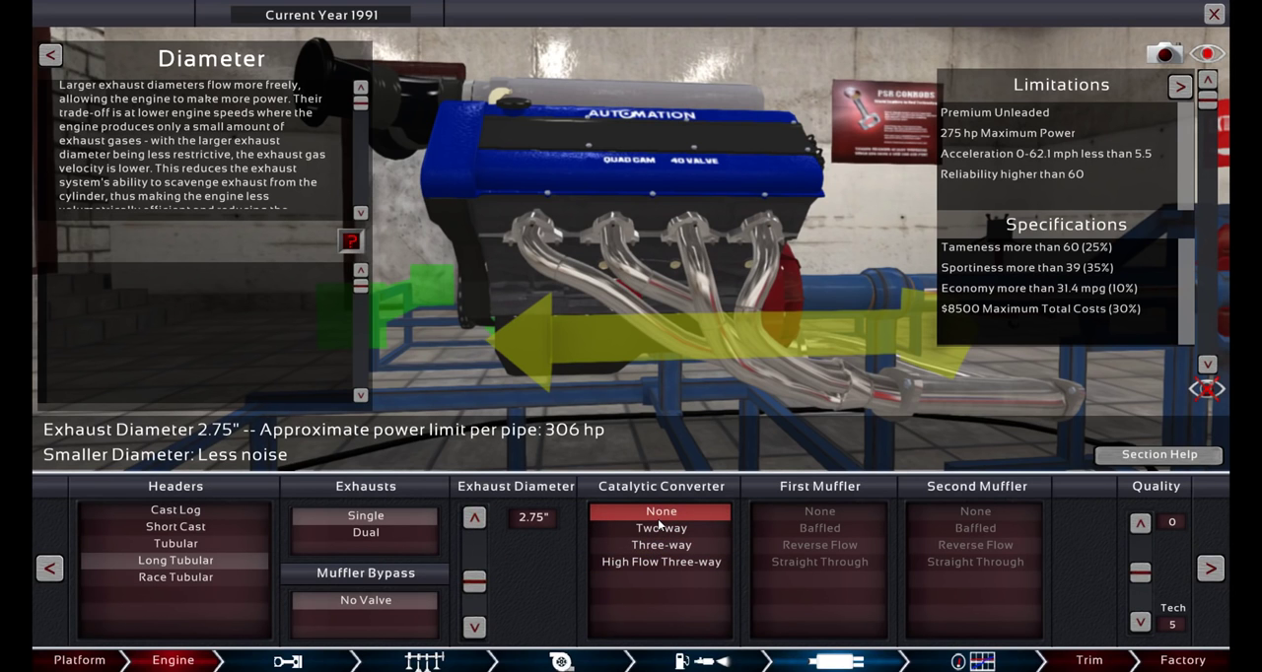
left_click(974, 513)
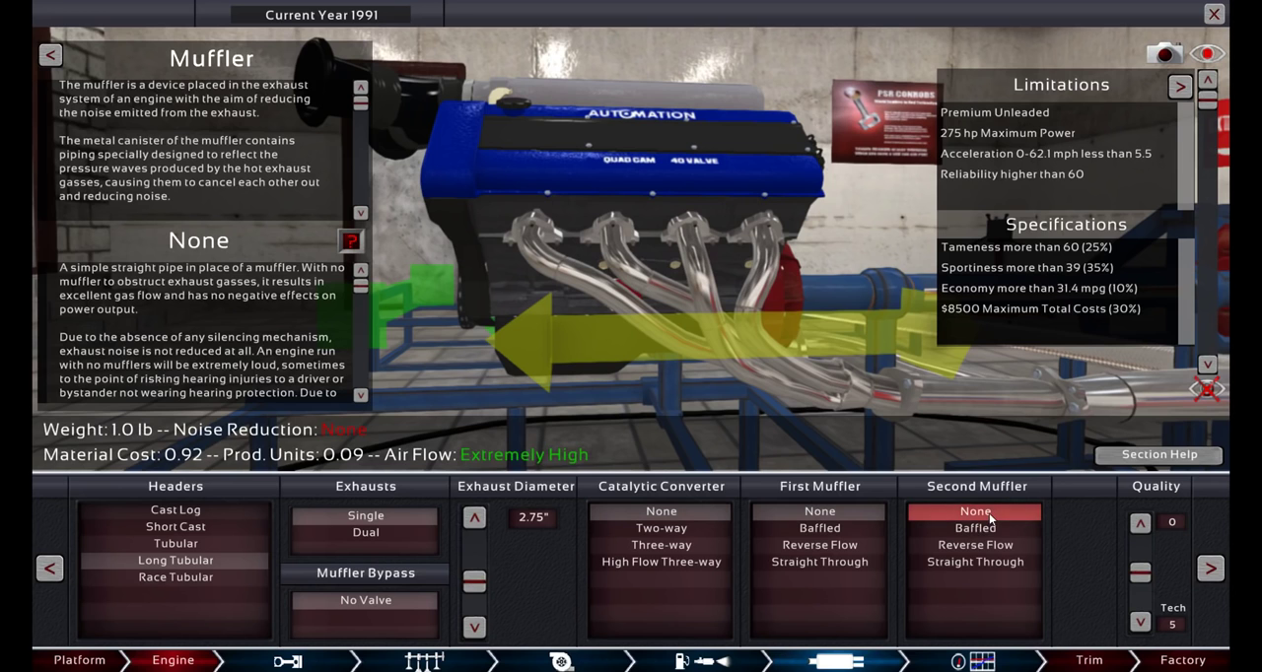
left_click(1140, 525)
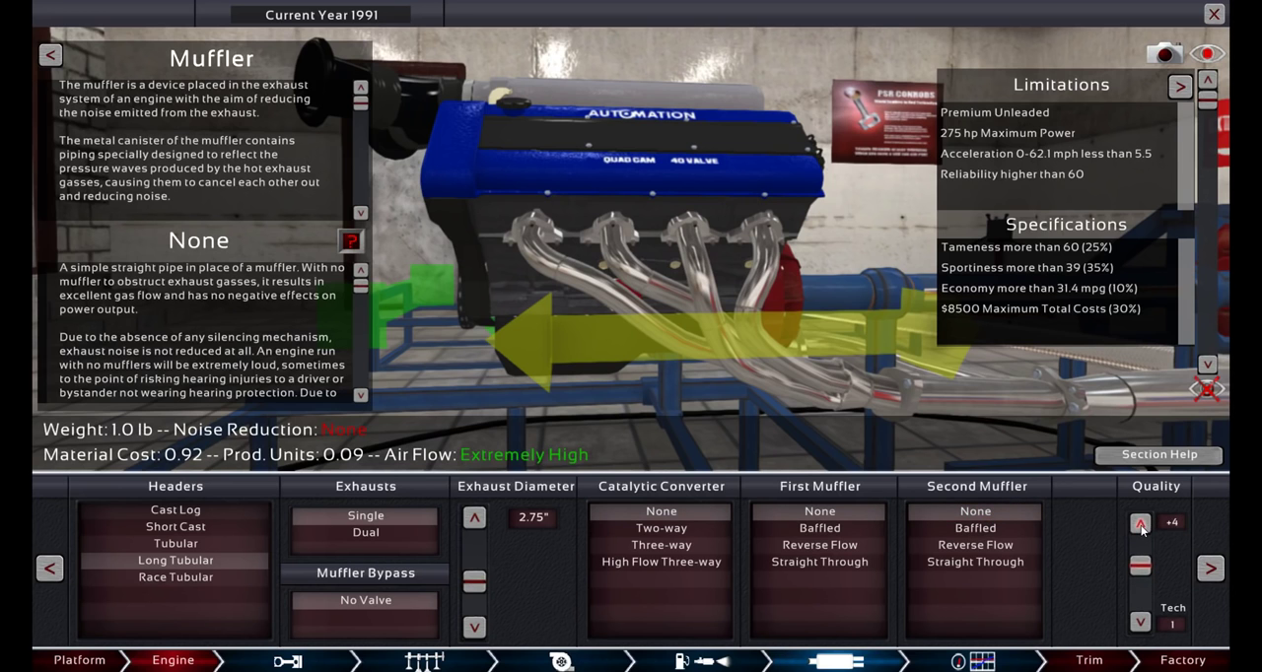
left_click(1139, 525)
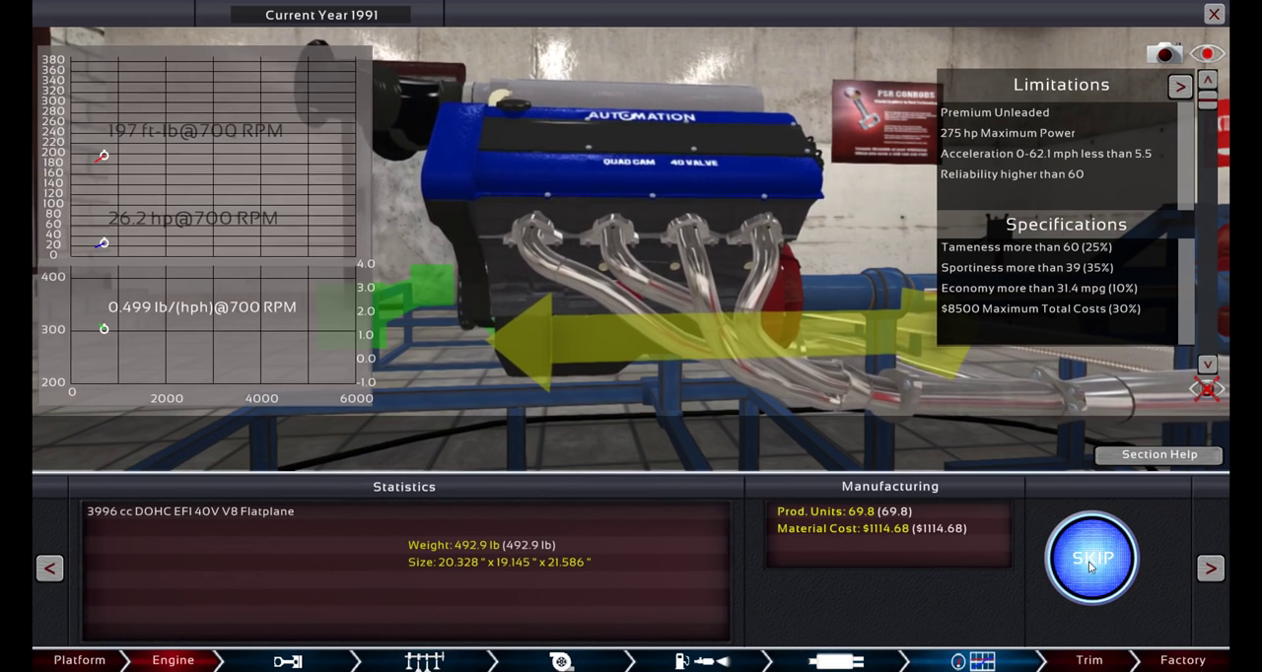
Skip the dyno run to the results: 289 hp at 6000 RPM, 281 ft-lb at 4400 RPM.
left_click(1092, 560)
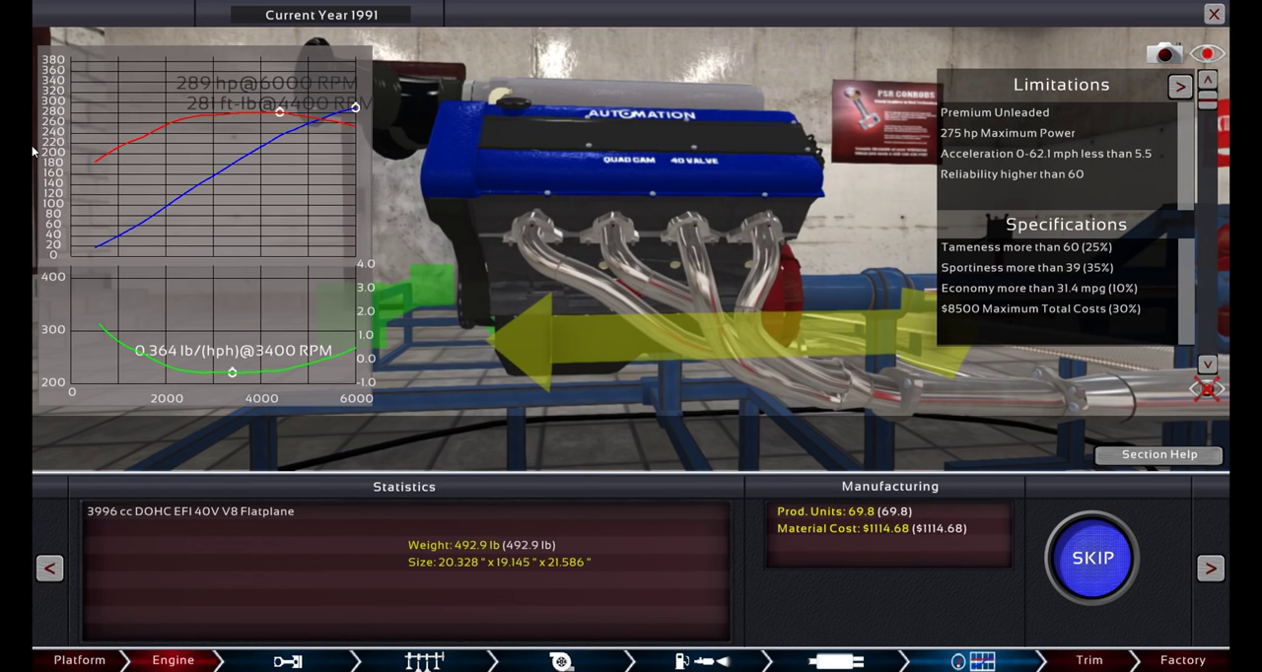
left_click(1092, 558)
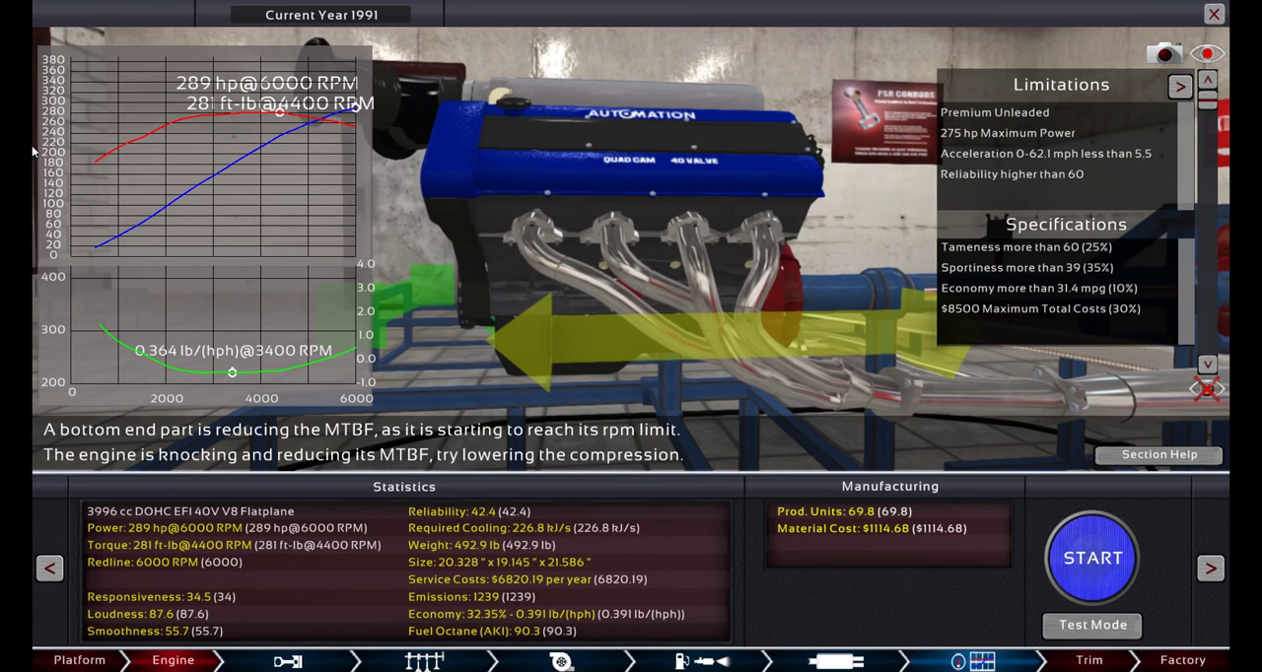
mouse_move(733, 631)
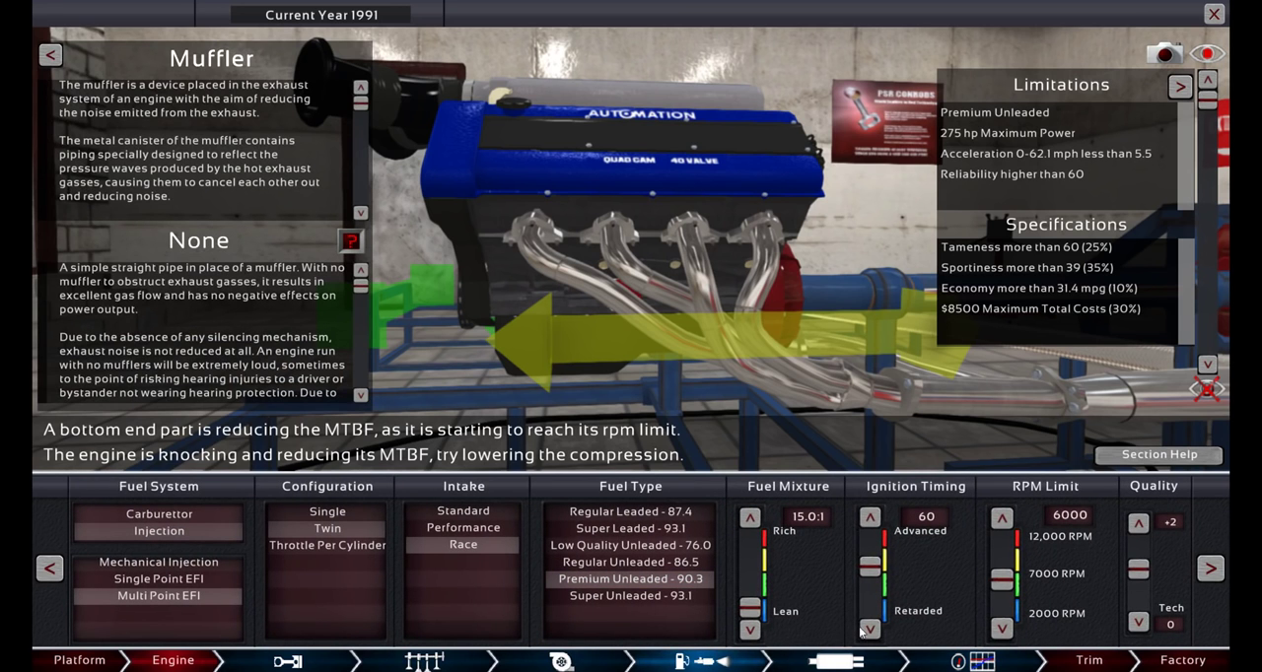
In Top End, raise the cam profile to 80 and compression to 10.2:1.
left_click(288, 660)
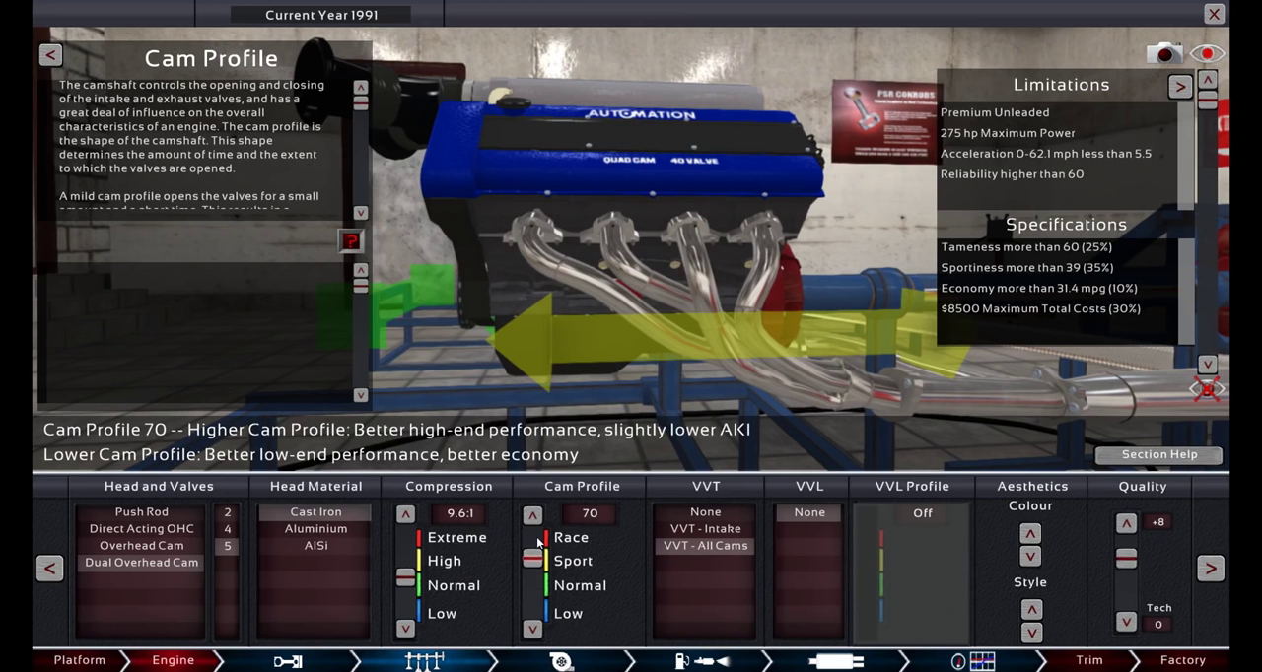
left_click(532, 516)
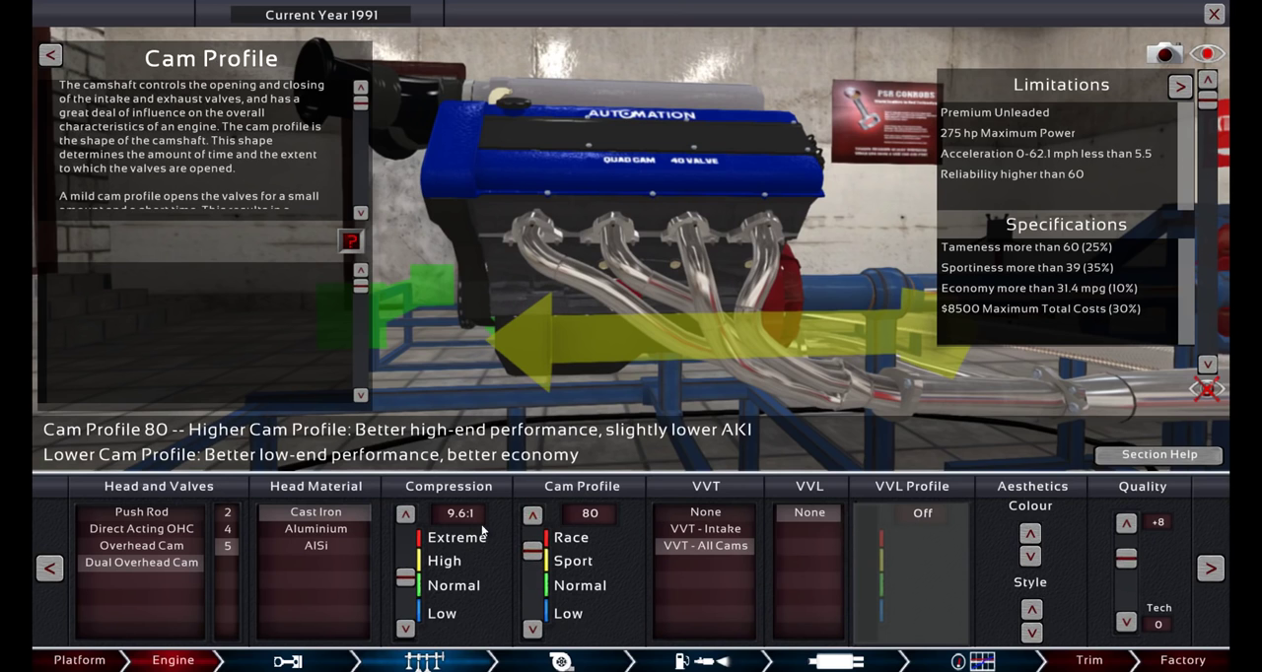
left_click(406, 512)
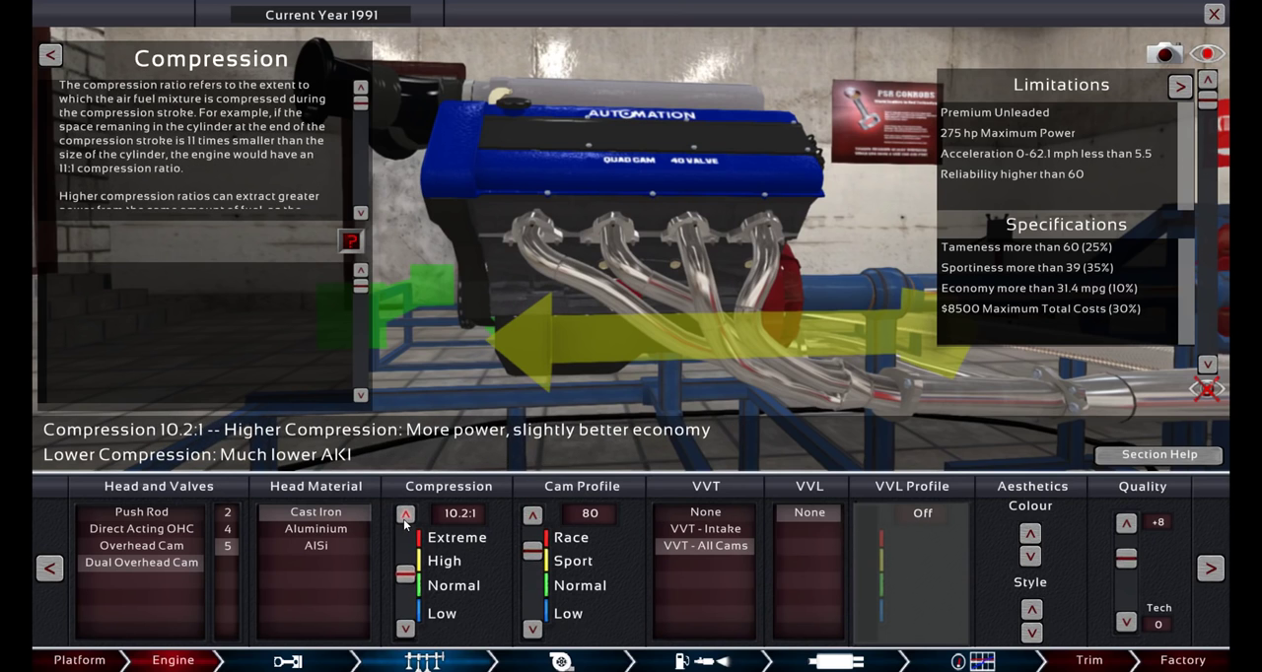
left_click(407, 513)
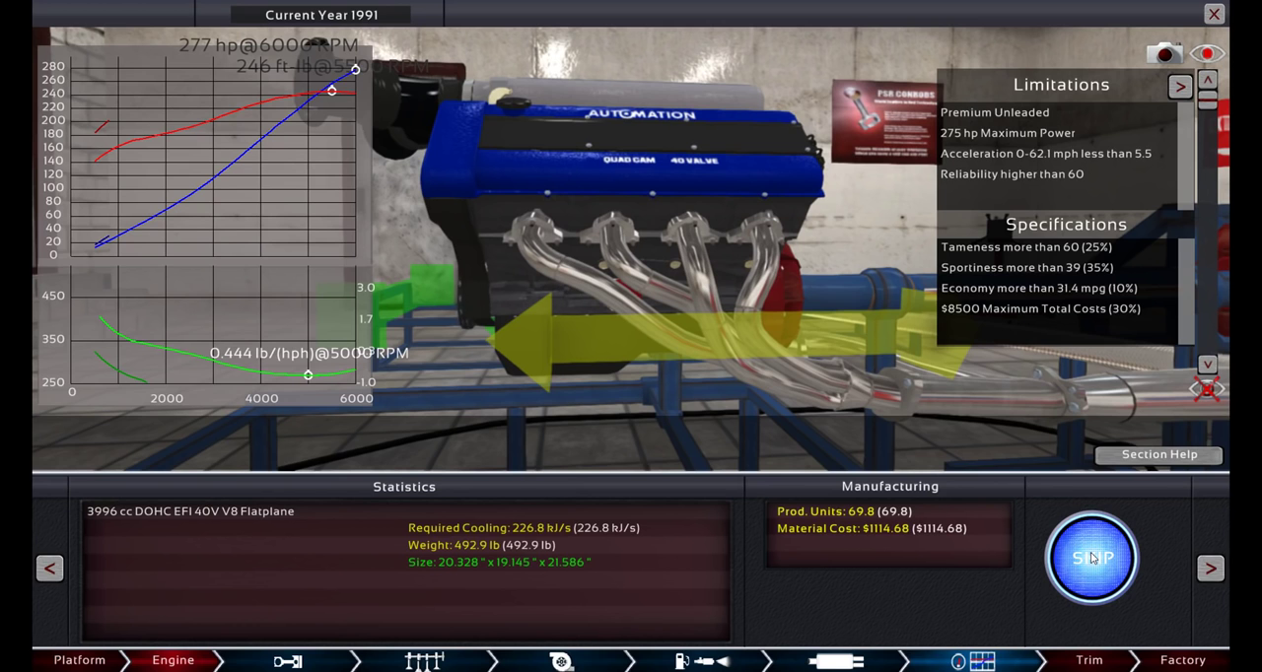
Skip the dyno animation and rerun the engine test on the 3372 cc V8.
left_click(1092, 558)
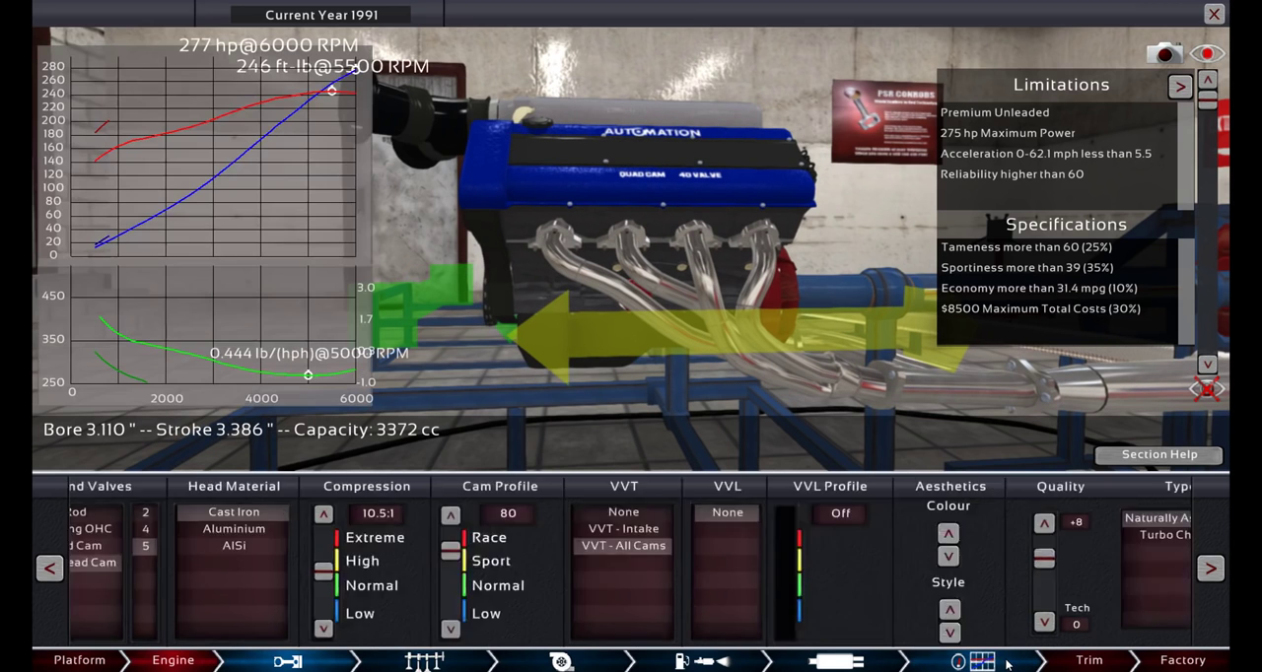
left_click(977, 661)
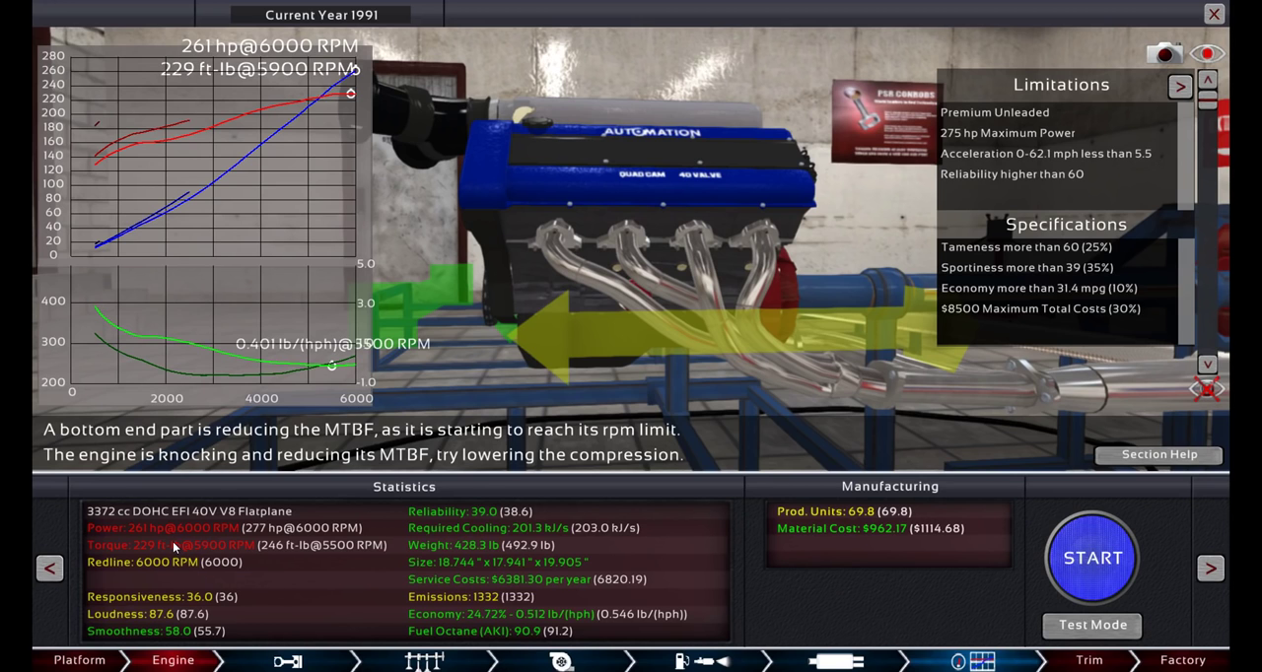
mouse_move(219, 550)
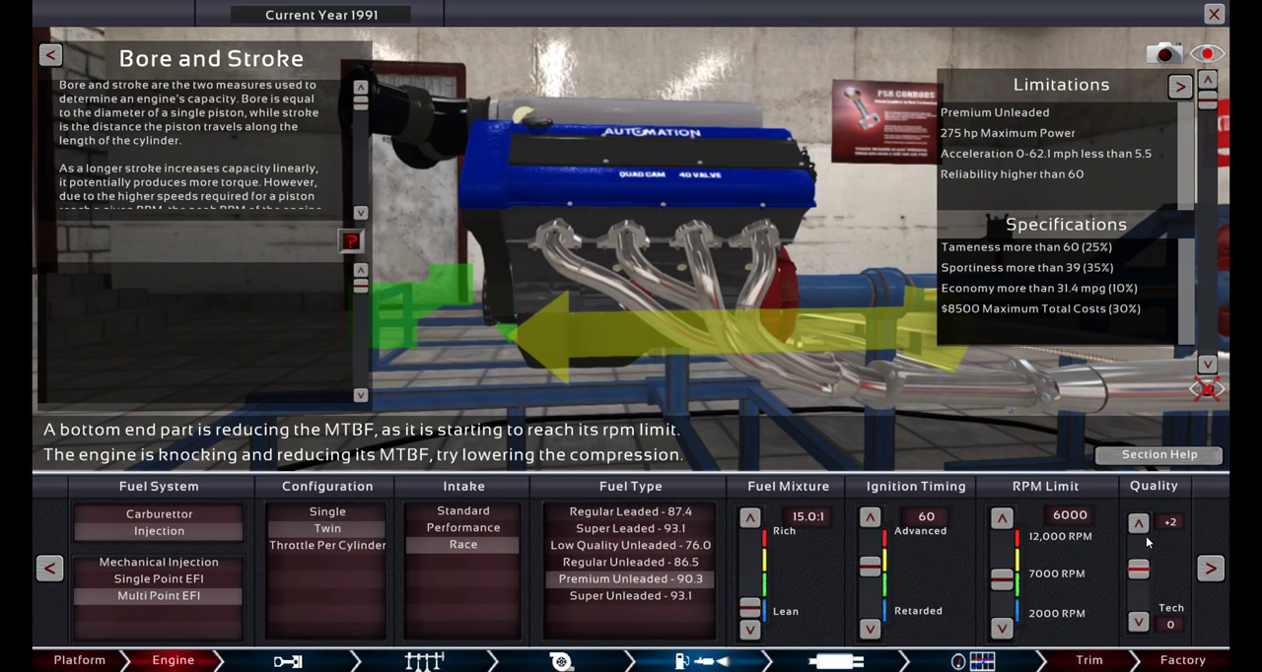
Raise the fuel system build quality to +7.
left_click(1137, 524)
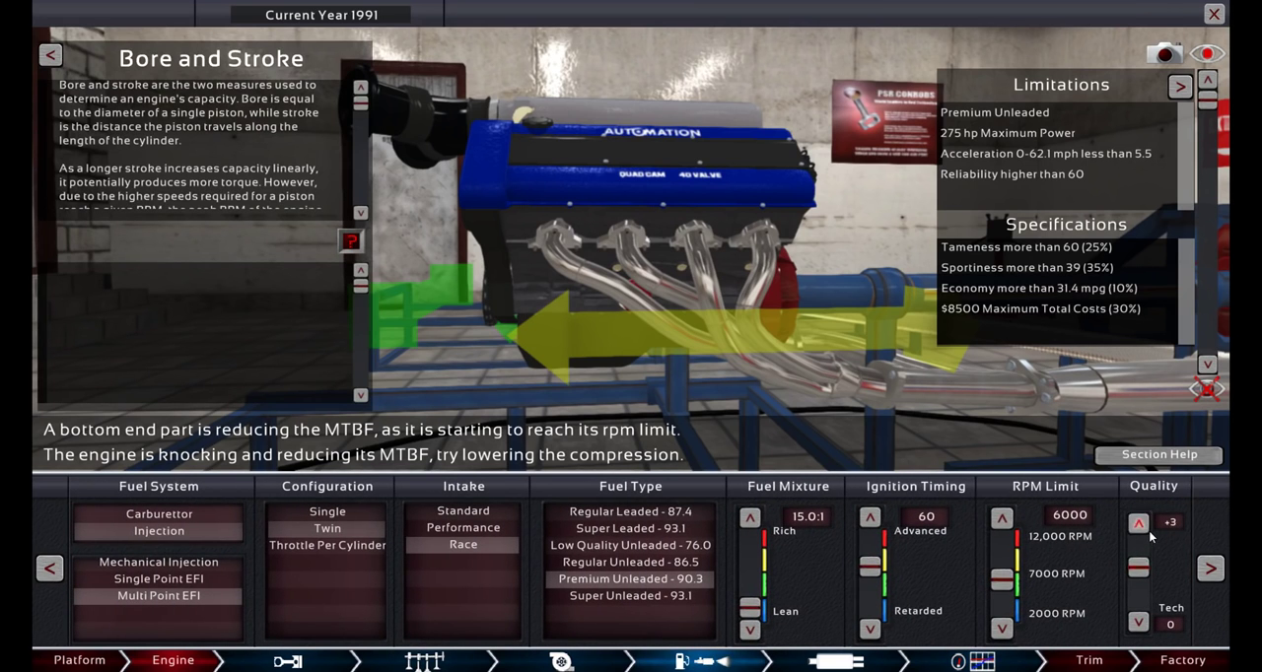
left_click(1138, 525)
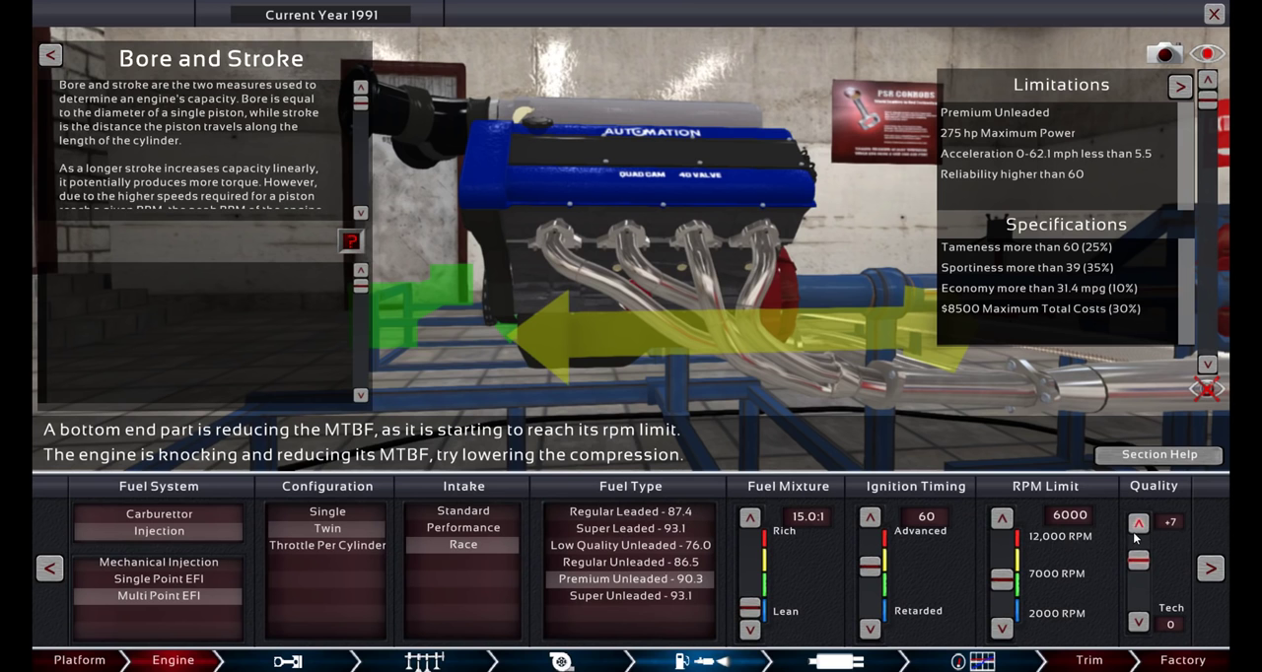
left_click(1137, 524)
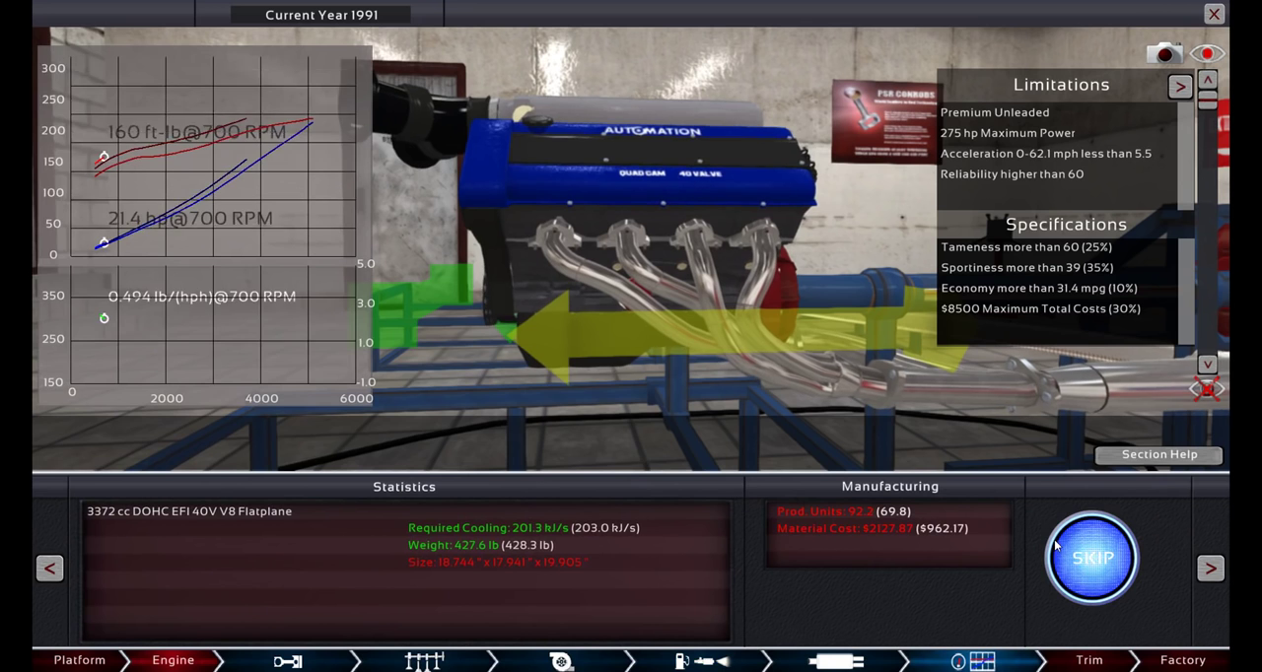
Skip to the 302 hp test results, then return to the engine settings and retest.
left_click(1092, 558)
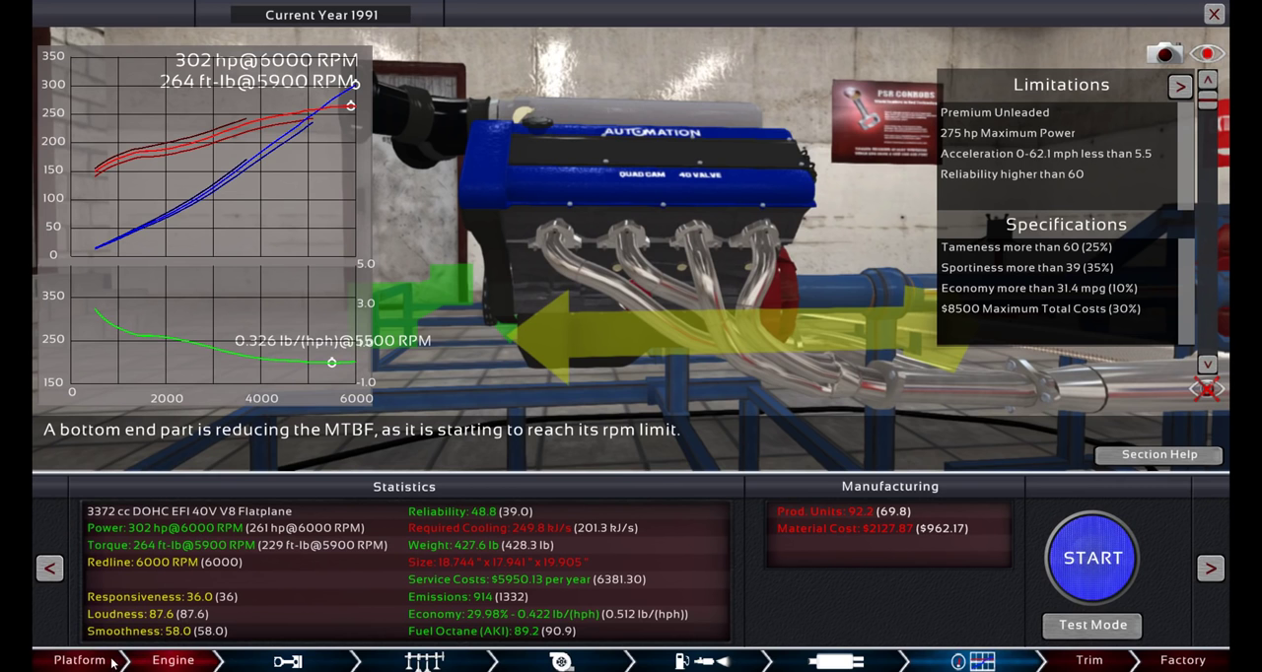
left_click(79, 658)
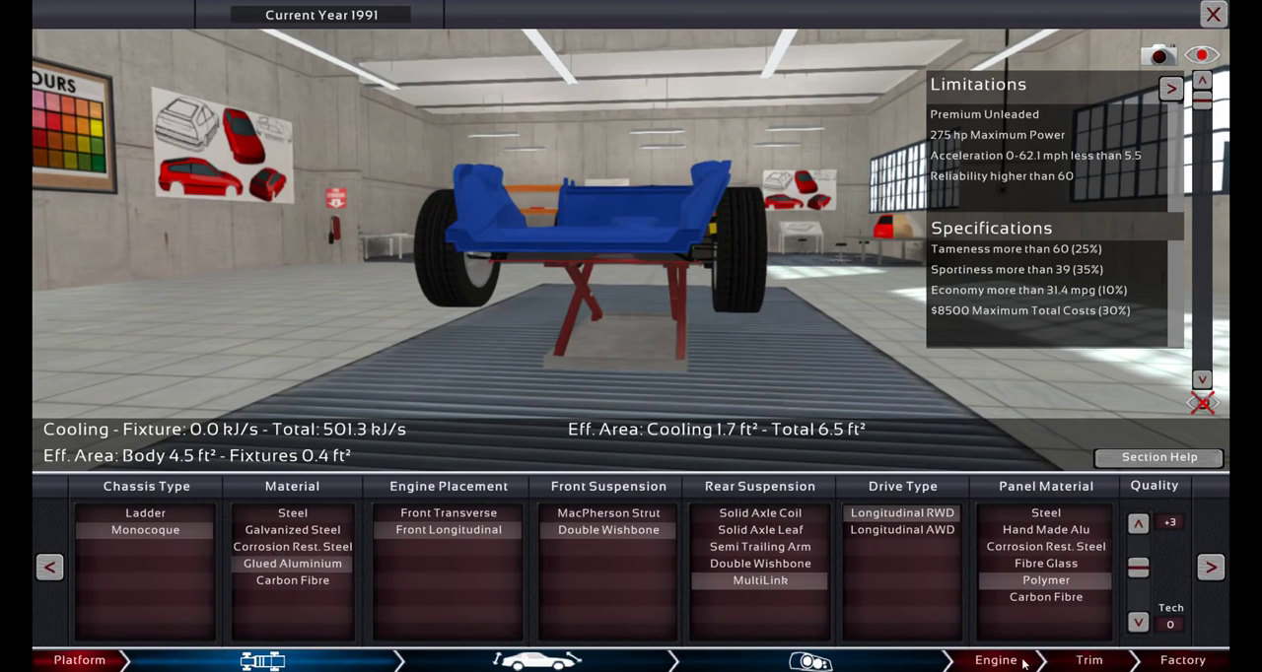
left_click(995, 658)
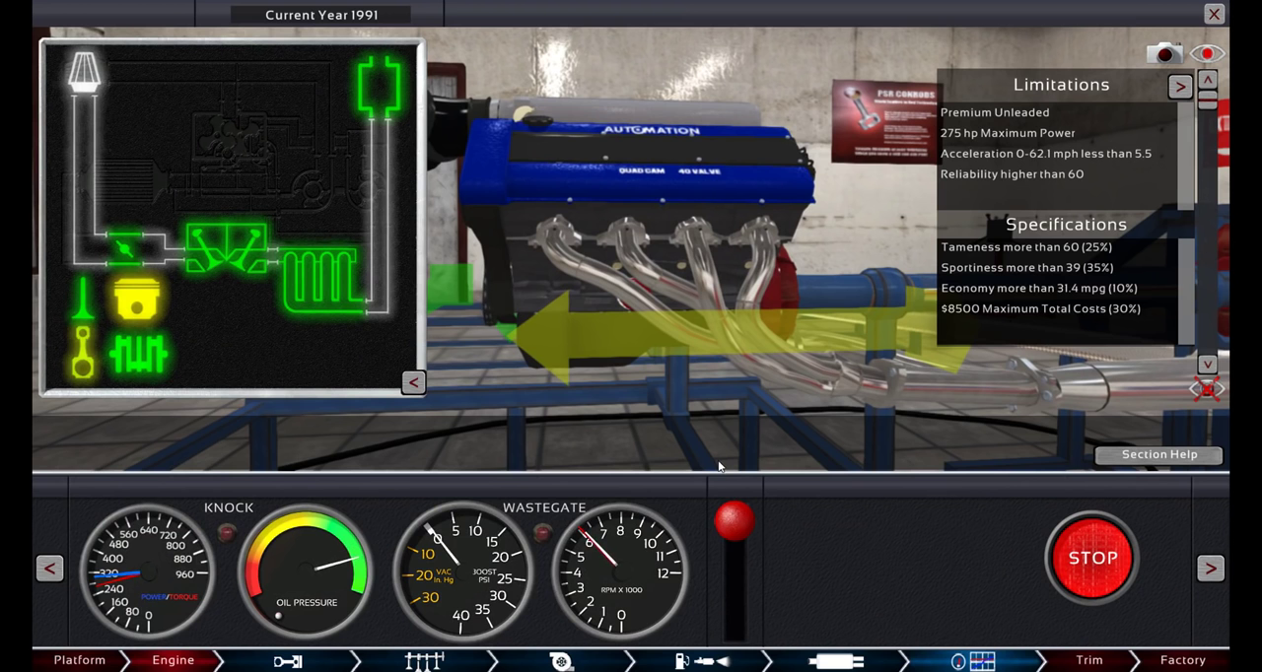
Stop the running engine test and view the 252 hp, 220 ft-lb results.
left_click(1091, 558)
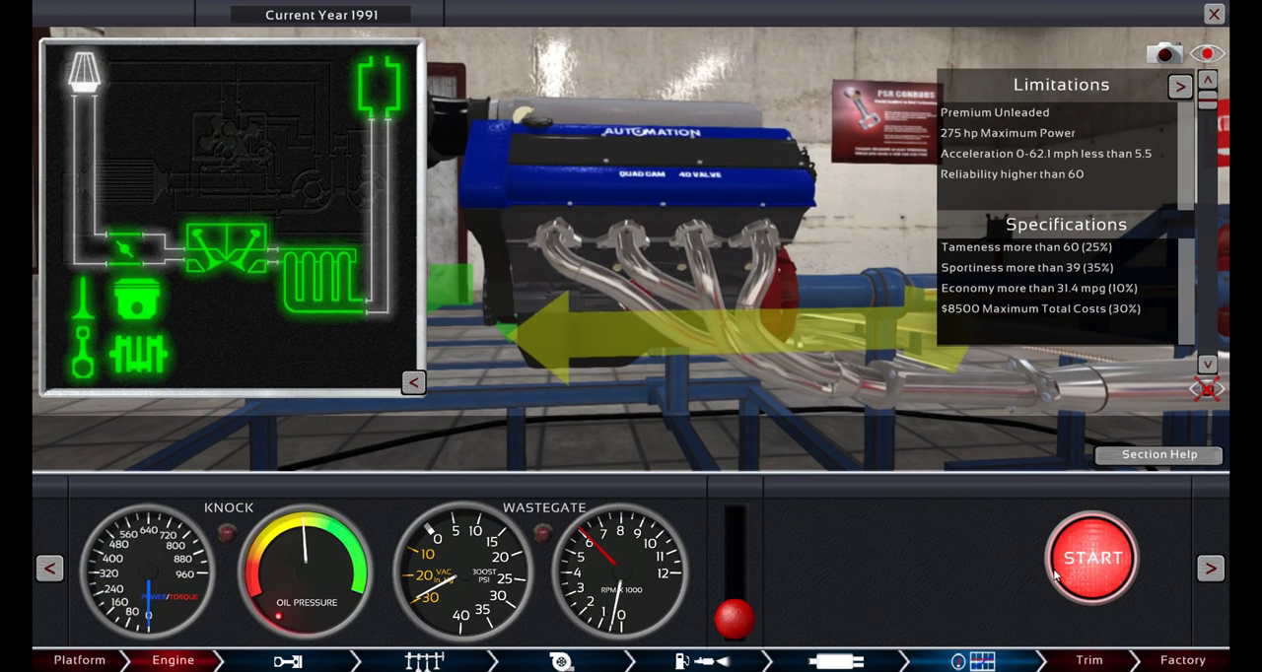
left_click(1092, 558)
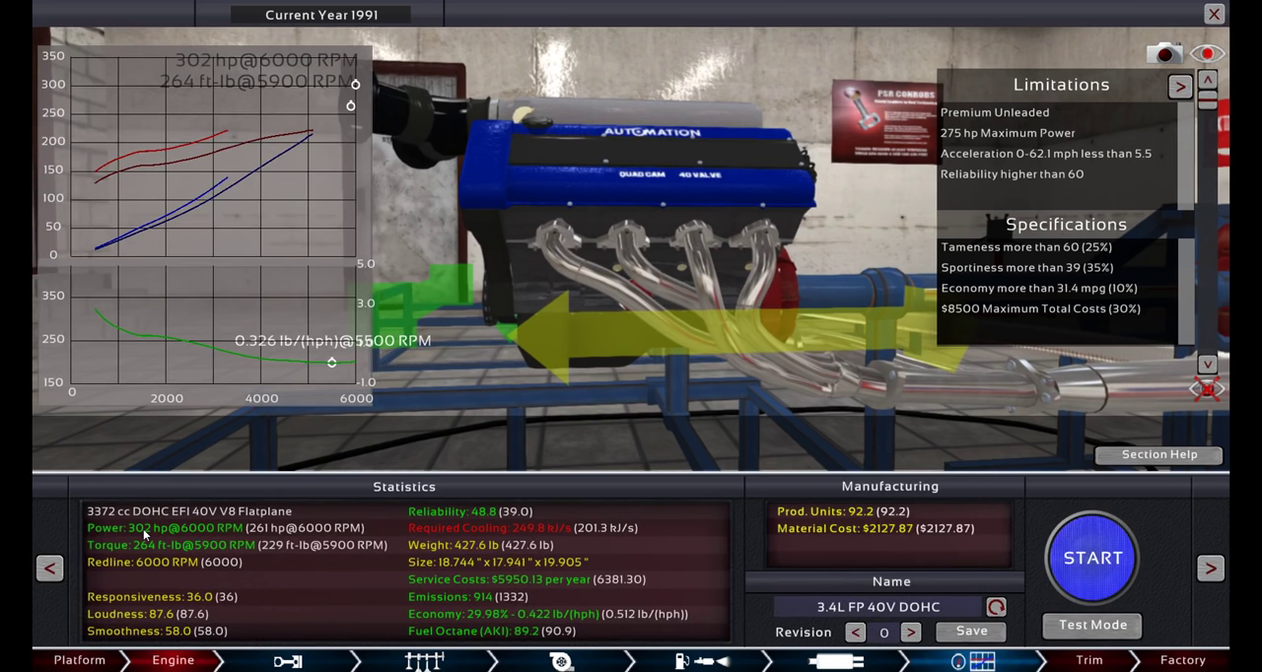
mouse_move(209, 568)
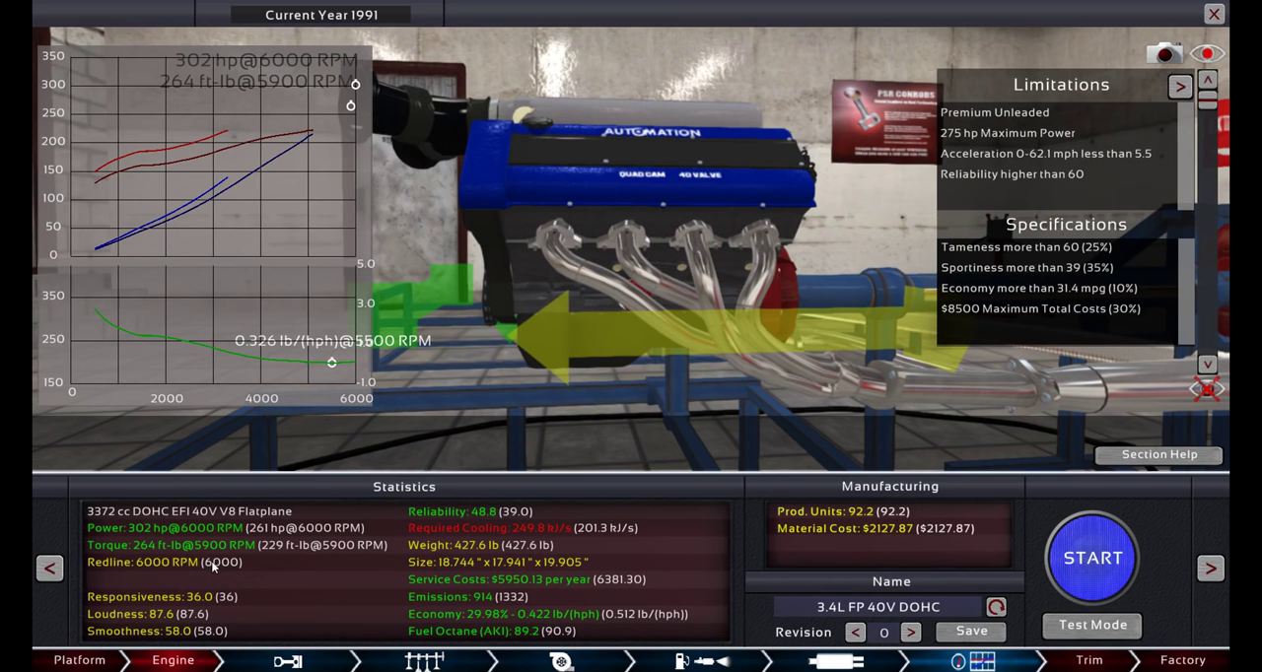
left_click(288, 661)
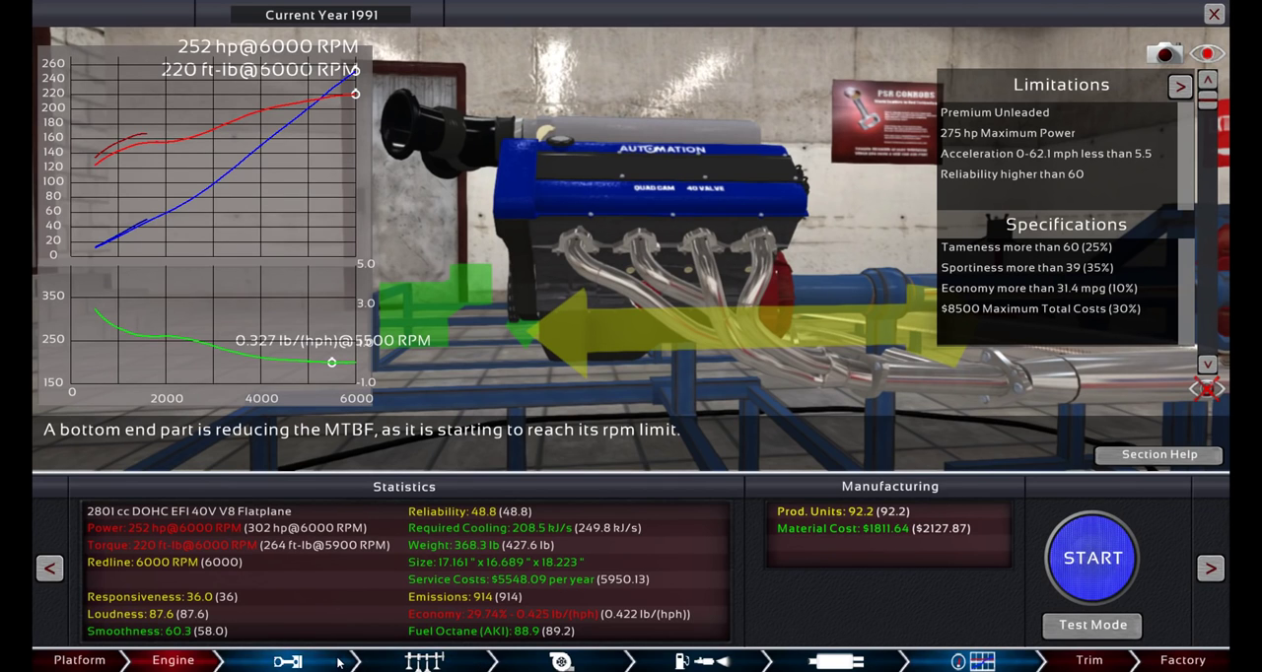
Adjust the bore until capacity reads 2999 cc, just under three litres.
left_click(286, 661)
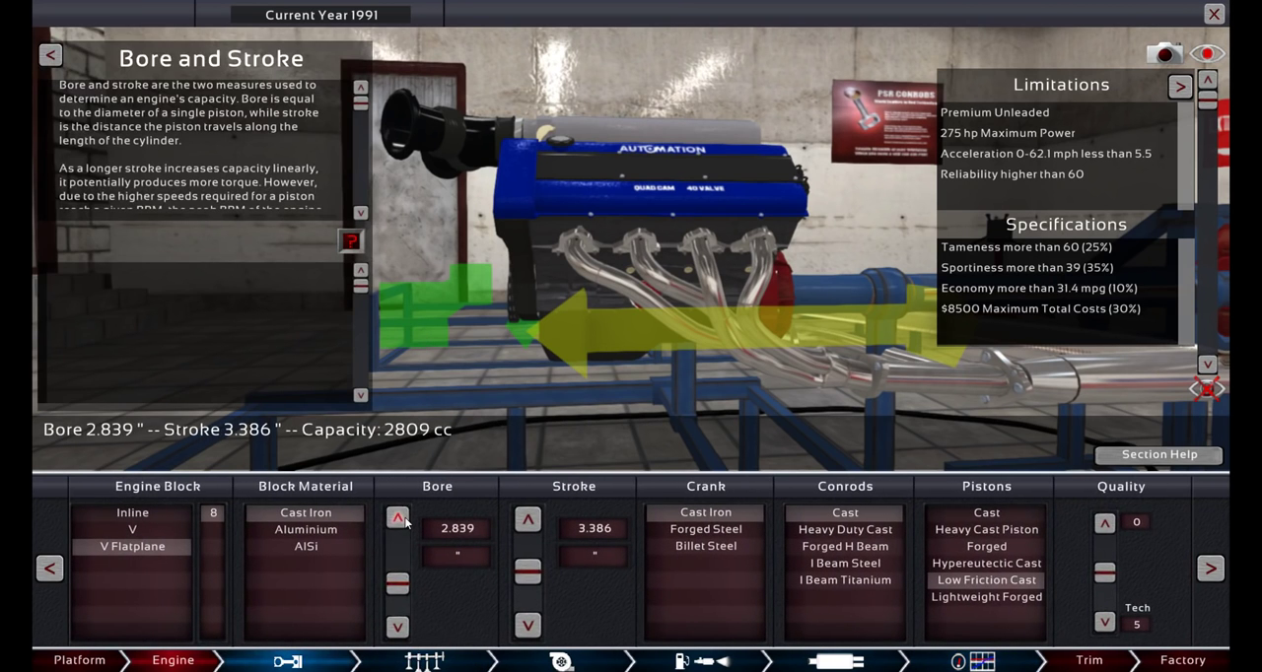
left_click(398, 517)
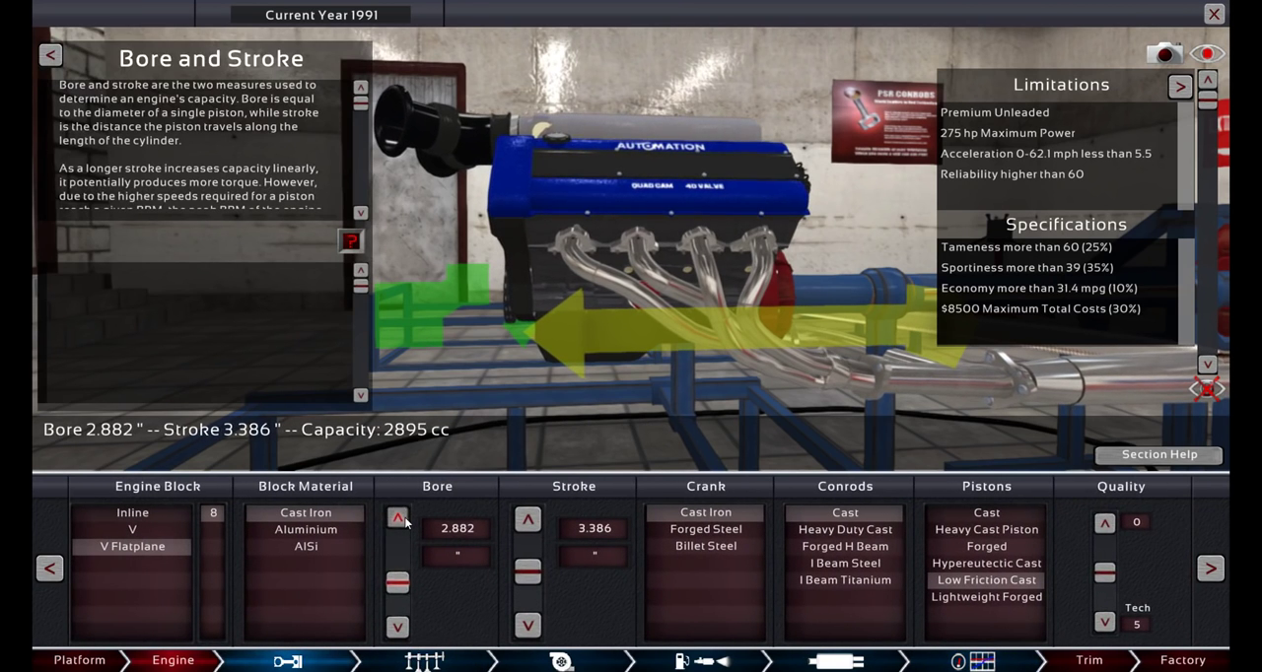
left_click(398, 517)
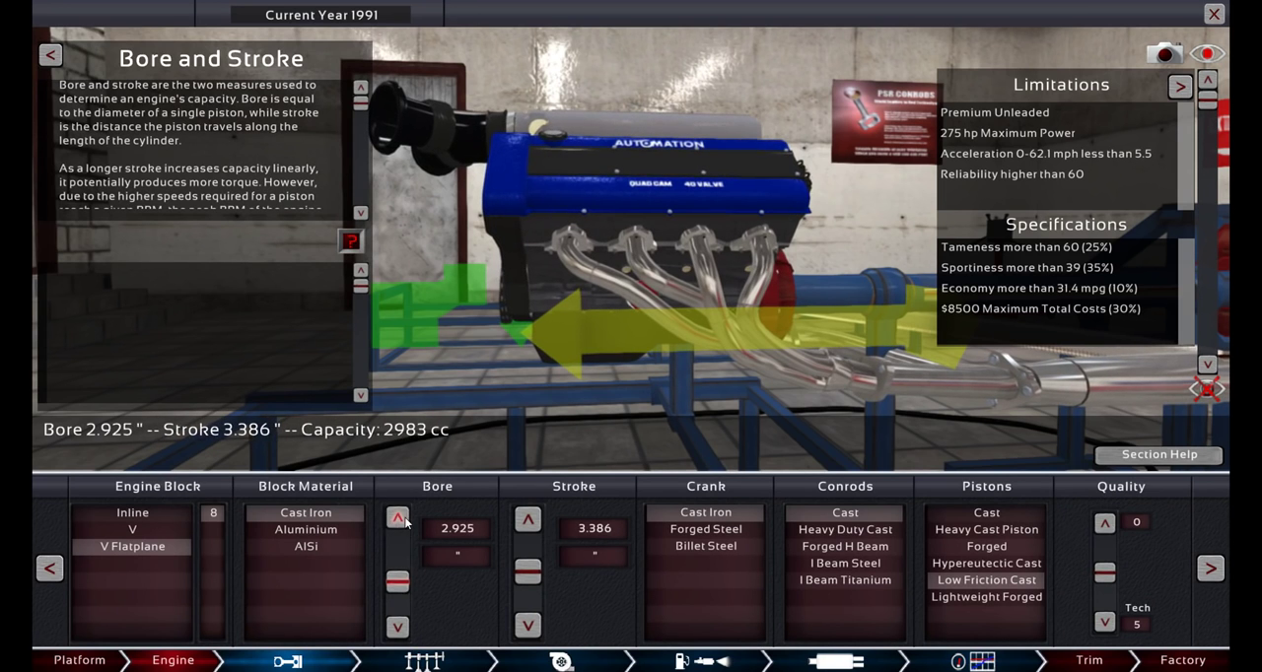
left_click(398, 516)
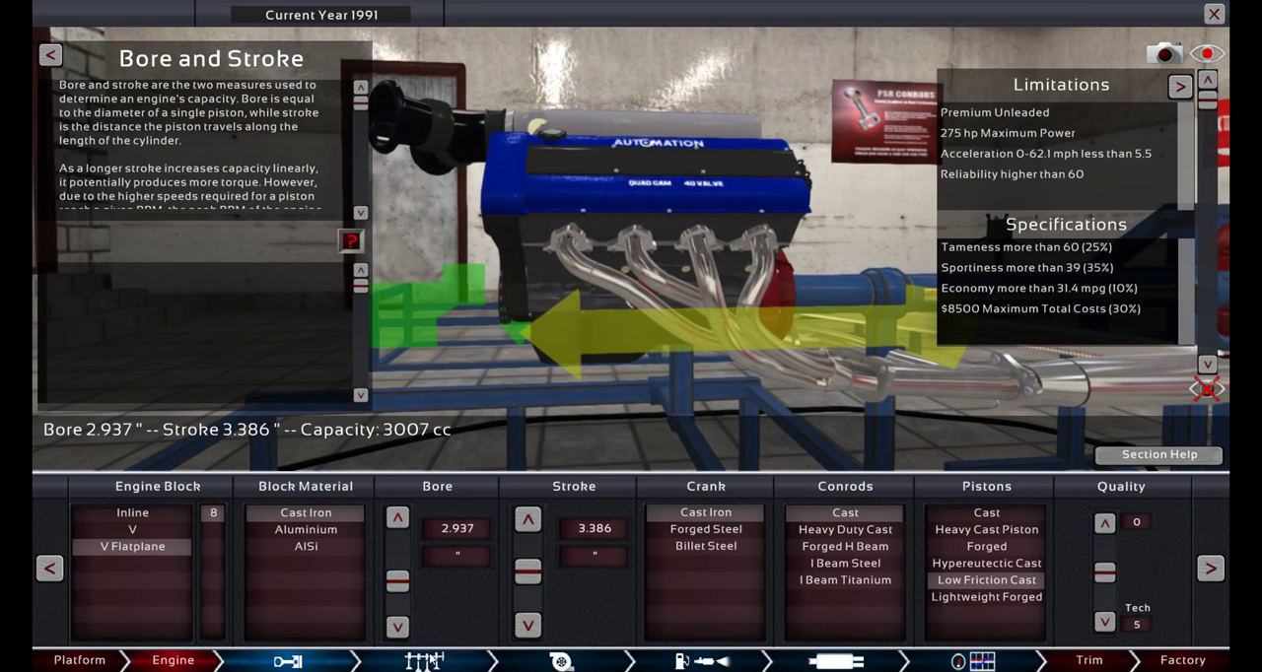
left_click(398, 627)
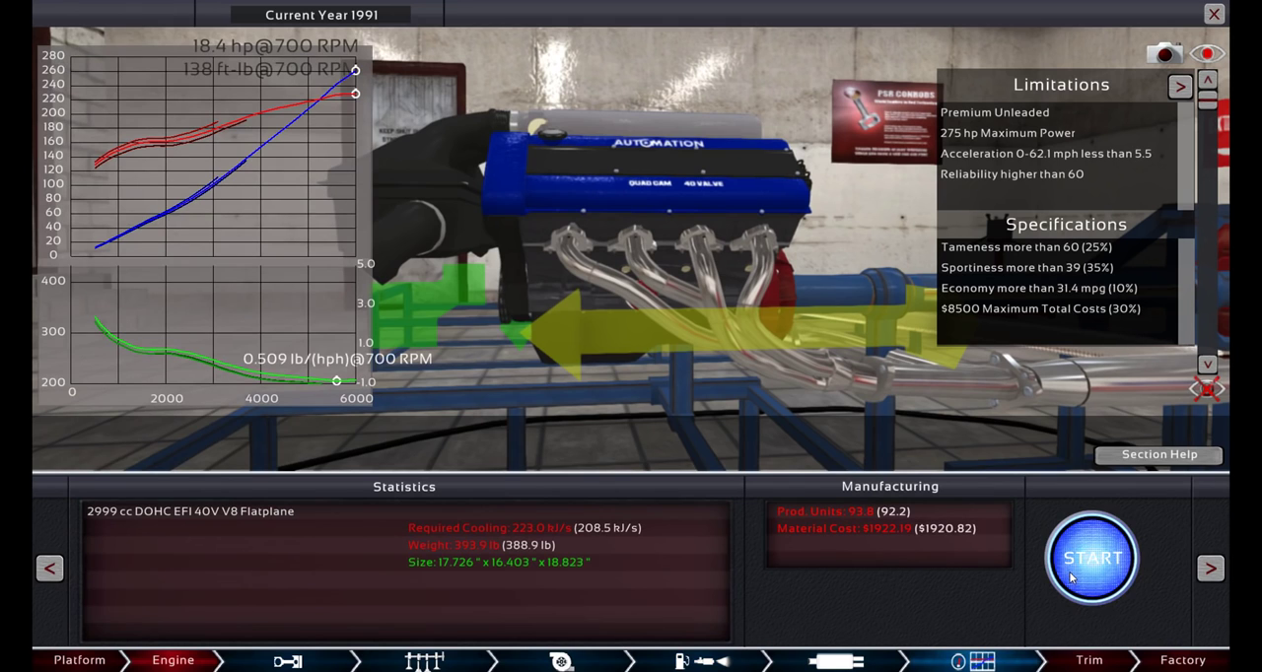
left_click(1092, 558)
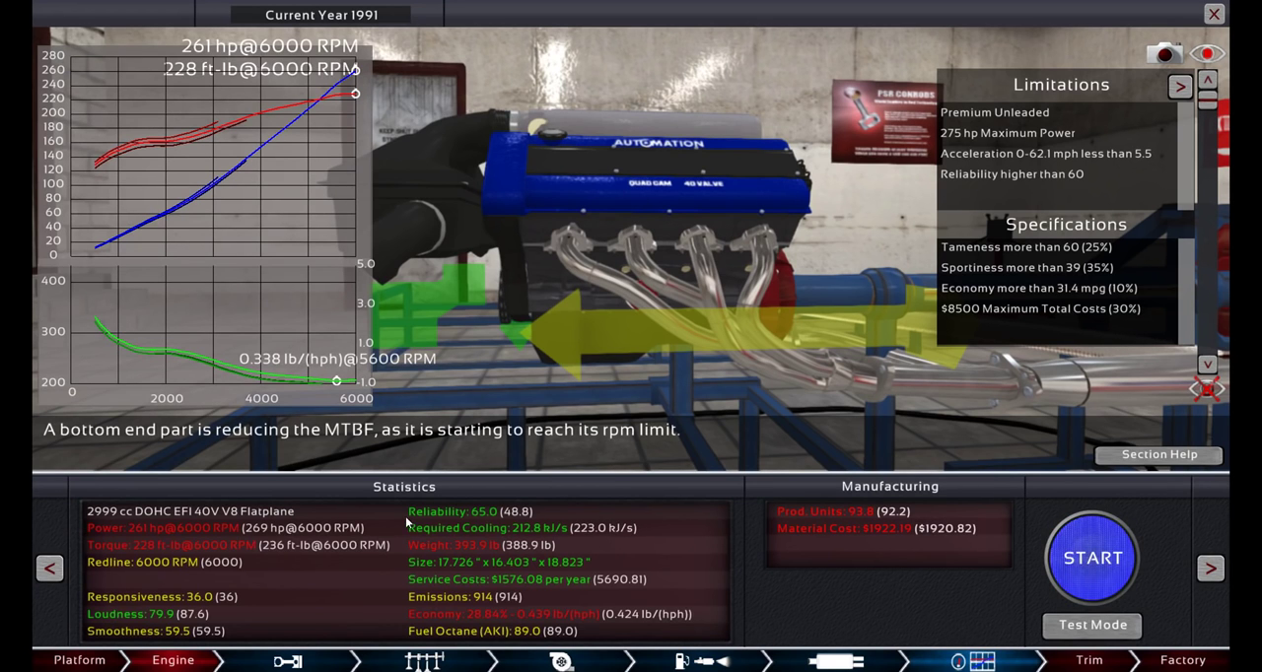
mouse_move(776, 652)
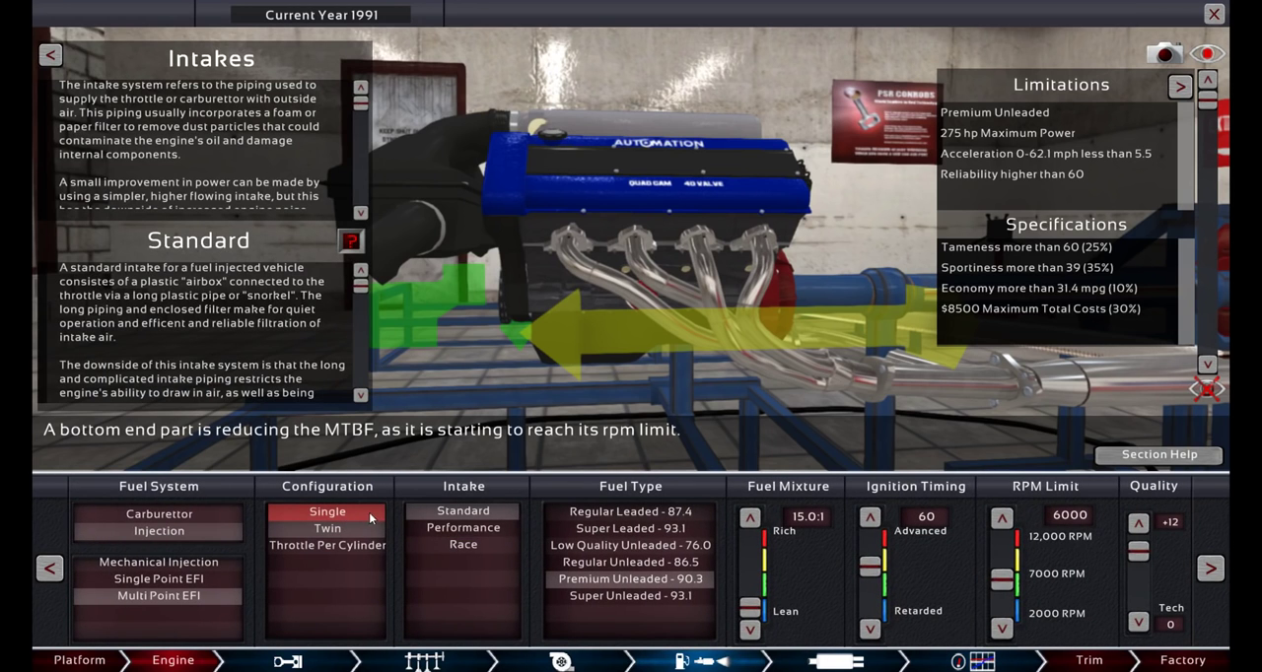
left_click(463, 544)
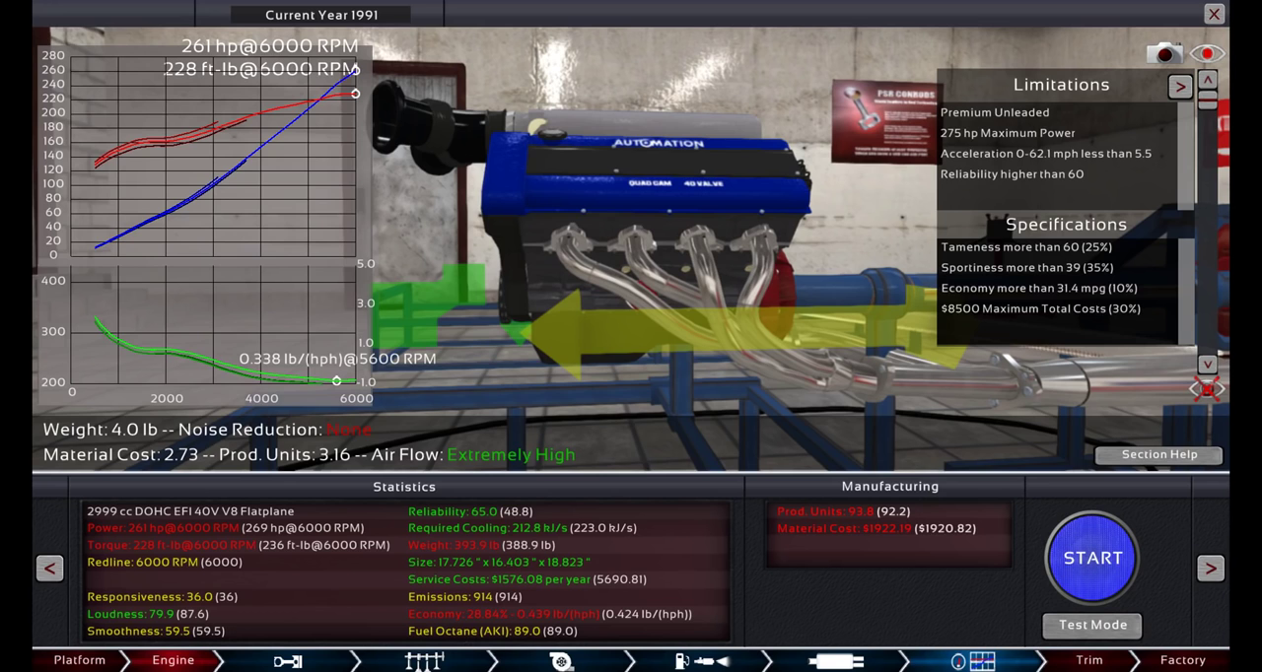
mouse_move(1178, 467)
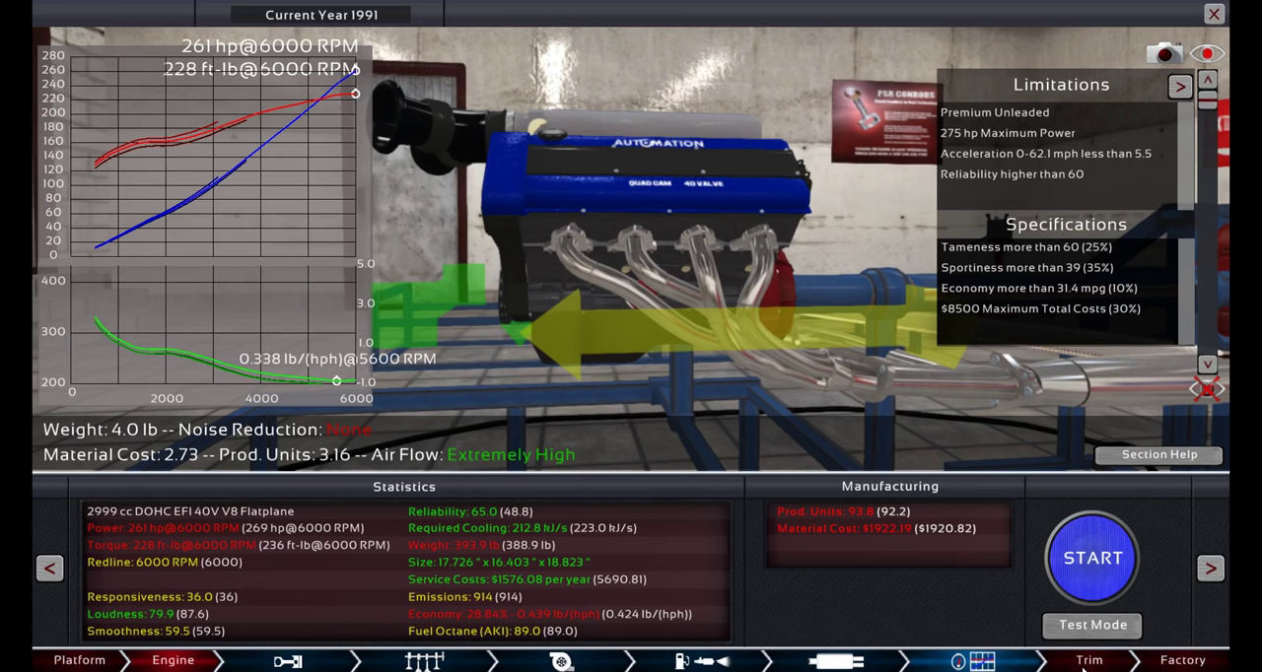
Switch the gearbox to a manual transmission.
left_click(1088, 658)
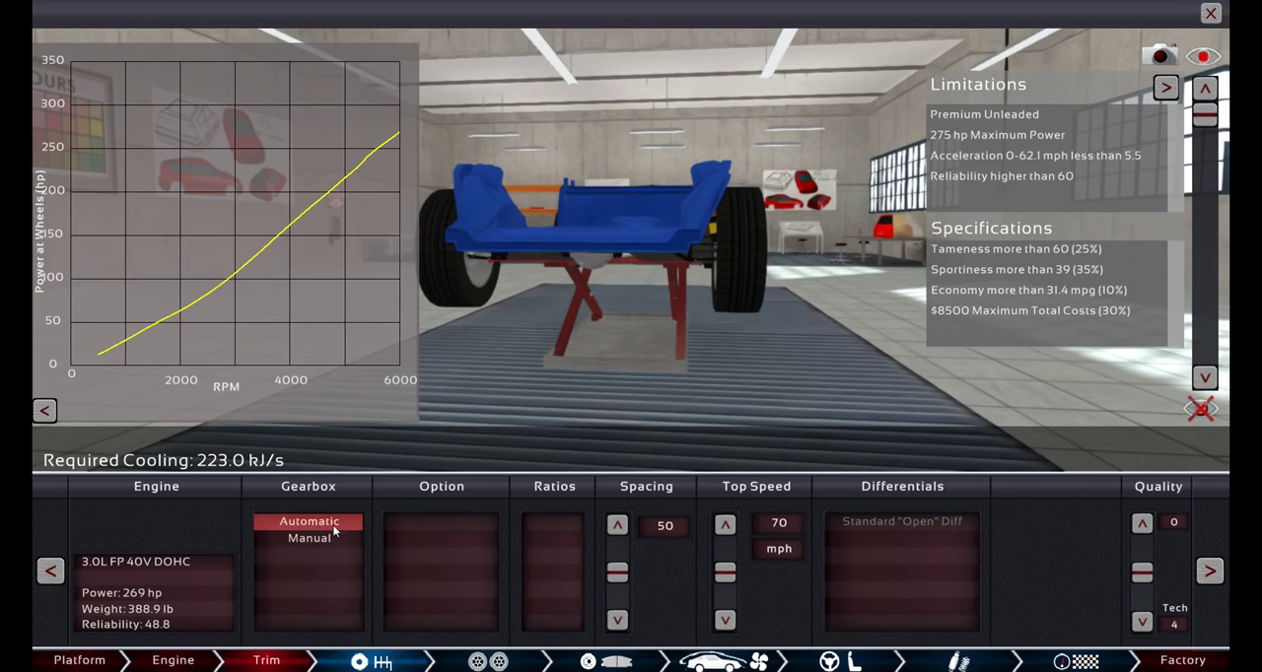
left_click(307, 539)
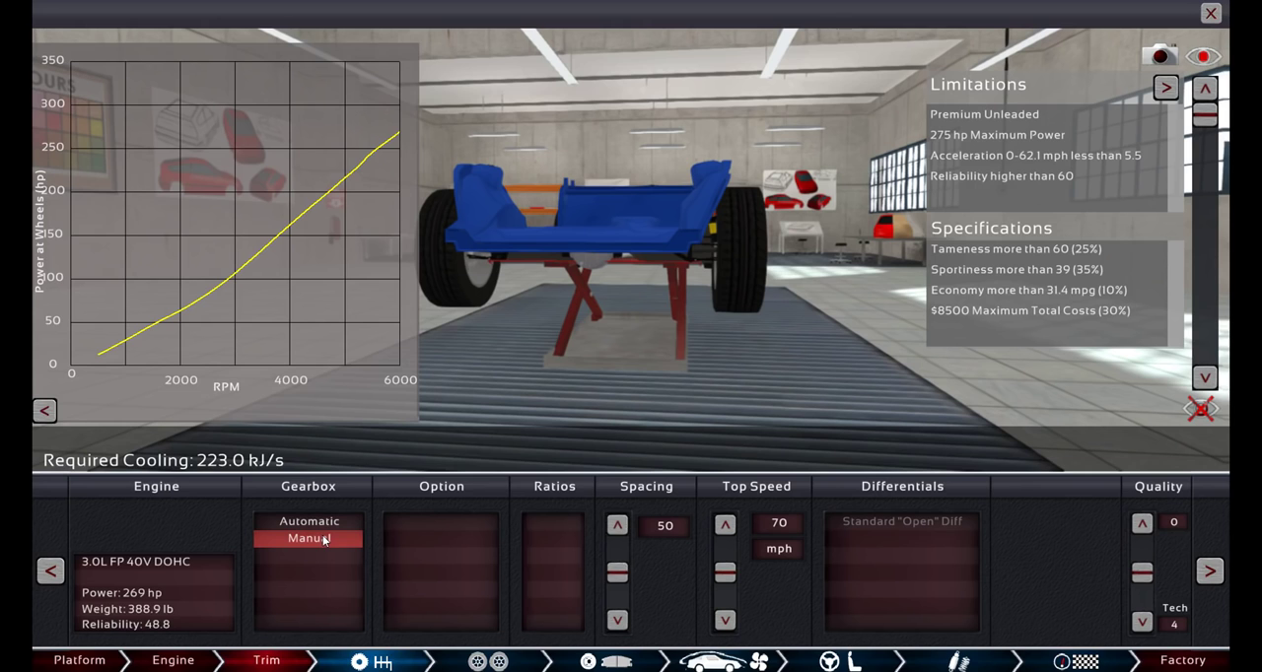
left_click(307, 538)
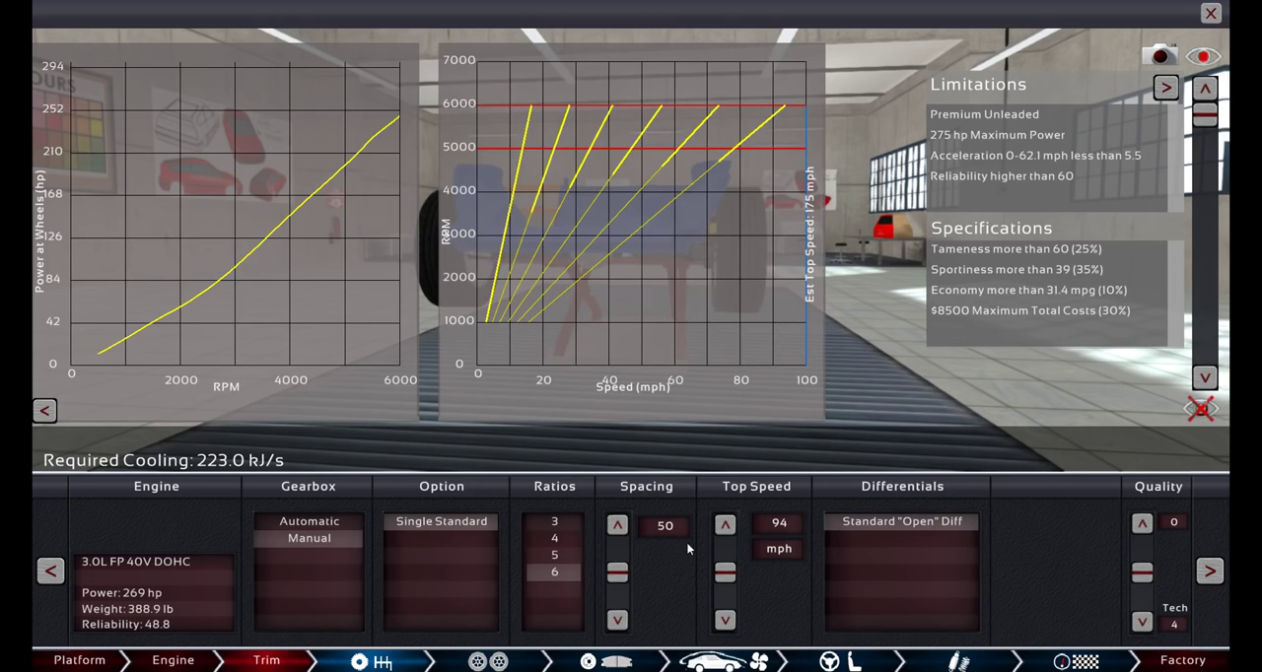
Gear the manual box for a 176 mph top speed and raise gearbox quality to +4.
left_click(725, 524)
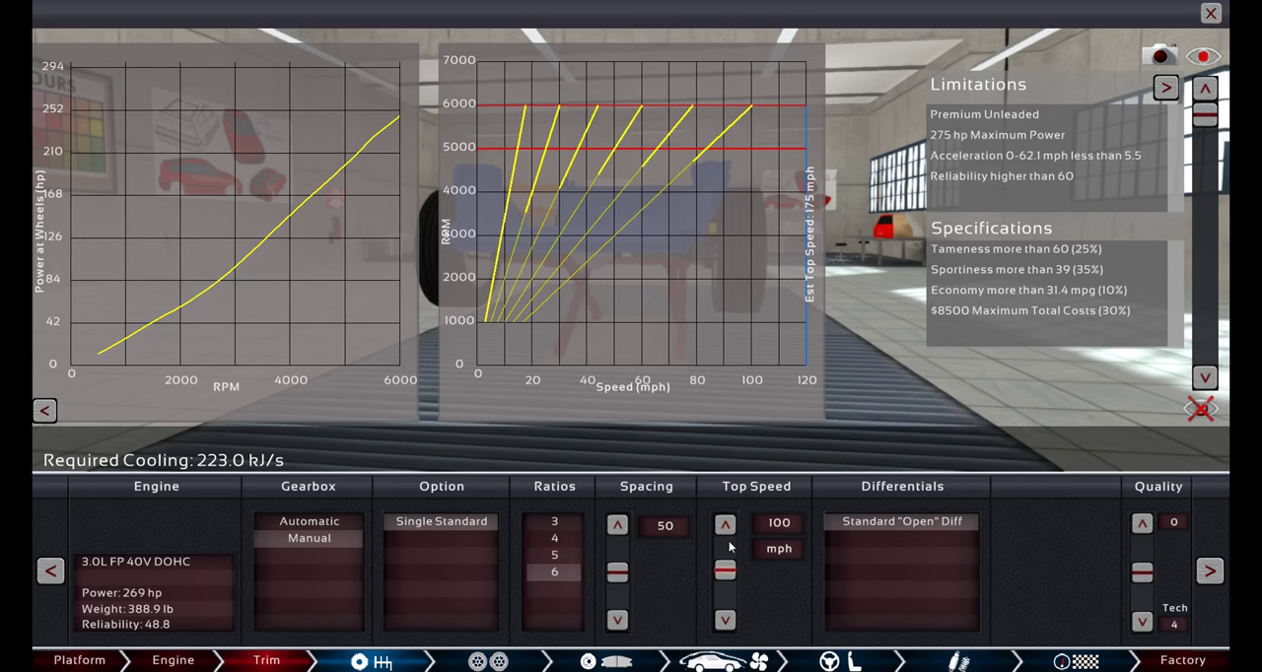
left_click(725, 524)
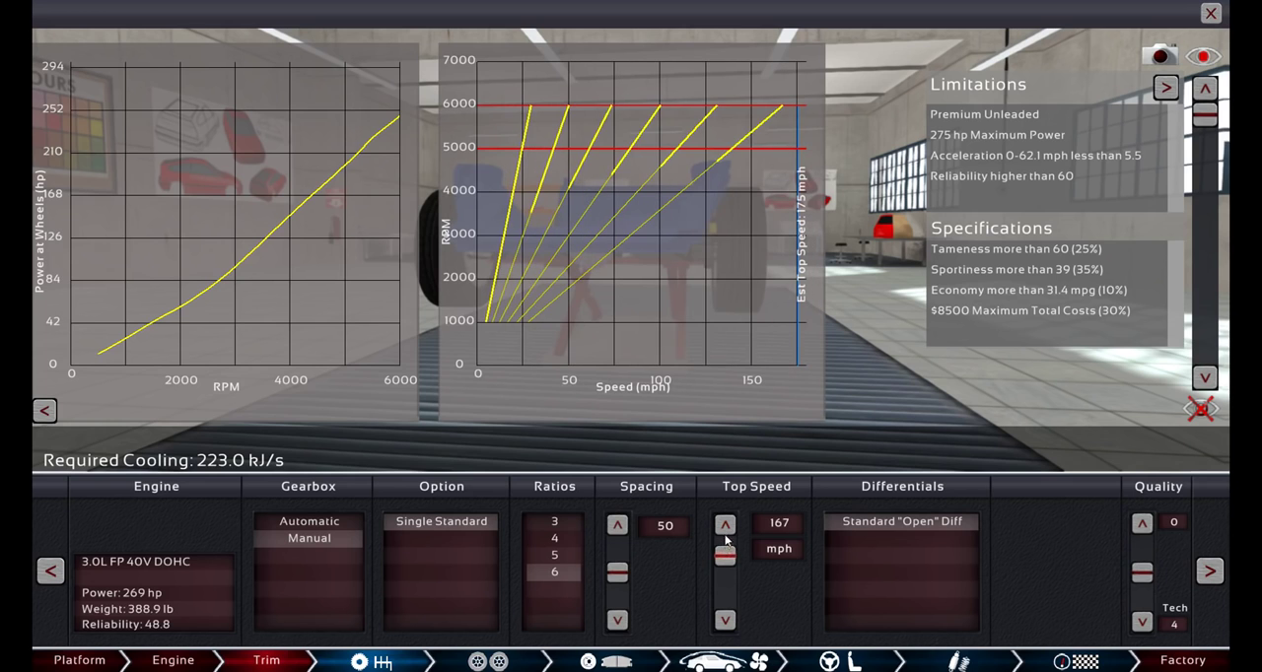
left_click(726, 525)
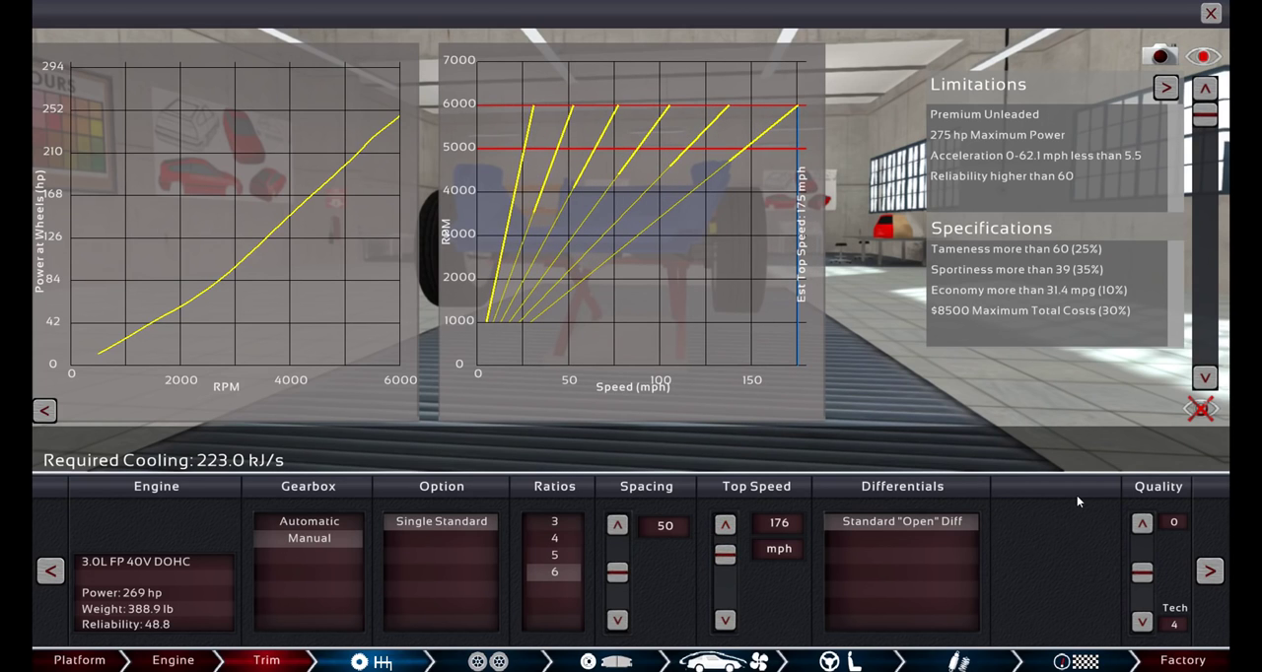
left_click(1141, 525)
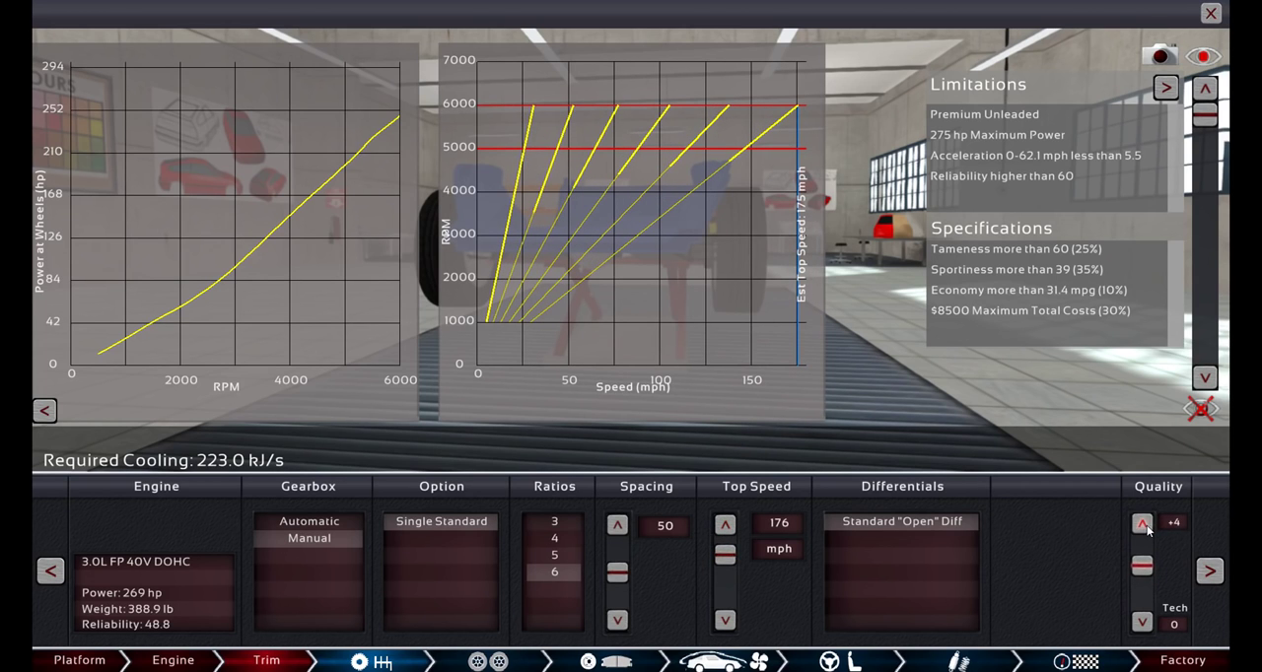
left_click(497, 660)
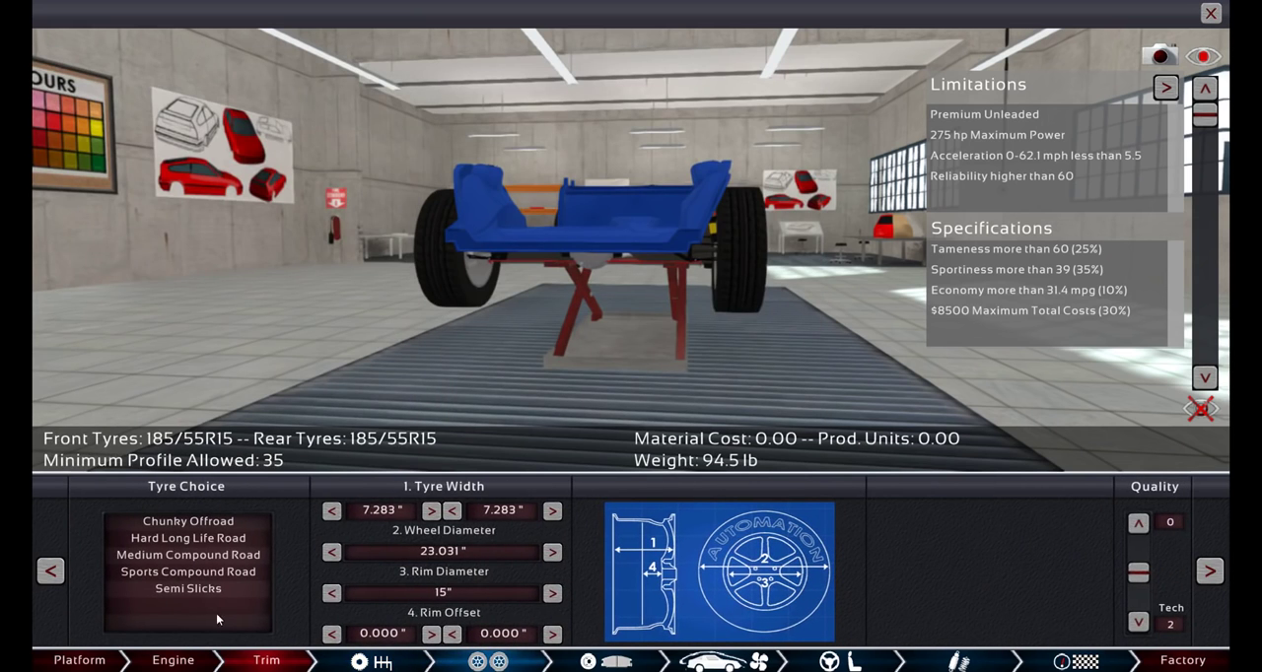
Fit Semi Slicks widened to 255 front and 305 rear.
left_click(189, 587)
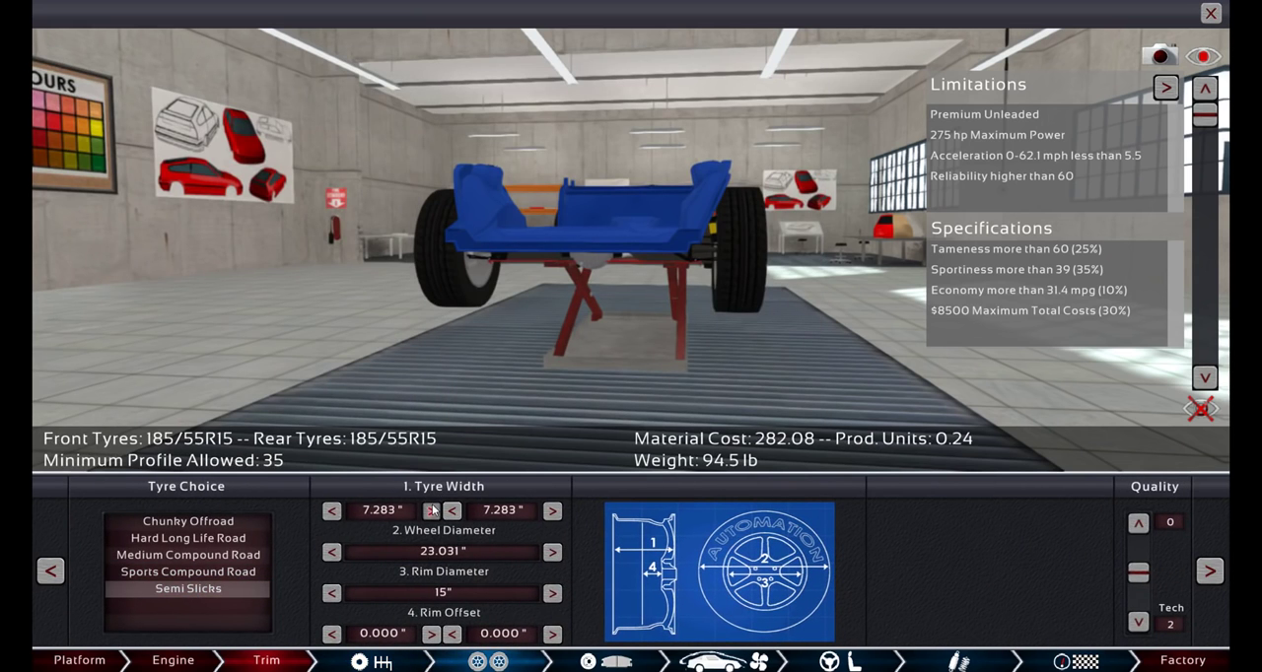
left_click(430, 509)
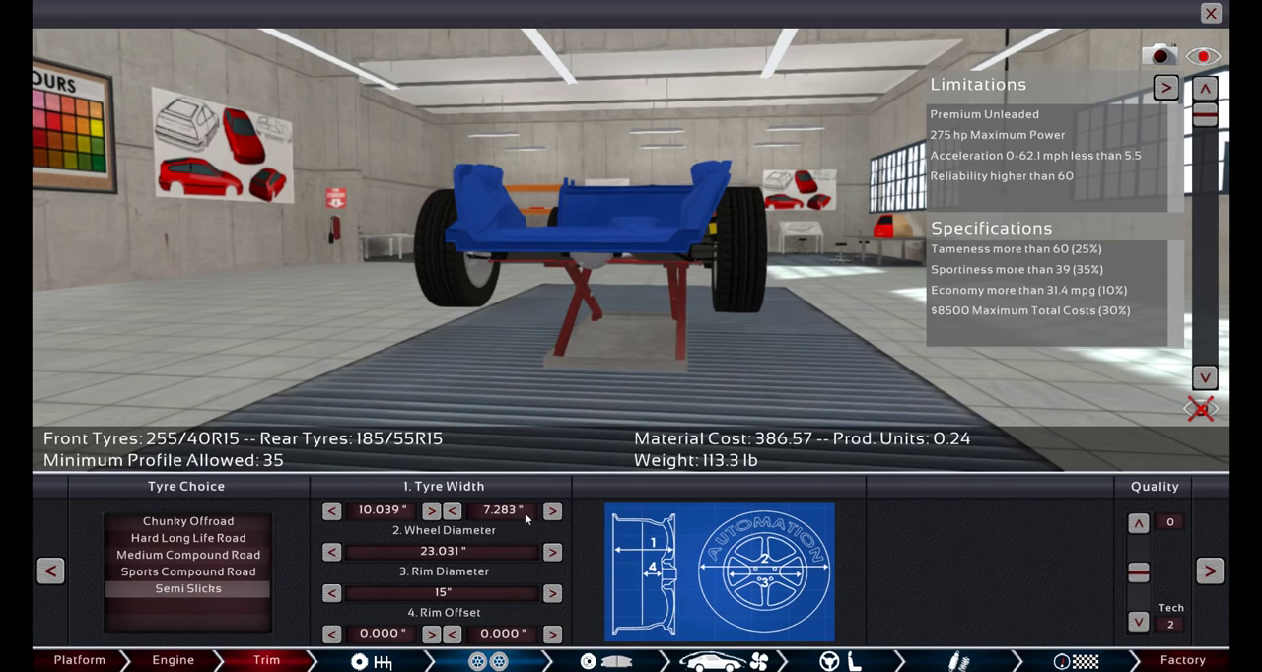
left_click(552, 510)
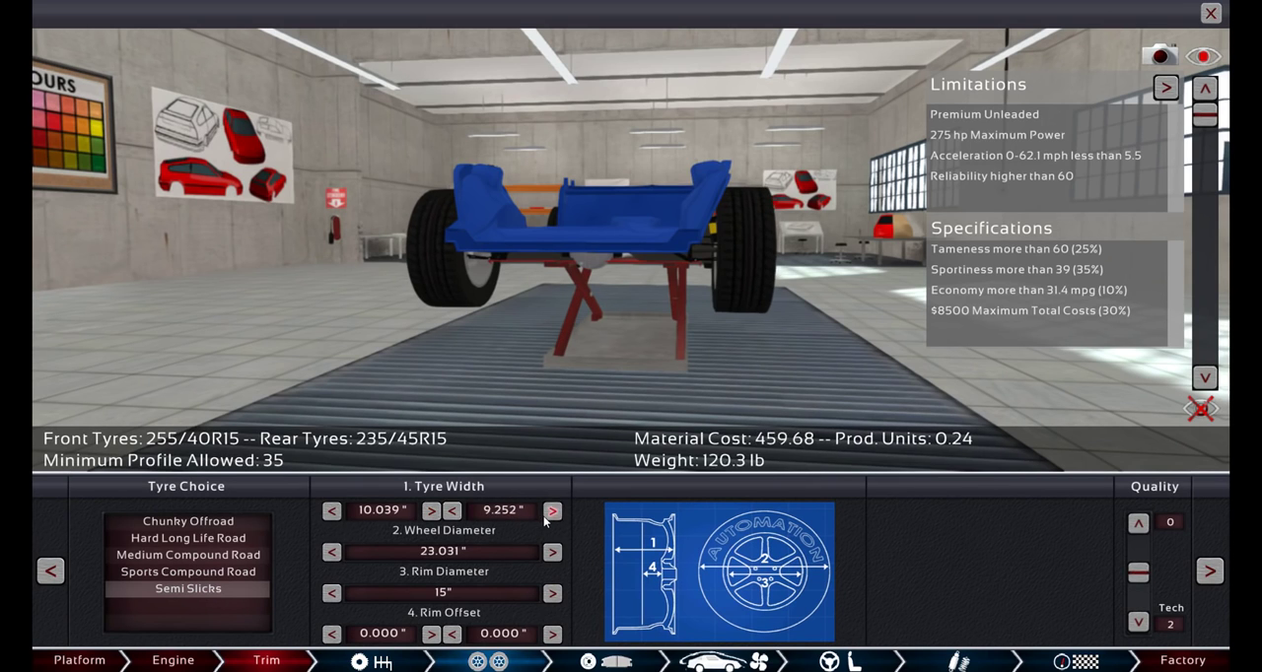
left_click(552, 510)
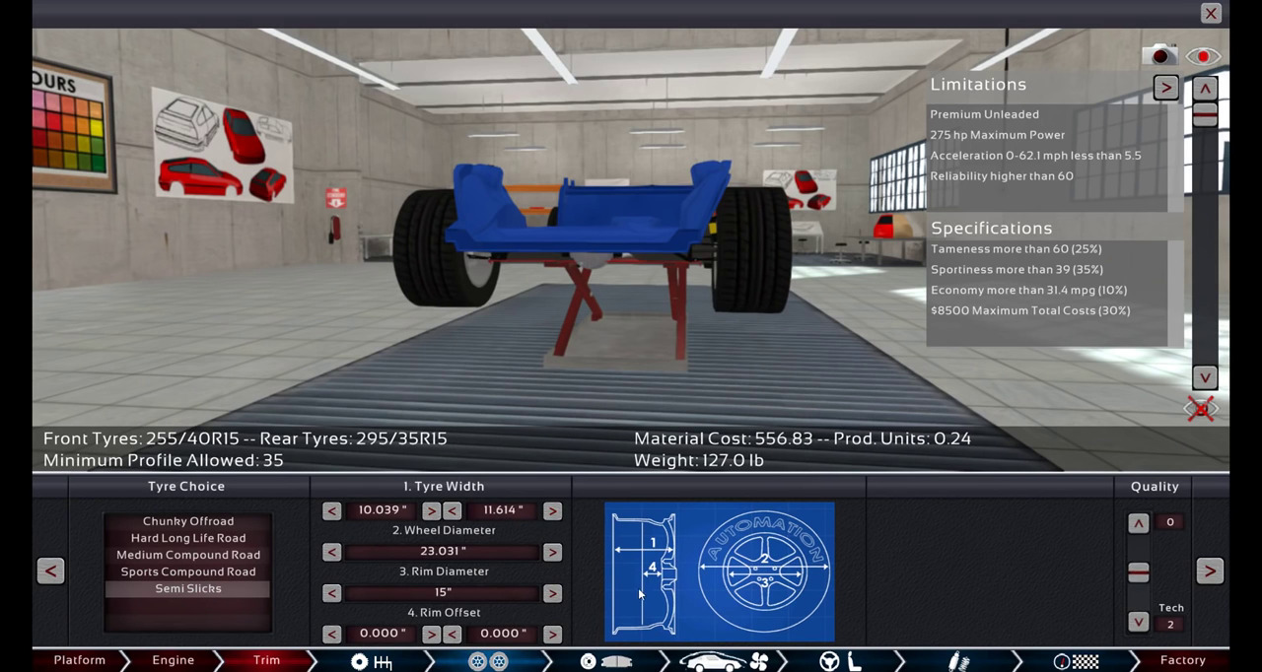
left_click(552, 508)
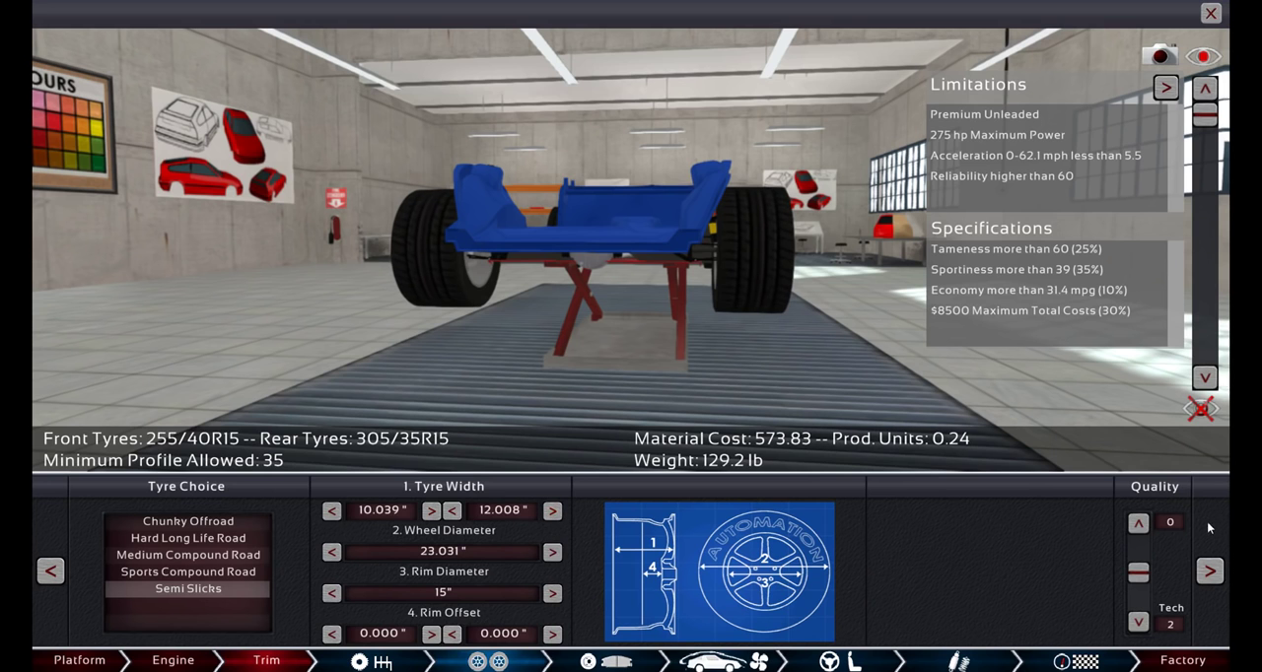
Raise the tyre build quality to +2.
left_click(1139, 522)
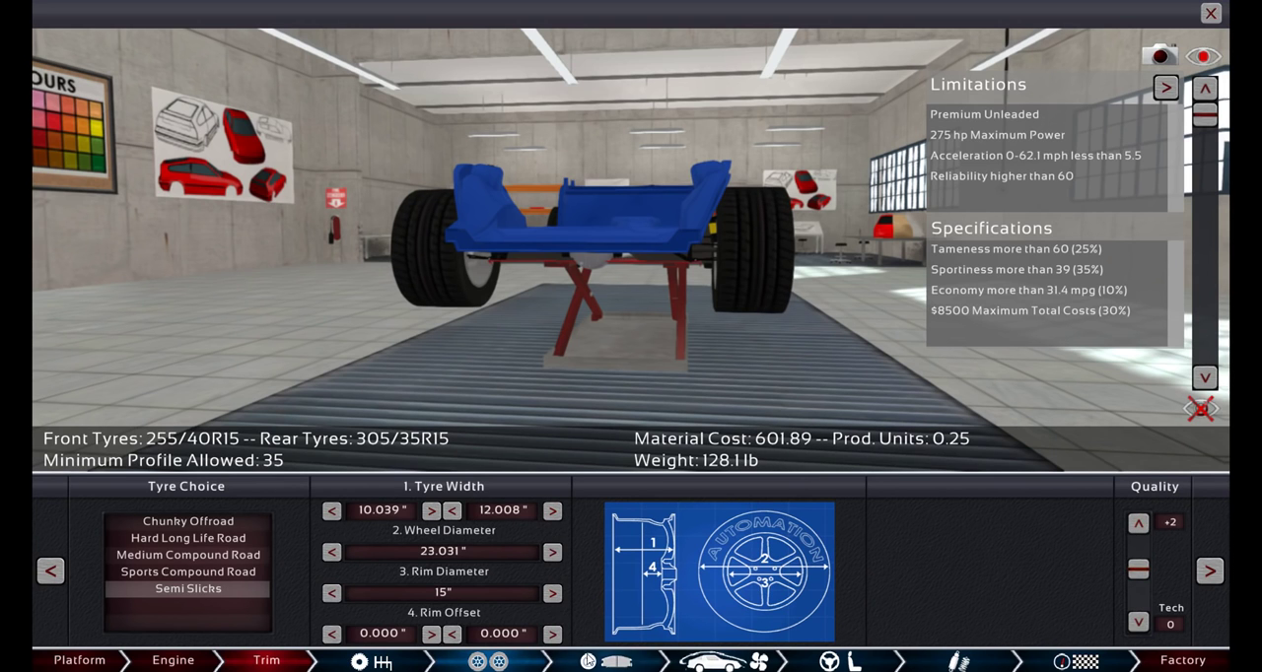
left_click(616, 661)
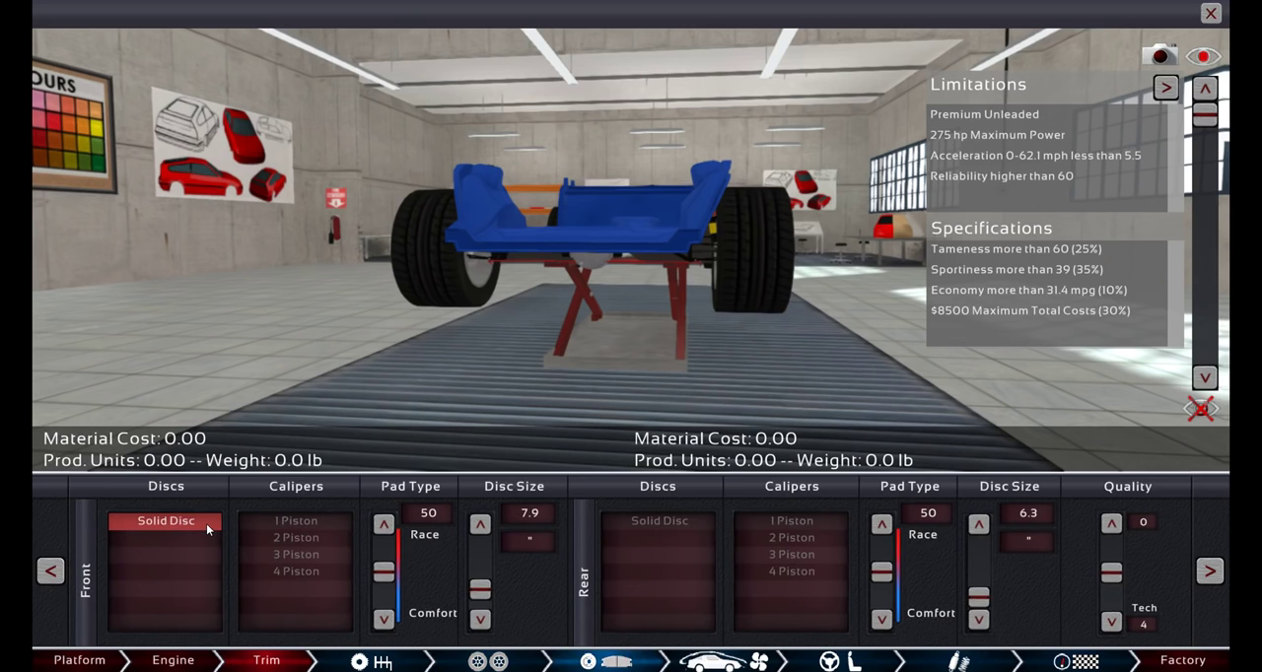
Fit solid discs, two-piston calipers, race pads and 11.8 discs front and rear.
left_click(296, 536)
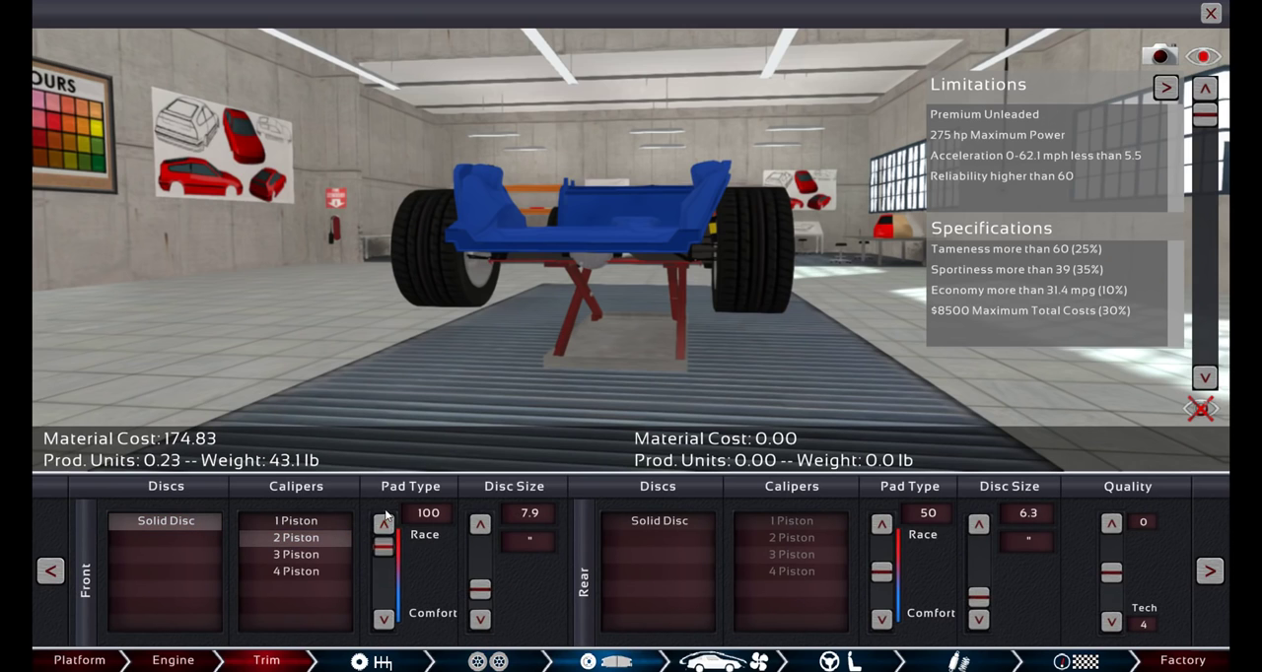
left_click(658, 520)
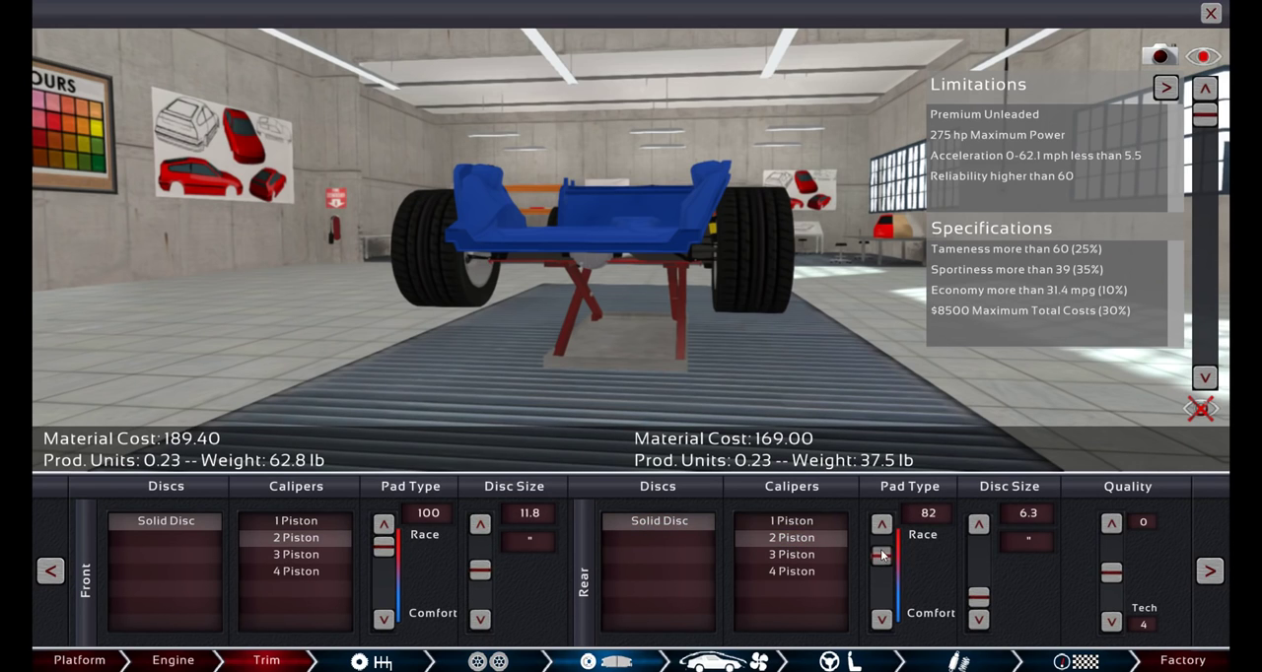
left_click(880, 524)
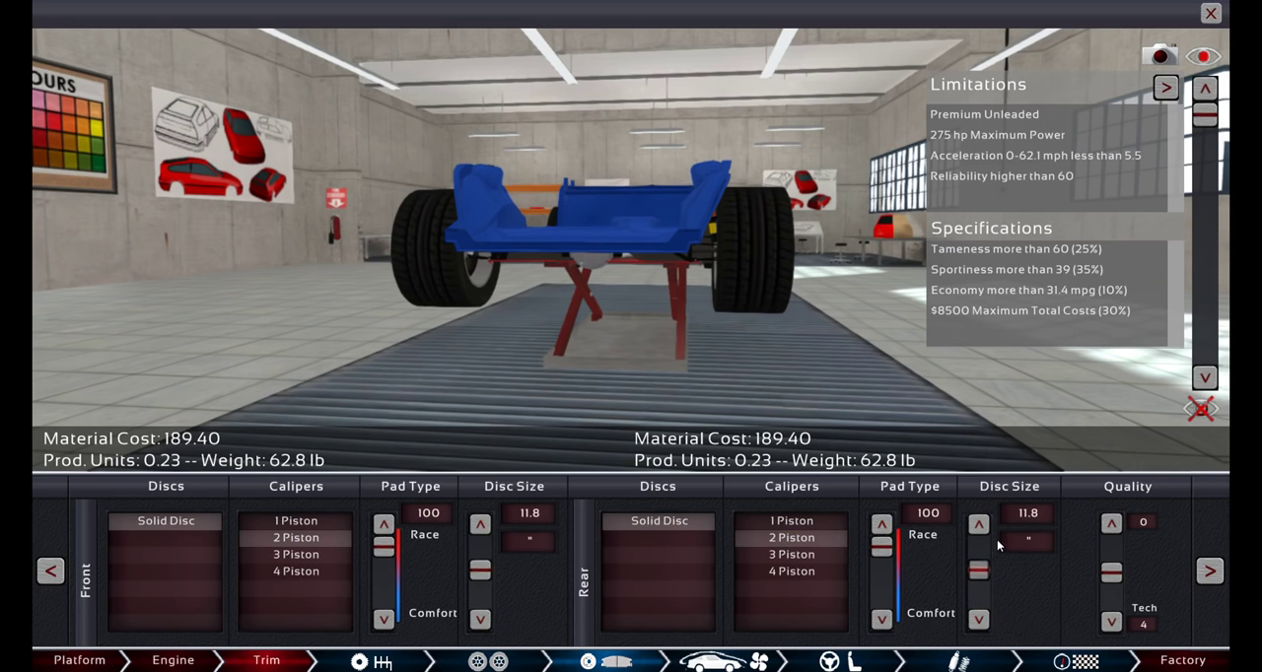
left_click(1111, 522)
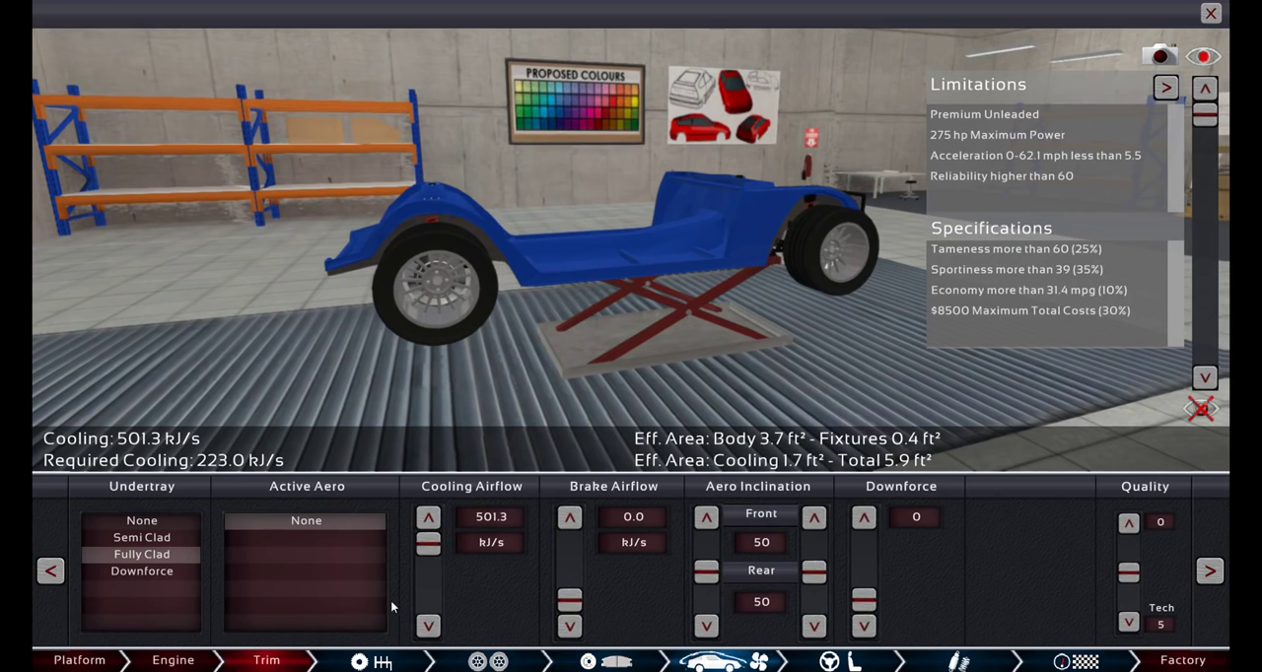
Lower cooling airflow to 438.7 with 62.7 brake airflow and aero quality -5.
left_click(568, 516)
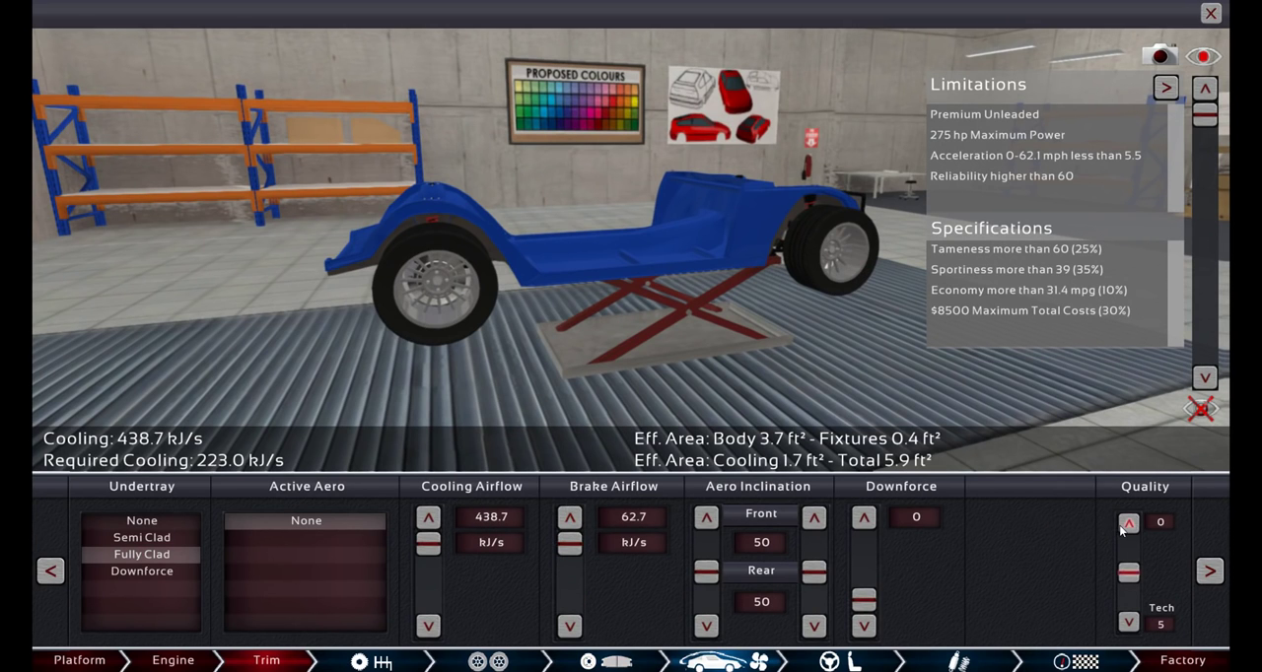
left_click(1128, 523)
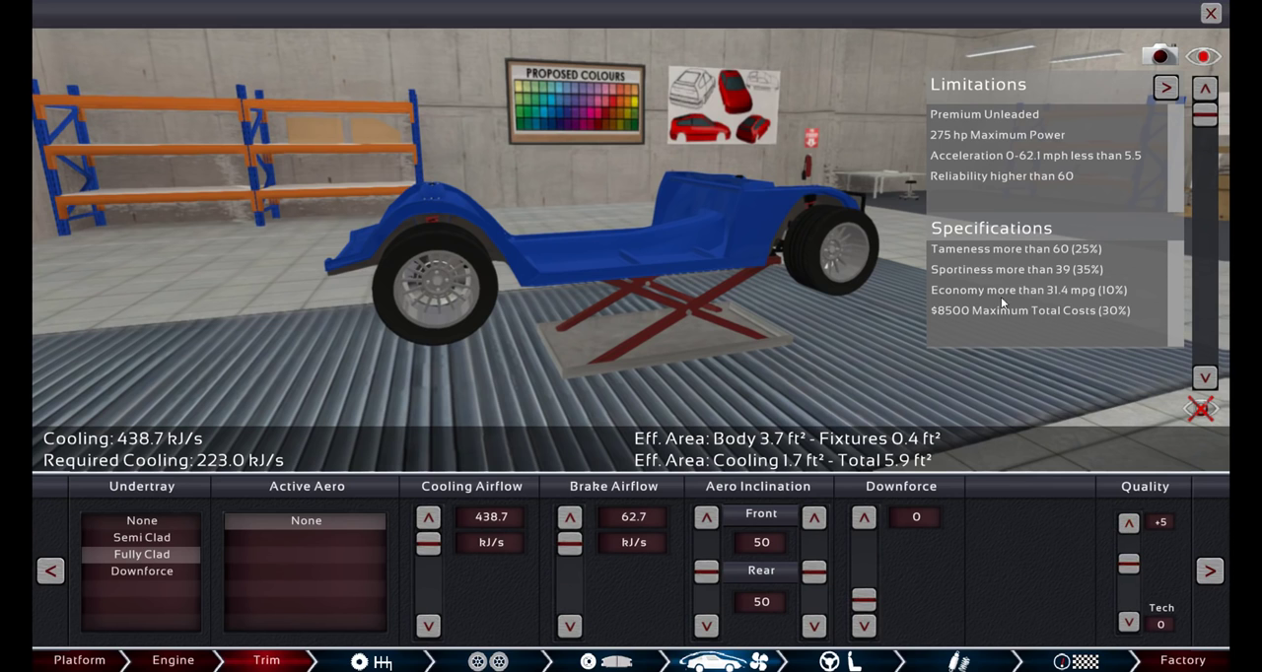
mouse_move(1037, 288)
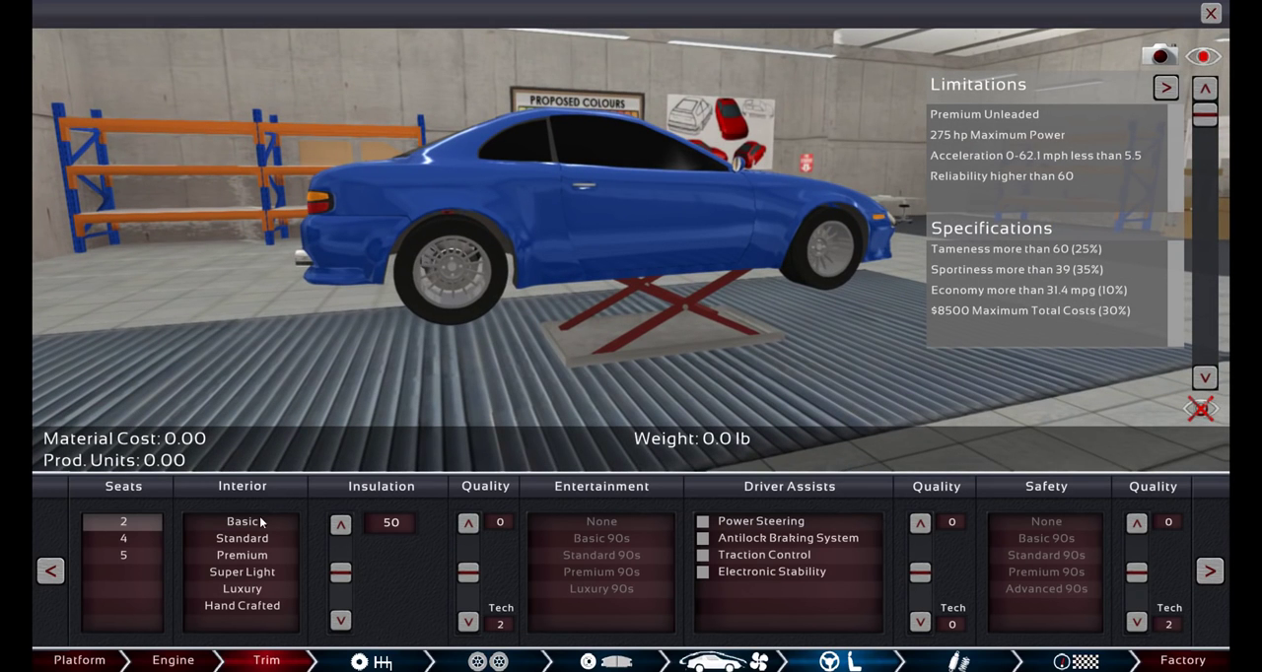
Set basic two-seat trim with insulation 0, quality -15 and no entertainment.
left_click(241, 521)
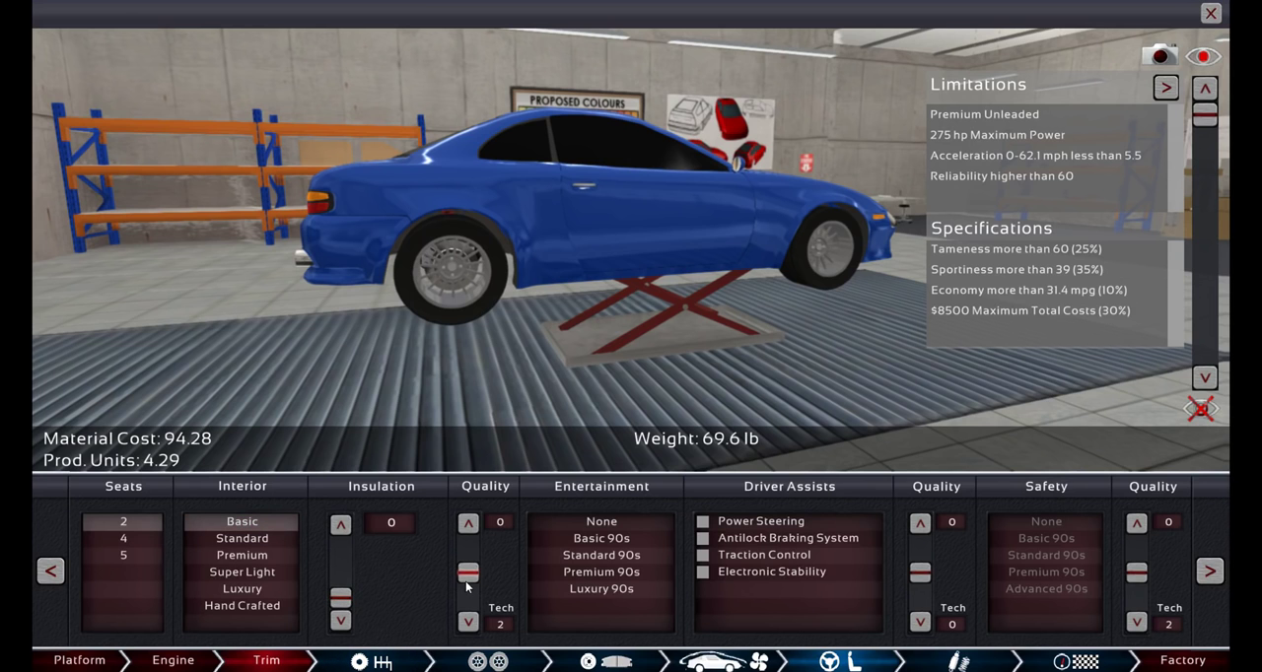
left_click(467, 525)
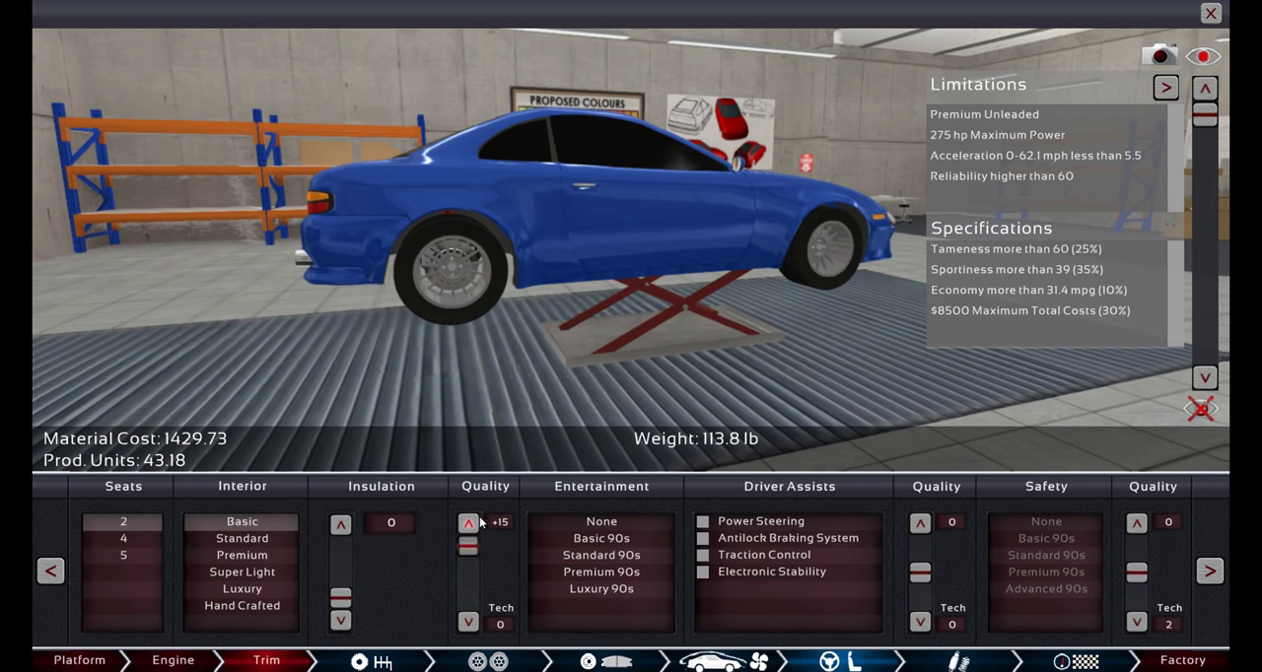
left_click(469, 623)
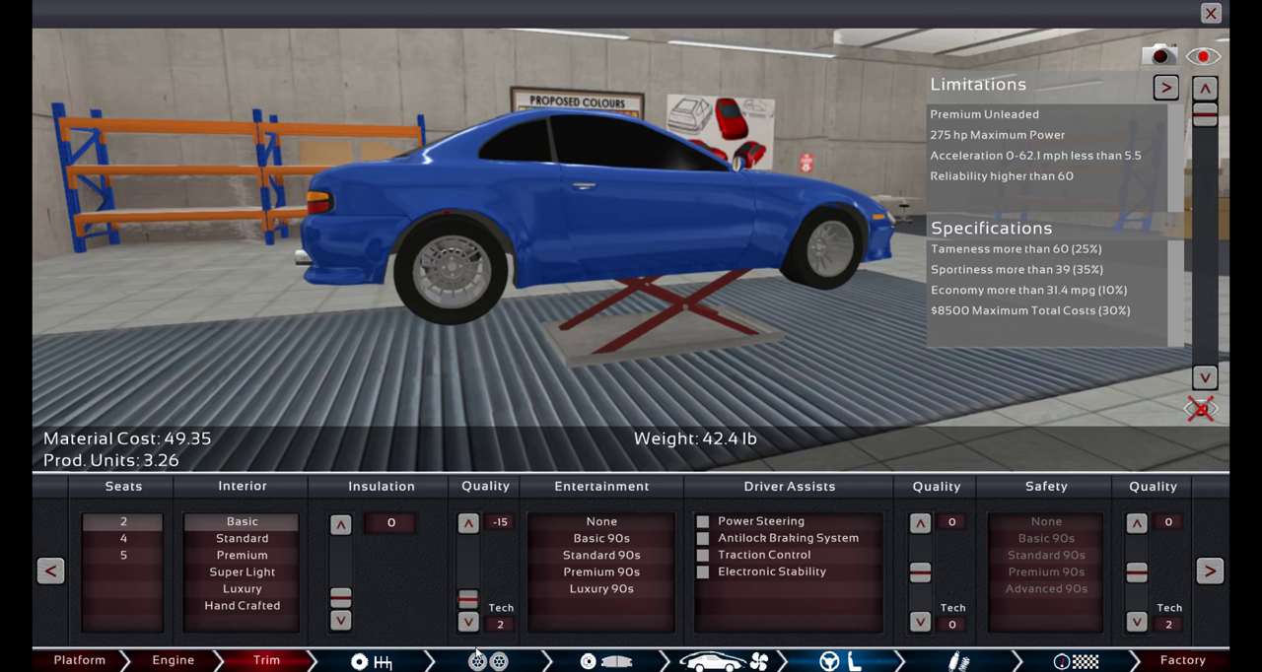
left_click(601, 538)
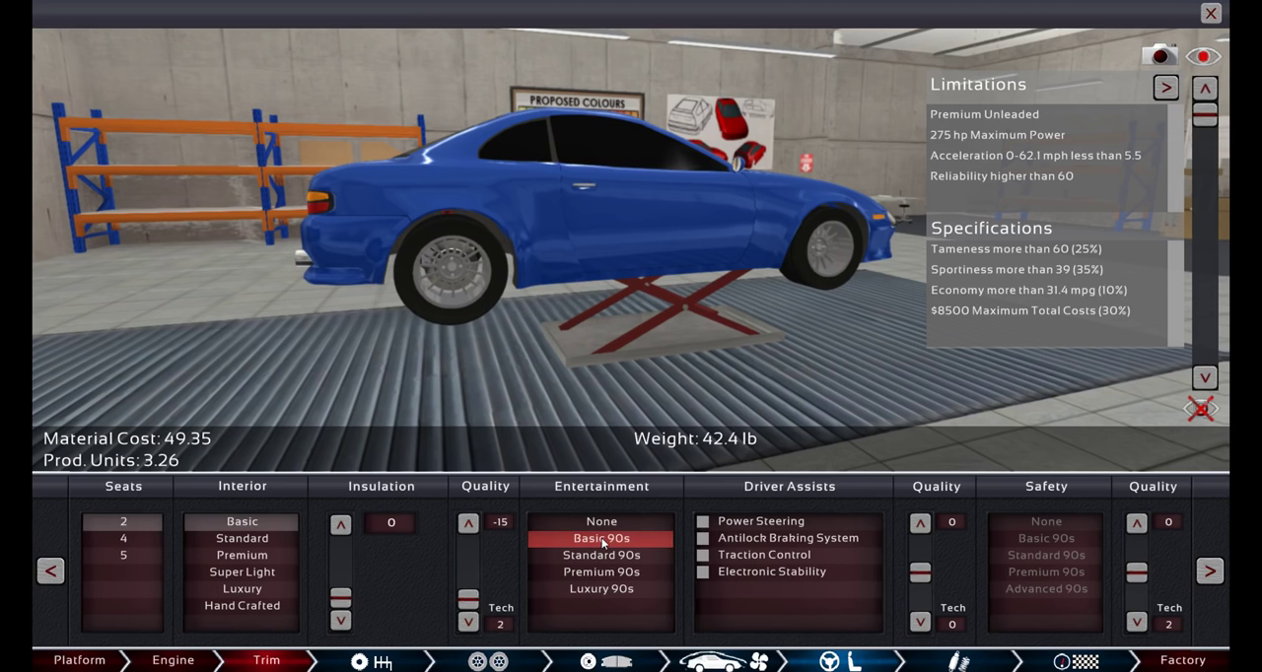
left_click(601, 521)
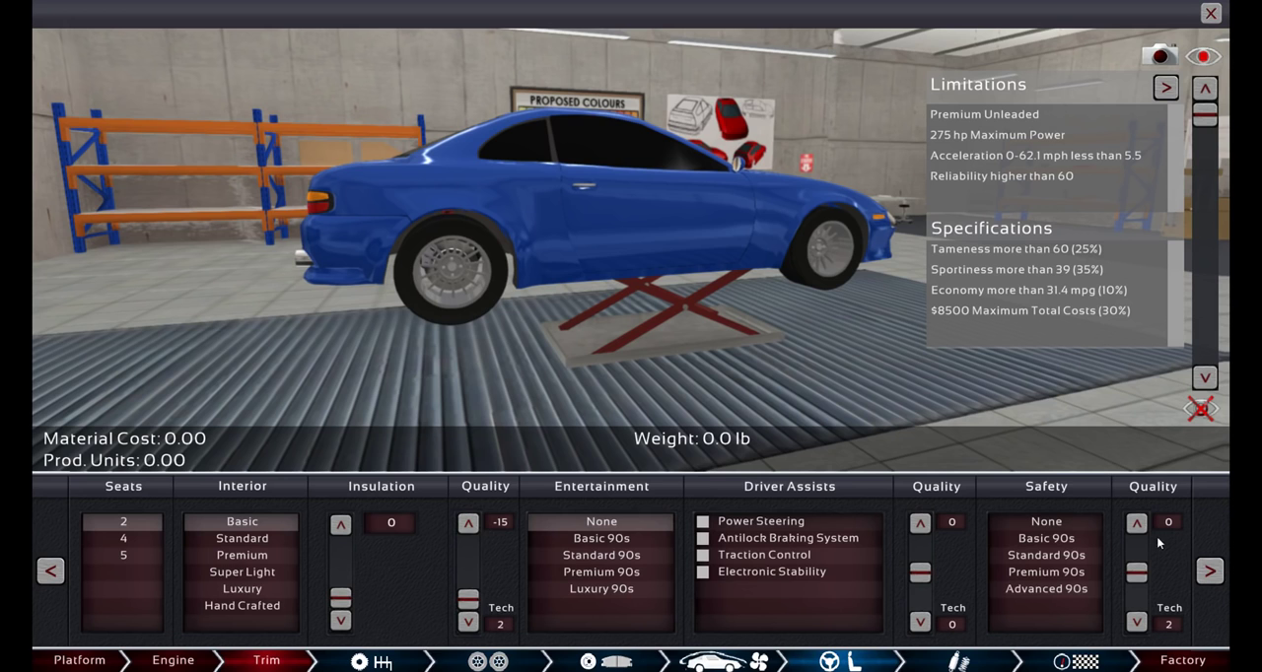
Move through Suspension to the Testing stage ready to run the statistics.
left_click(1045, 572)
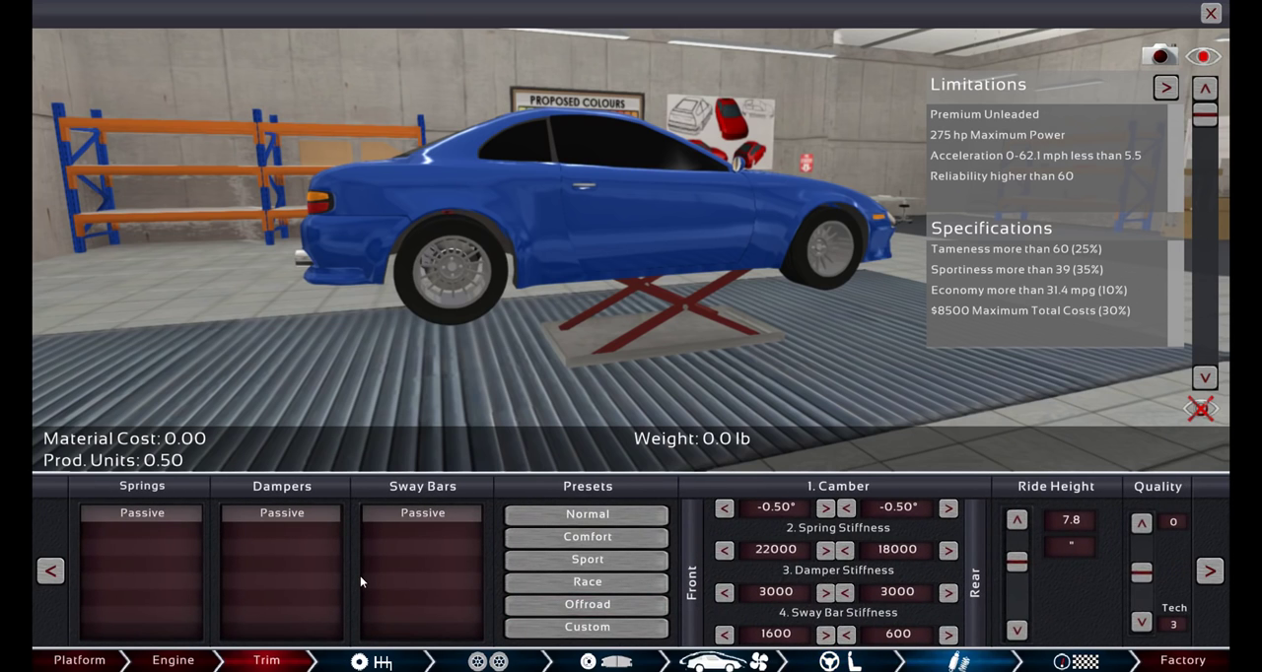
left_click(587, 560)
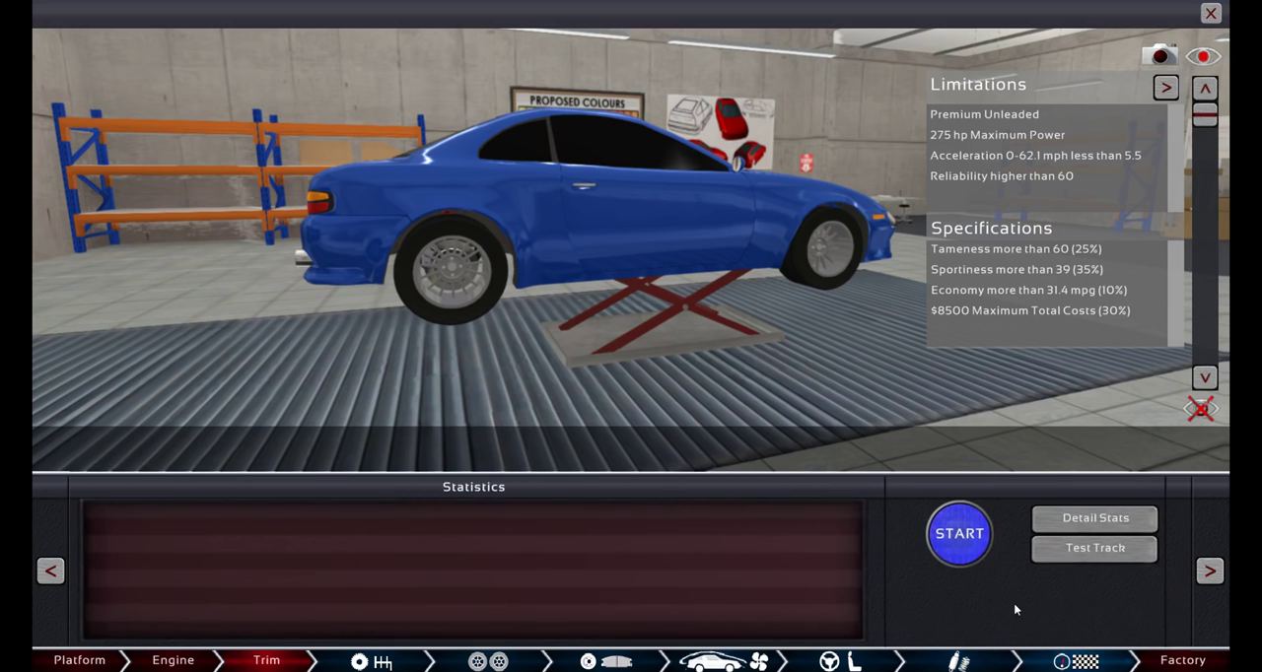
Show scenario statistics (269 hp, 1999 lb, $9252) then return to the engine designer.
left_click(958, 533)
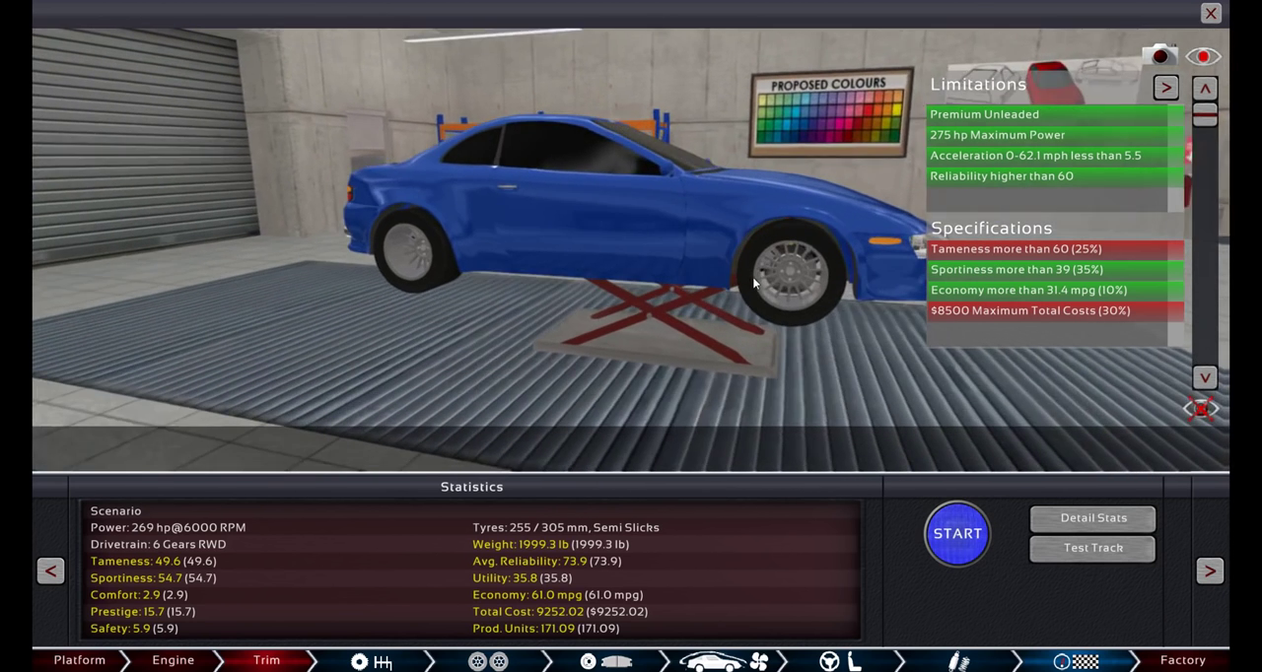
left_click(173, 658)
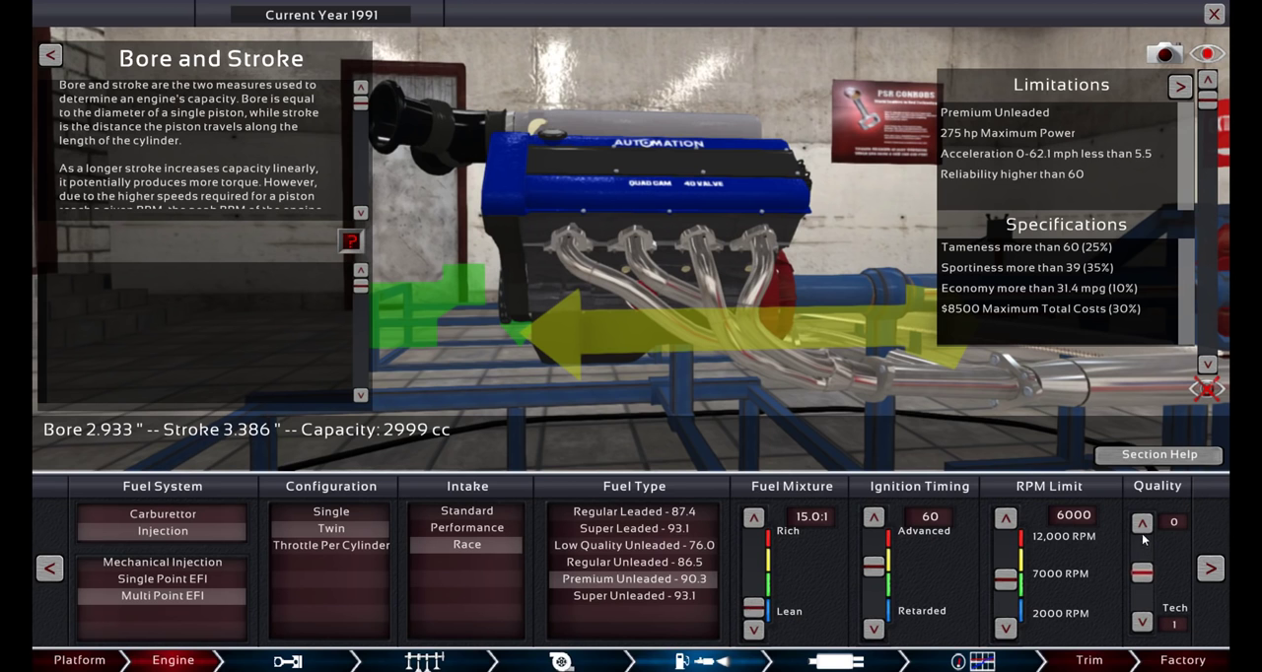
Lower fuel system quality to -1 and recalculate: 268 hp, 234 ft-lb, $1846 materials.
left_click(1141, 523)
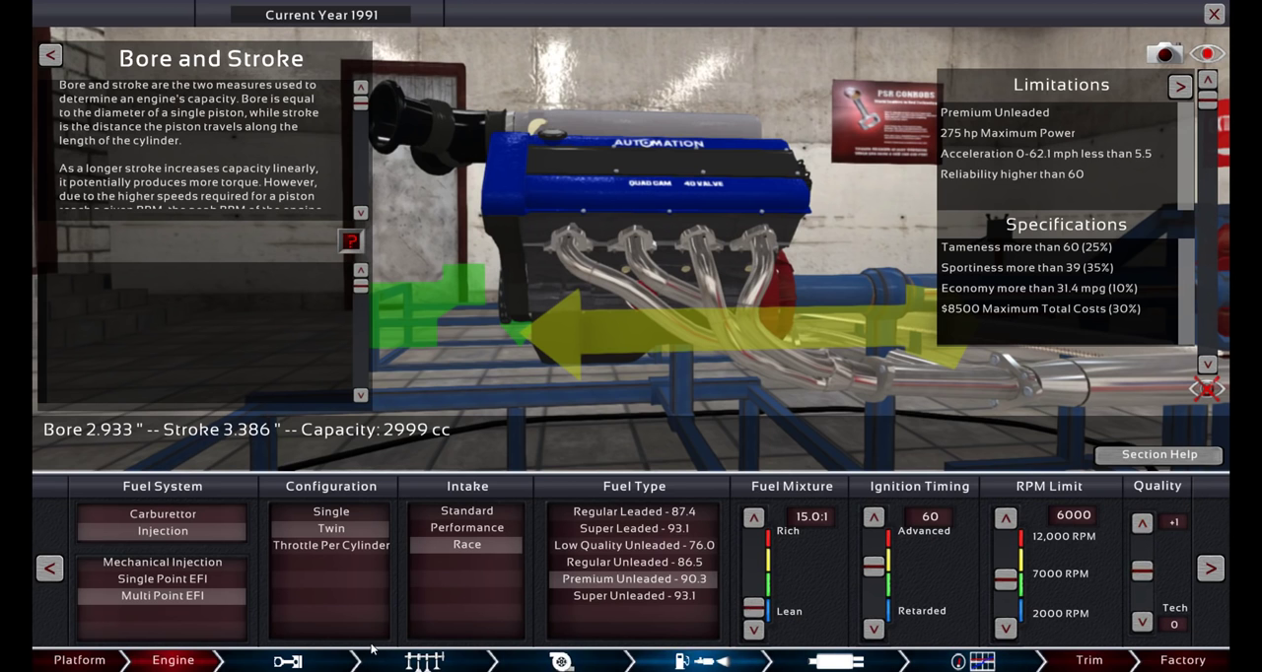
left_click(424, 659)
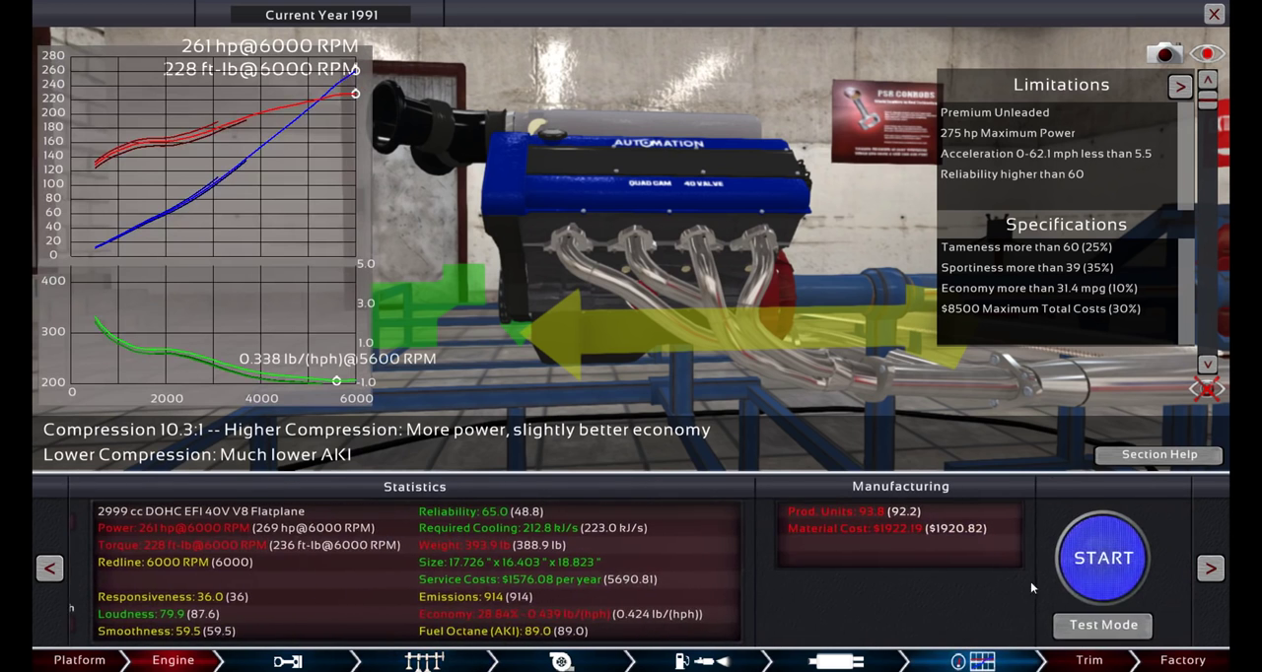
left_click(1100, 558)
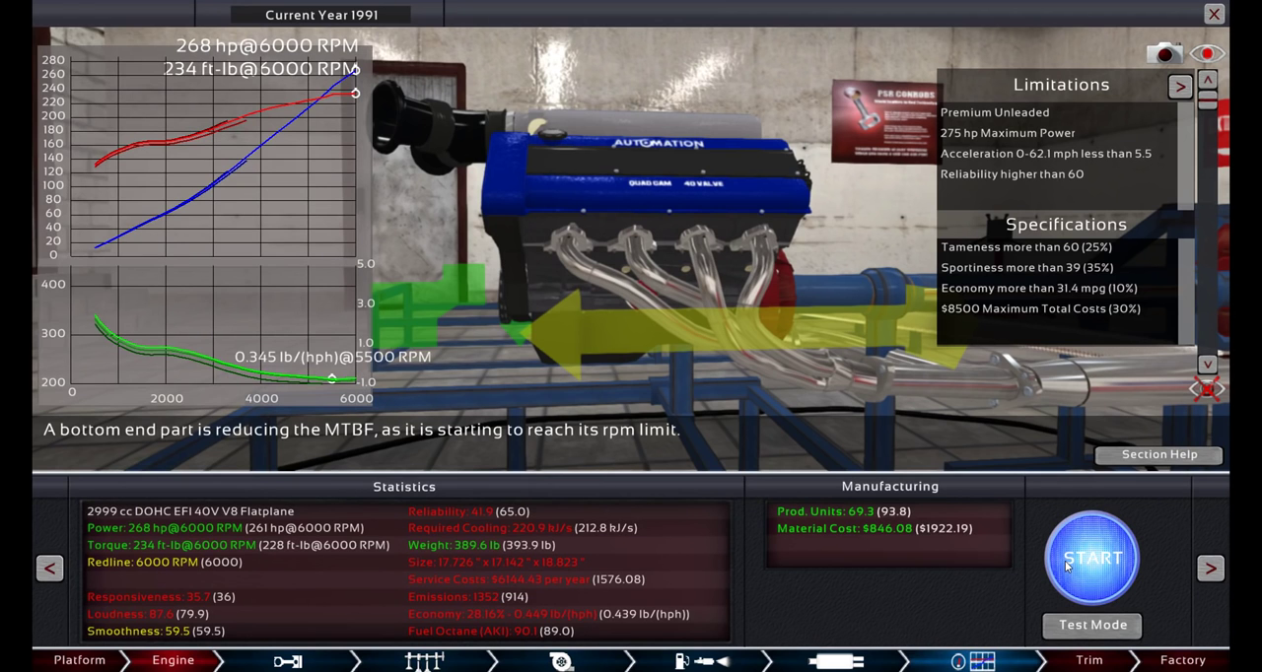
mouse_move(980, 607)
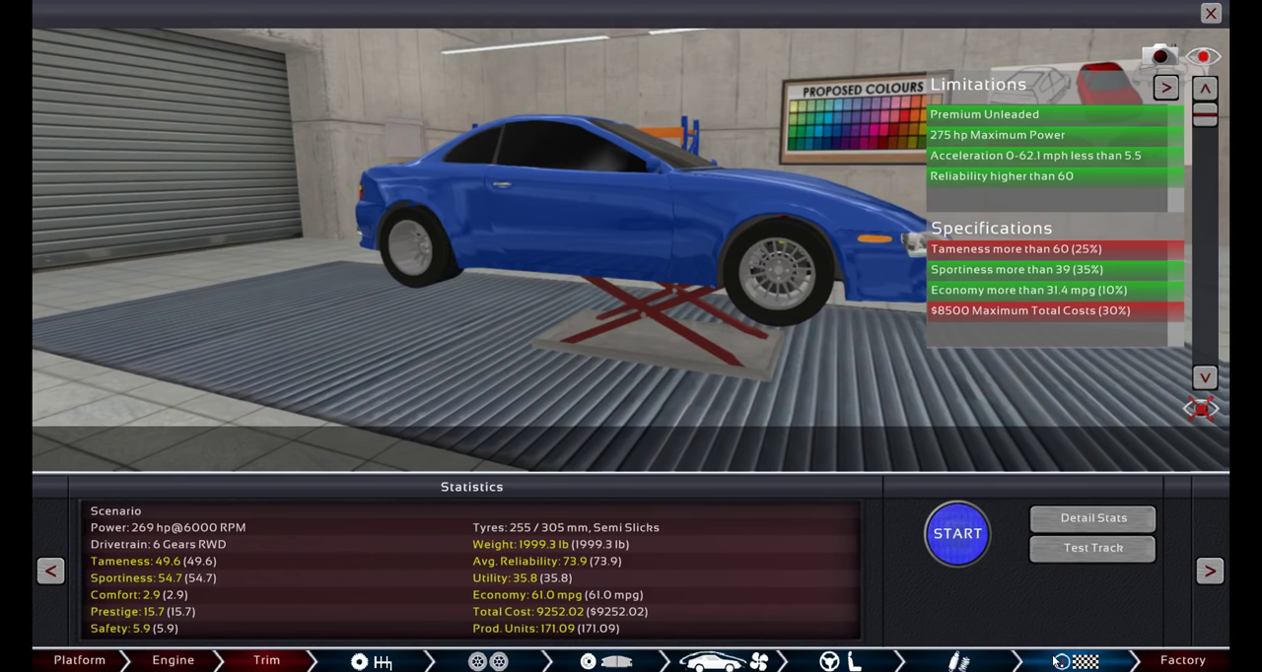
Switch the platform to Longitudinal AWD and rerun the scenario for Gold at 1241.
left_click(956, 532)
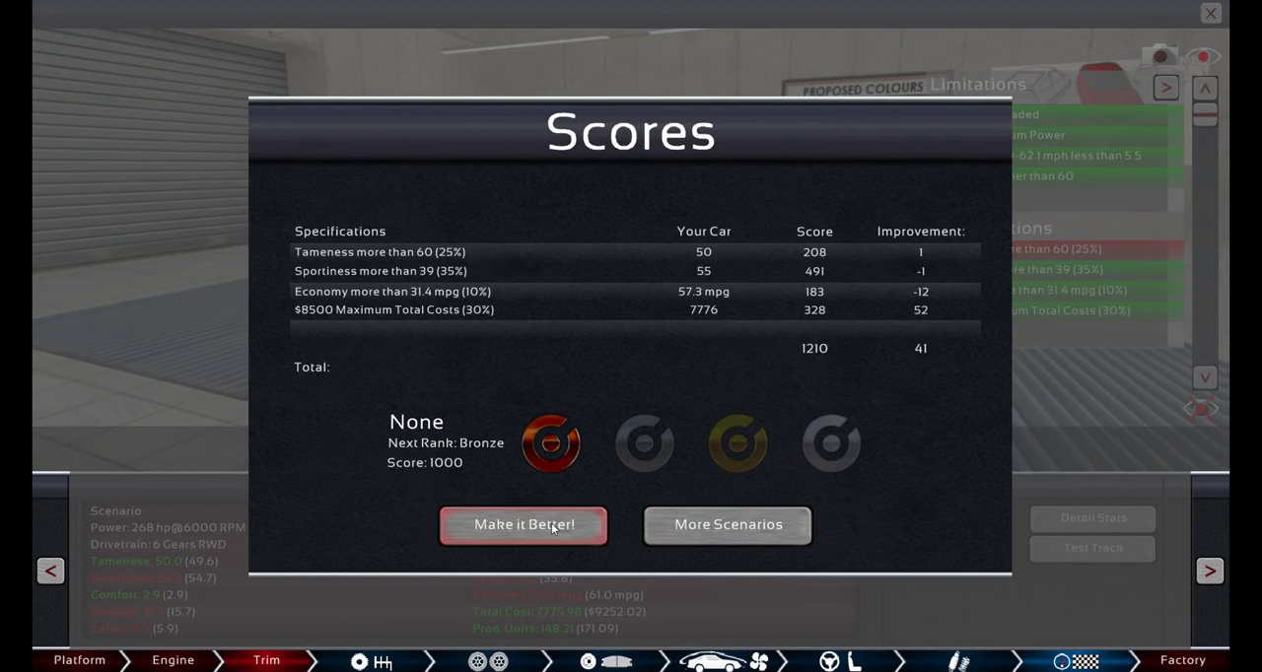
left_click(524, 525)
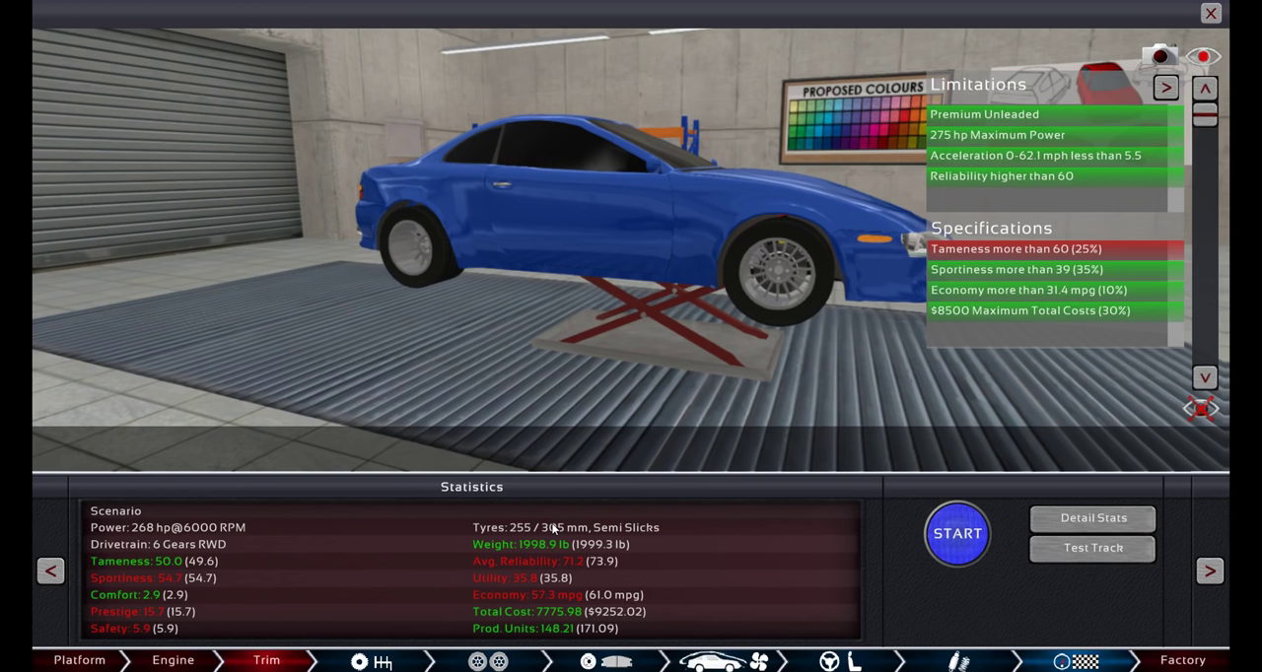
left_click(79, 658)
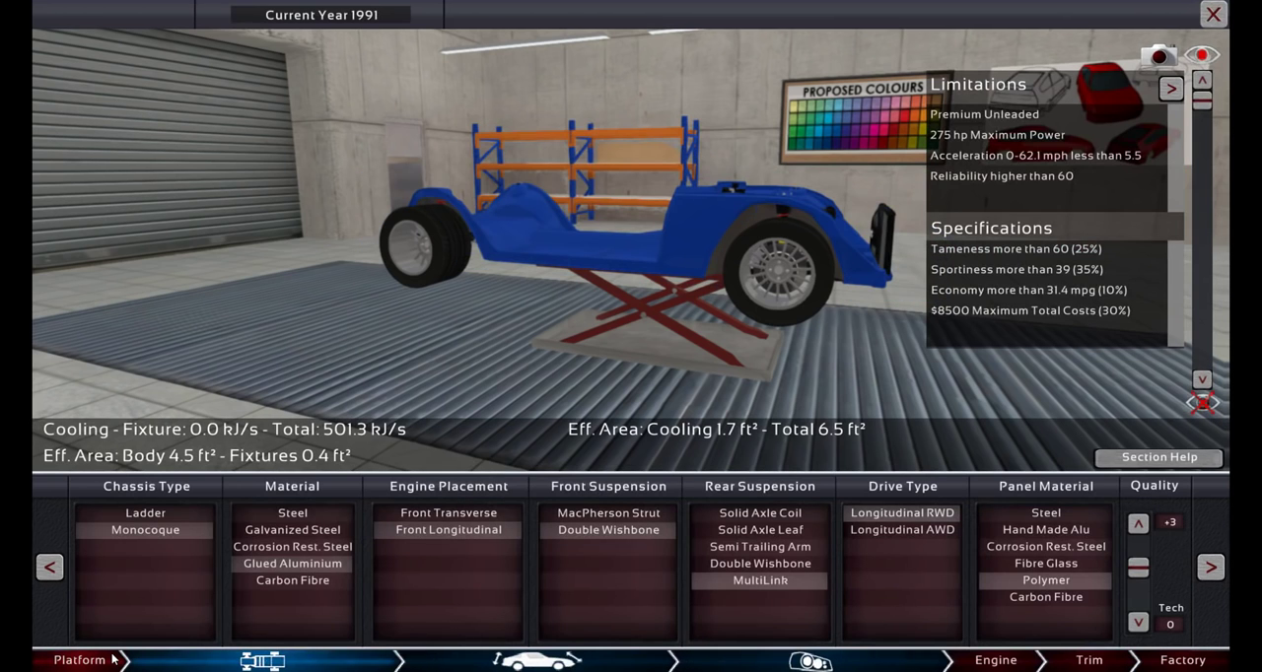
left_click(901, 528)
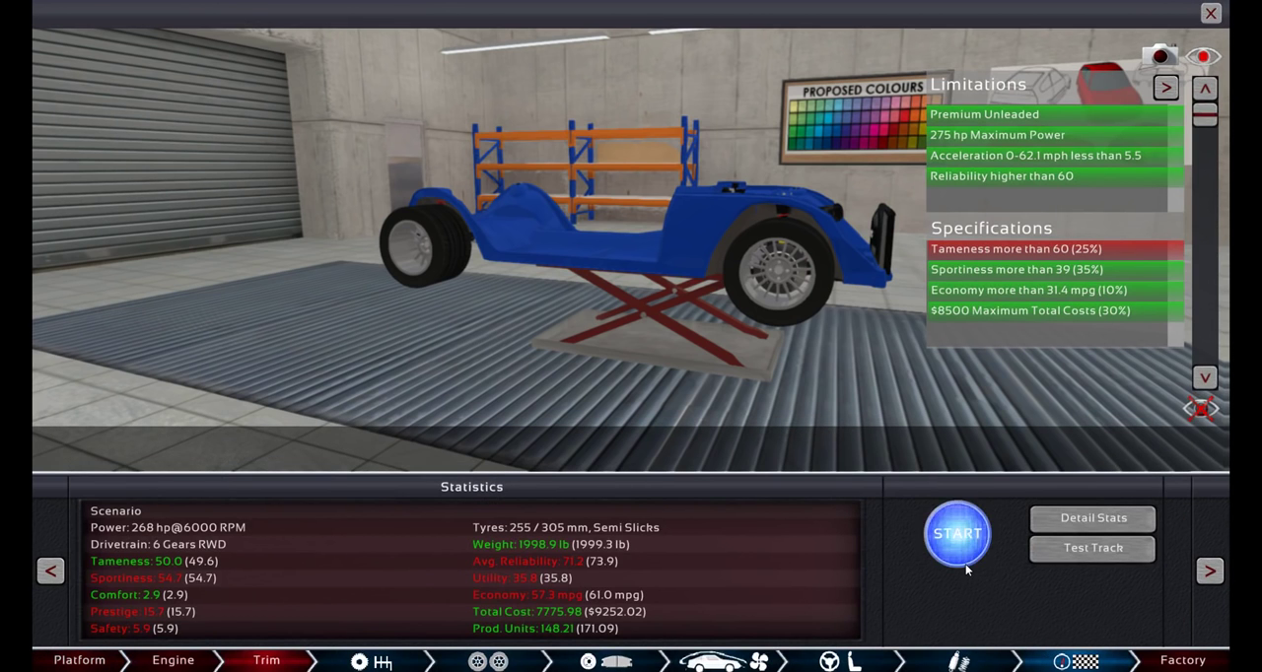
left_click(956, 532)
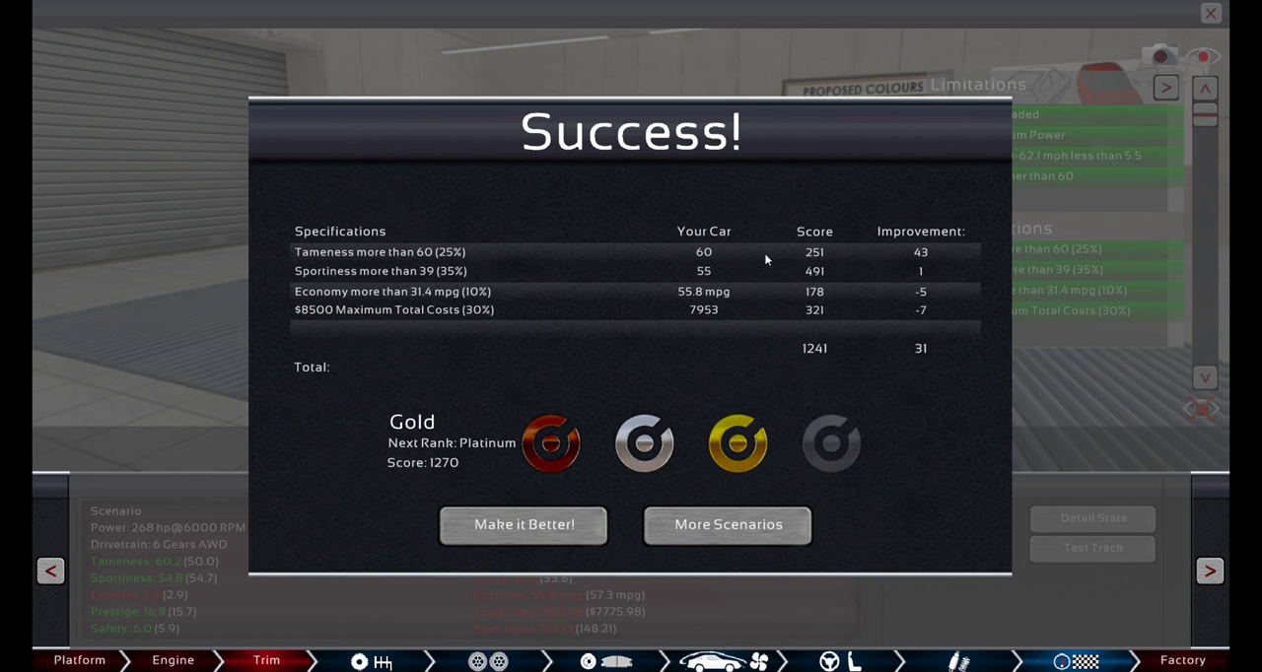
mouse_move(789, 230)
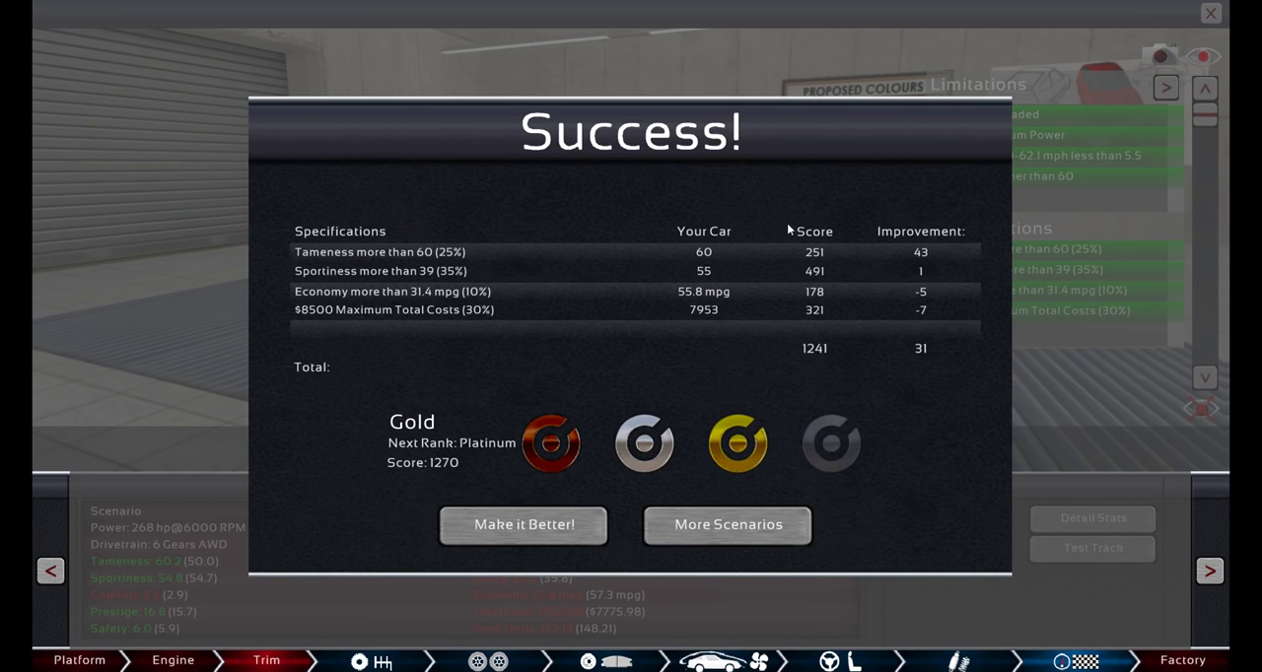
mouse_move(552, 571)
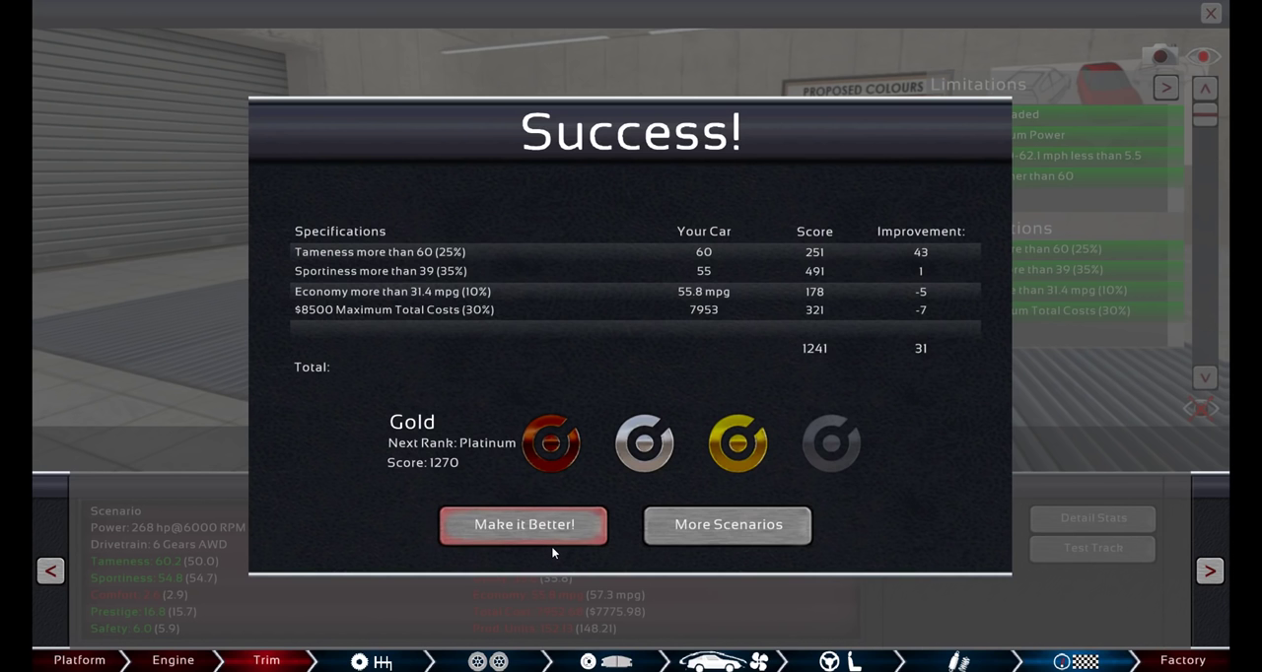
Add electronic stability, traction control, ABS and power steering, rerunning to Gold 1243.
left_click(525, 524)
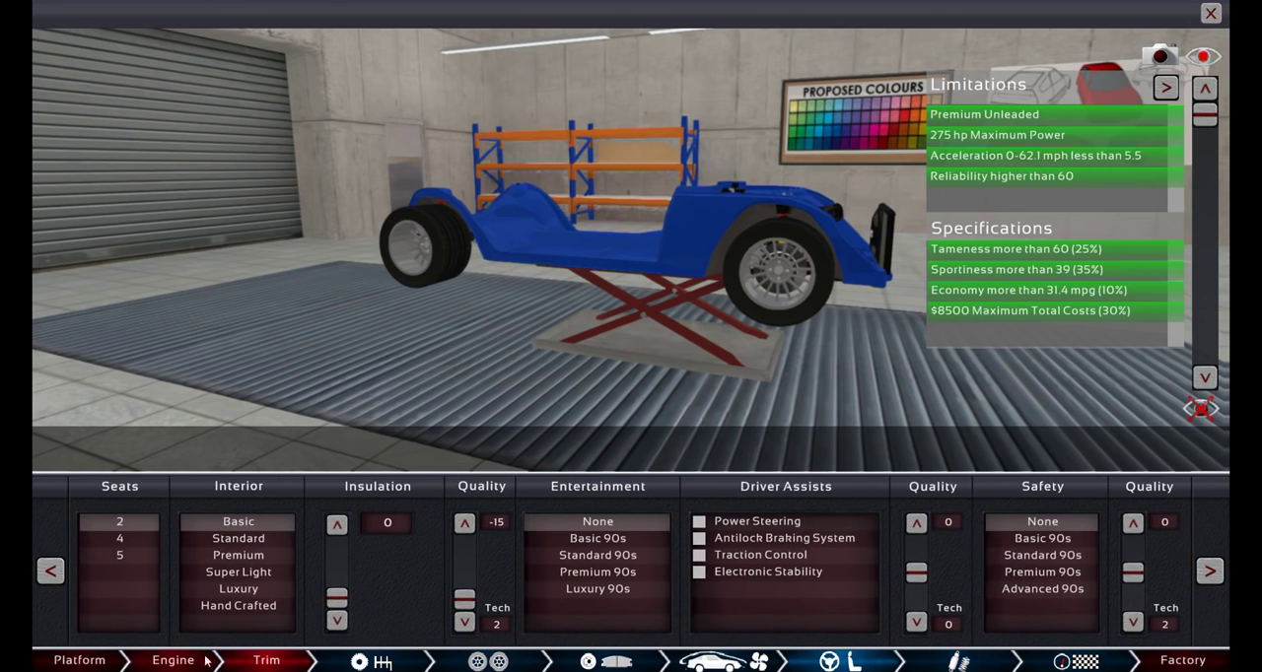
left_click(697, 572)
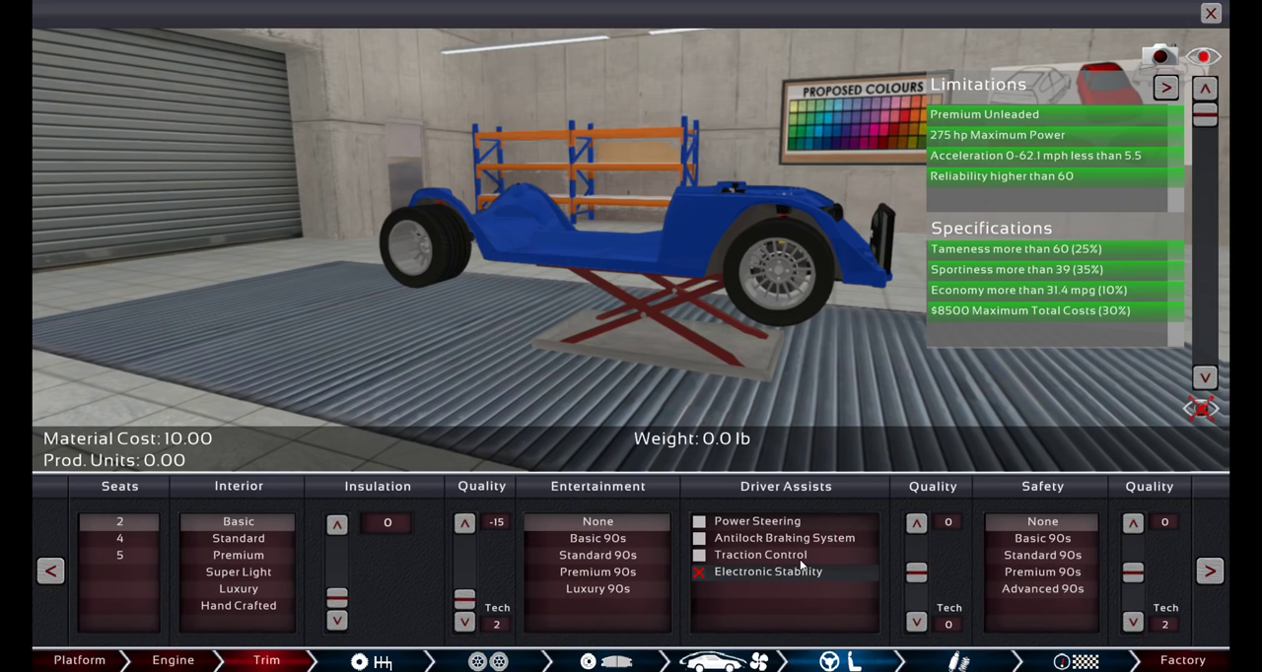
left_click(697, 556)
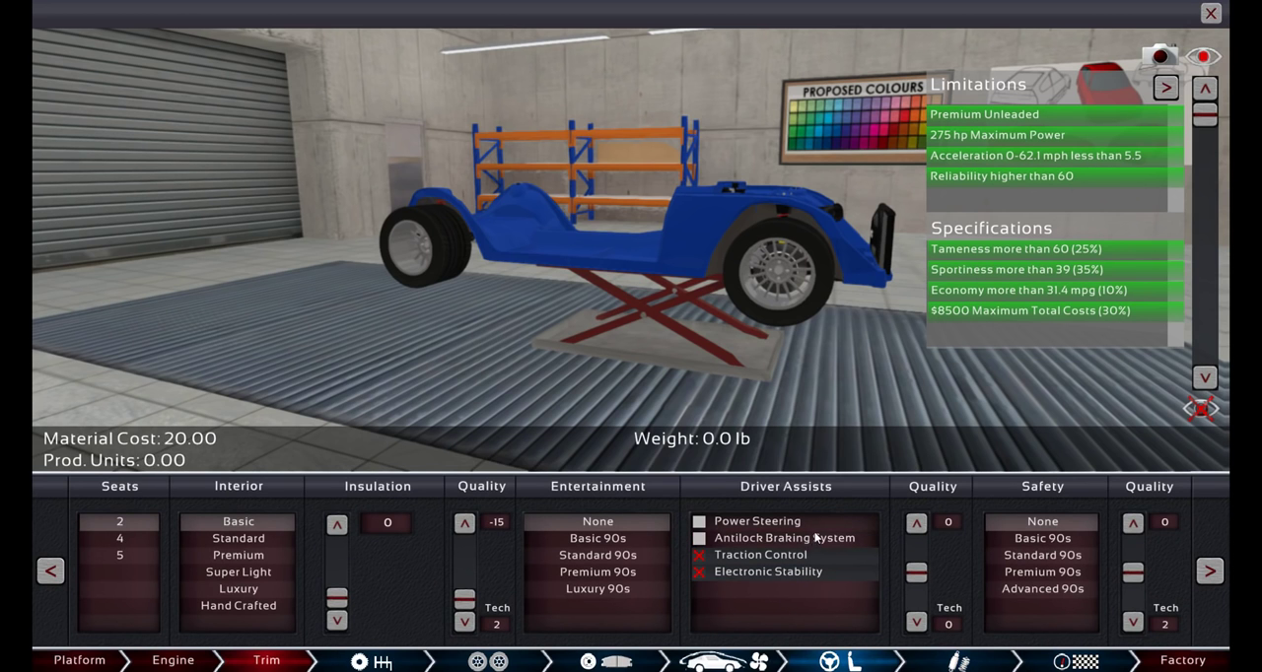
left_click(1080, 660)
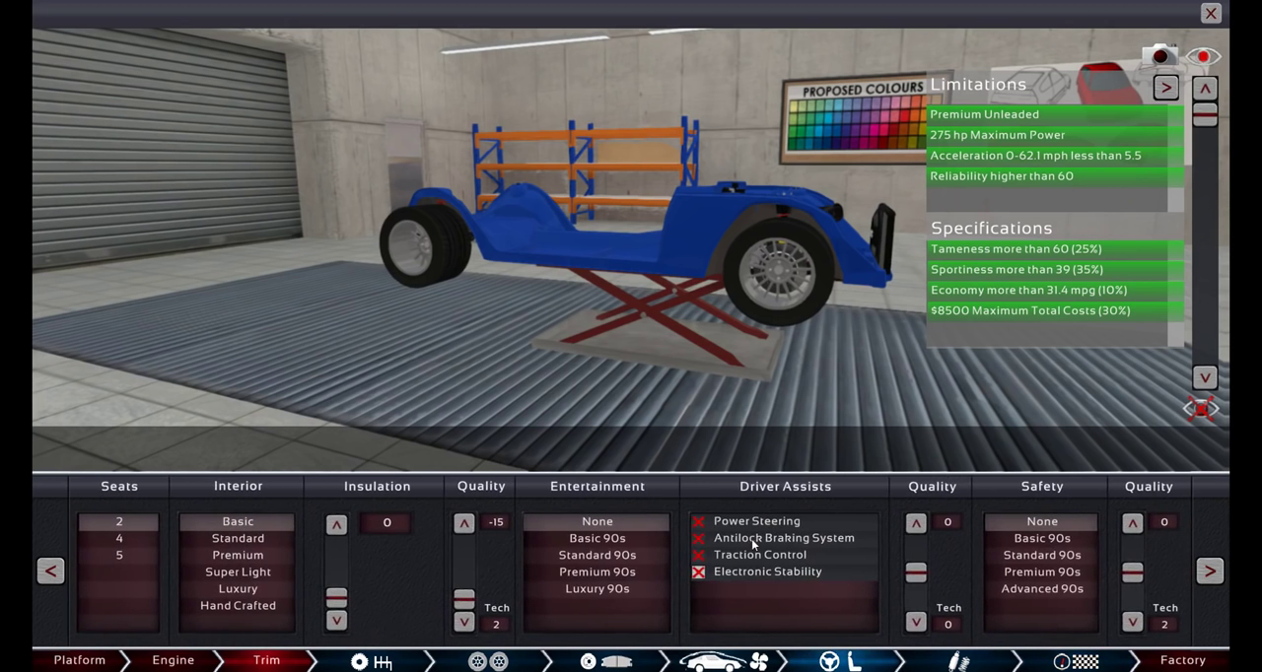
left_click(1084, 662)
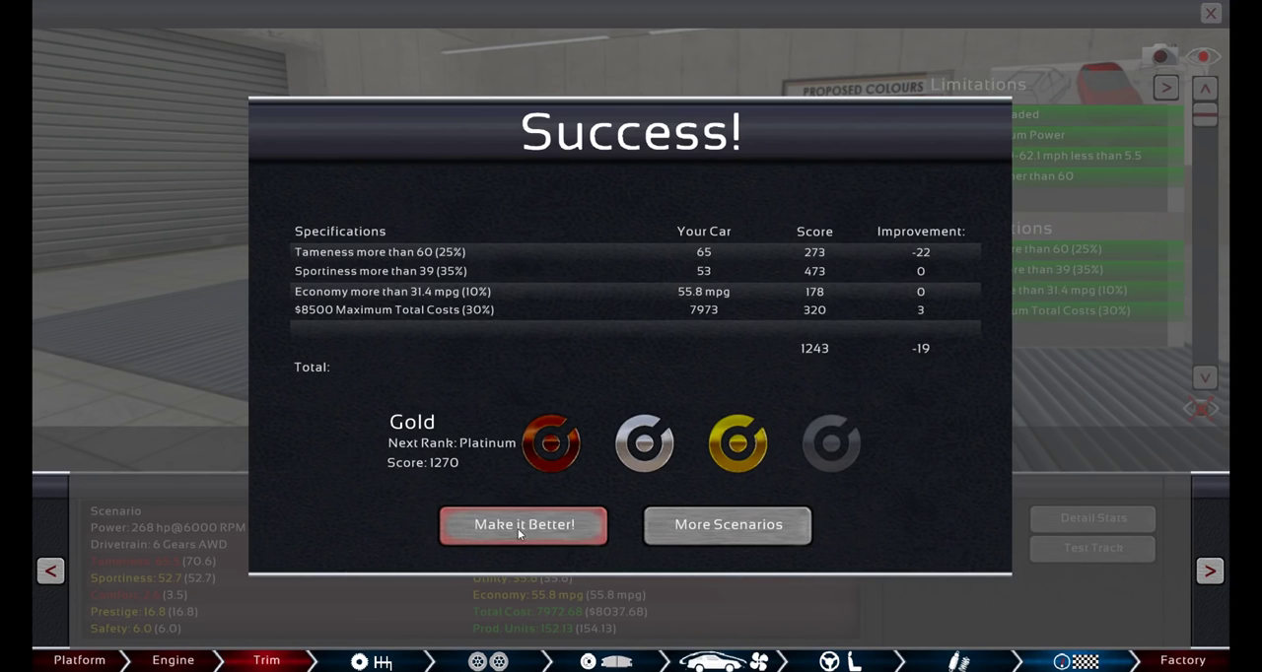
Tweak ride height and retest twice, lifting the Gold score to 1262.
left_click(524, 524)
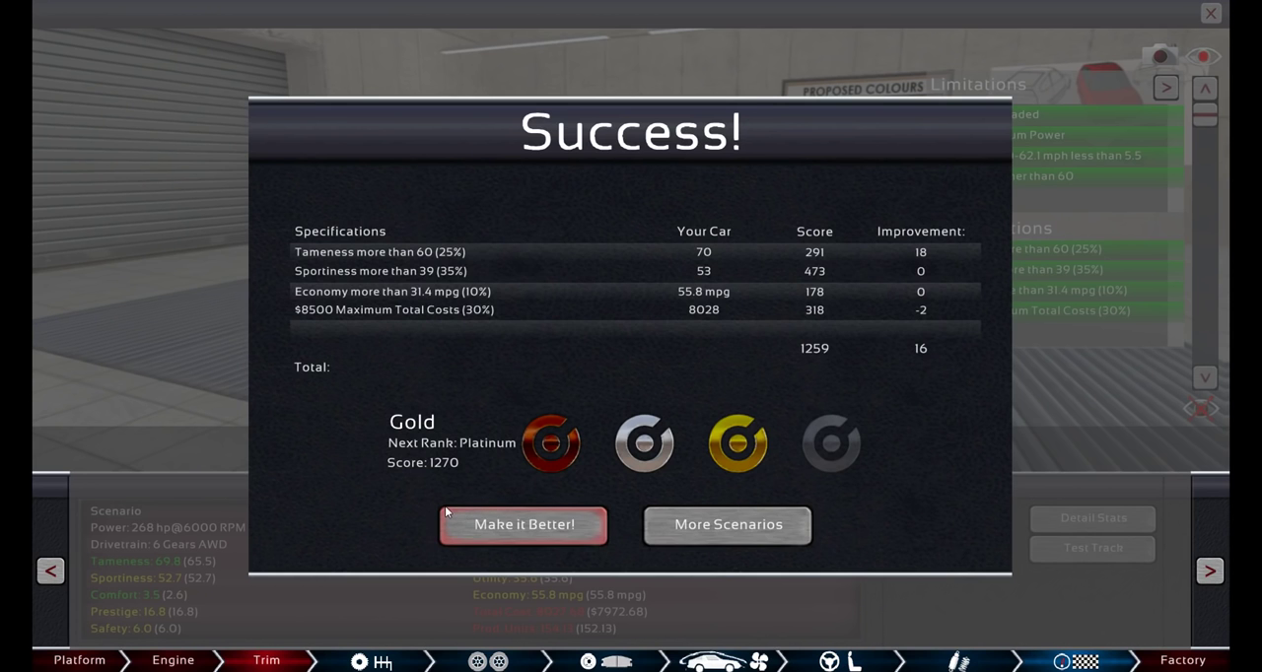
left_click(525, 525)
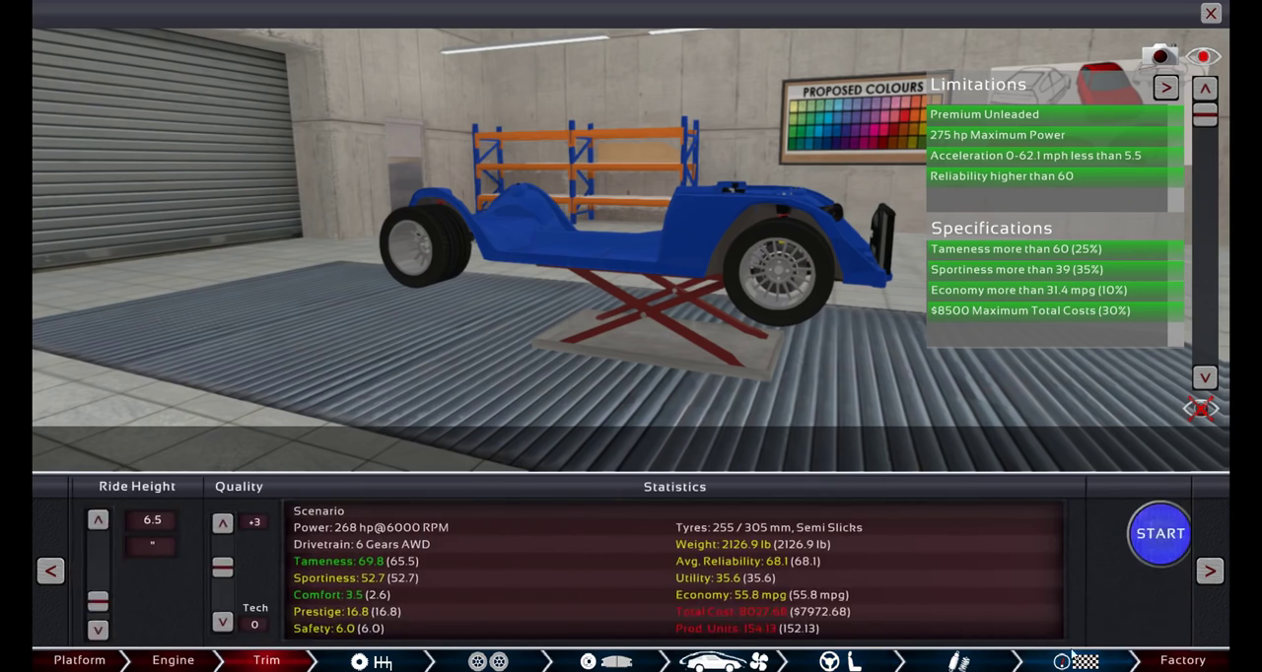
left_click(1160, 532)
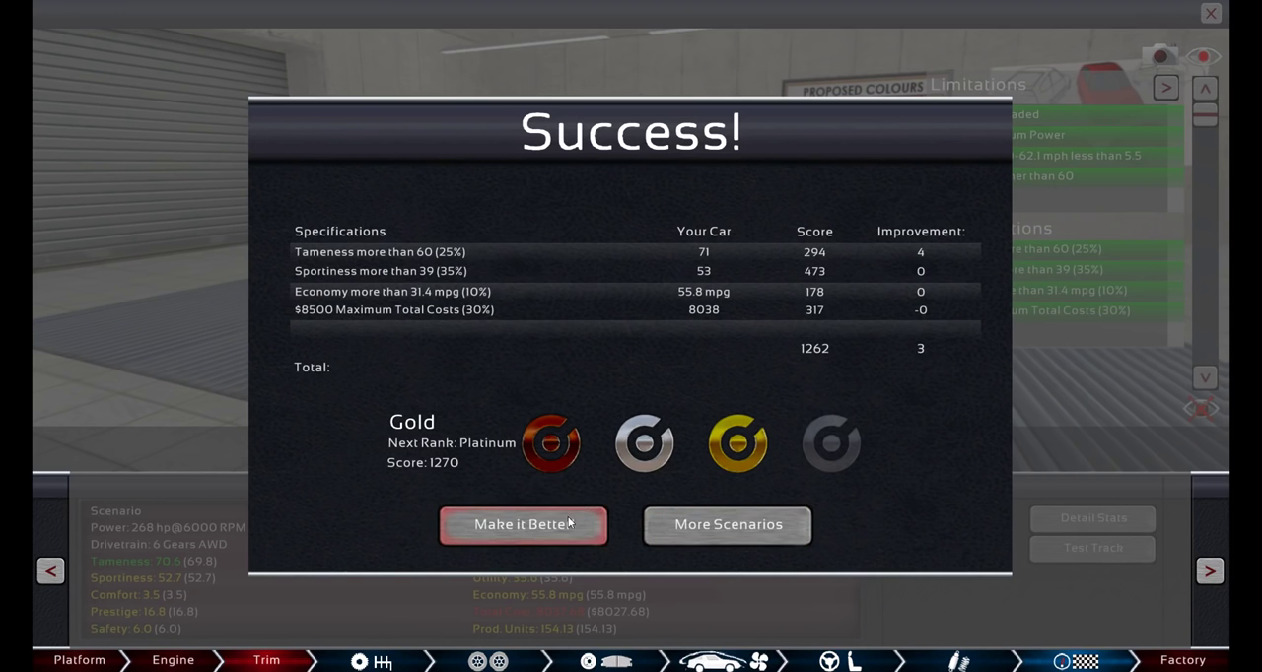
left_click(524, 524)
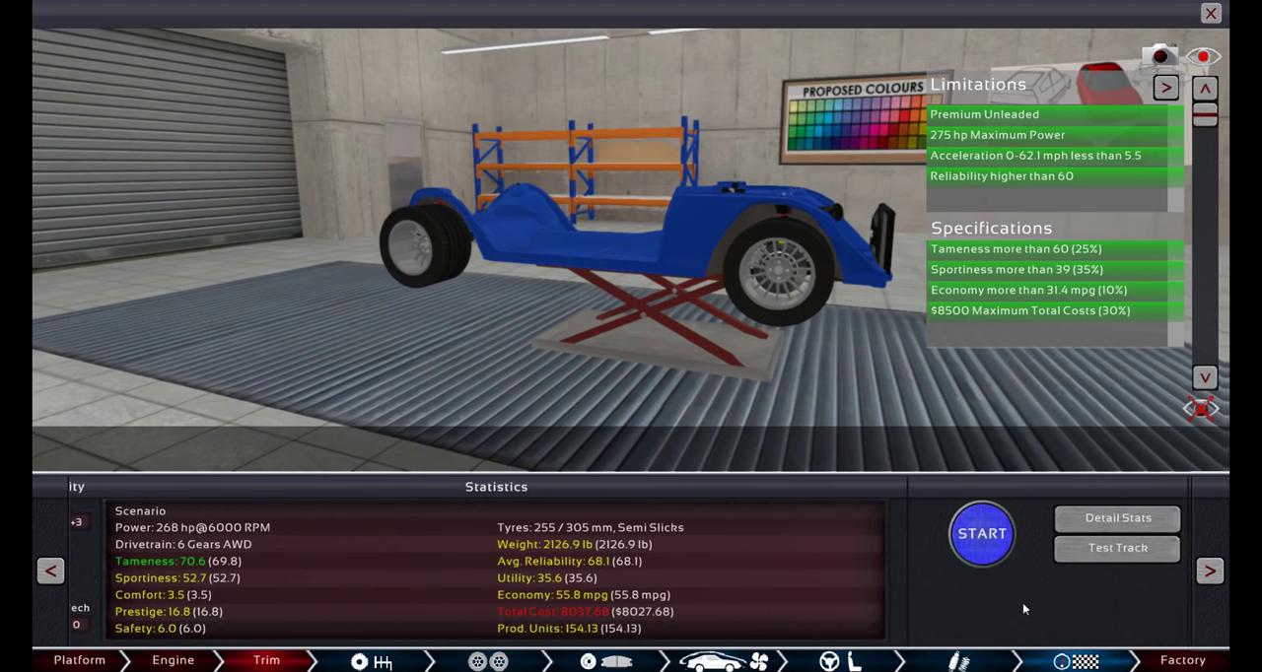
left_click(981, 533)
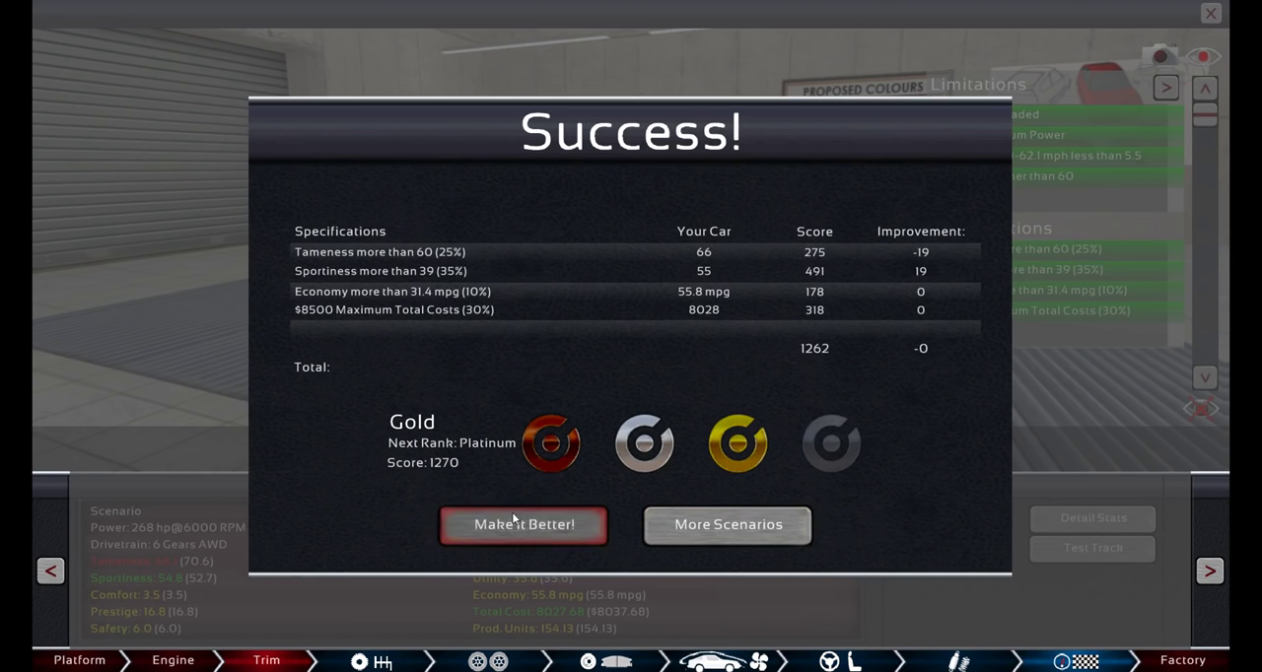
left_click(525, 524)
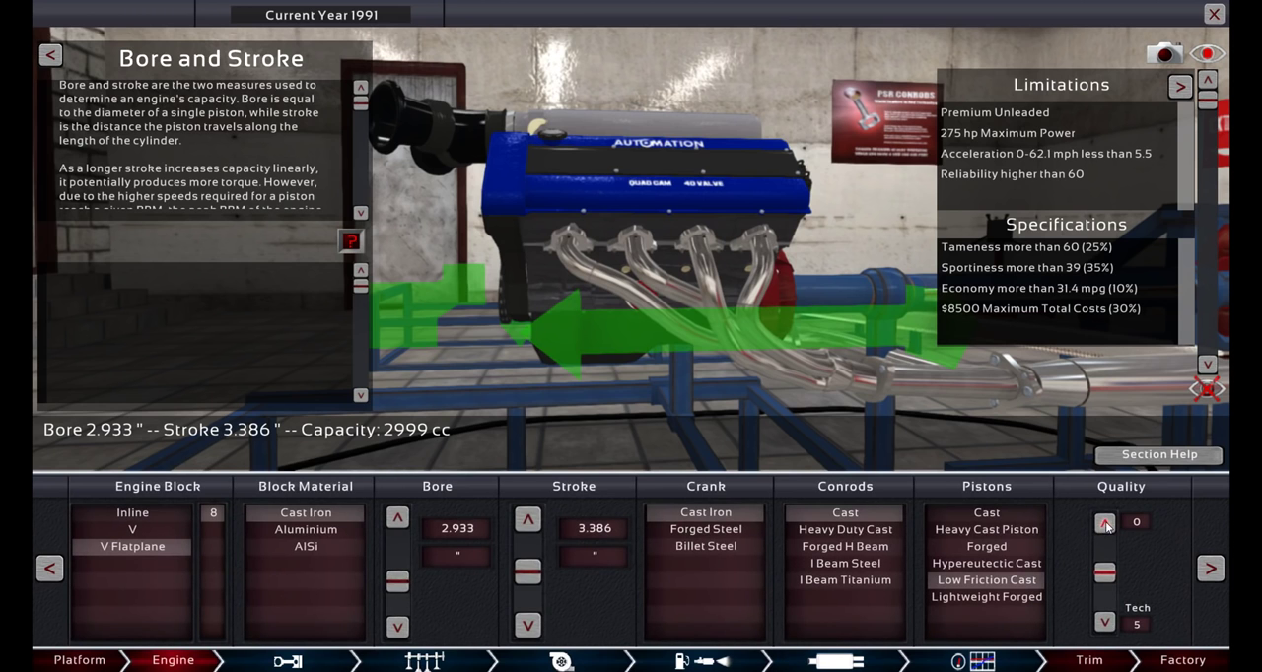
Set Safety from Basic 90s to None, keeping Gold 1262 at tameness 71 and $8069.
left_click(1104, 523)
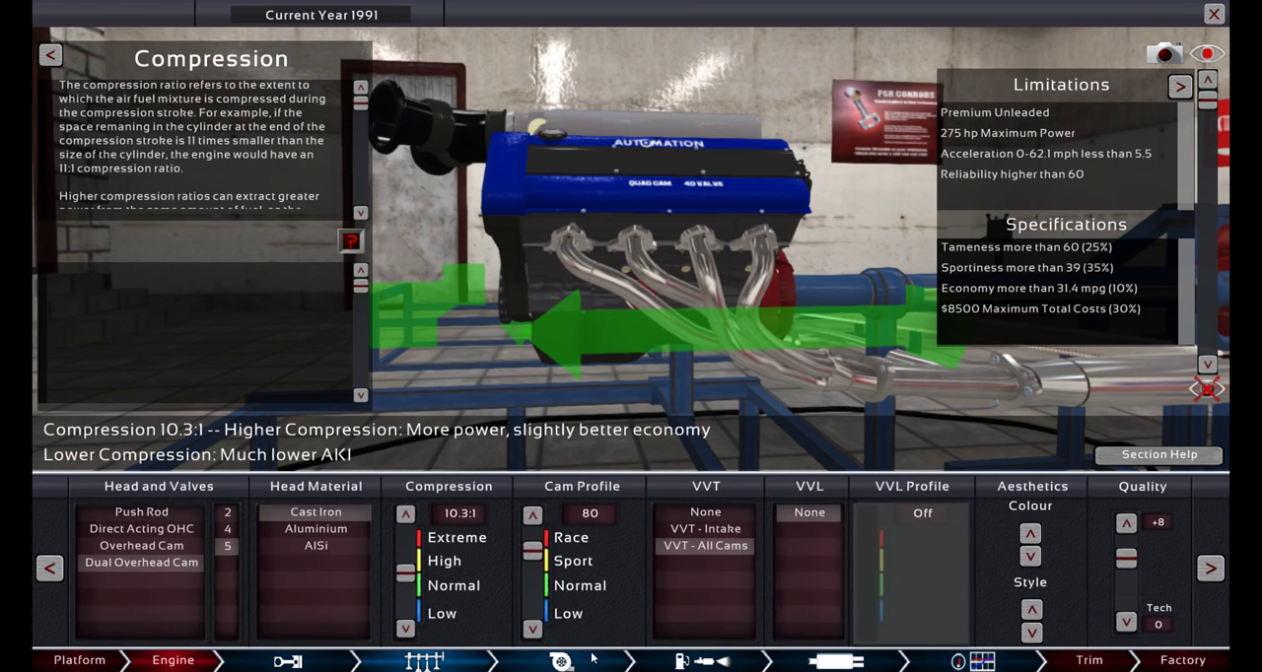
left_click(682, 660)
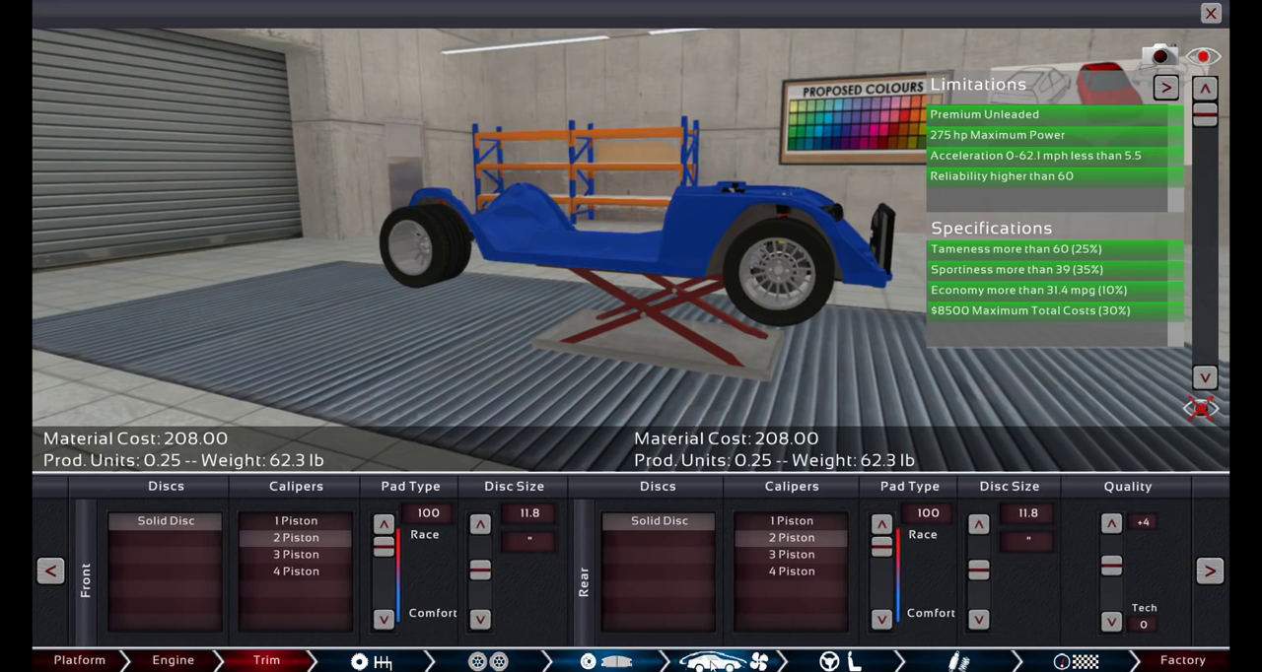
left_click(954, 660)
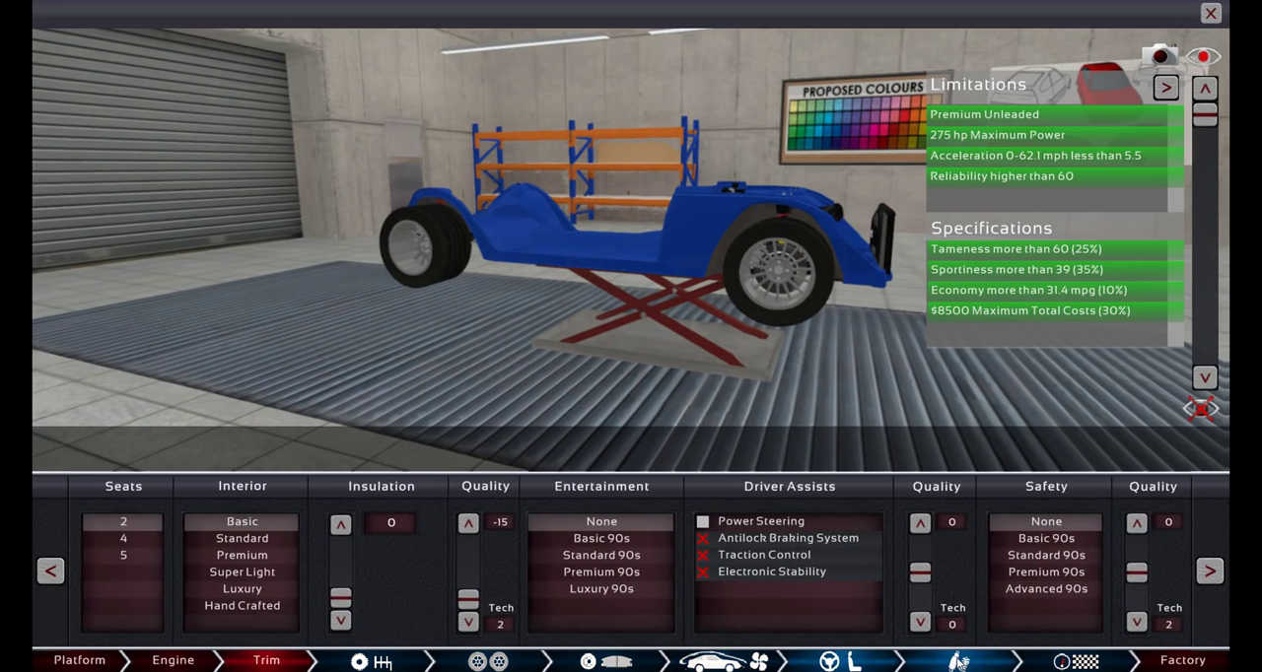
mouse_move(1132, 521)
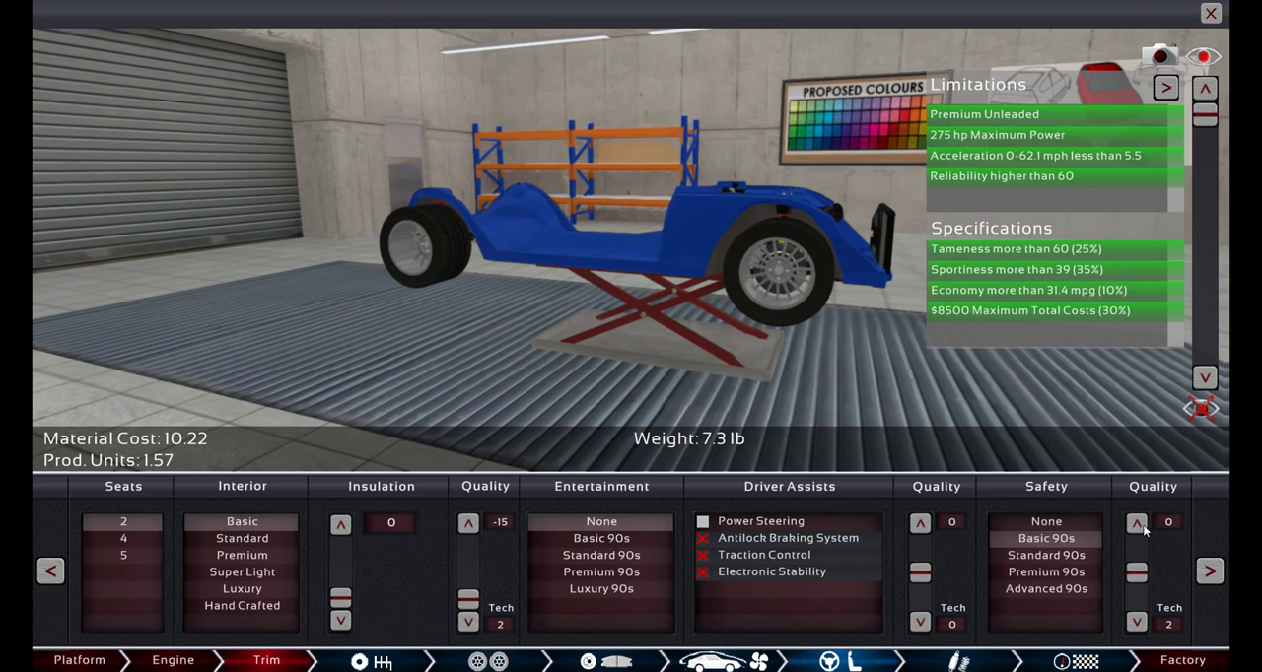
left_click(1045, 556)
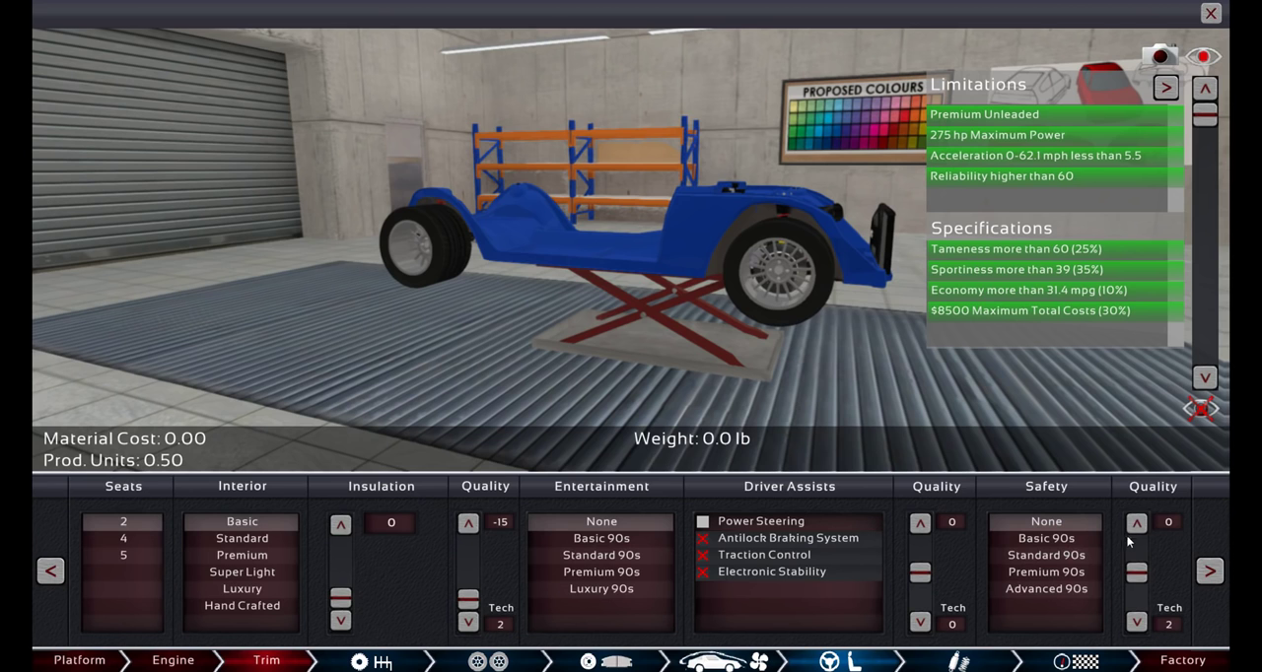
left_click(1045, 587)
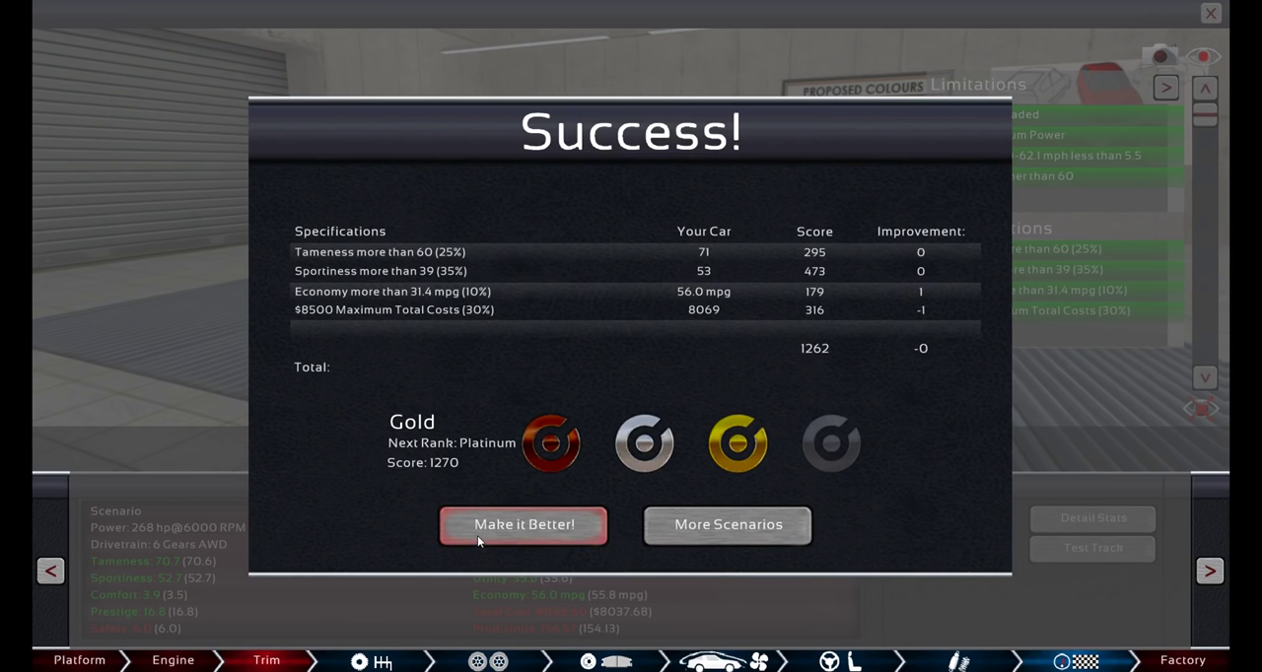
mouse_move(491, 520)
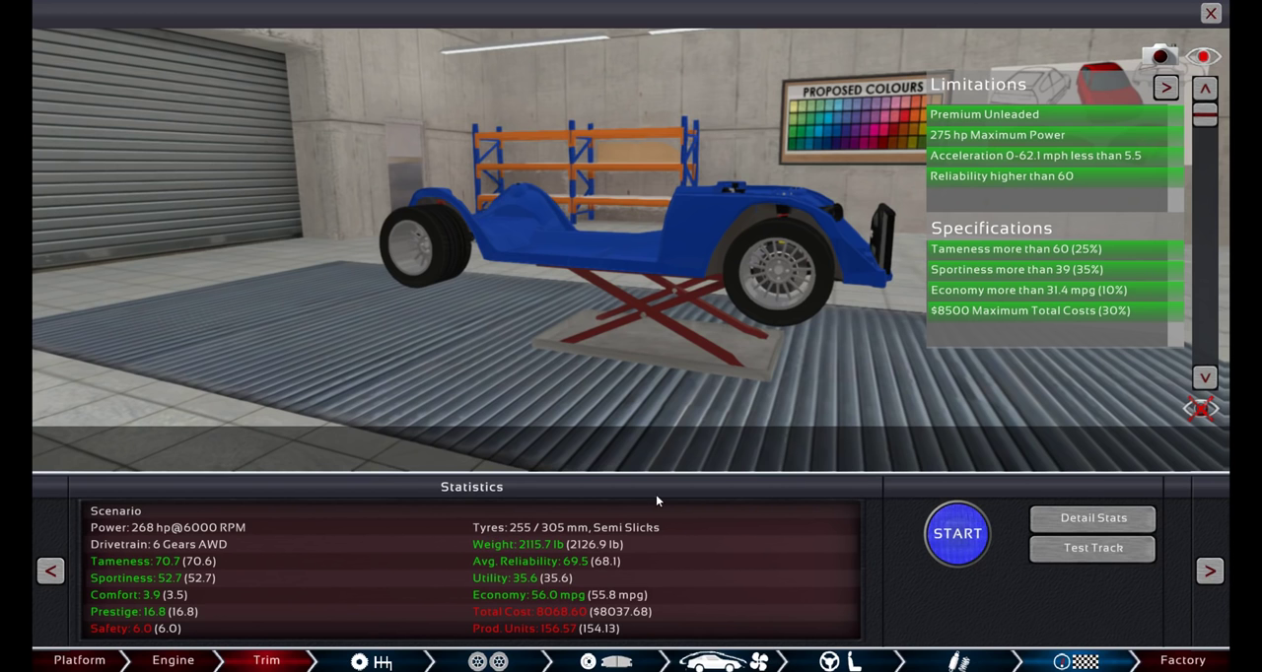
mouse_move(276, 638)
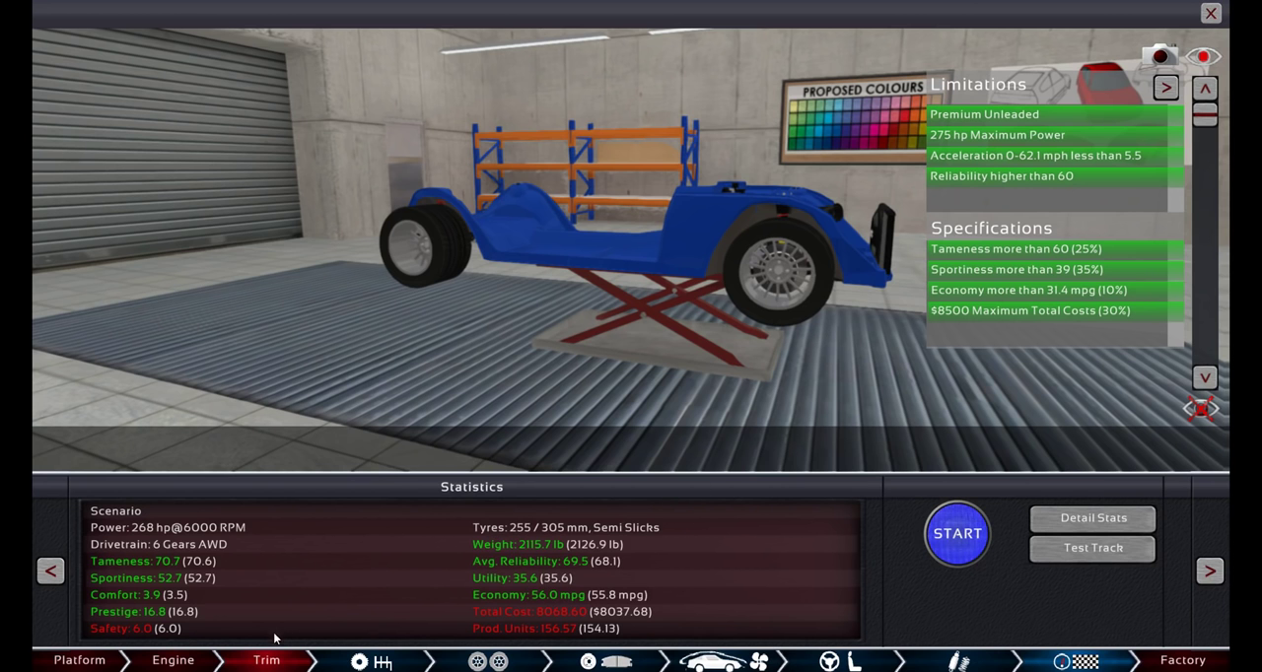
Alternate between engine block settings and car statistics, cost now $8635.
left_click(174, 659)
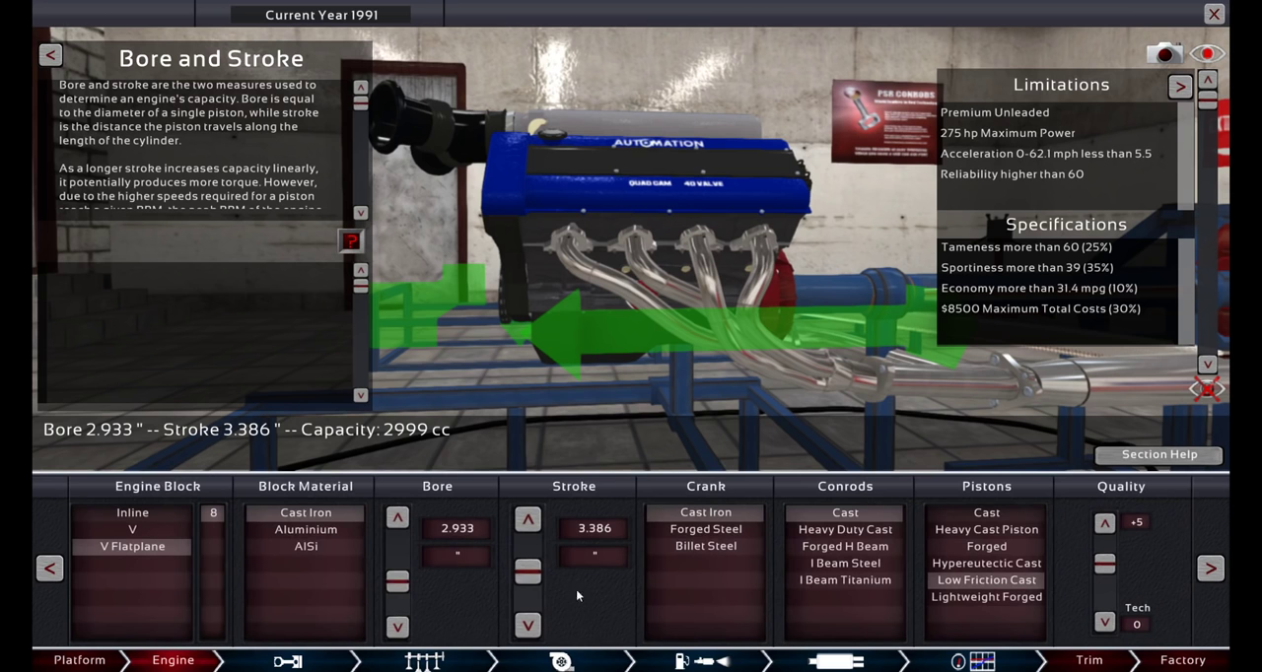
mouse_move(926, 615)
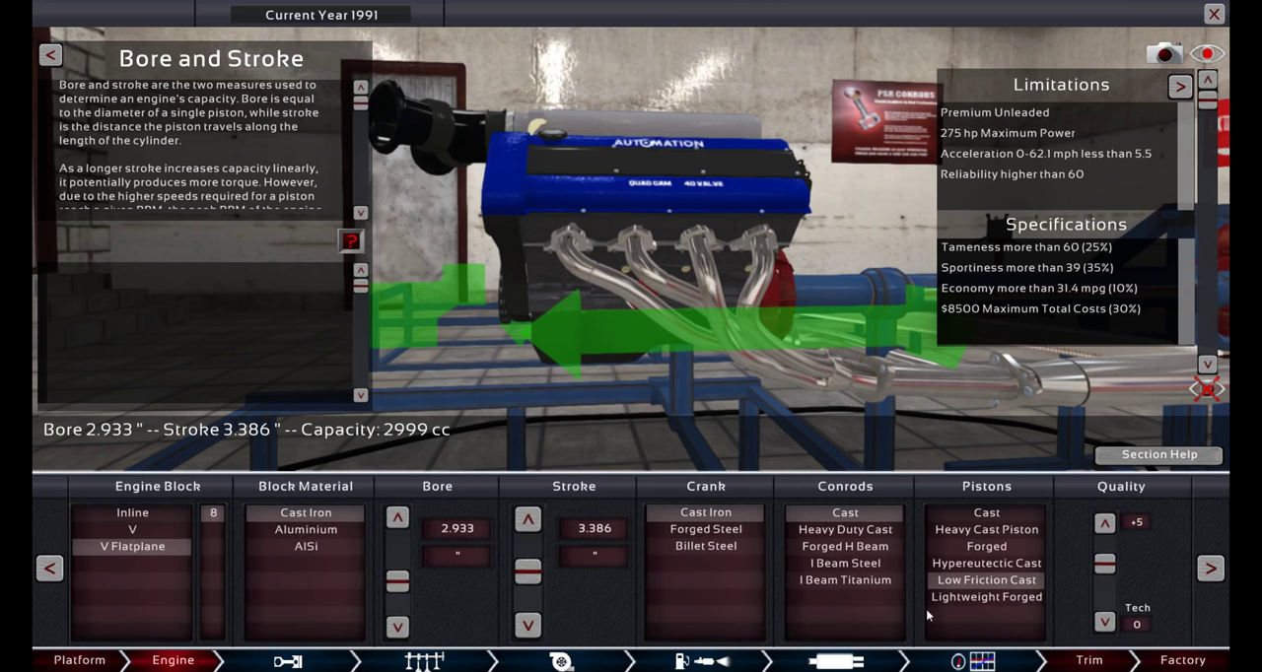
left_click(306, 528)
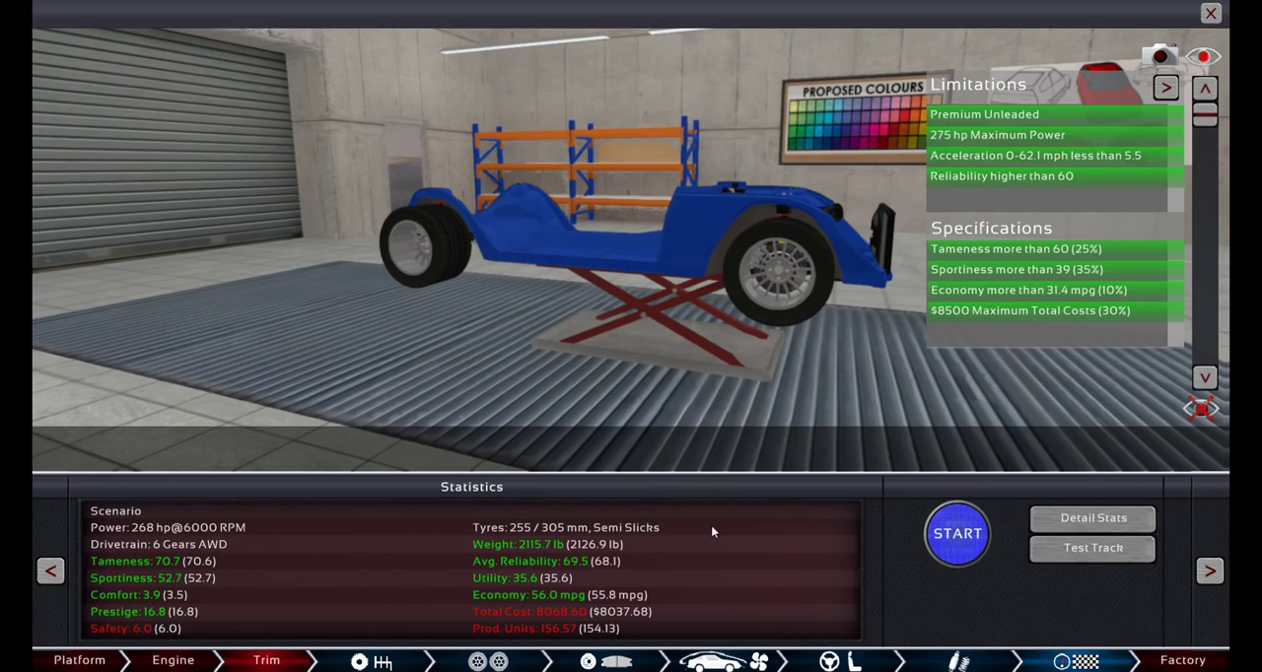
left_click(954, 532)
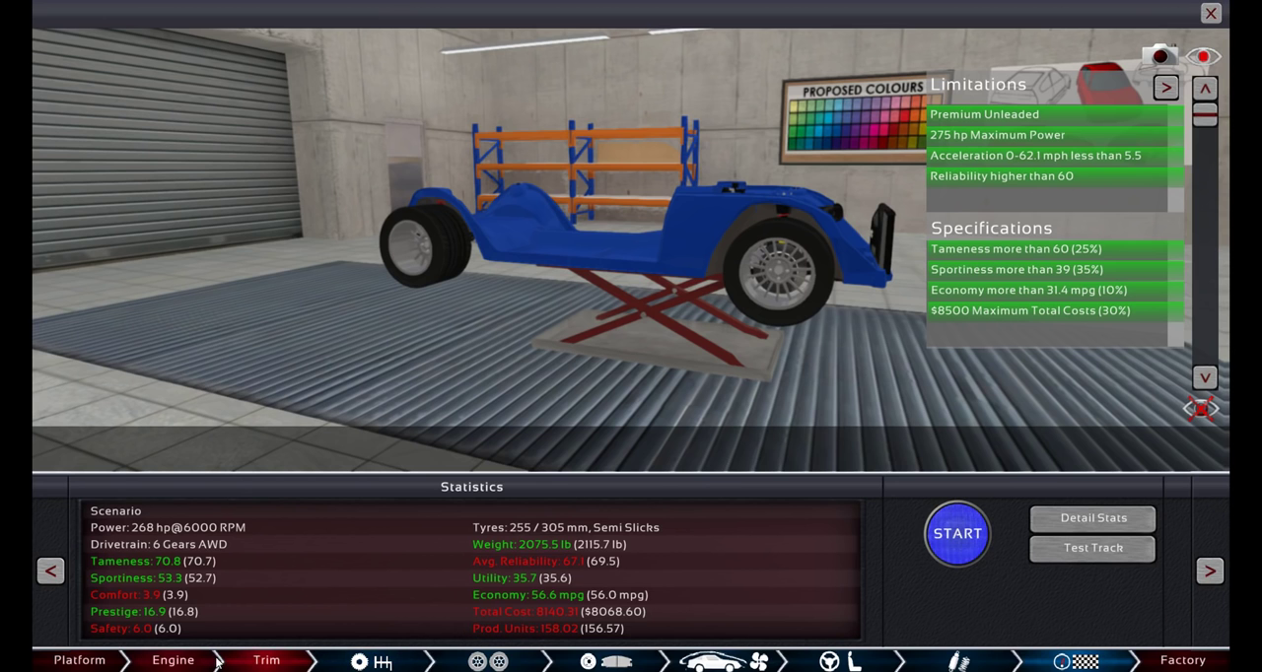
left_click(174, 659)
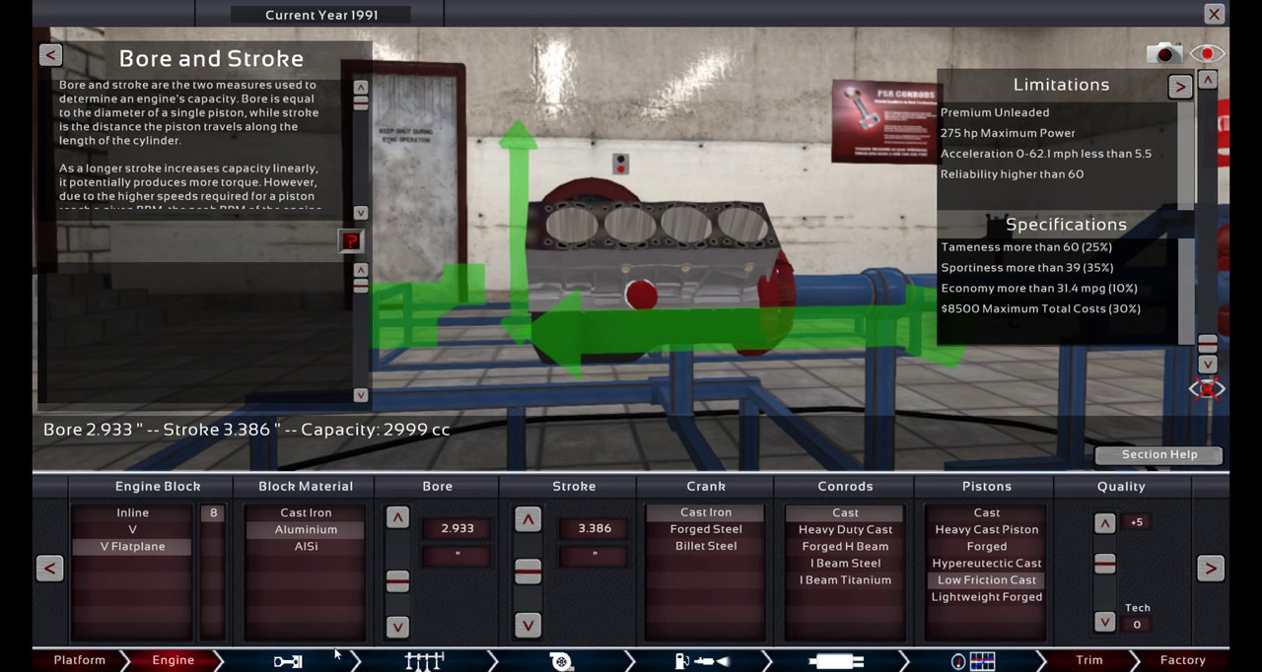
left_click(422, 660)
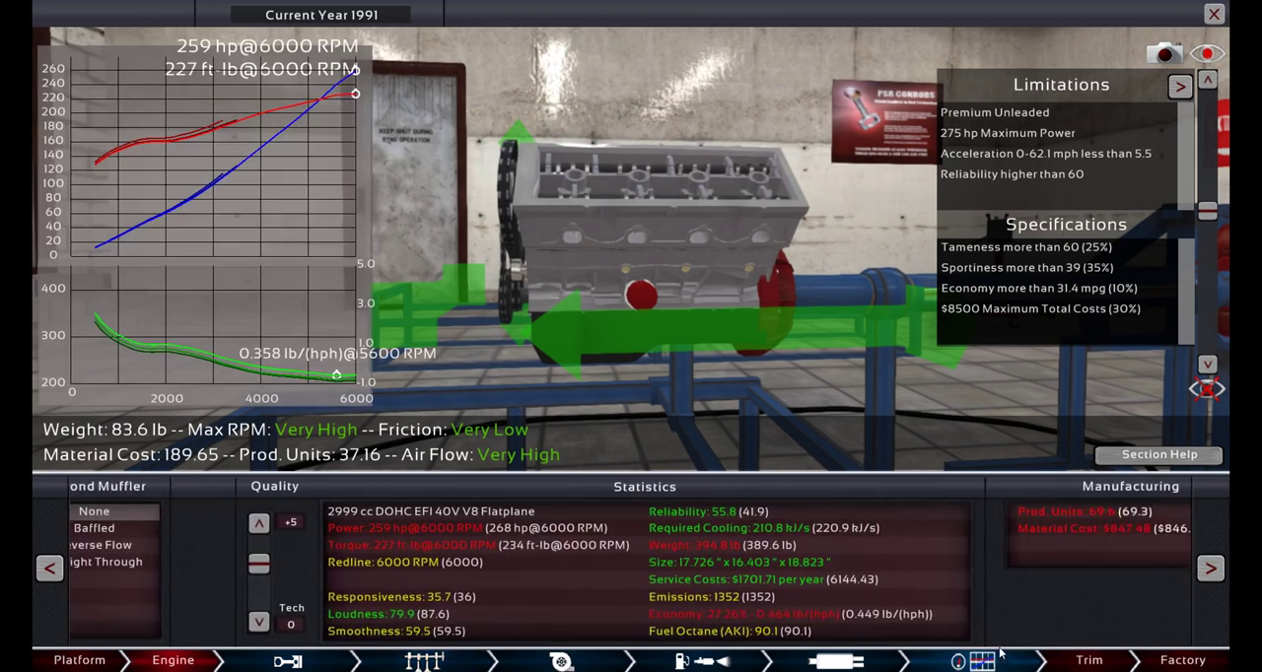
left_click(266, 661)
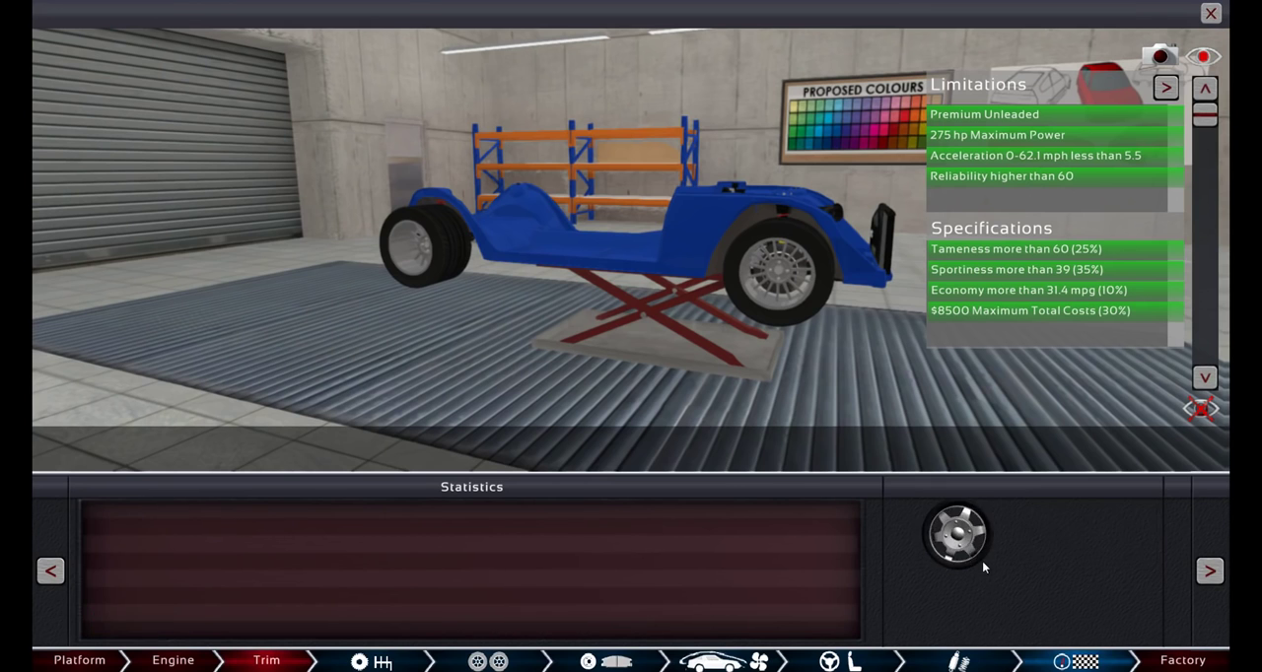
Recheck statistics and return to the engine's fuel system settings.
left_click(174, 659)
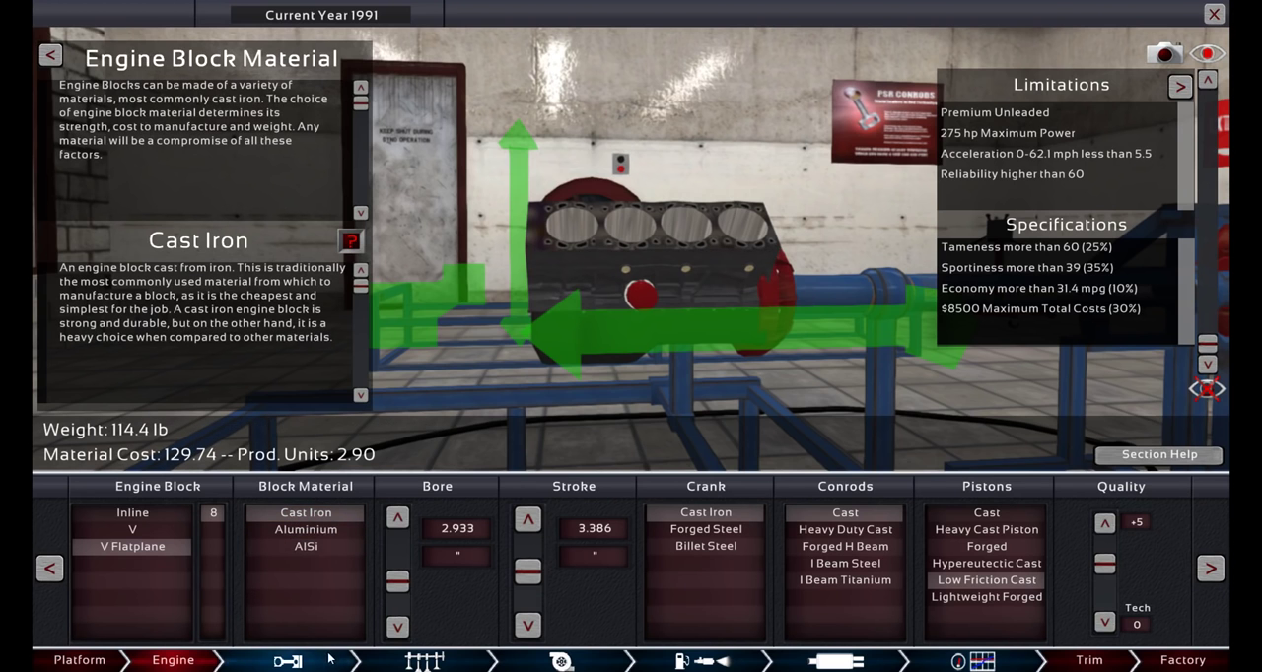
left_click(422, 660)
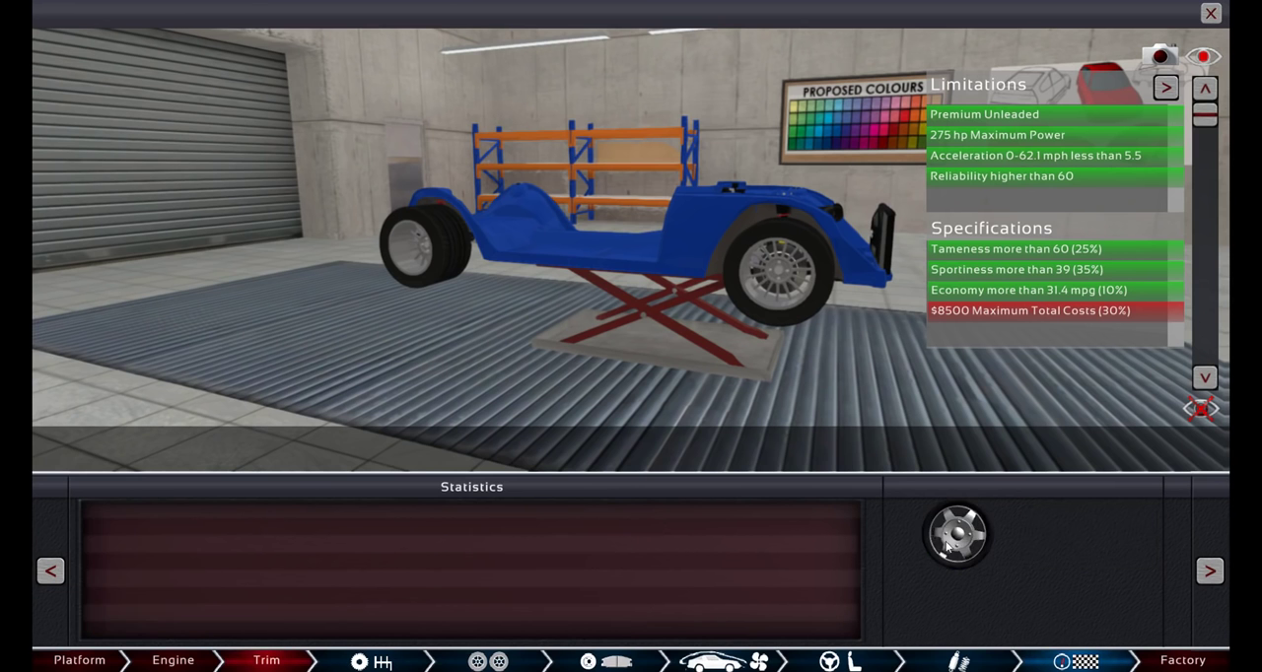
left_click(954, 534)
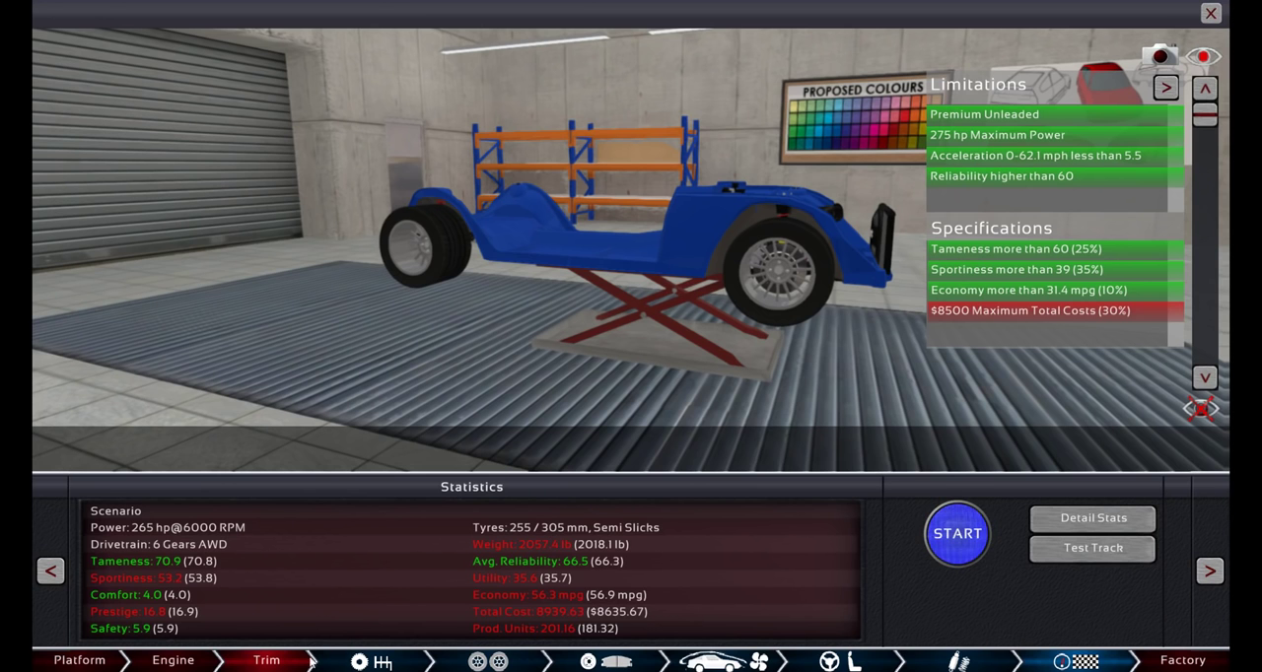
left_click(173, 658)
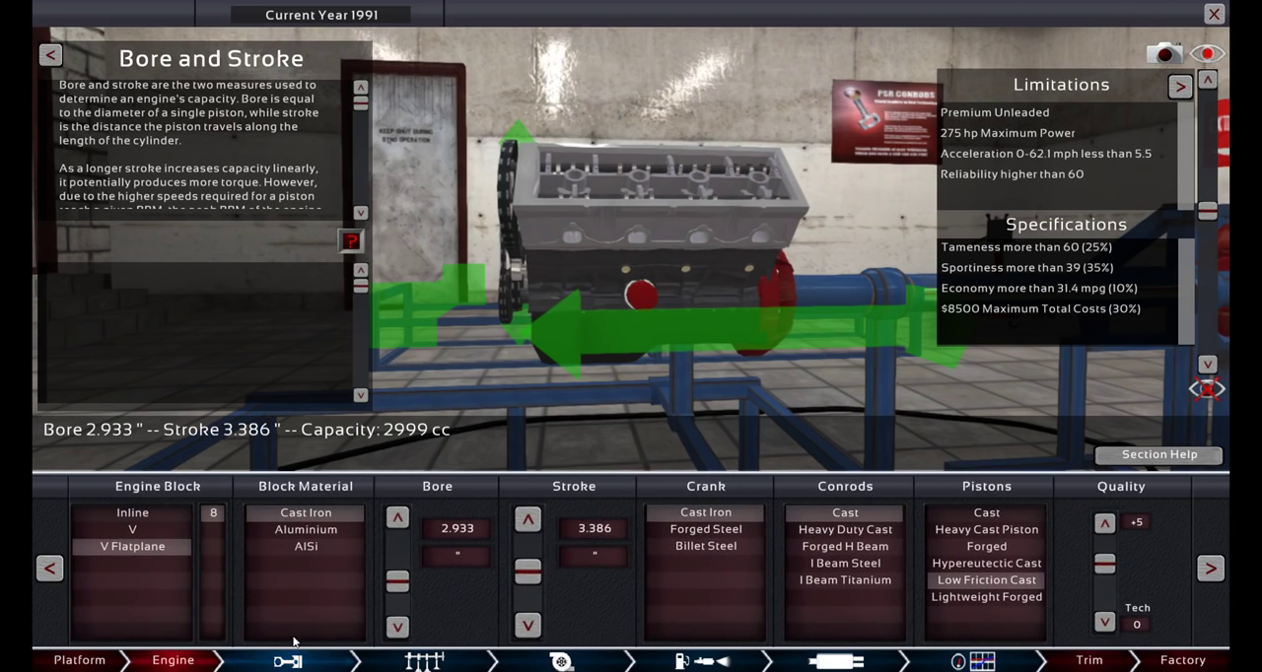
left_click(424, 661)
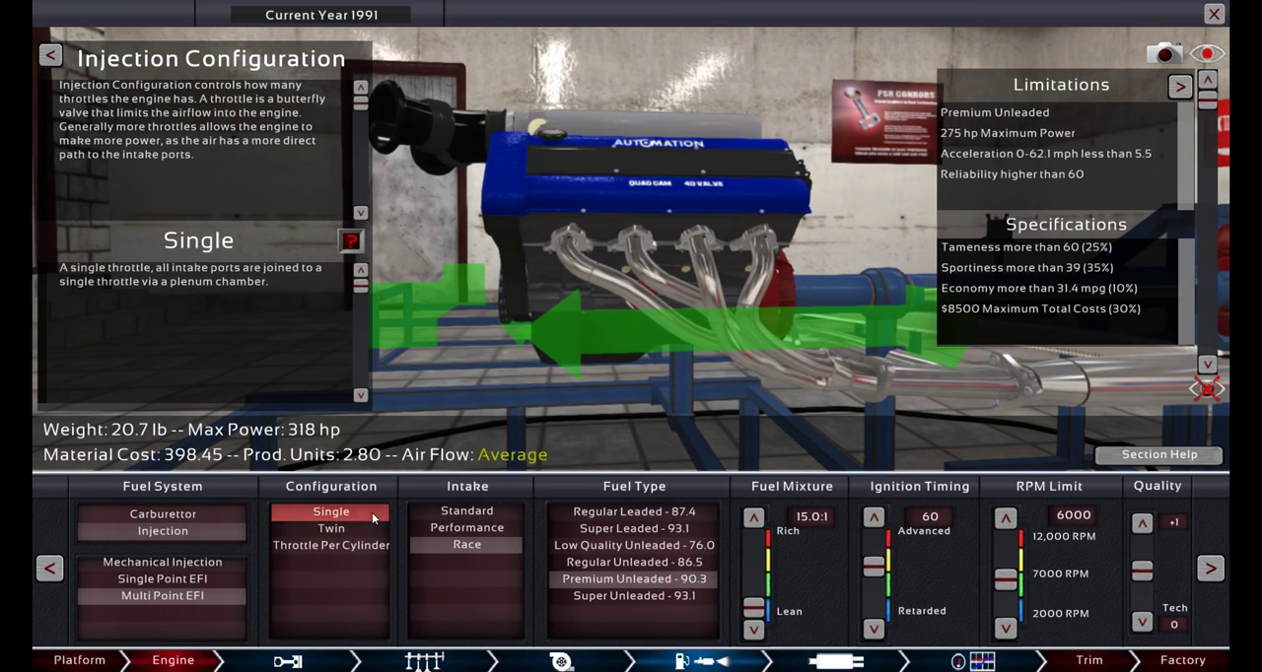
With cost back to $8038, rerun the scenario for Gold 1262 and return to improve.
left_click(266, 659)
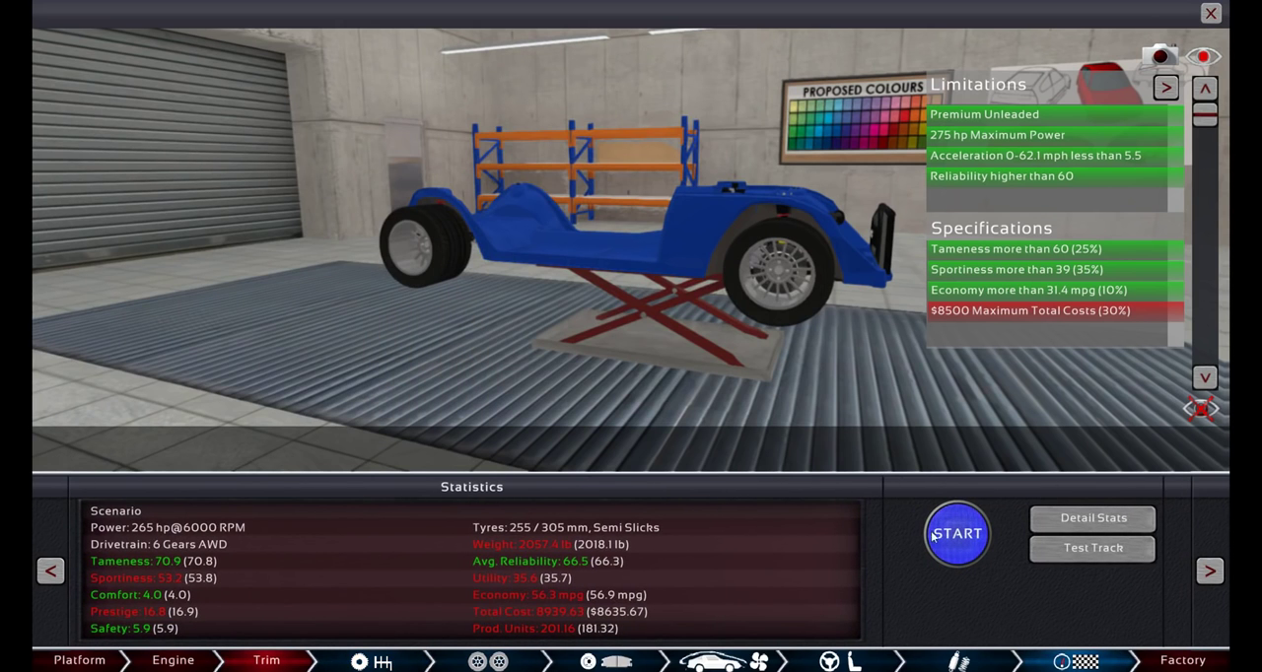
left_click(955, 533)
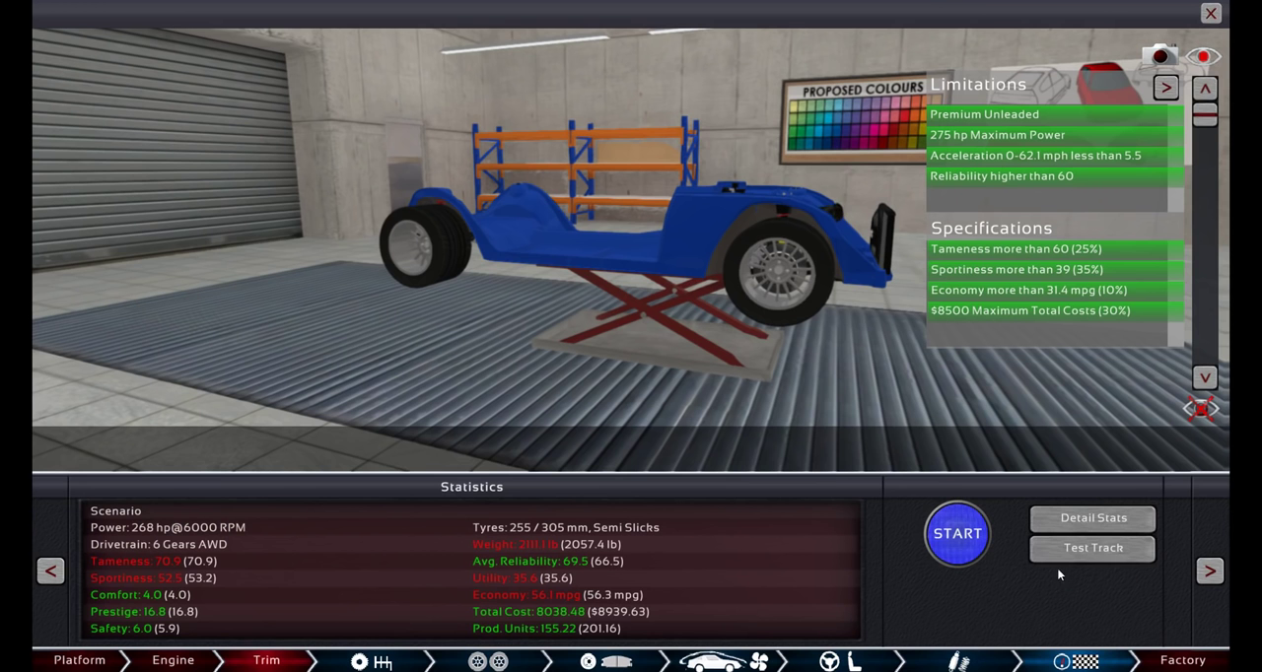
left_click(956, 532)
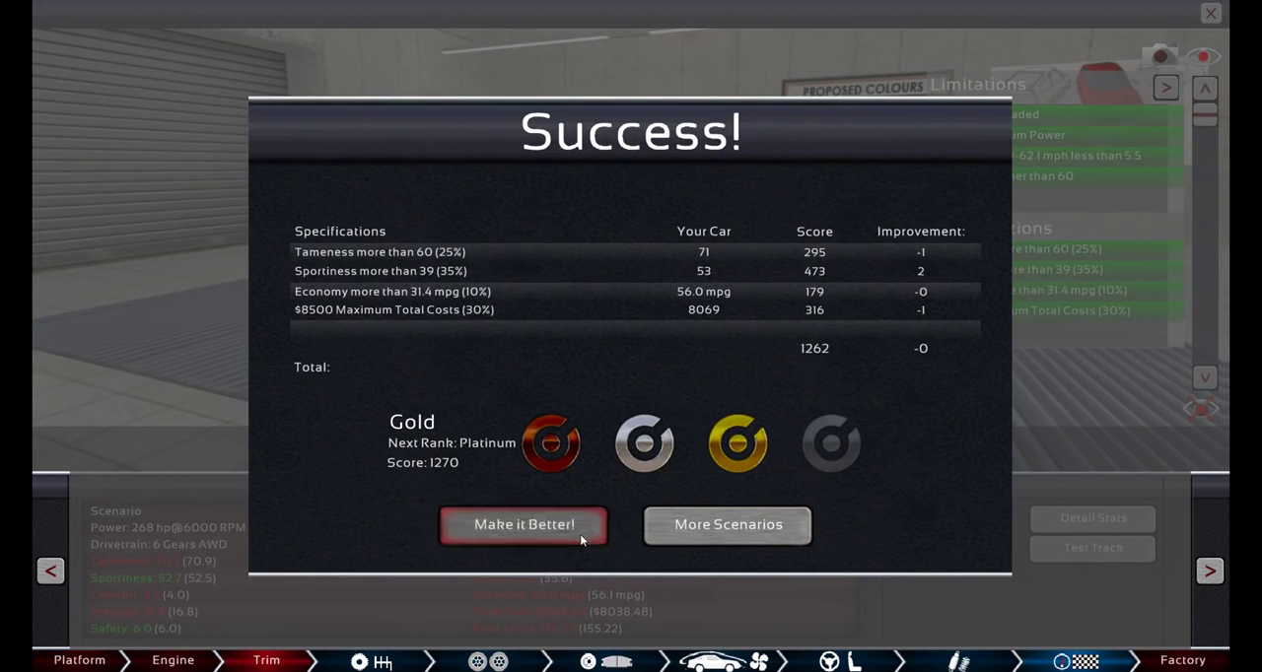
left_click(525, 524)
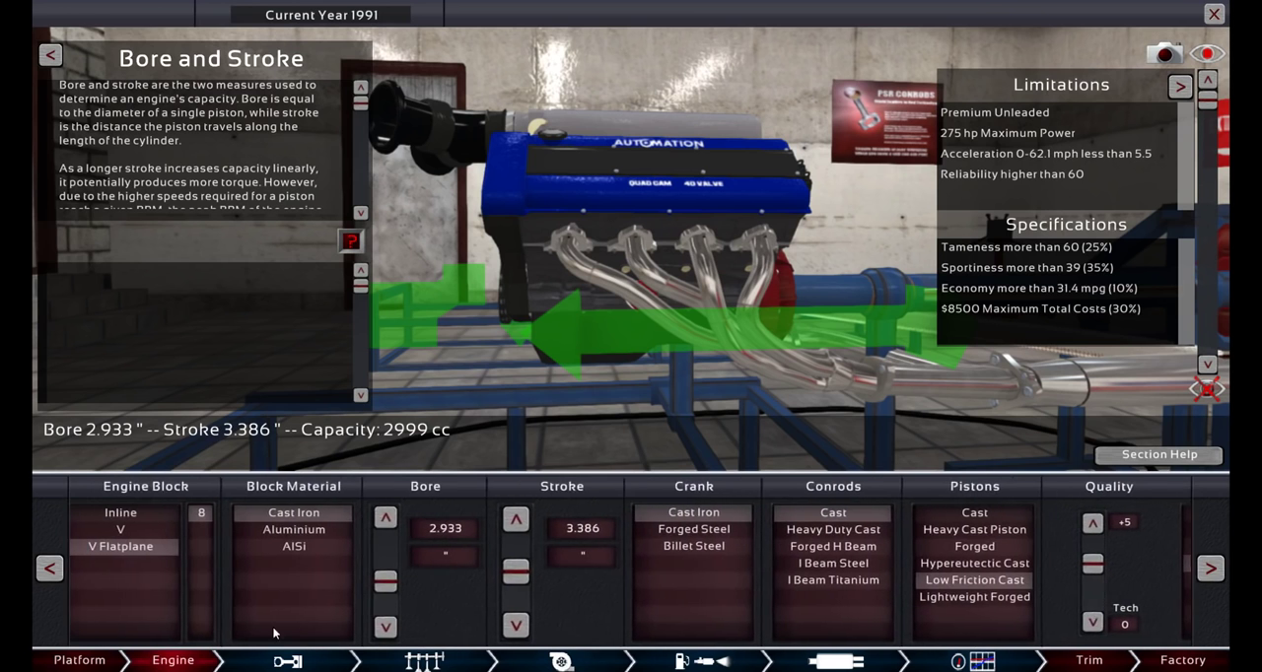
Resize the semi-slick tyres to 255/35R16 front and 265/35R16 rear, cost about $7,869.
left_click(979, 661)
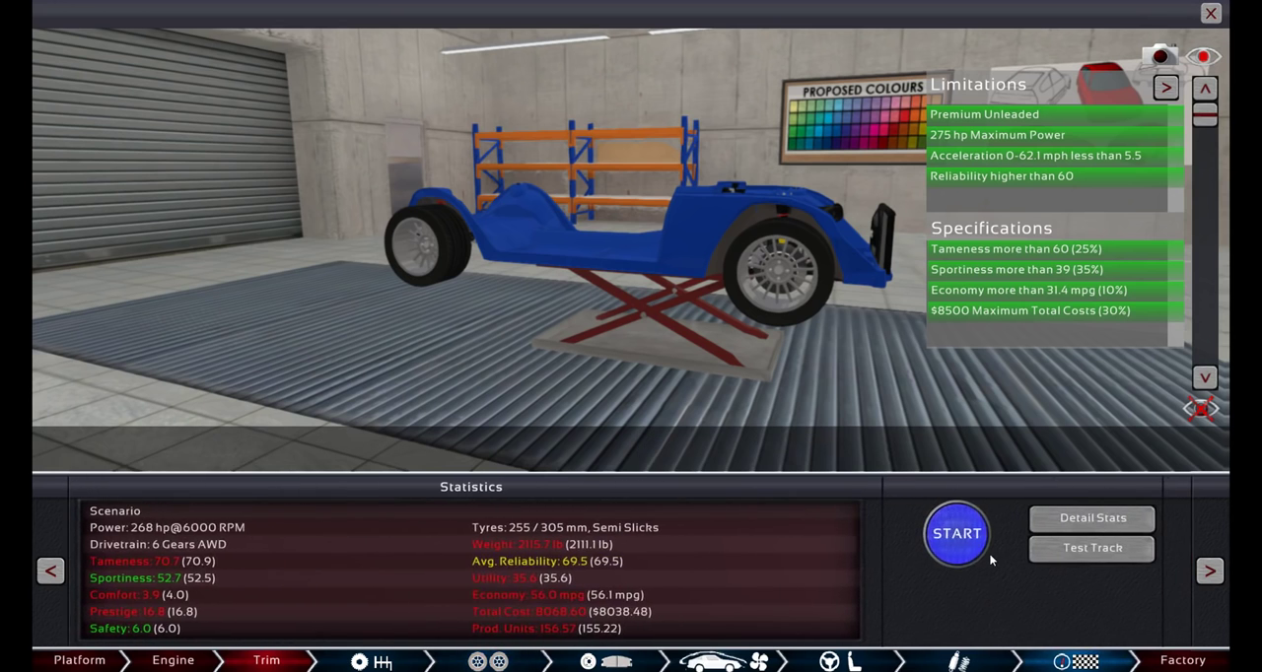
left_click(954, 532)
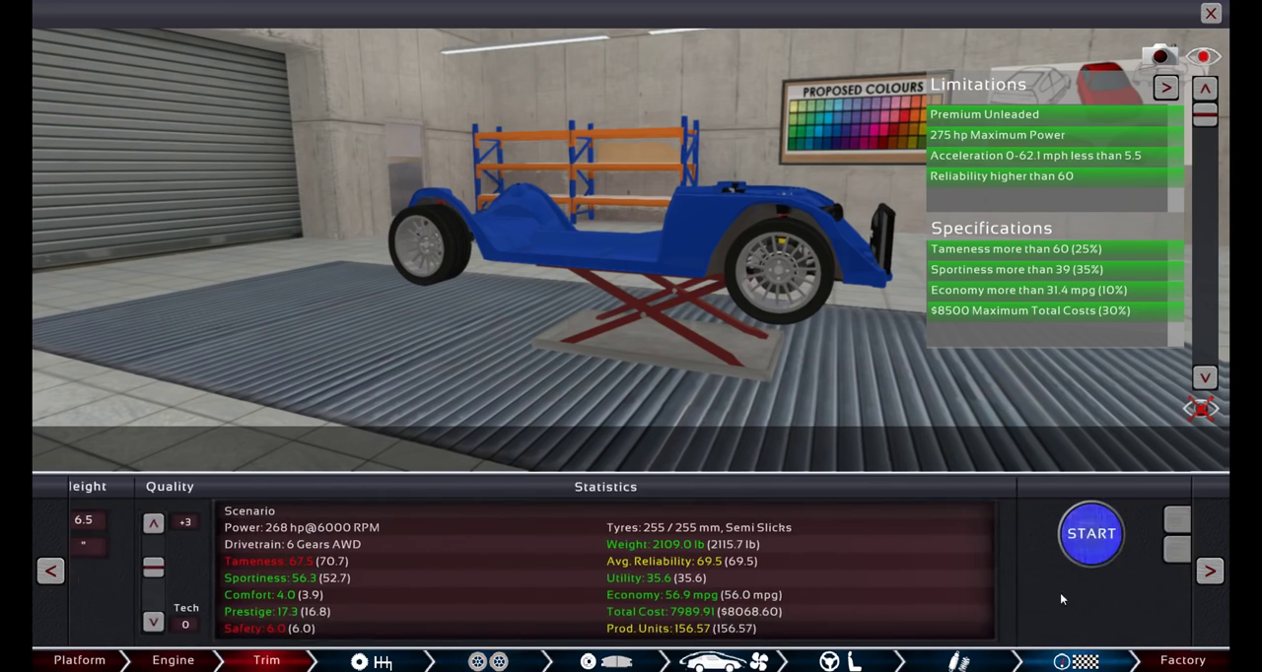
left_click(1090, 532)
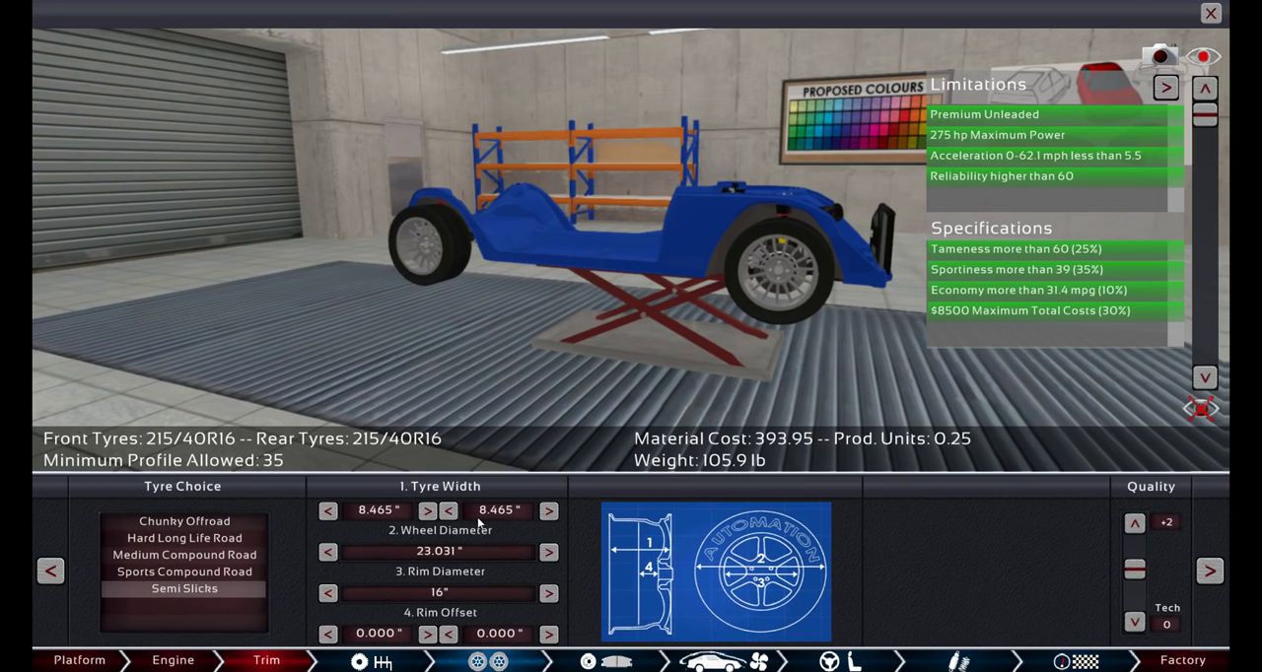
left_click(548, 509)
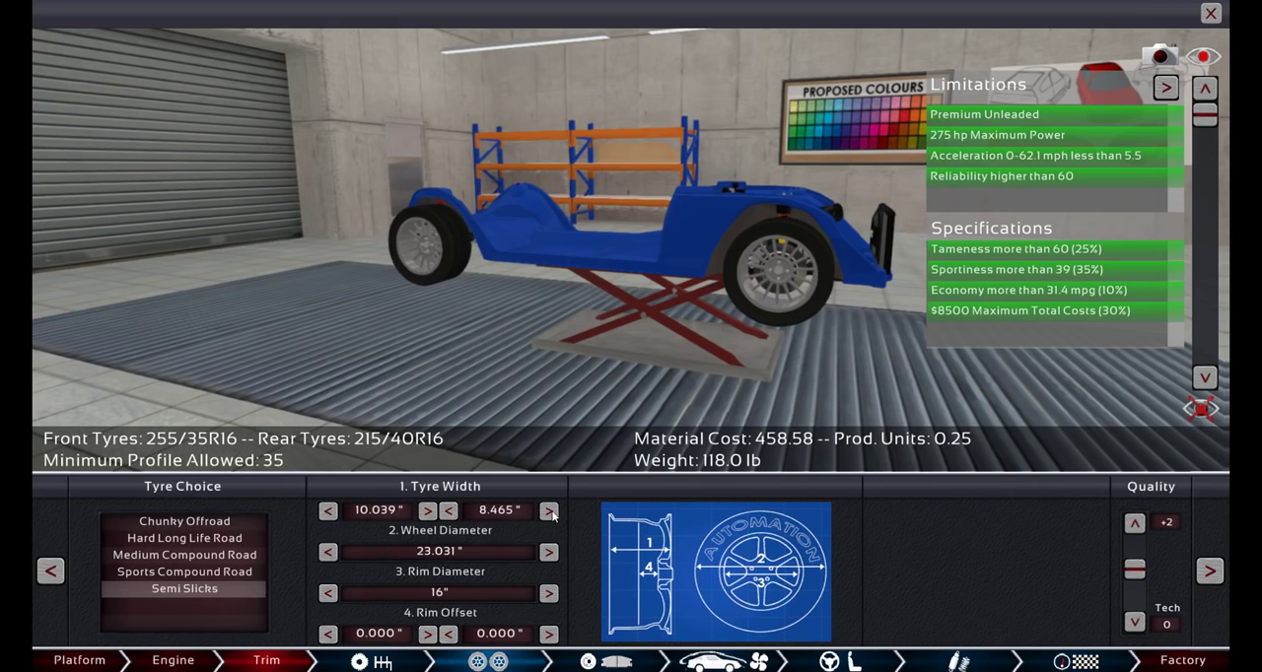
left_click(548, 509)
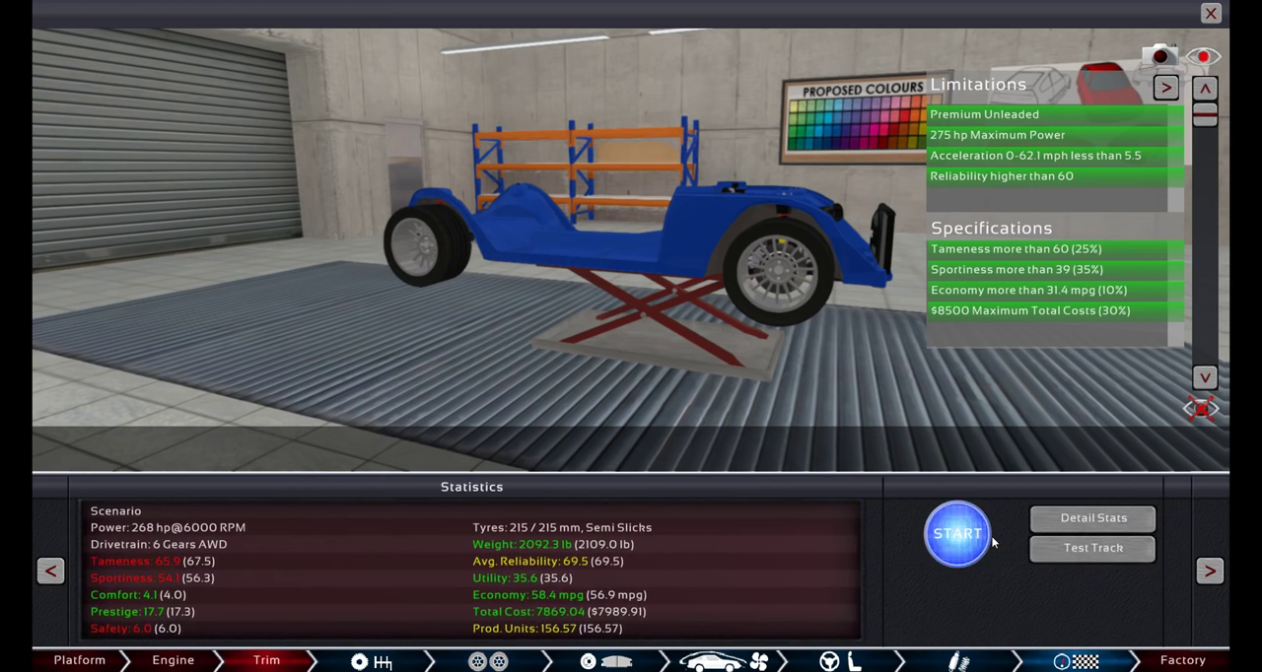
left_click(956, 532)
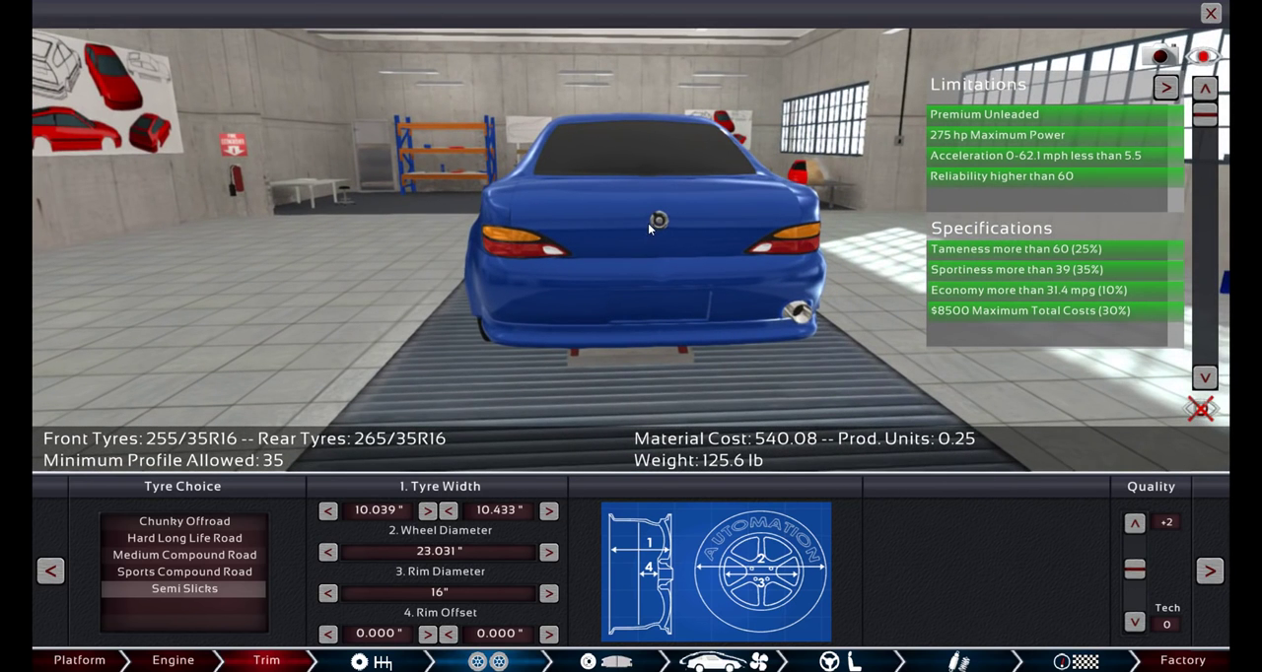
mouse_move(607, 242)
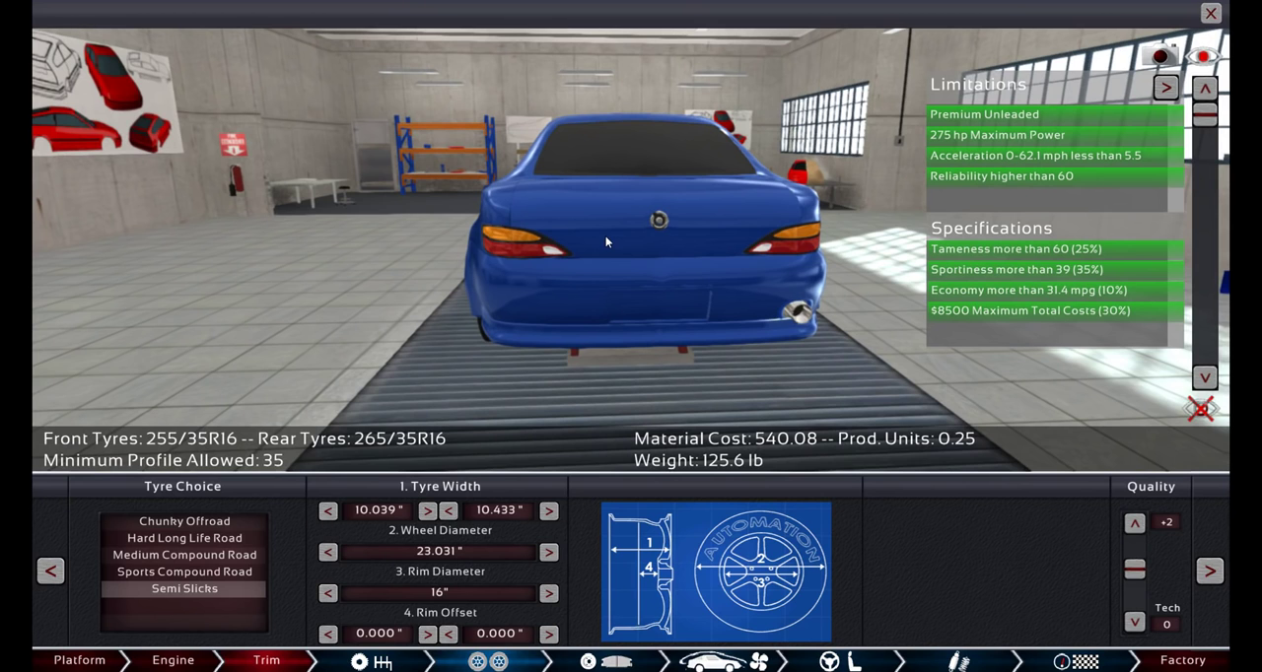
mouse_move(587, 243)
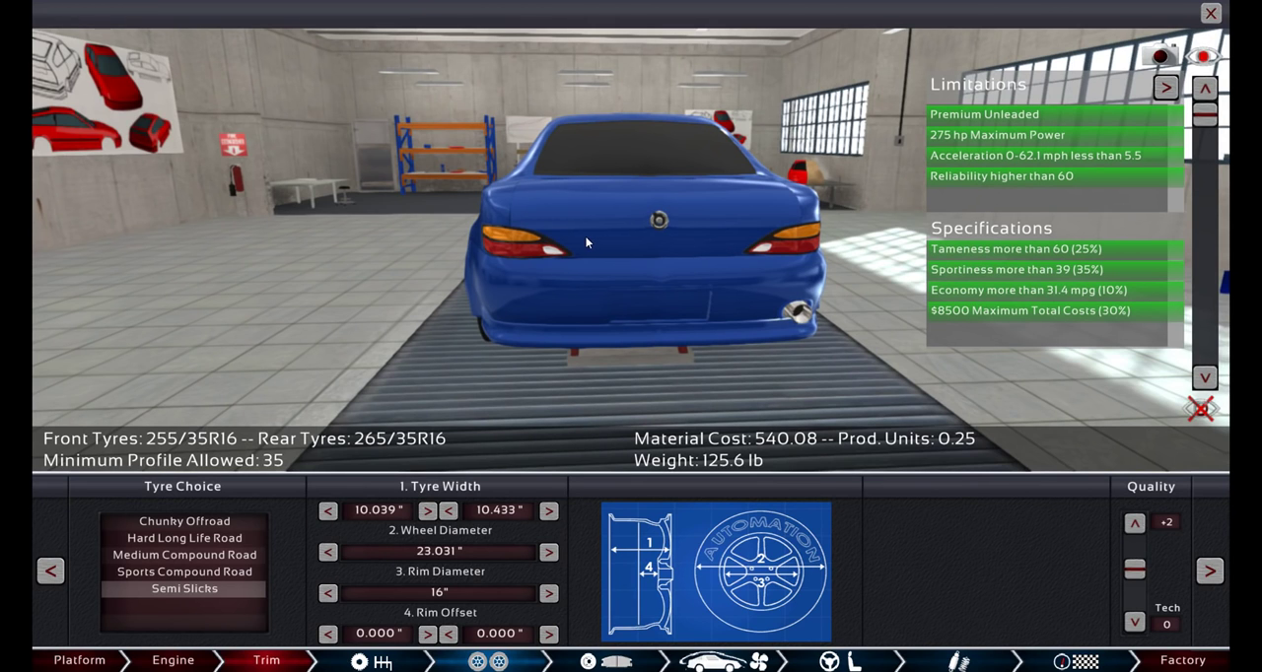
mouse_move(583, 244)
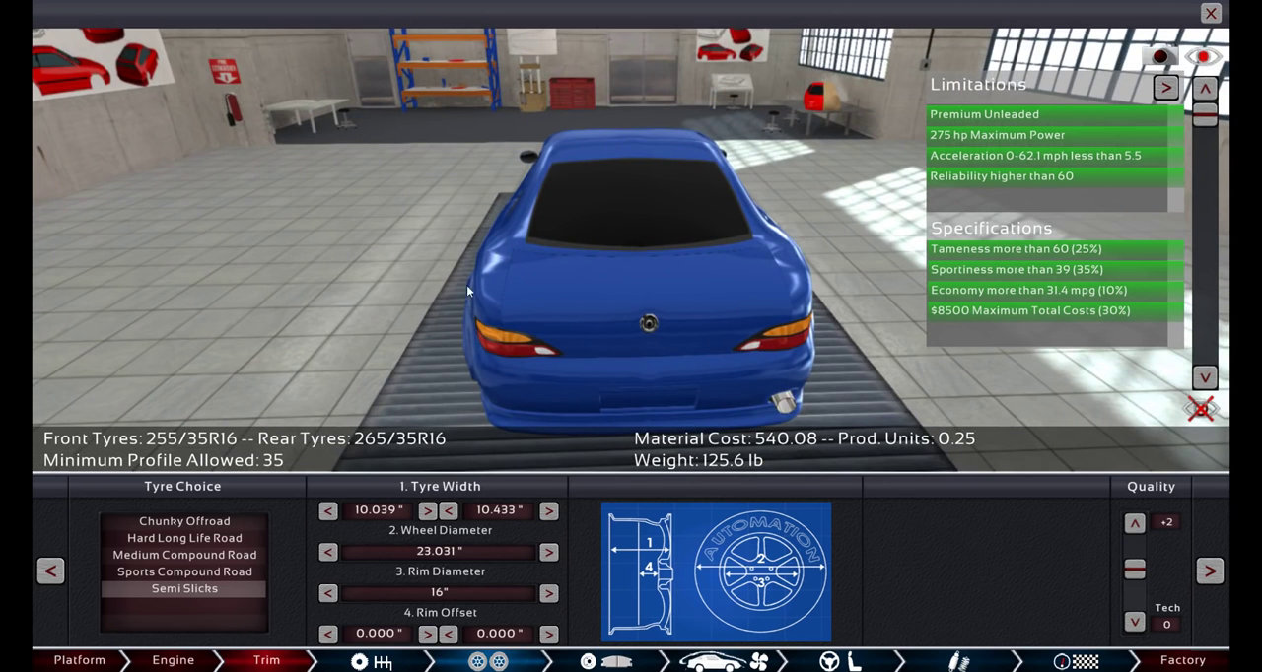
mouse_move(654, 373)
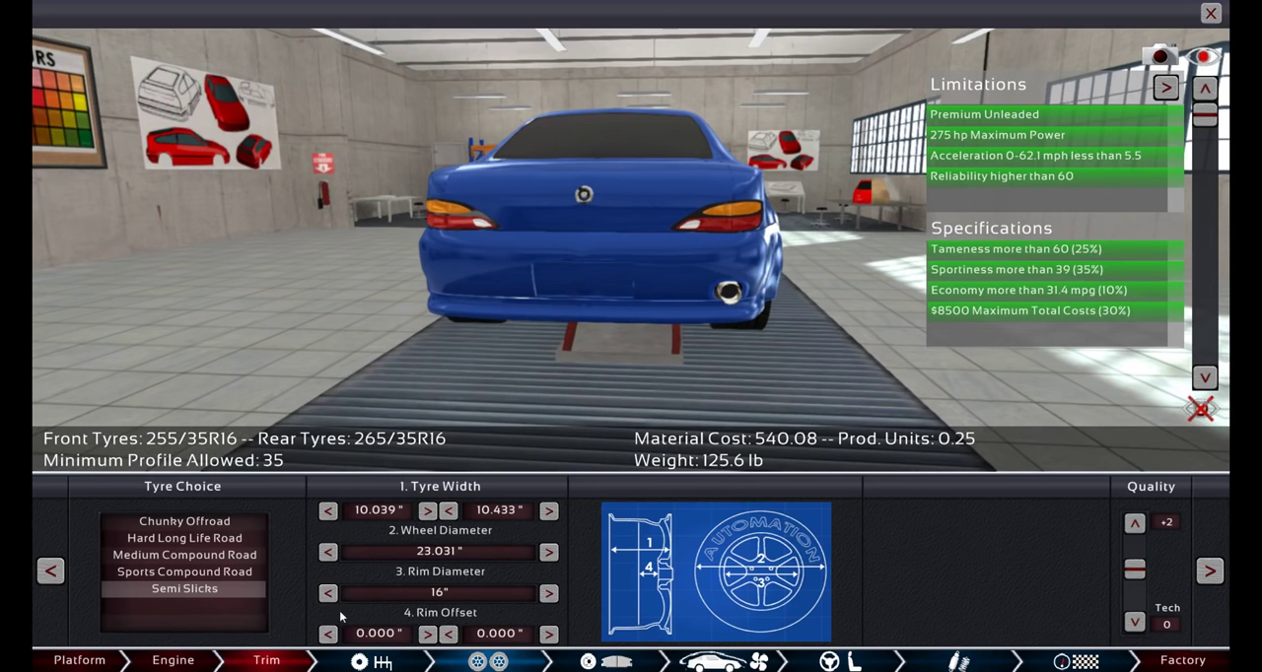
Leave the tyres at 255/265 semi-slicks and move to the body fixtures section.
left_click(79, 658)
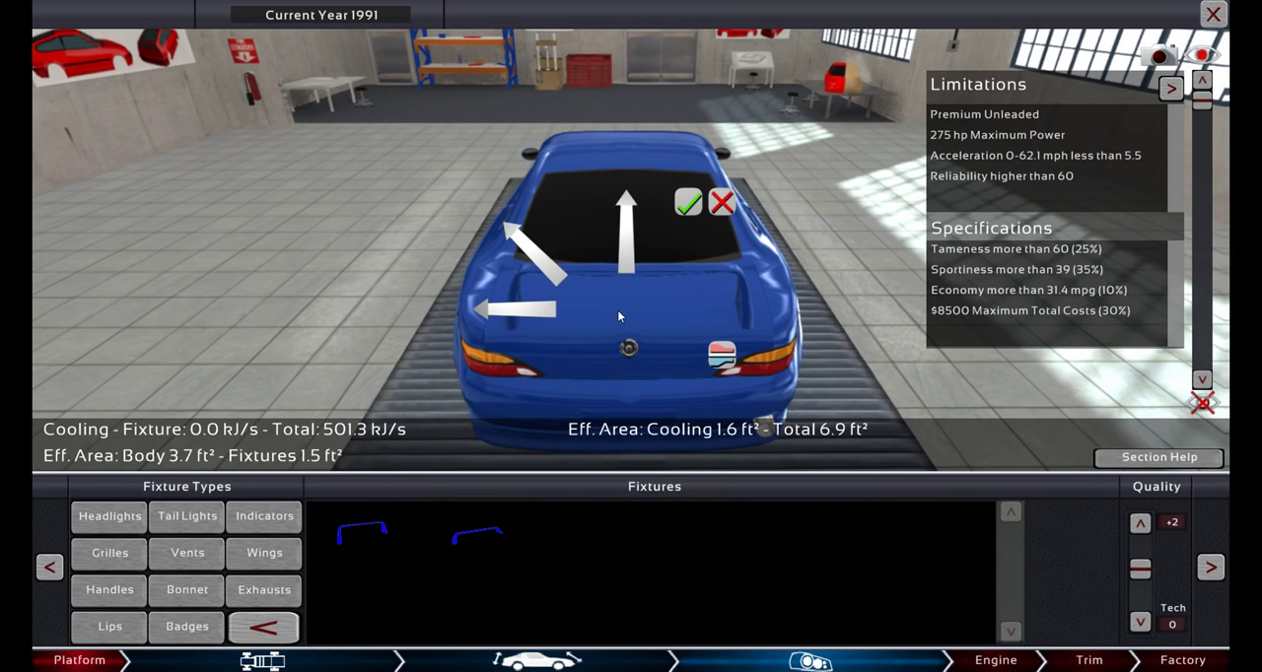
Place a rear wing on the blue coupe and return to the Trim statistics showing 268 hp AWD.
left_click(481, 536)
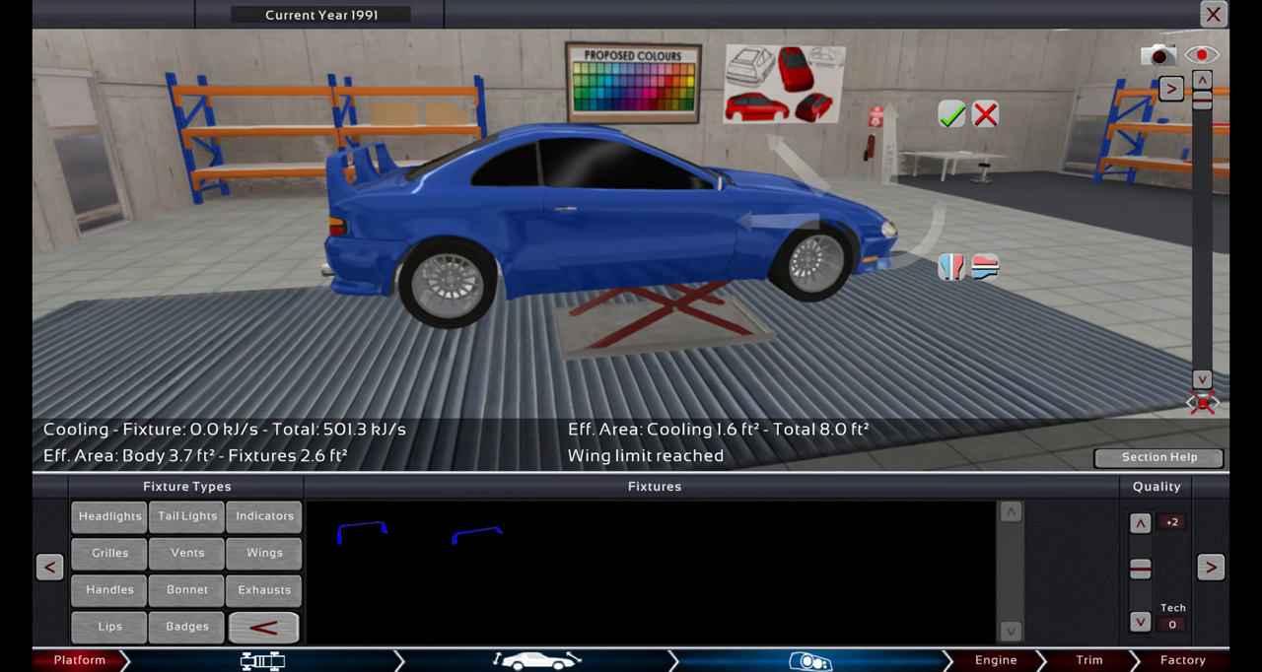
mouse_move(457, 347)
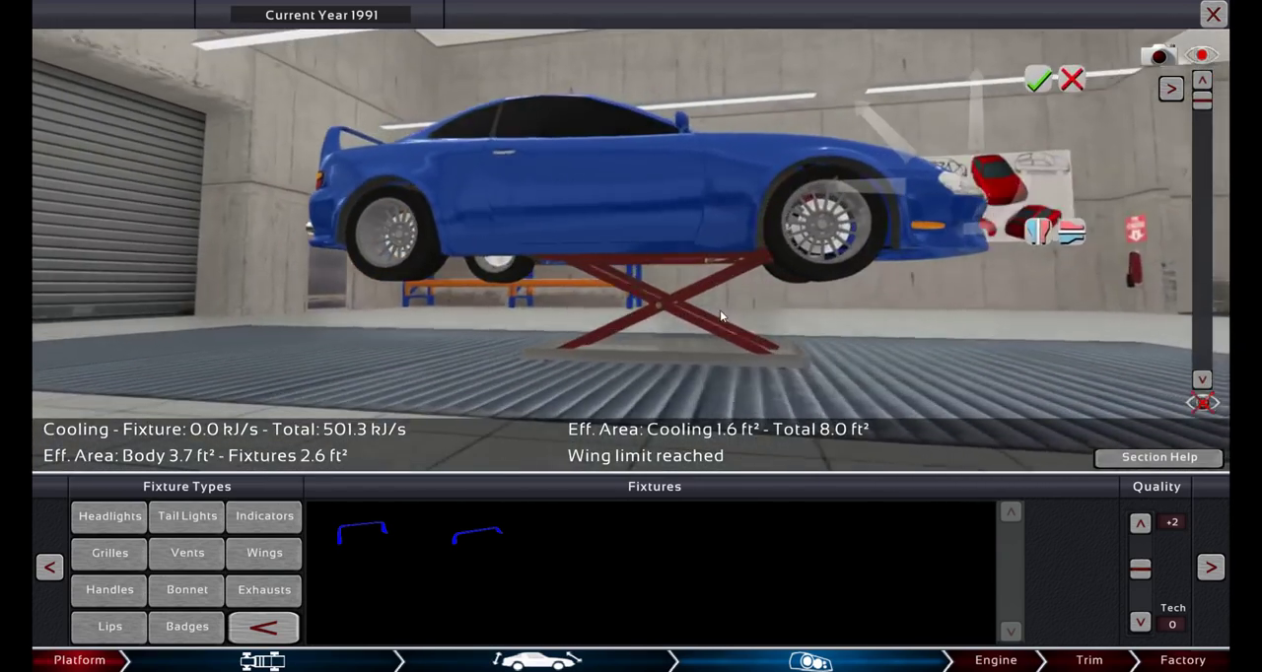
left_click_drag(719, 316, 567, 339)
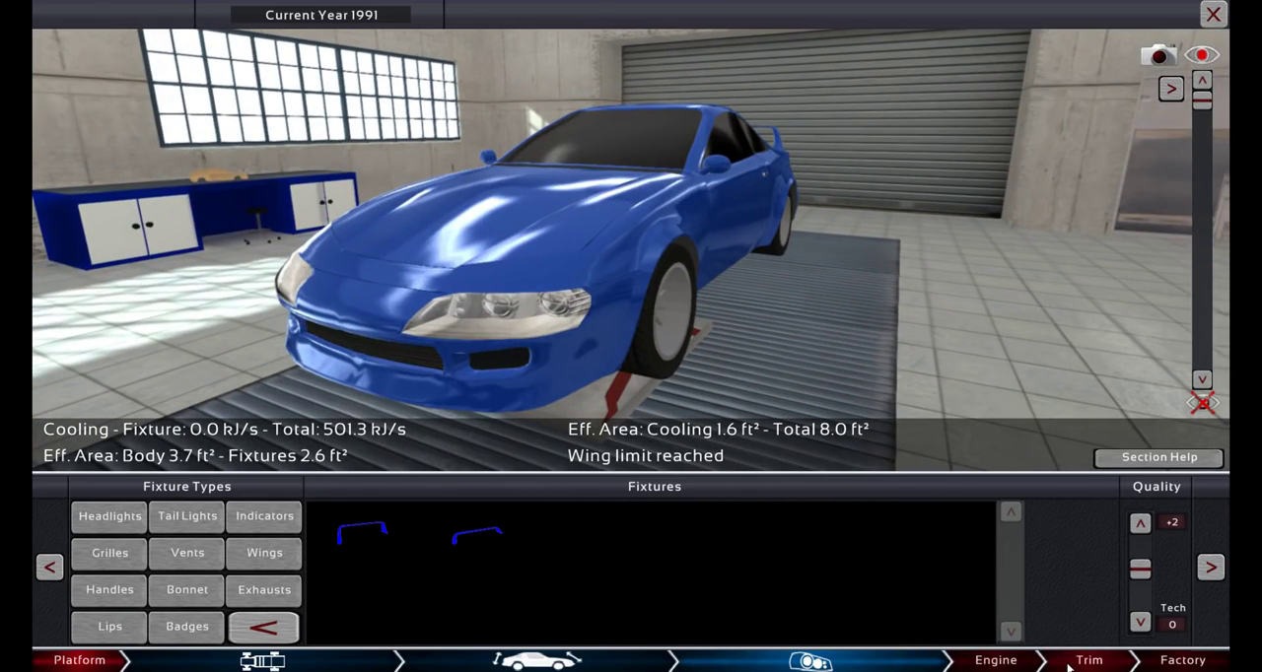
left_click(1088, 658)
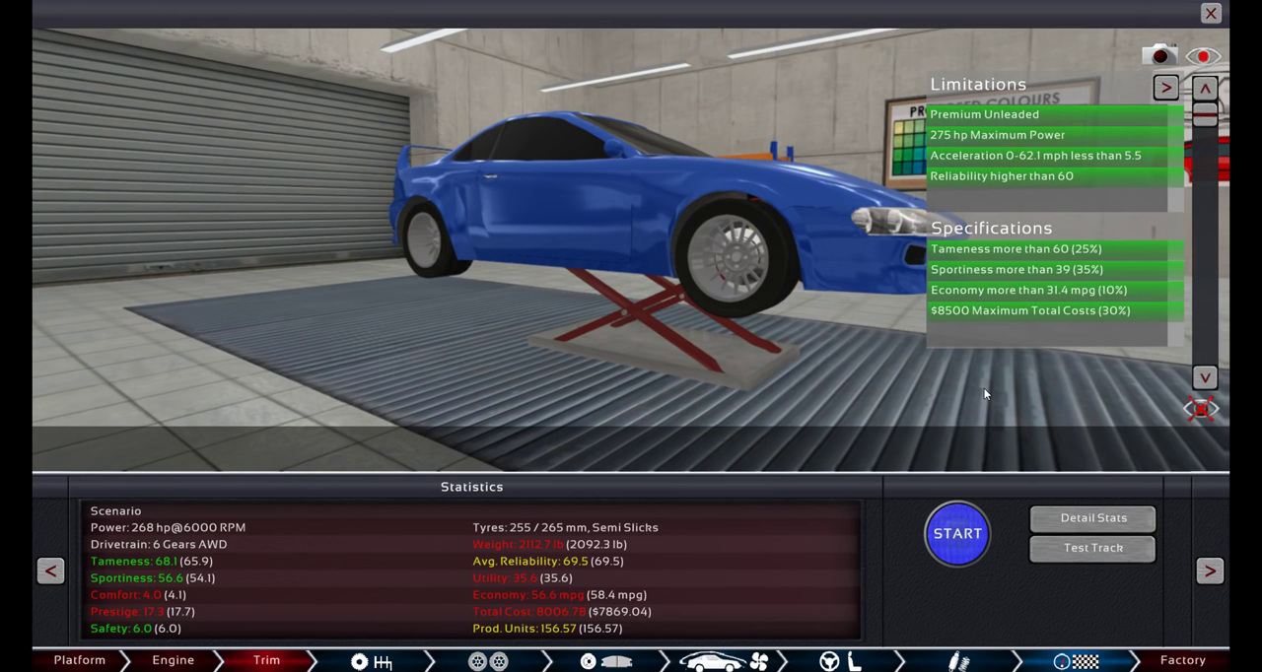
Start the scenario evaluation, earning a Platinum rank with a score of 1291.
left_click(954, 532)
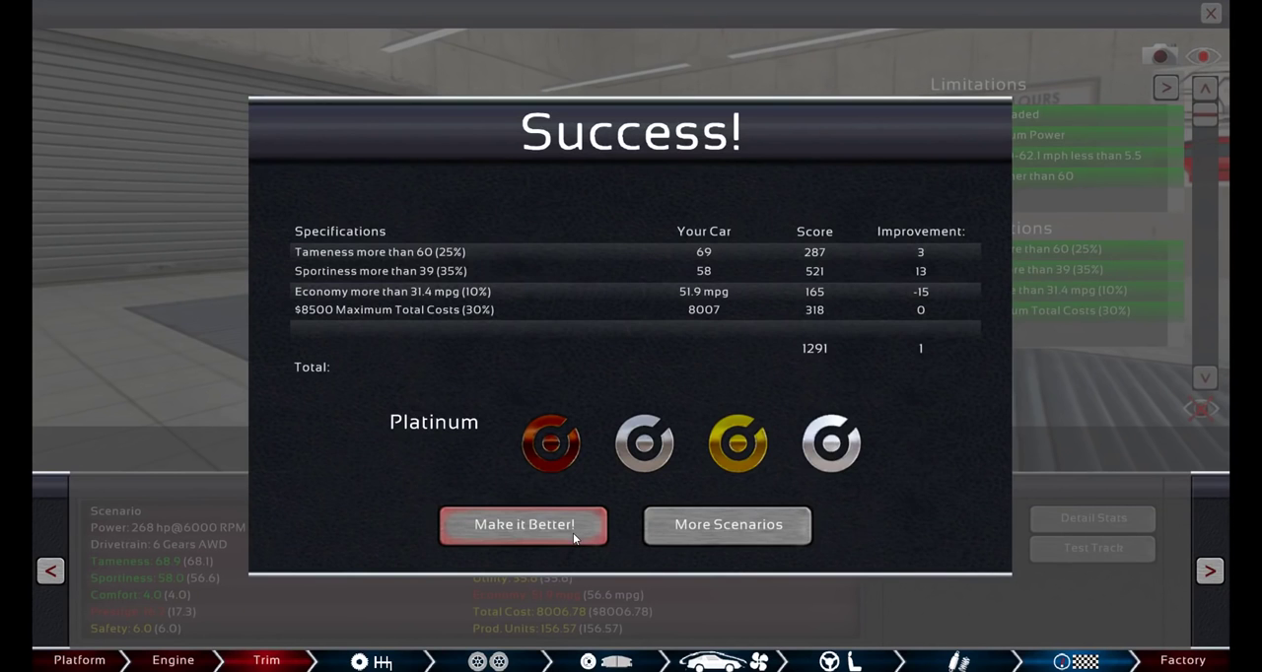
mouse_move(1023, 326)
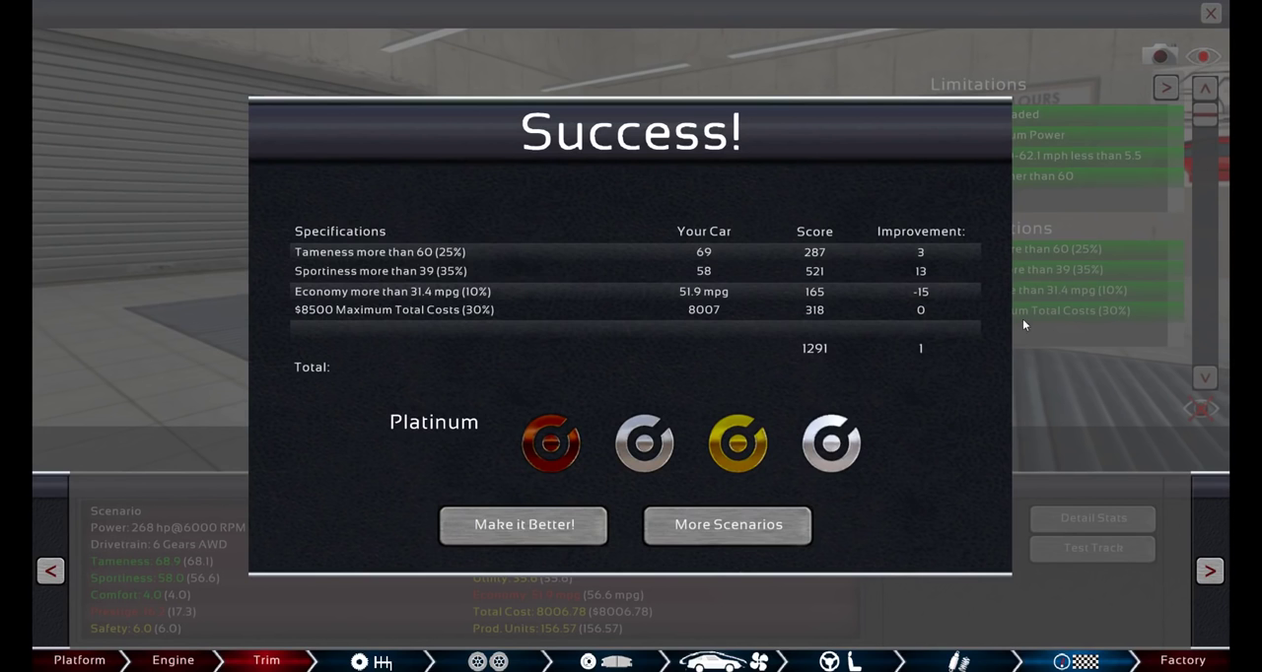
mouse_move(871, 288)
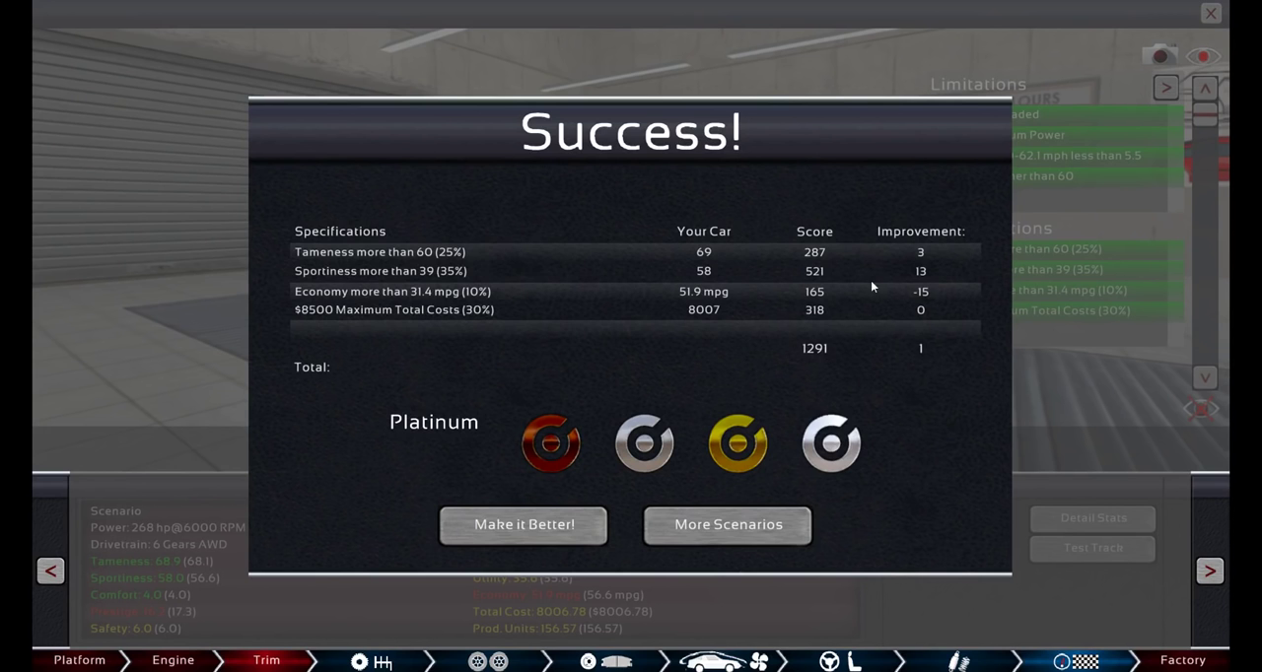
mouse_move(579, 489)
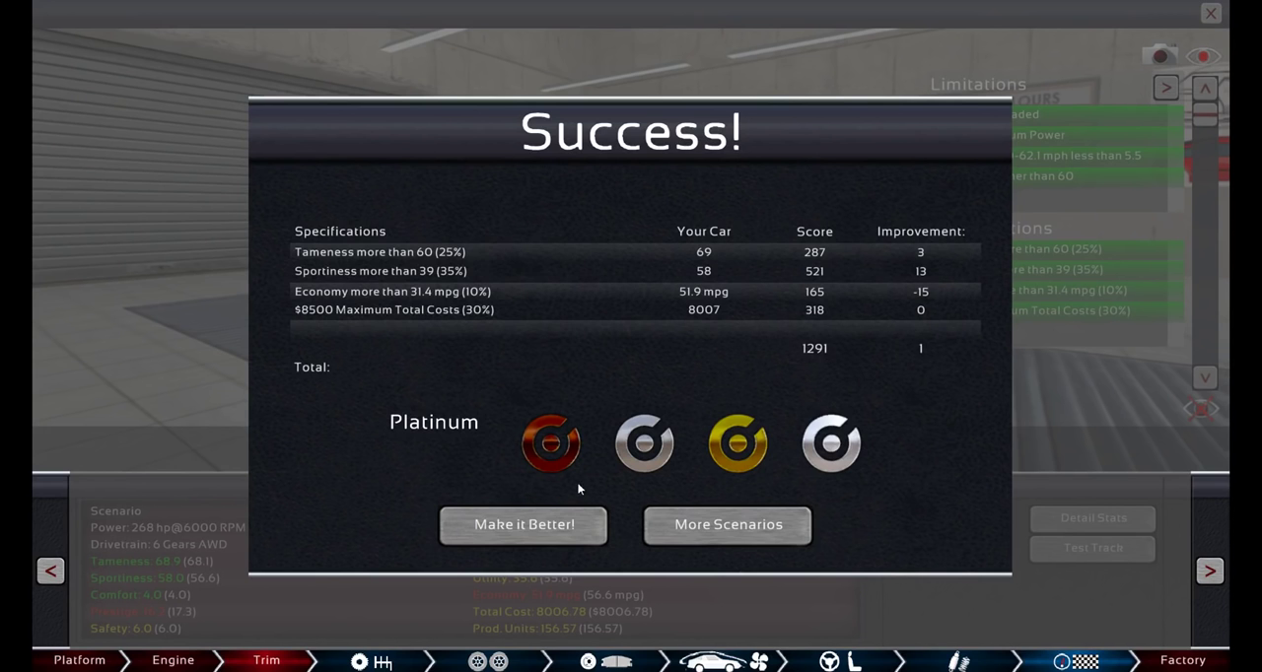